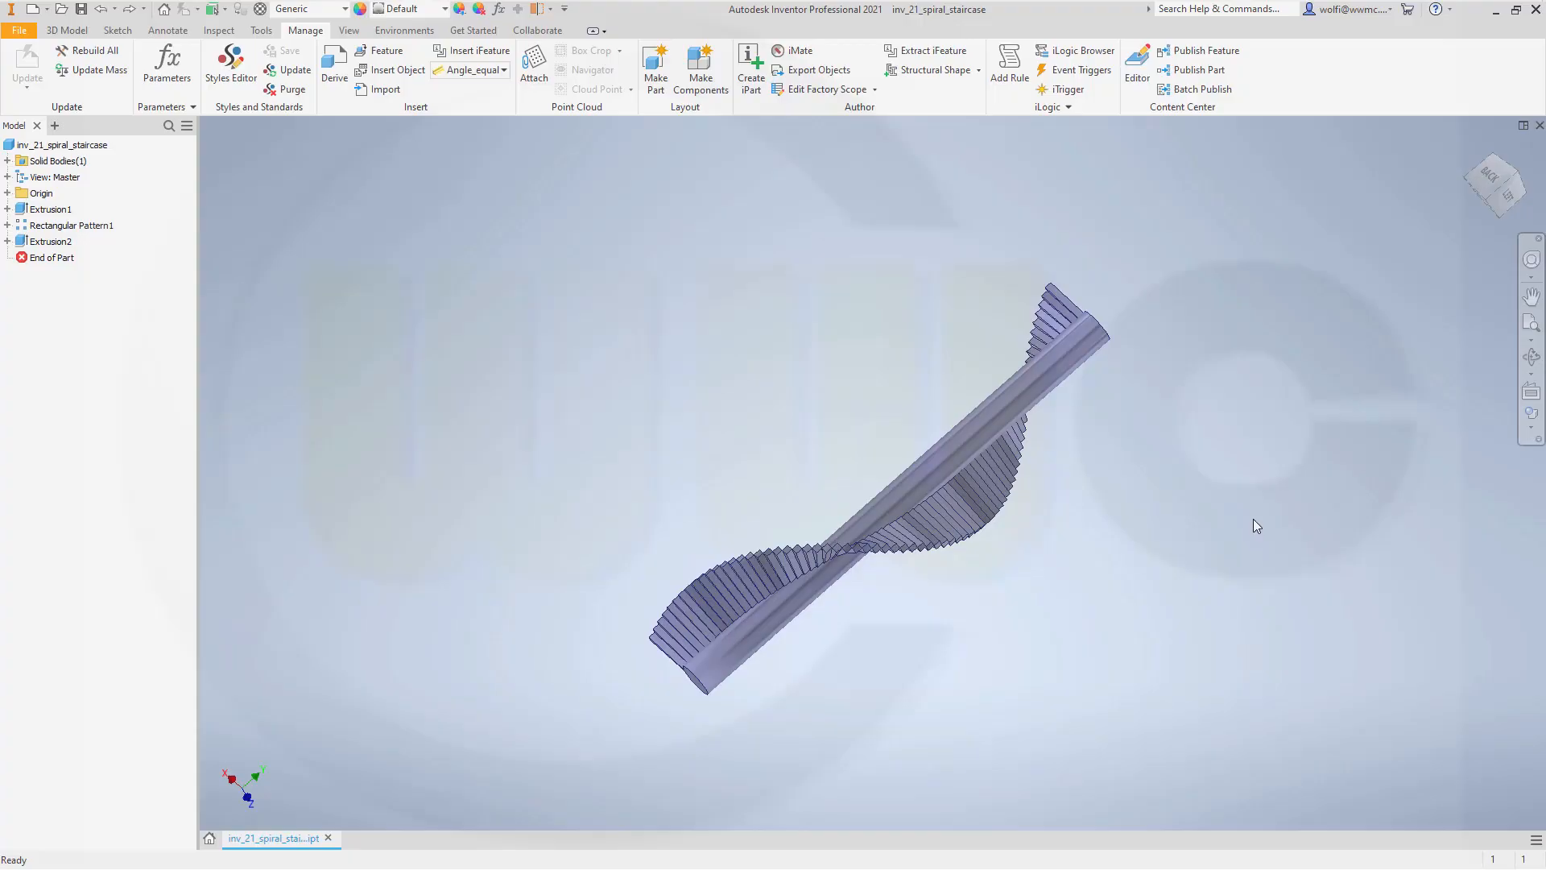
{"action": "mouse_move", "coordinate": [1275, 504]}
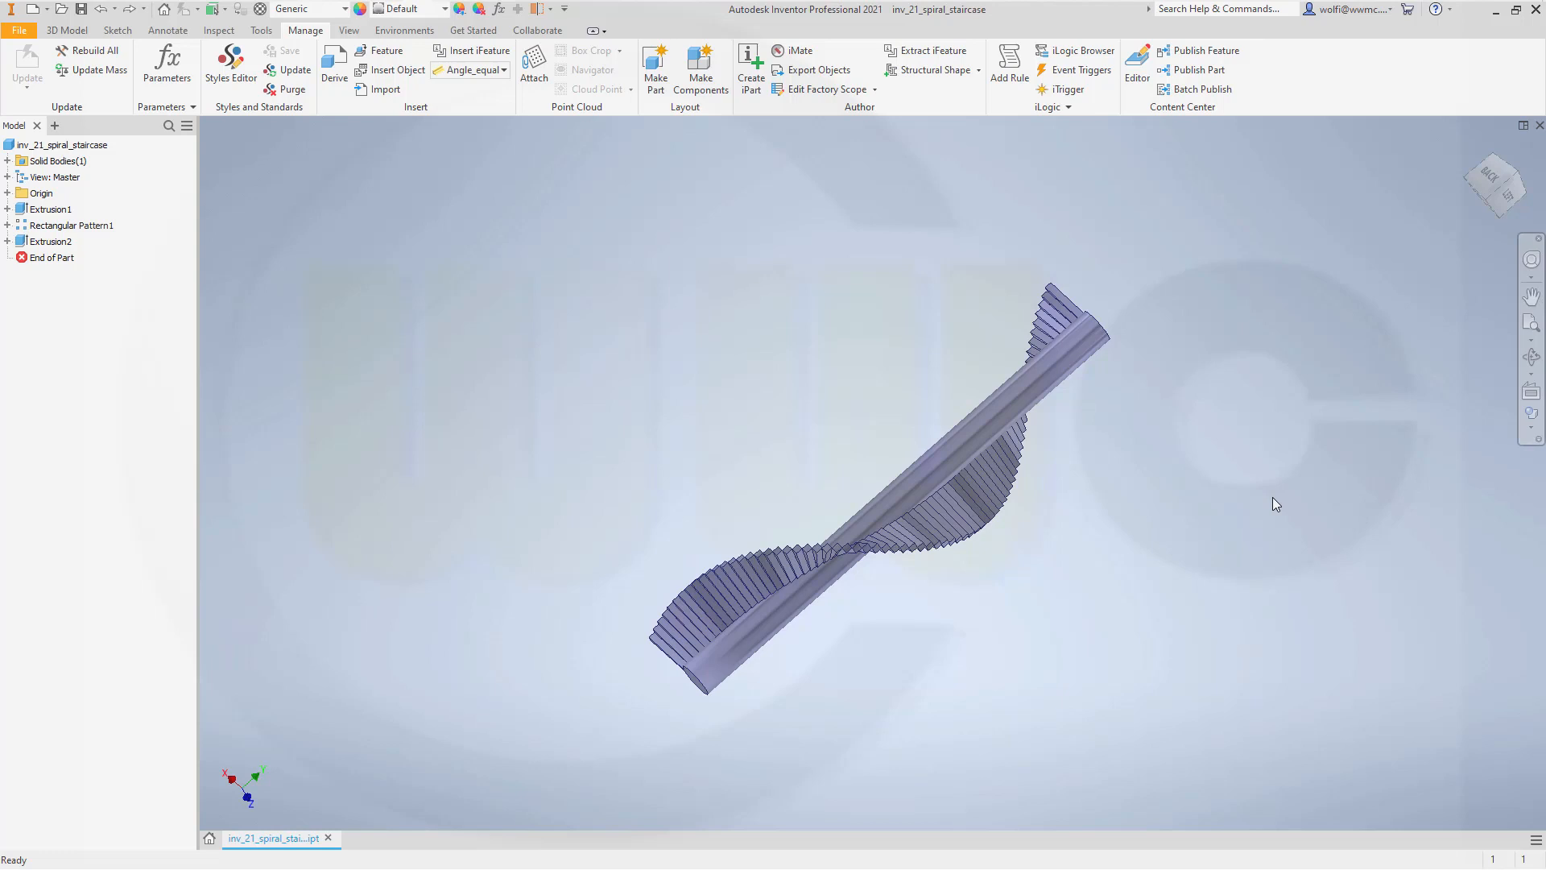
{"action": "mouse_move", "coordinate": [1444, 582]}
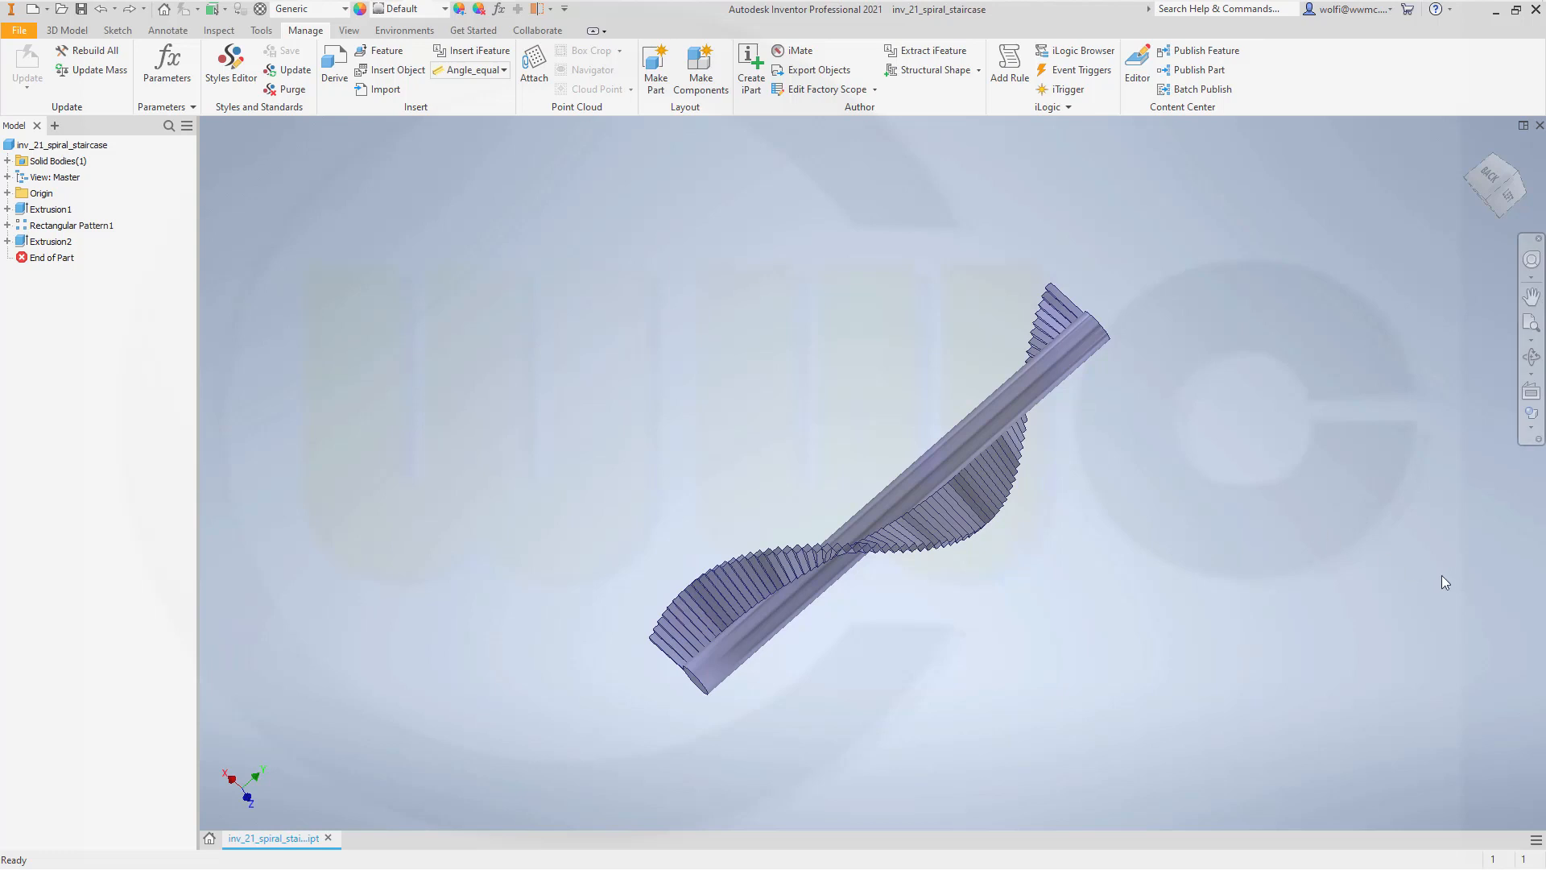
{"action": "mouse_move", "coordinate": [1130, 584]}
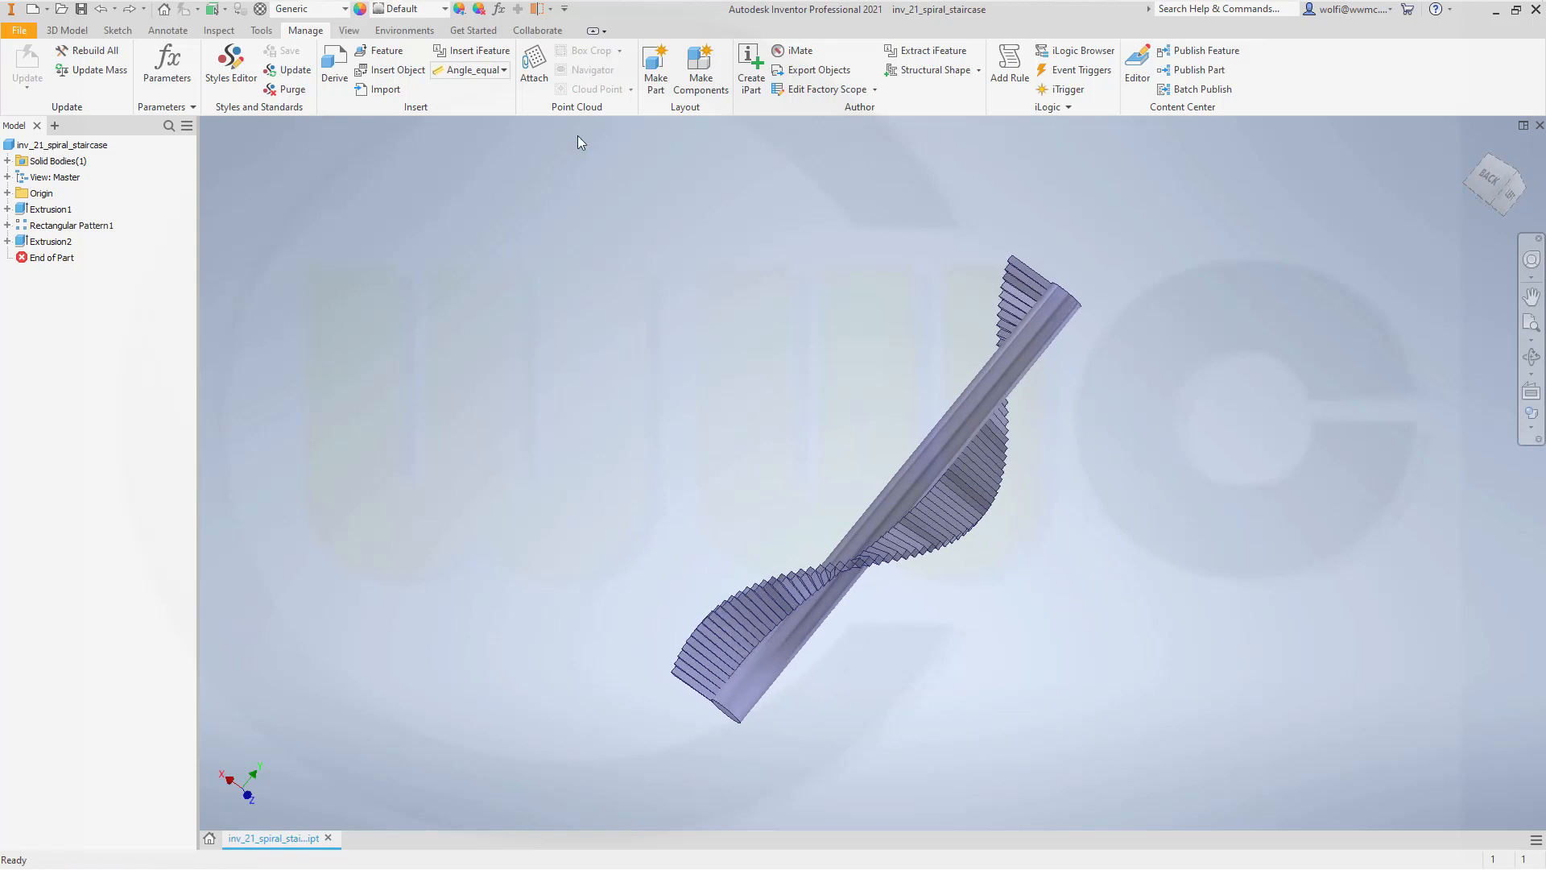
Step: In the Parameters table, change the step_counter equation from 72 to 36 ul
{"action": "left_click", "coordinate": [166, 62]}
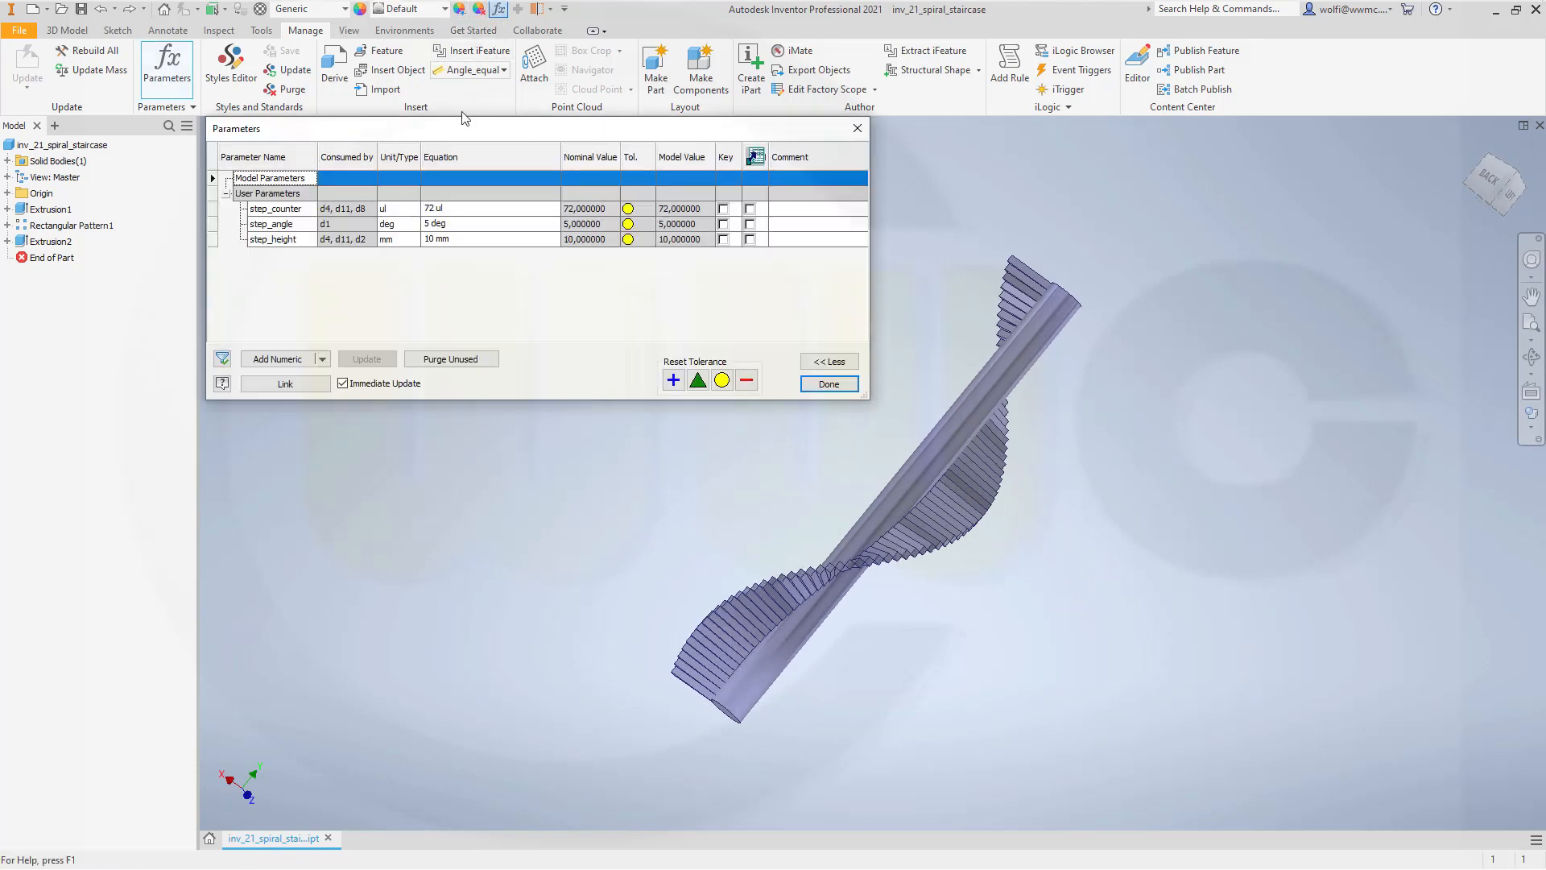
{"action": "double_click", "coordinate": [459, 208]}
{"action": "type", "text": "36"}
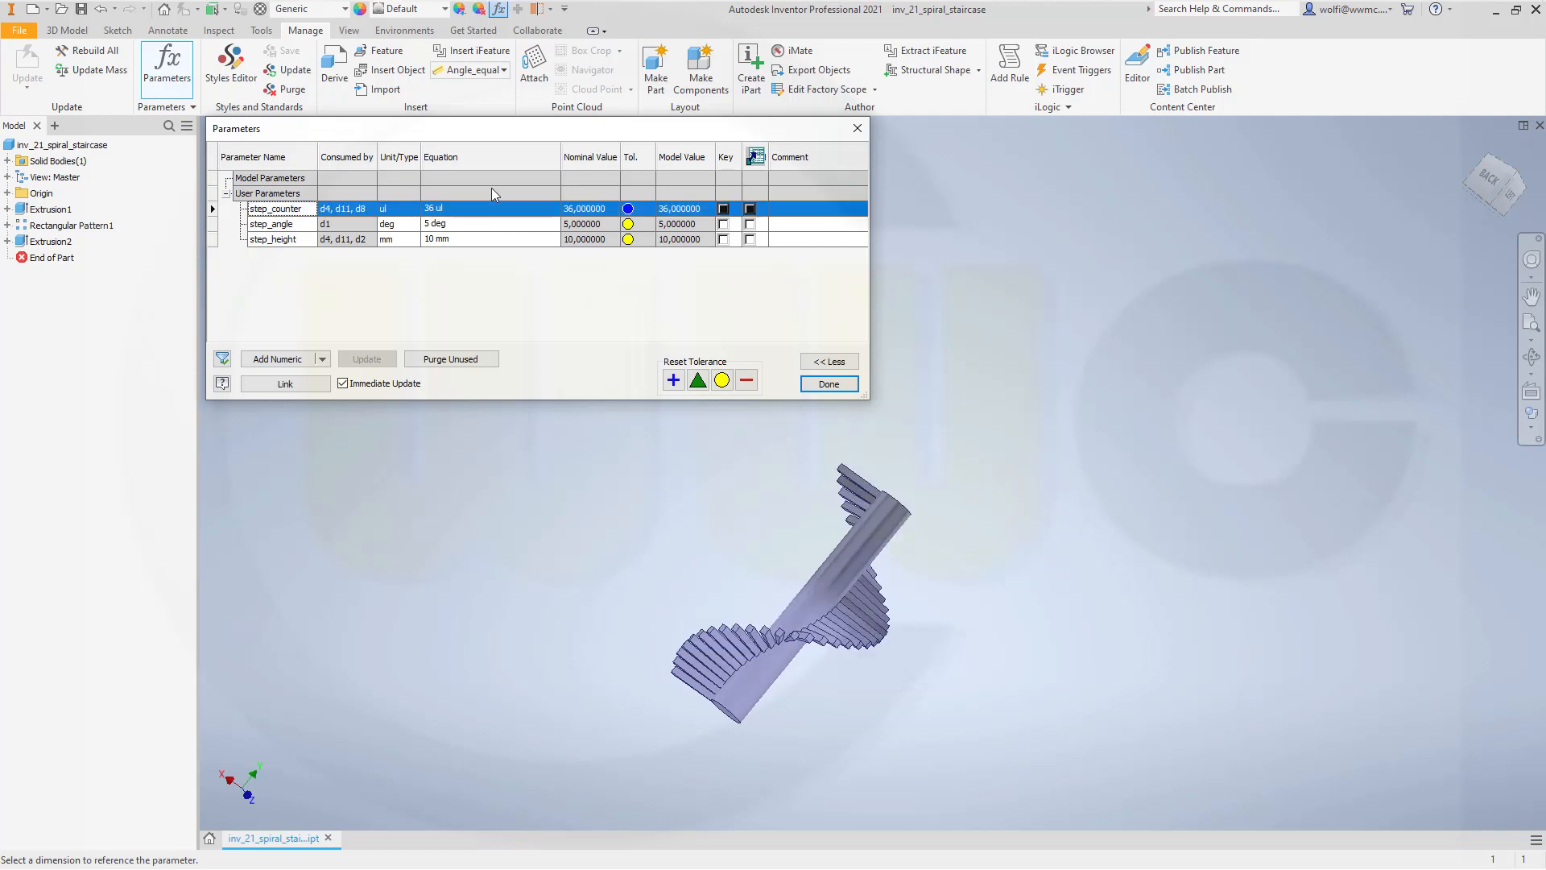
{"action": "left_click", "coordinate": [826, 383]}
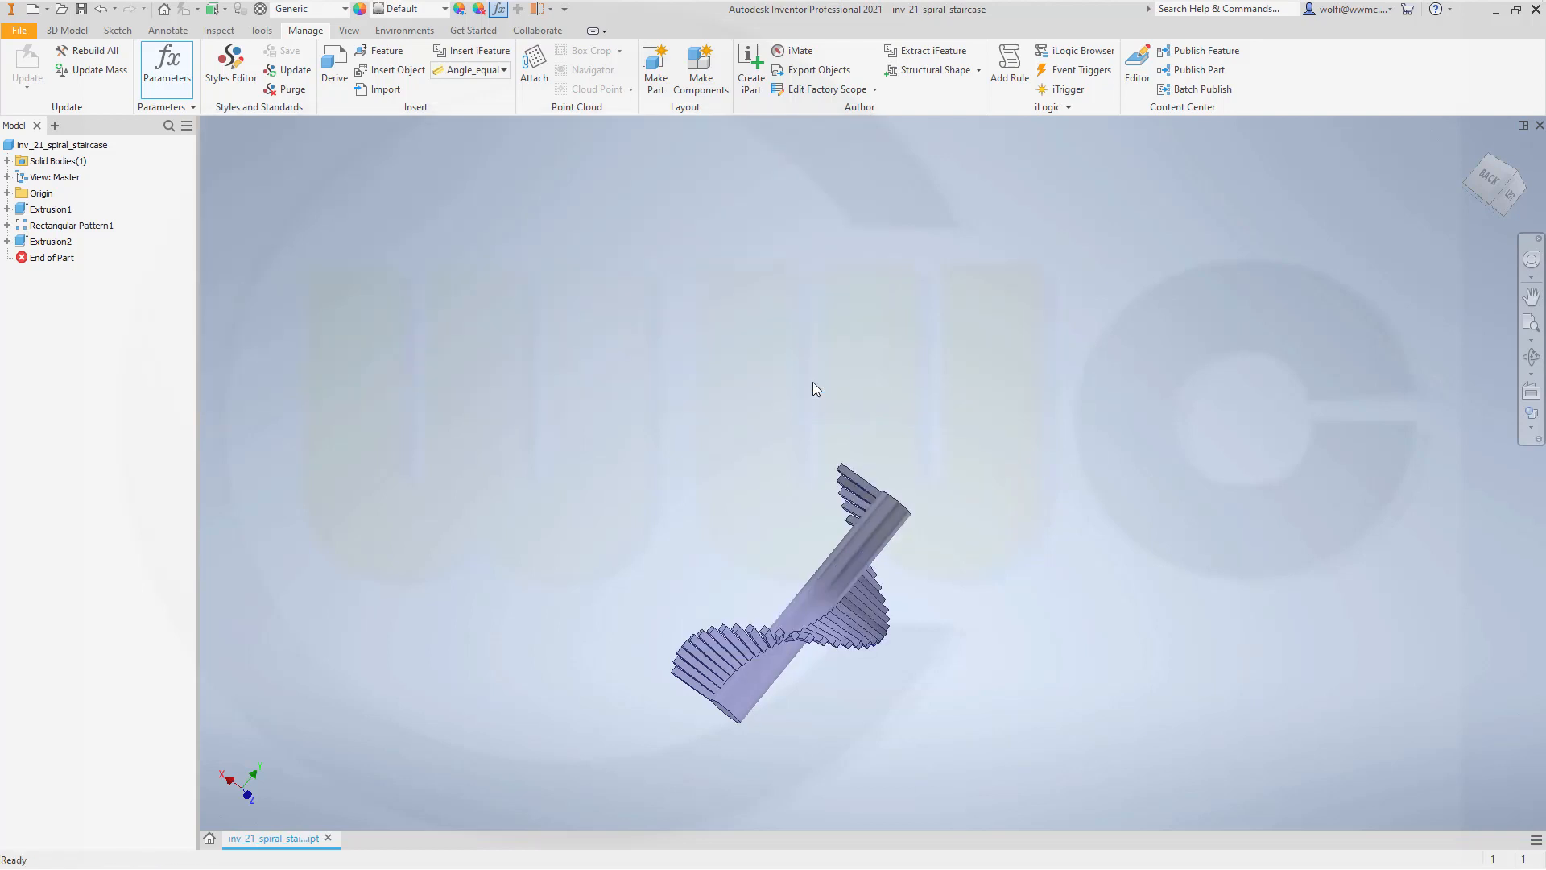
{"action": "mouse_move", "coordinate": [936, 619]}
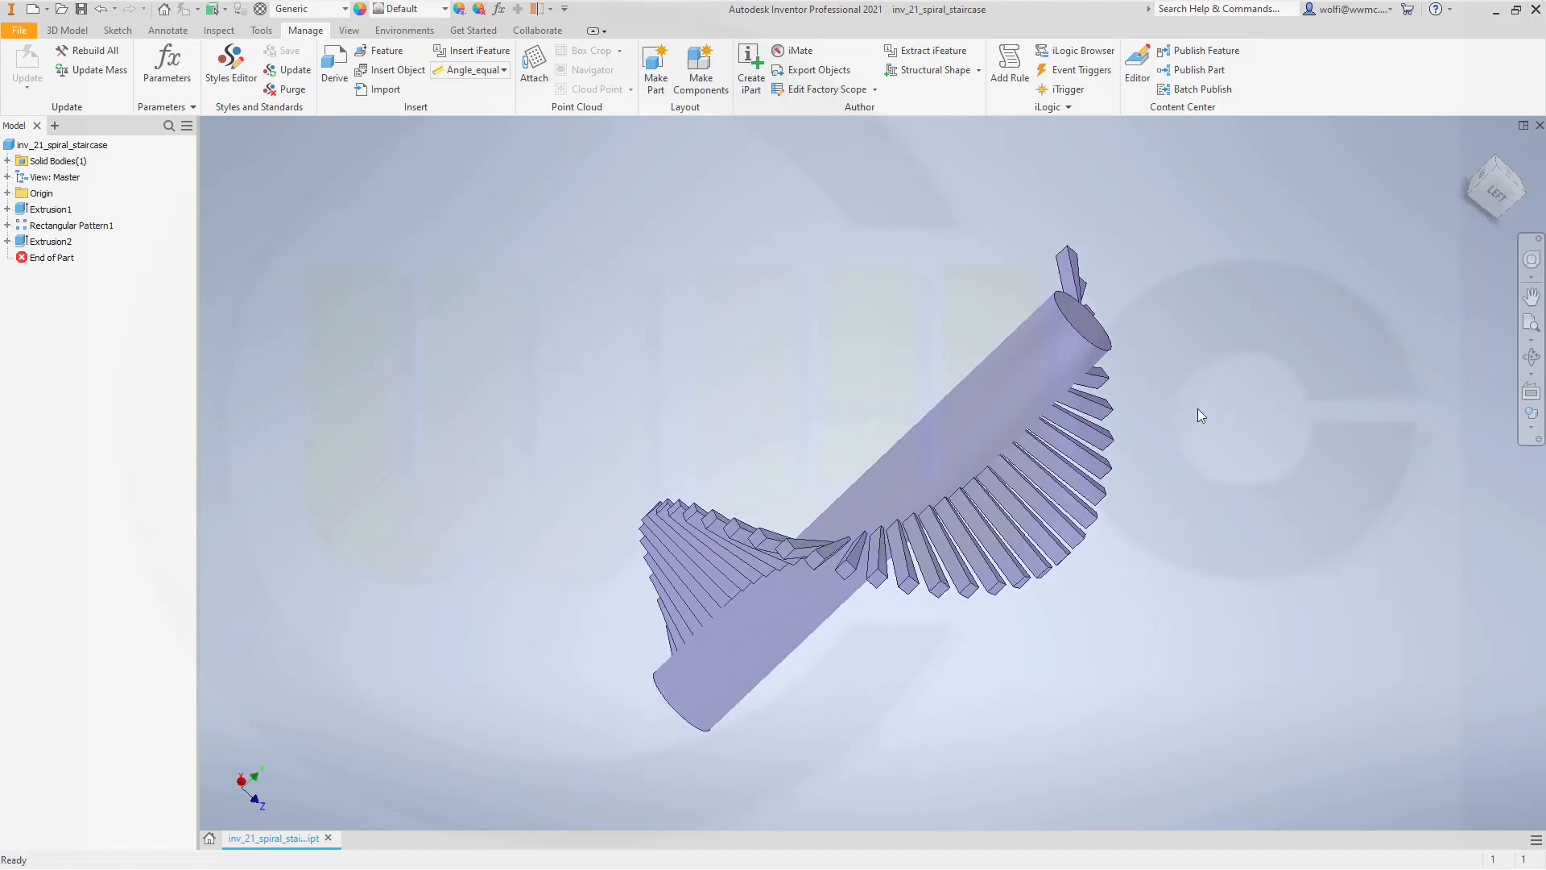
{"action": "mouse_move", "coordinate": [1204, 409]}
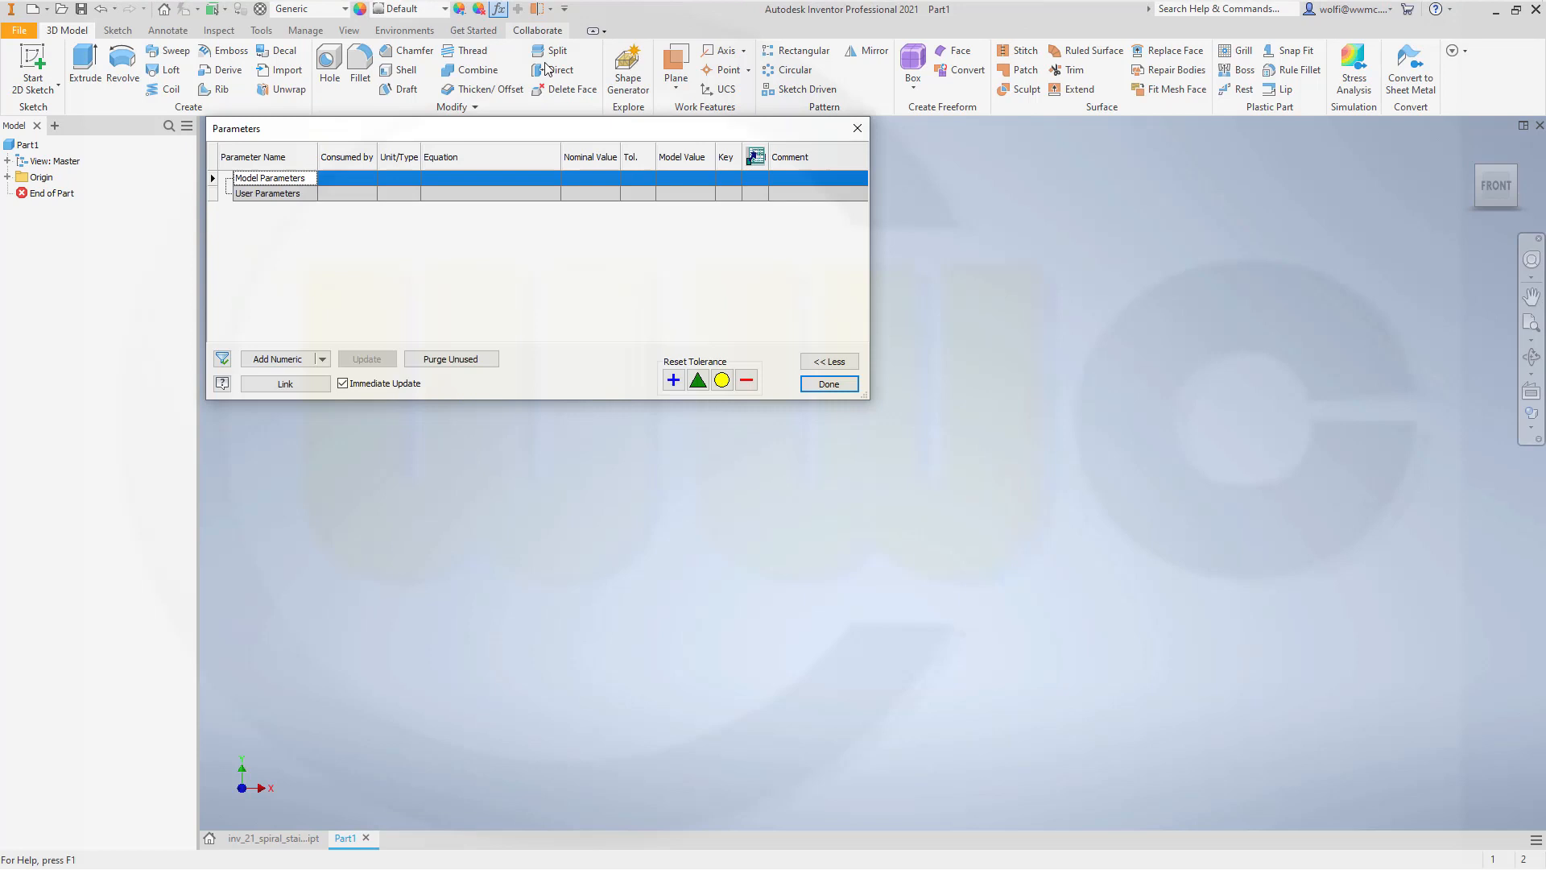
{"action": "mouse_move", "coordinate": [321, 293]}
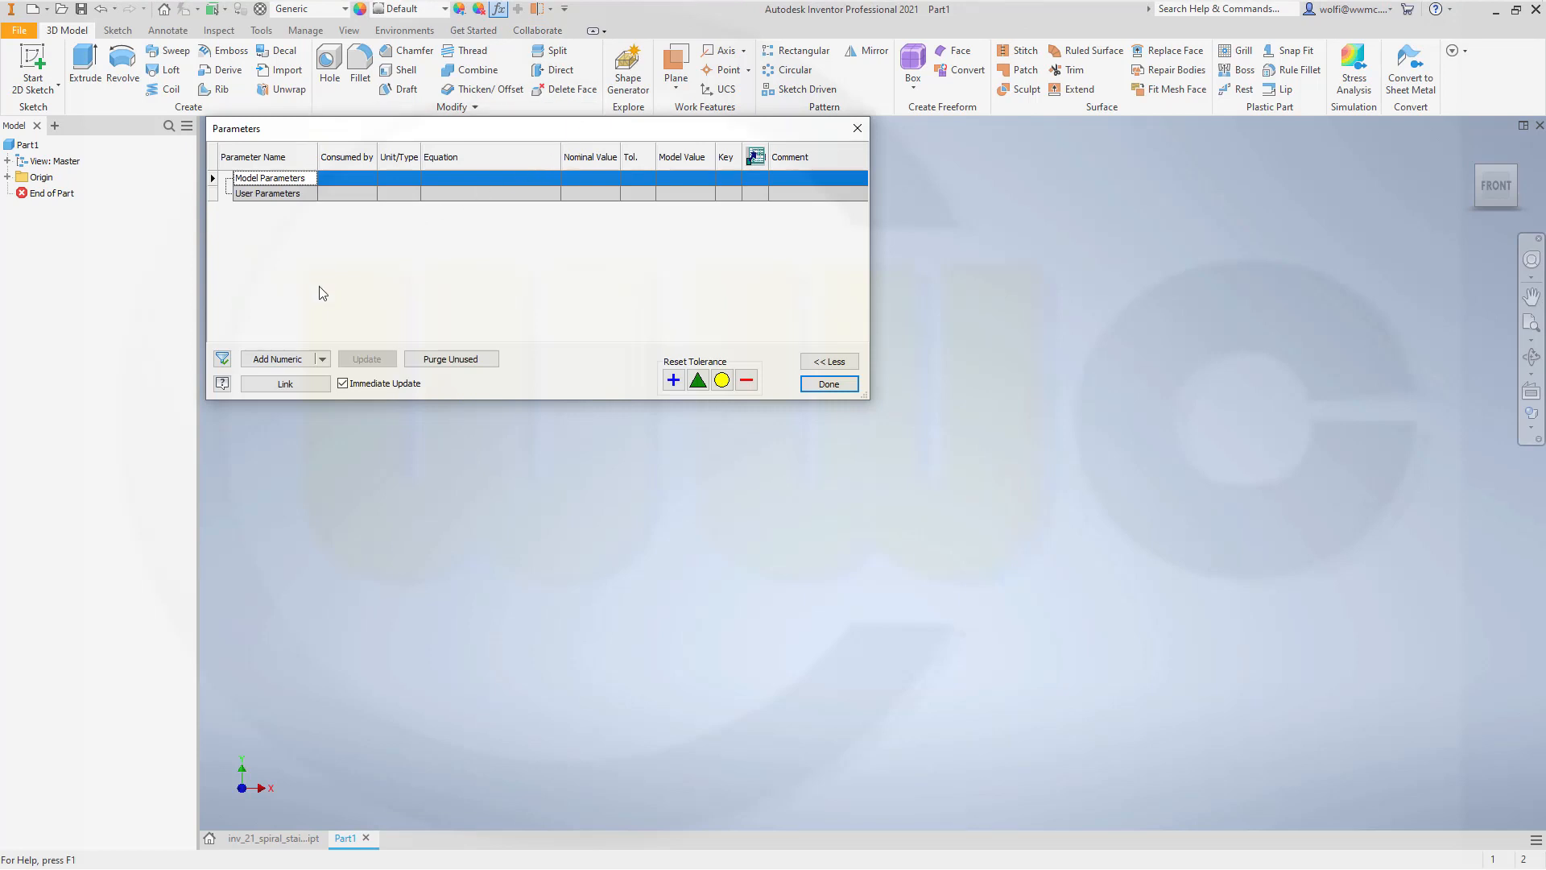
{"action": "mouse_move", "coordinate": [285, 358]}
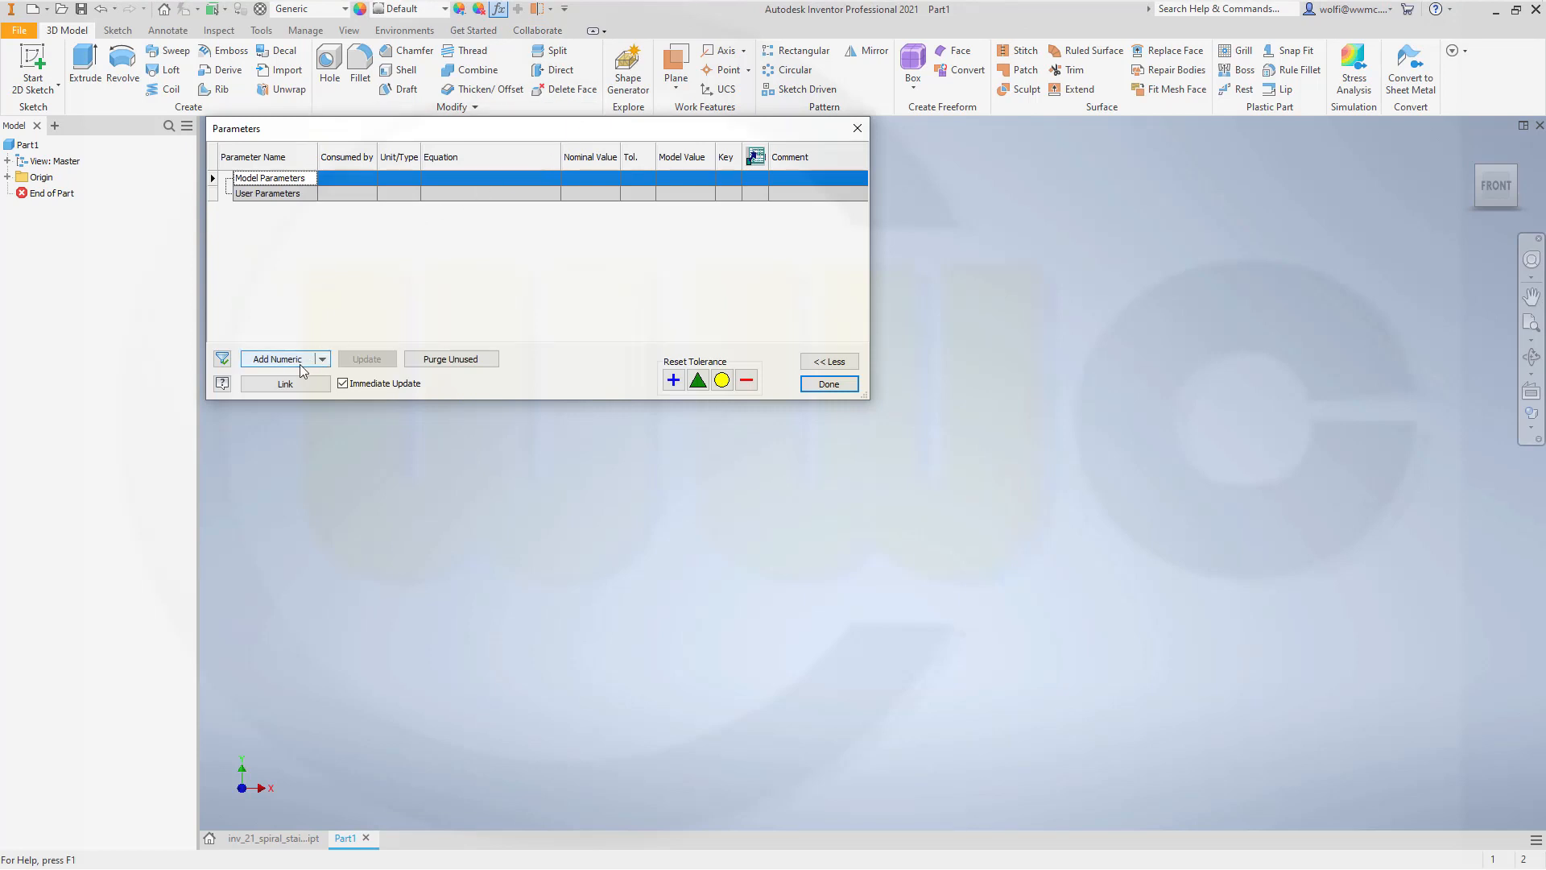
Step: Add numeric user parameters step_height = 20 mm and step_counter = 18 ul
{"action": "left_click", "coordinate": [279, 357]}
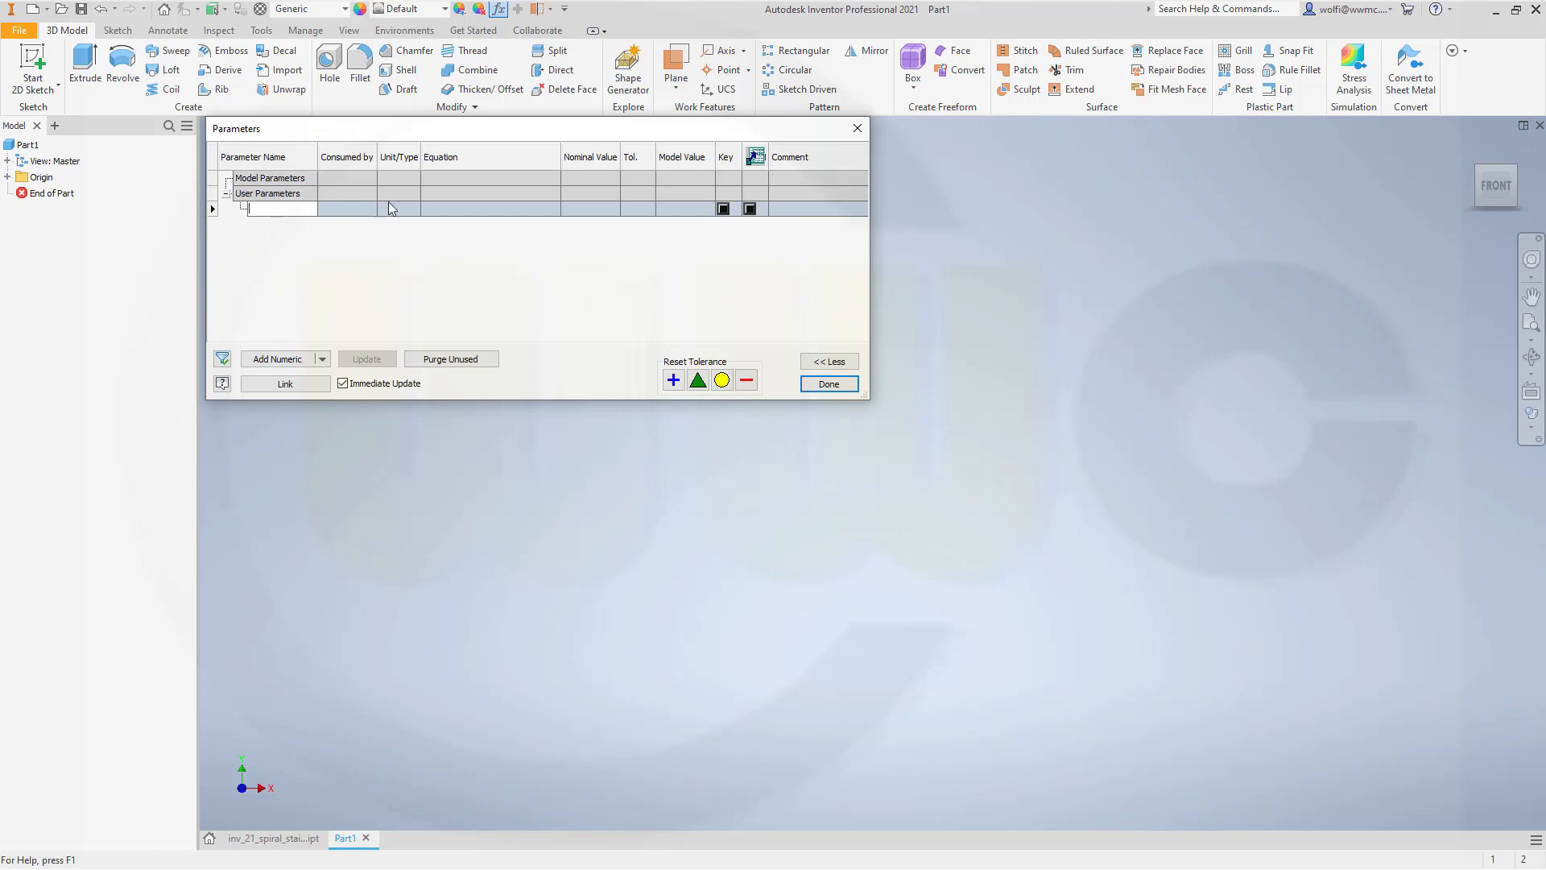
{"action": "type", "text": "step_height"}
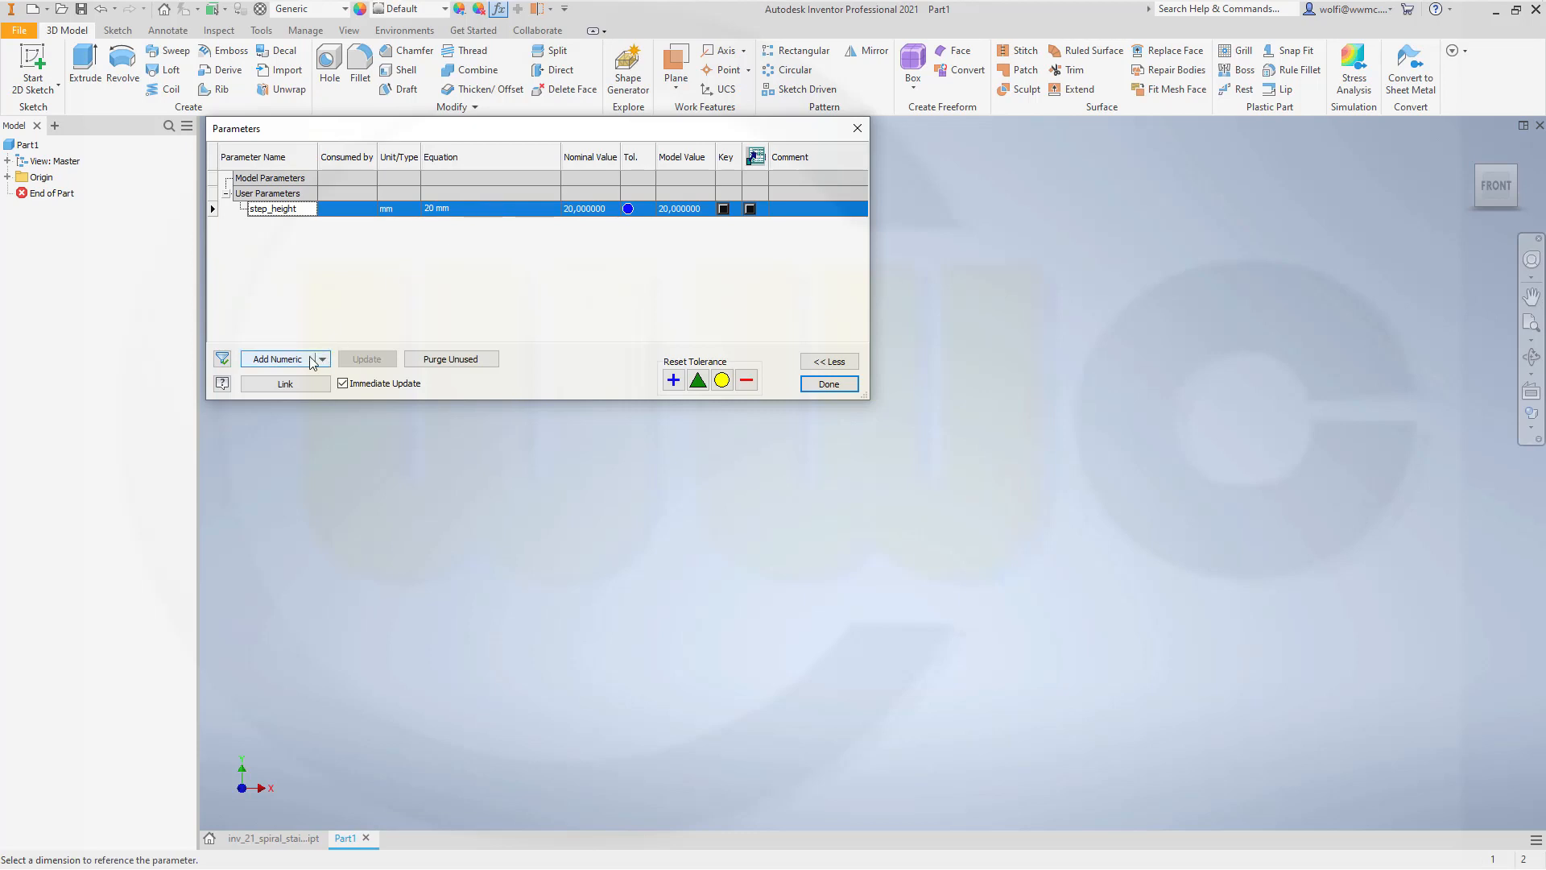
{"action": "left_click", "coordinate": [278, 358]}
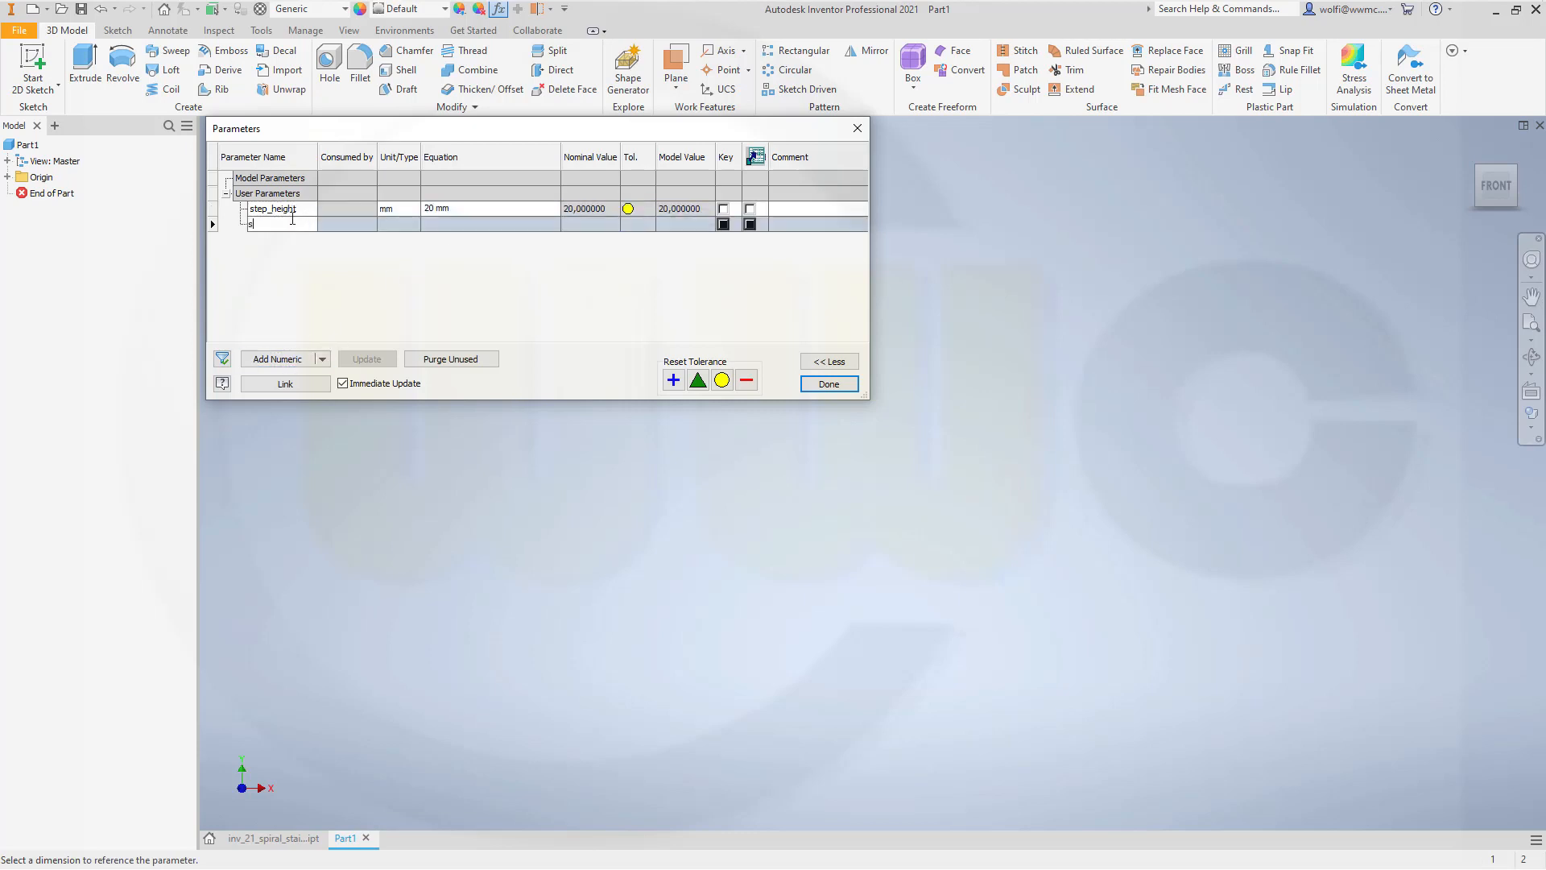
{"action": "type", "text": "step_co"}
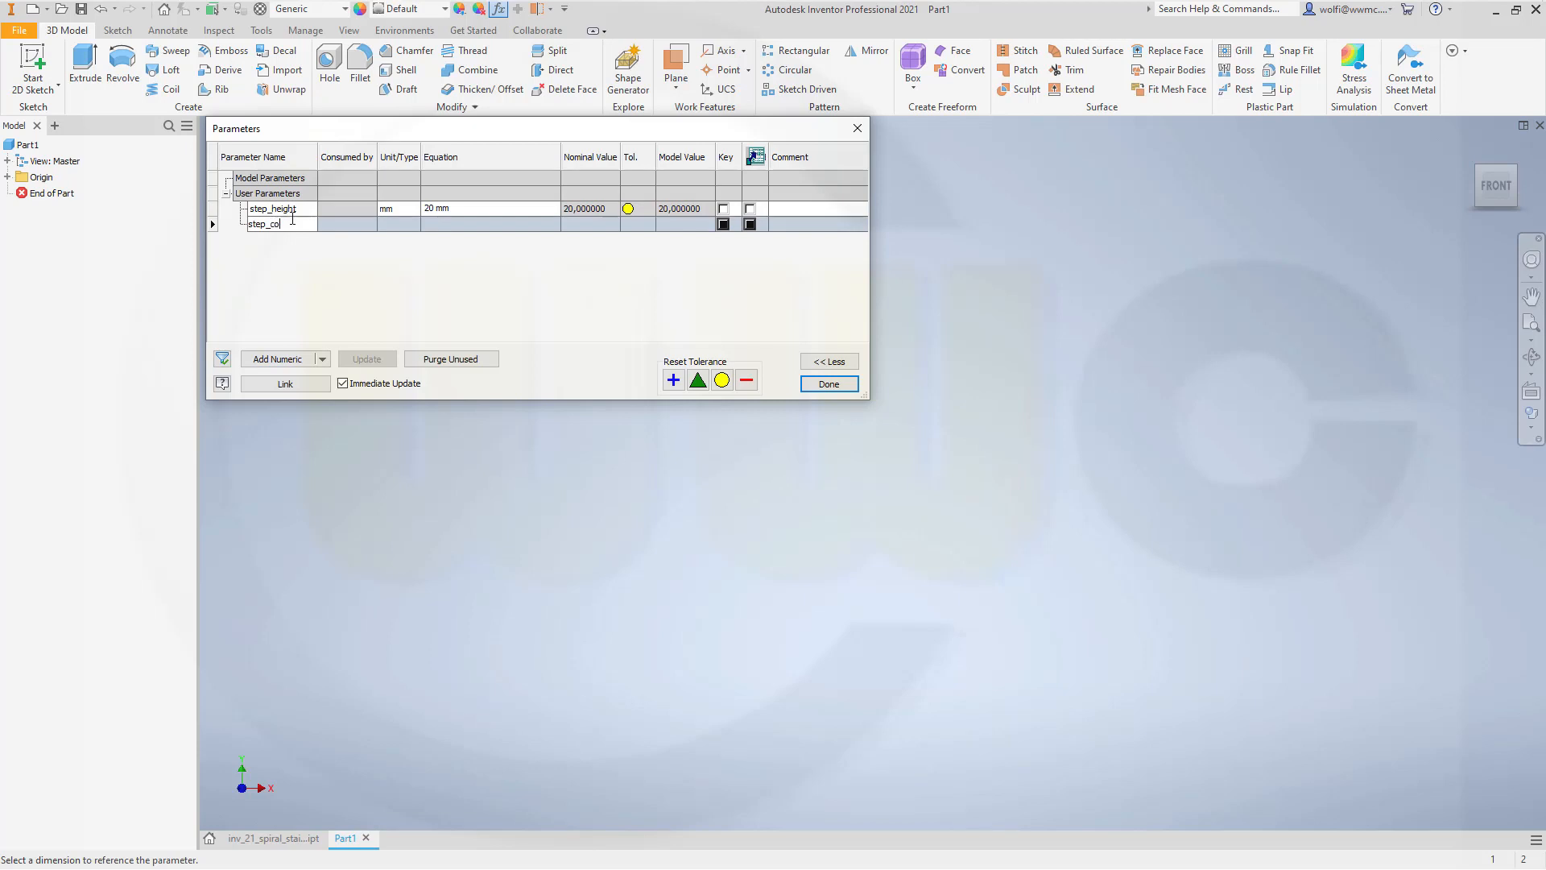
{"action": "type", "text": "unter"}
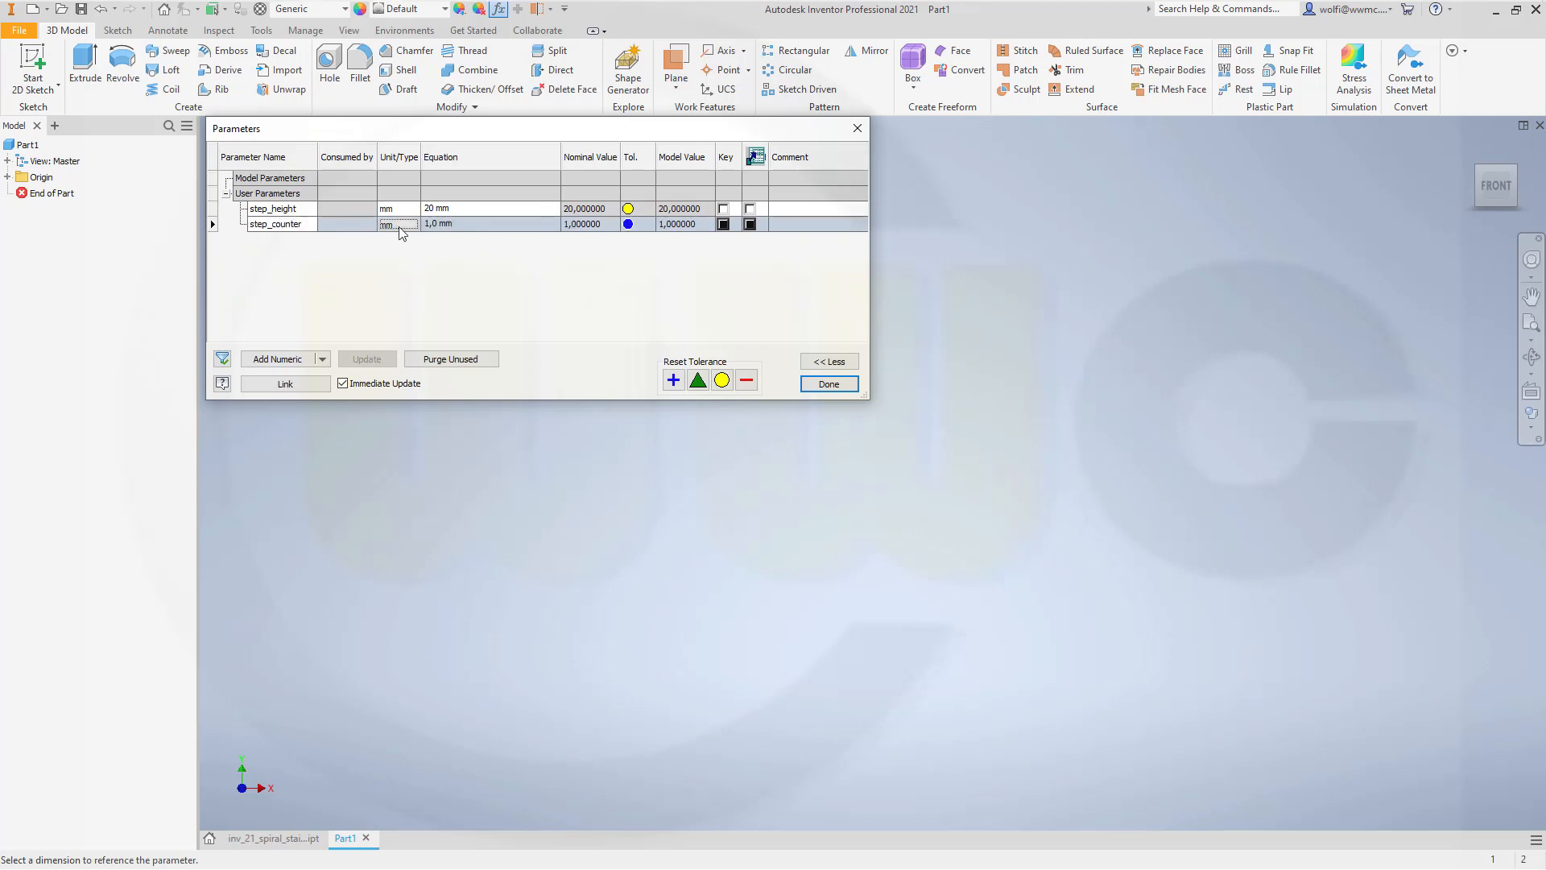
{"action": "left_click", "coordinate": [399, 224]}
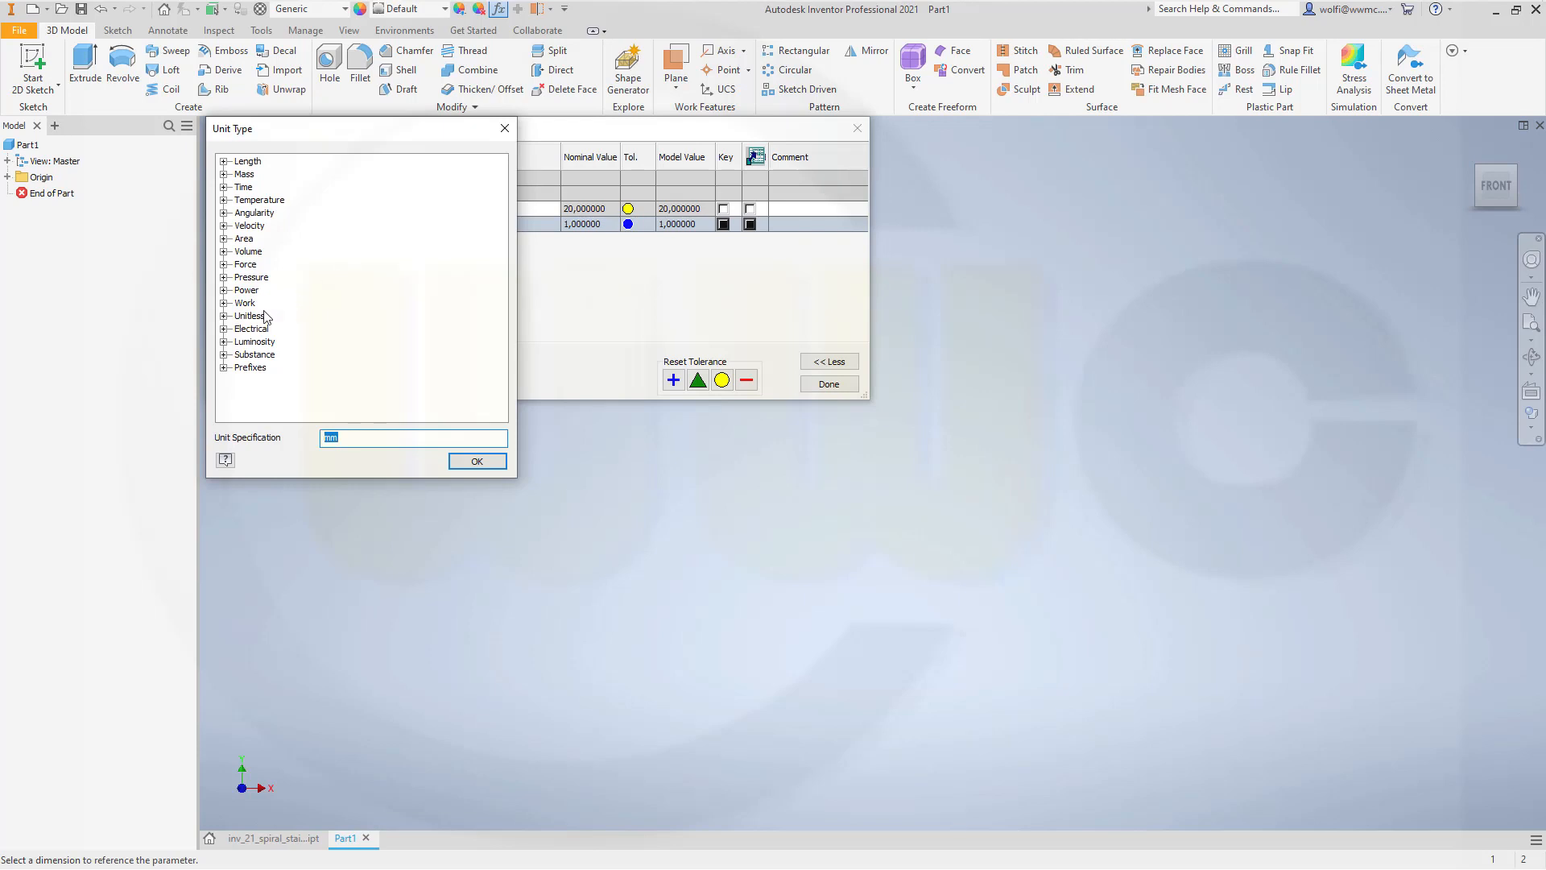
{"action": "left_click", "coordinate": [225, 315]}
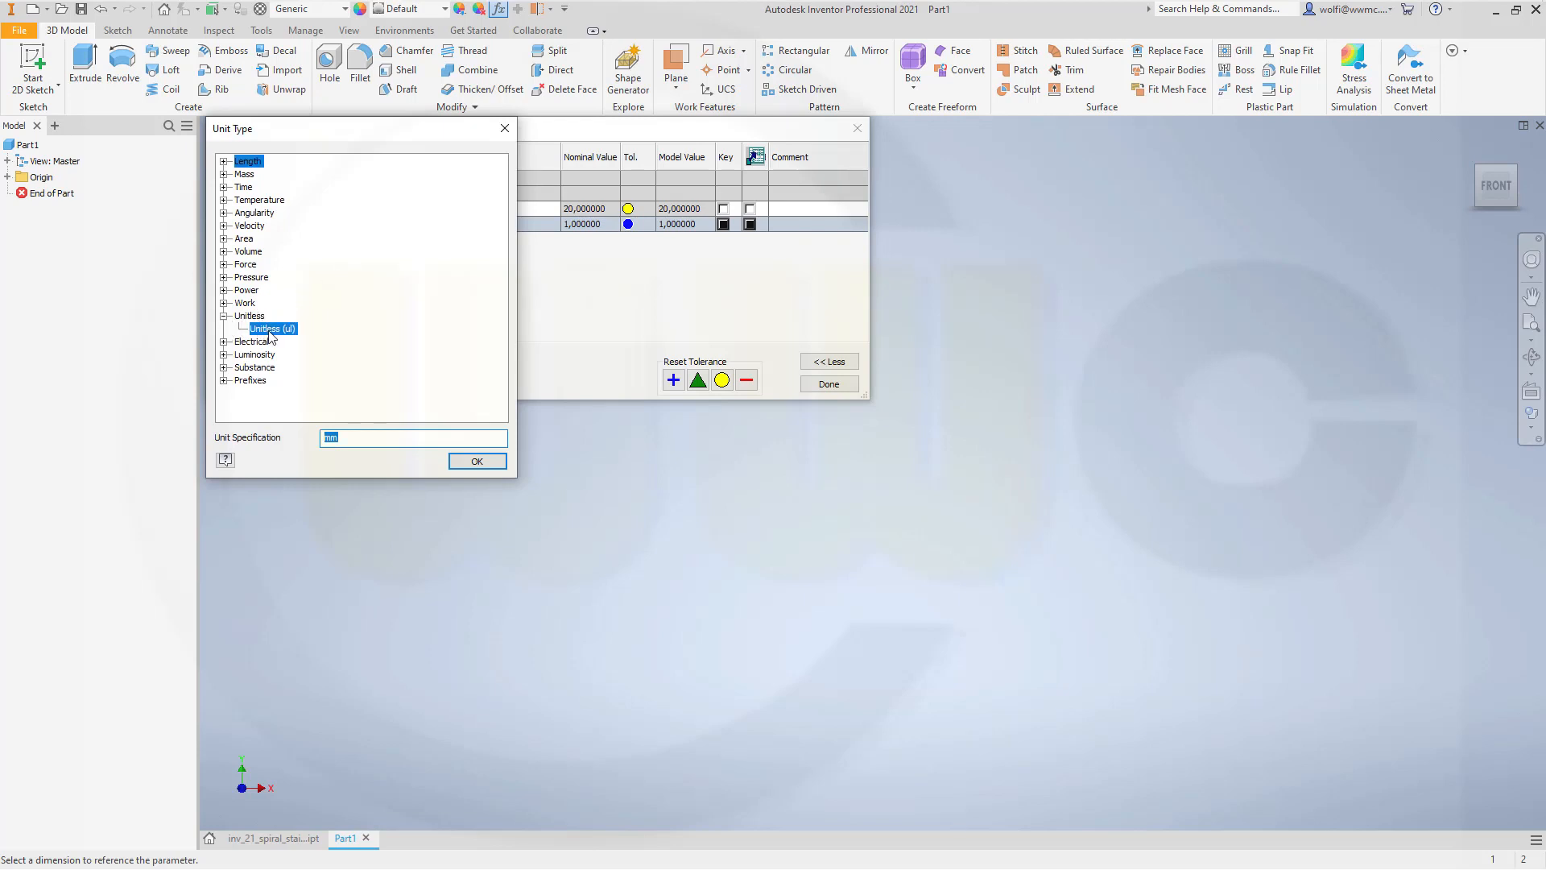
{"action": "left_click", "coordinate": [476, 461]}
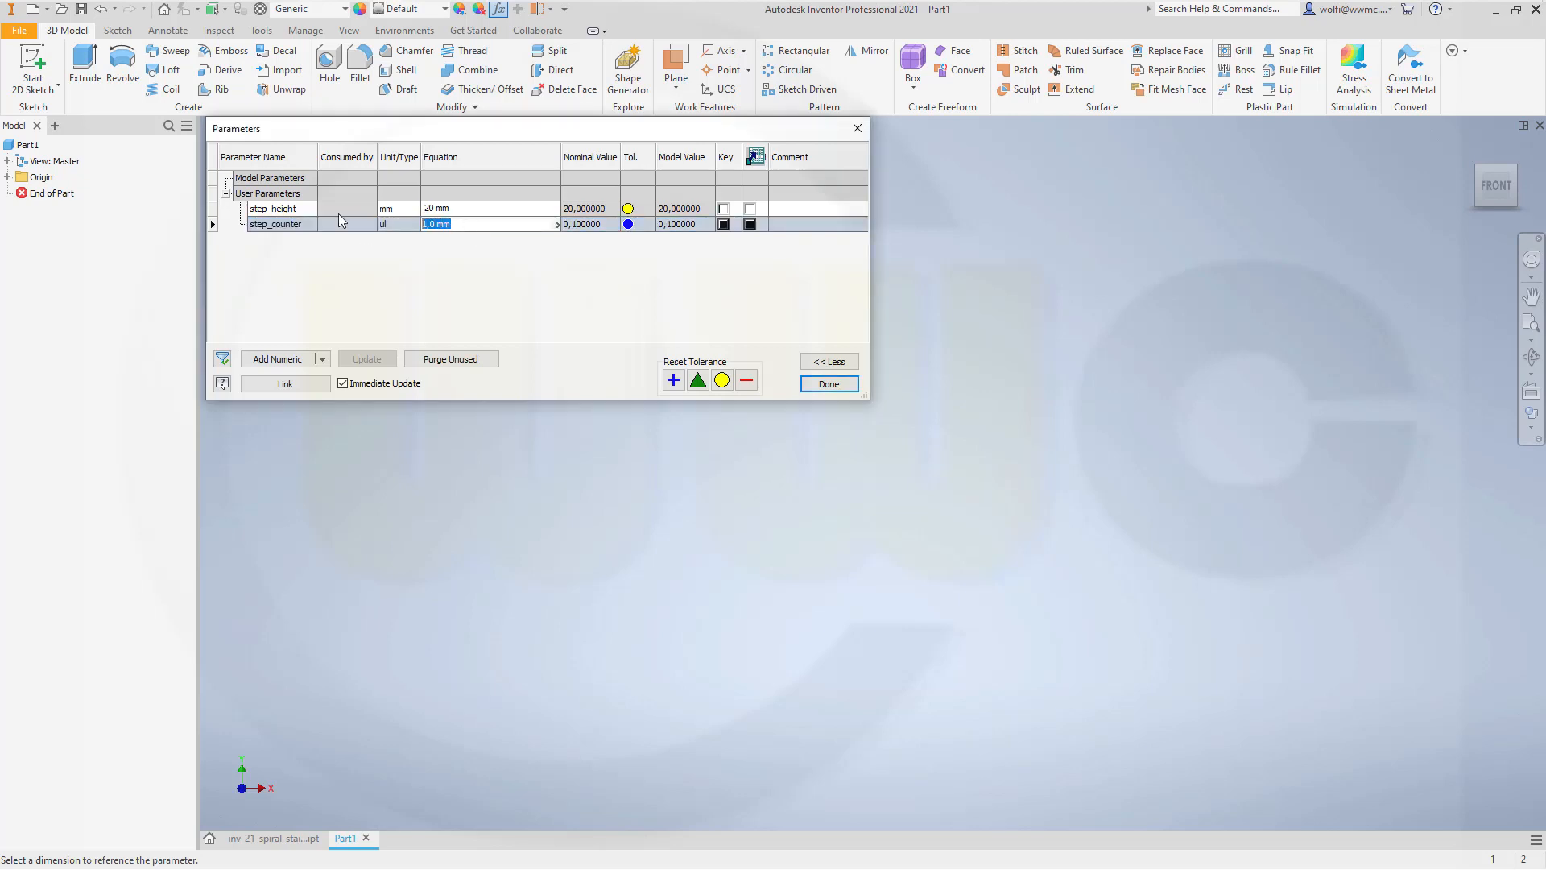
{"action": "type", "text": "18 ul"}
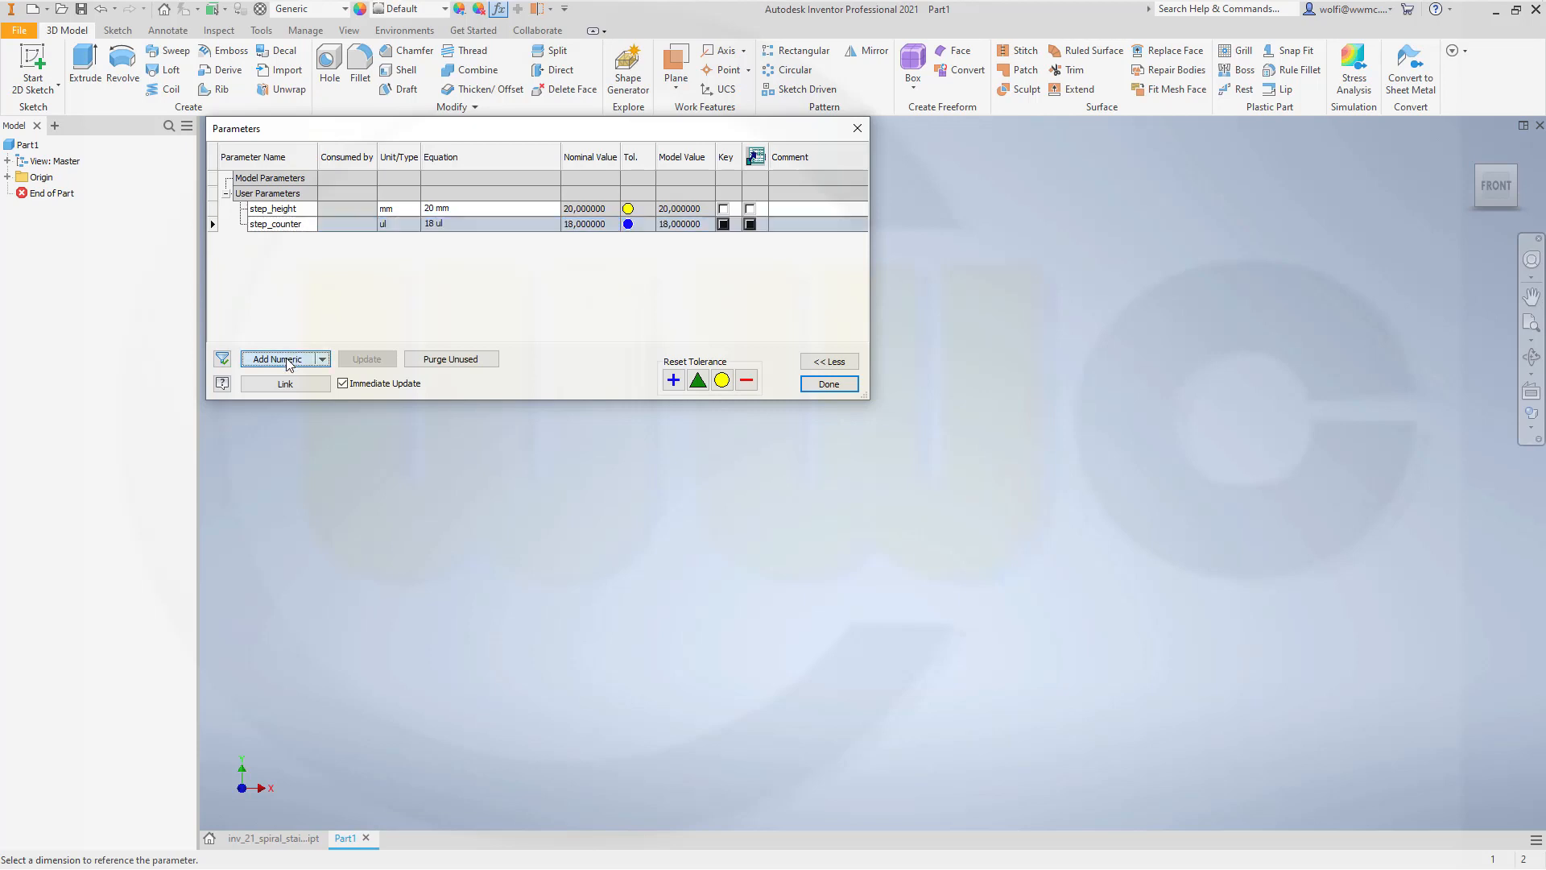
Step: Add a step_angle user parameter in degrees, set it to 20 deg, and close Parameters
{"action": "left_click", "coordinate": [277, 357]}
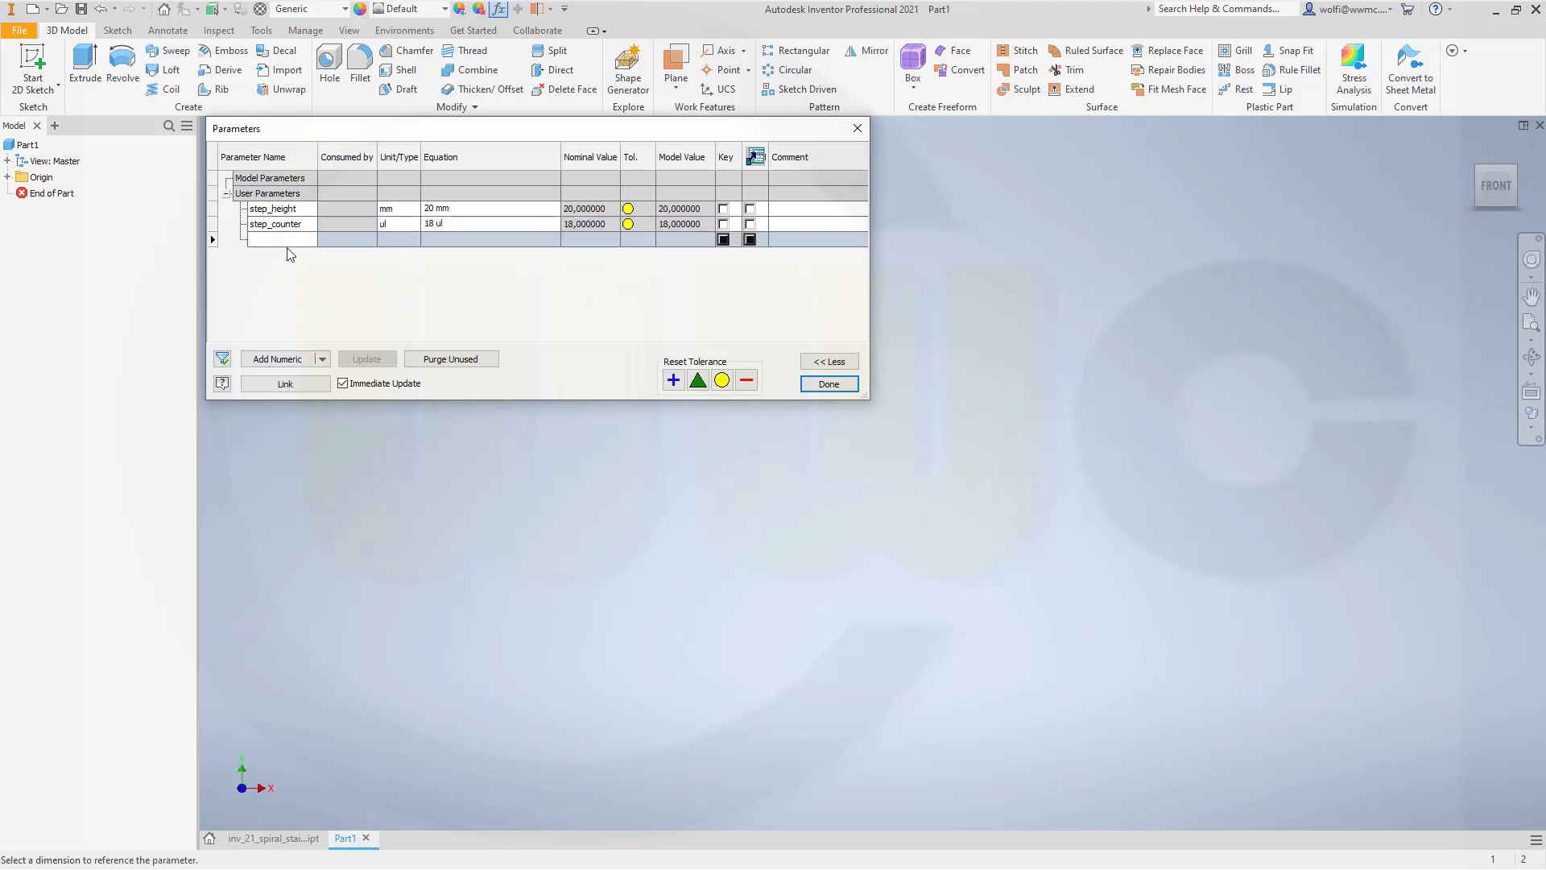
{"action": "type", "text": "s"}
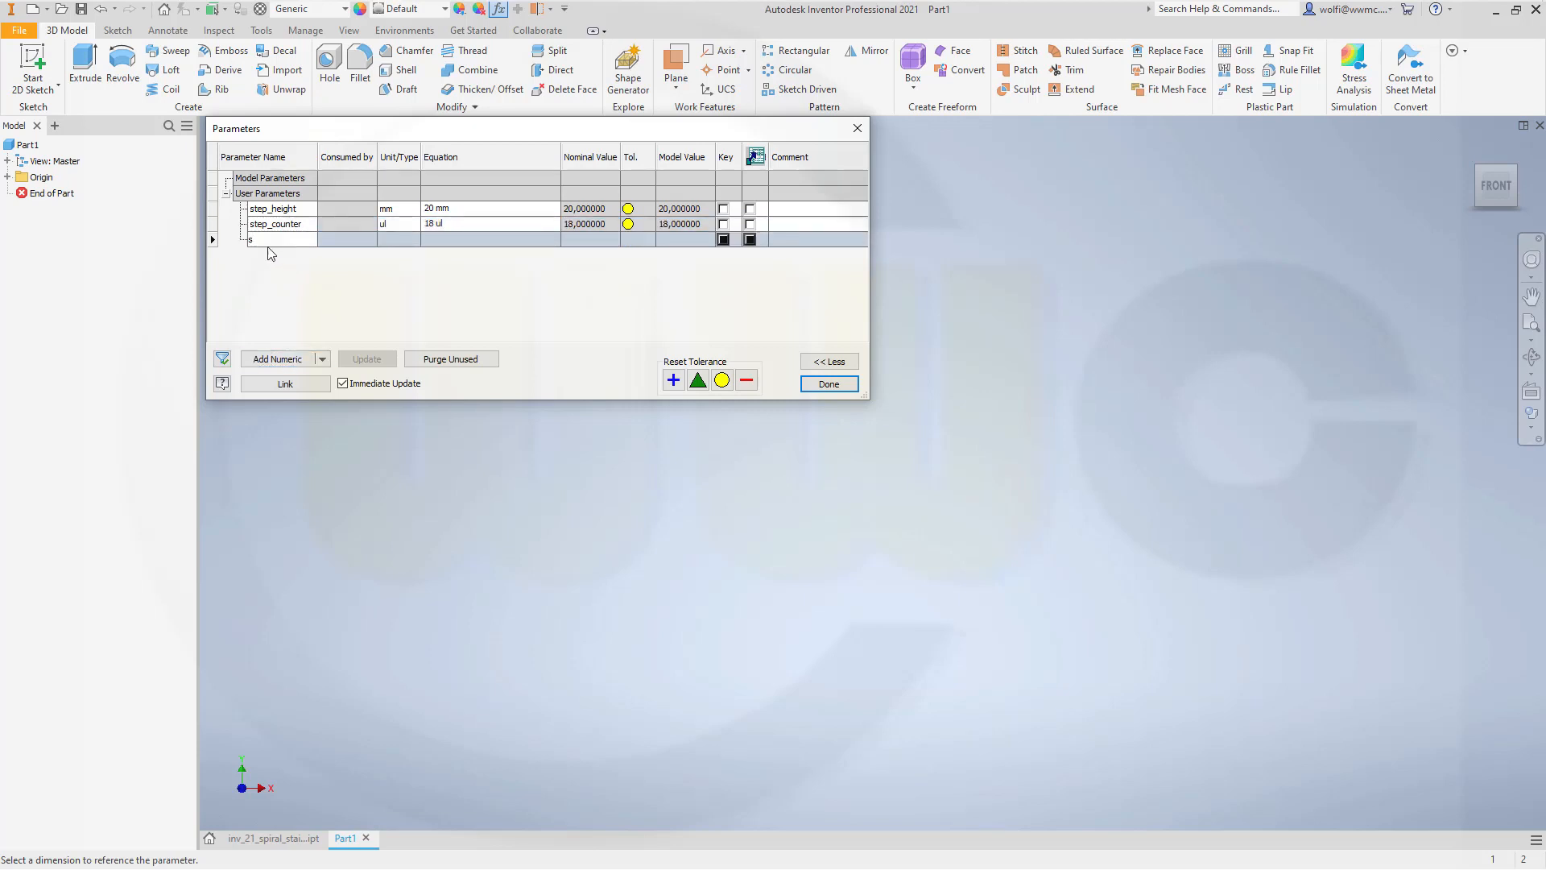
{"action": "type", "text": "step_a"}
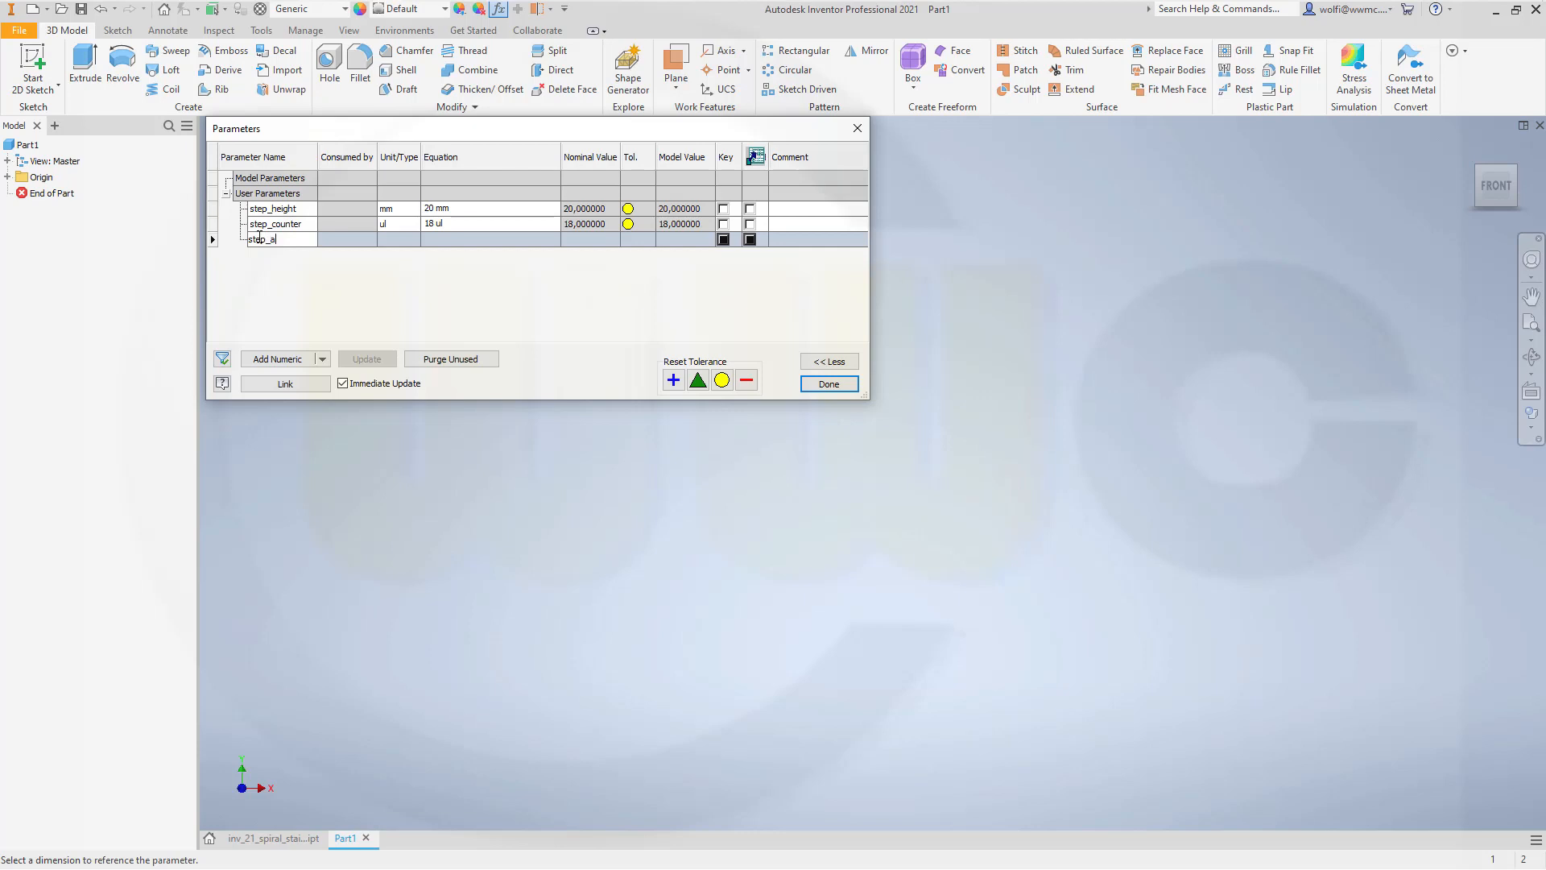
{"action": "type", "text": "ngle"}
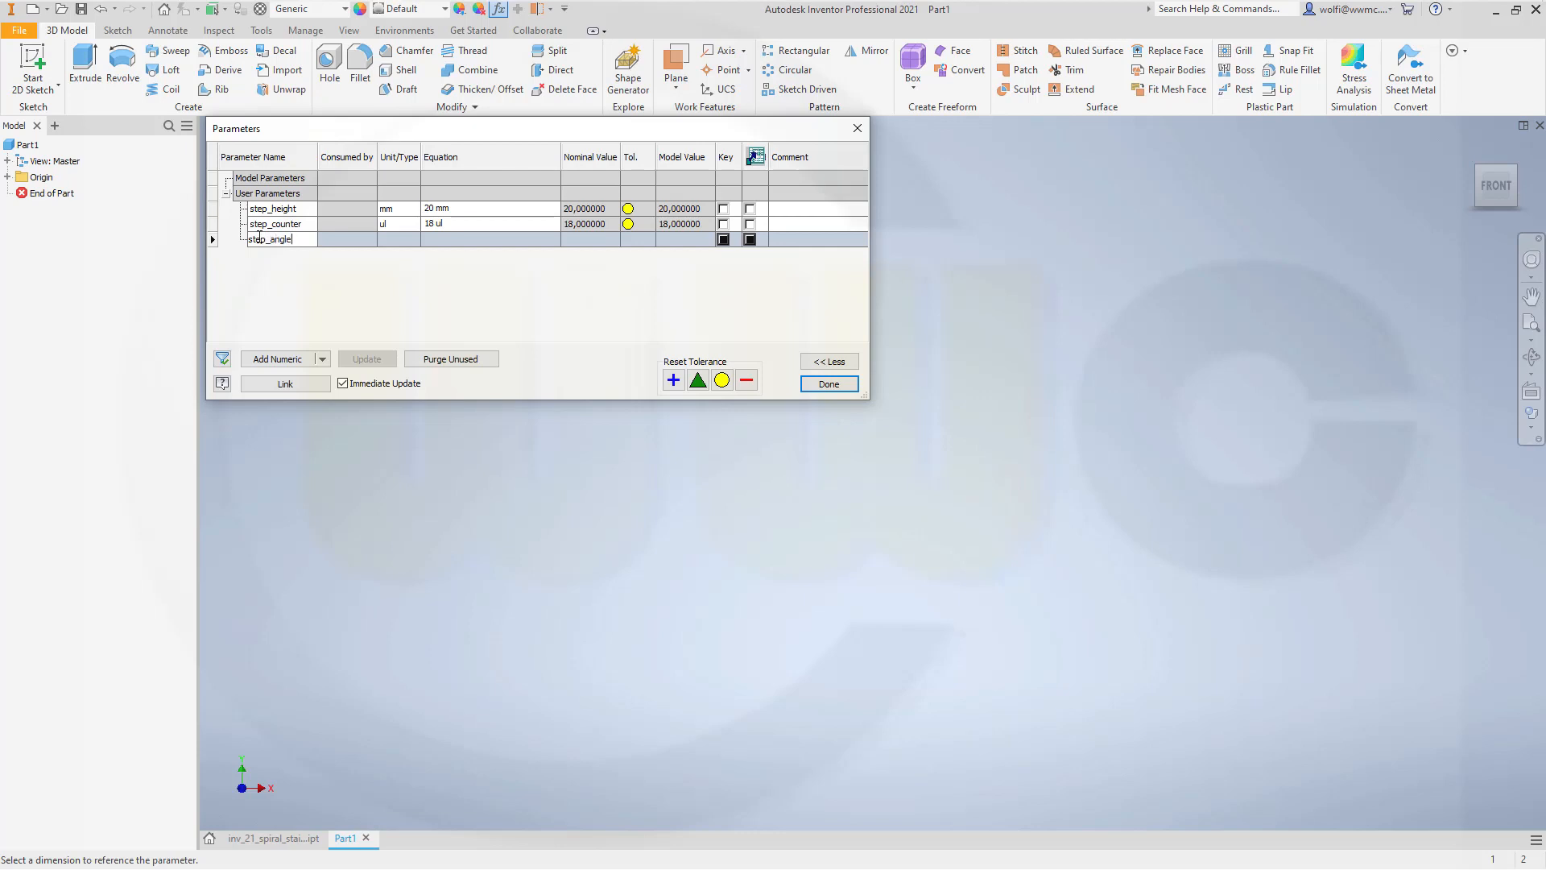
{"action": "left_click", "coordinate": [398, 238]}
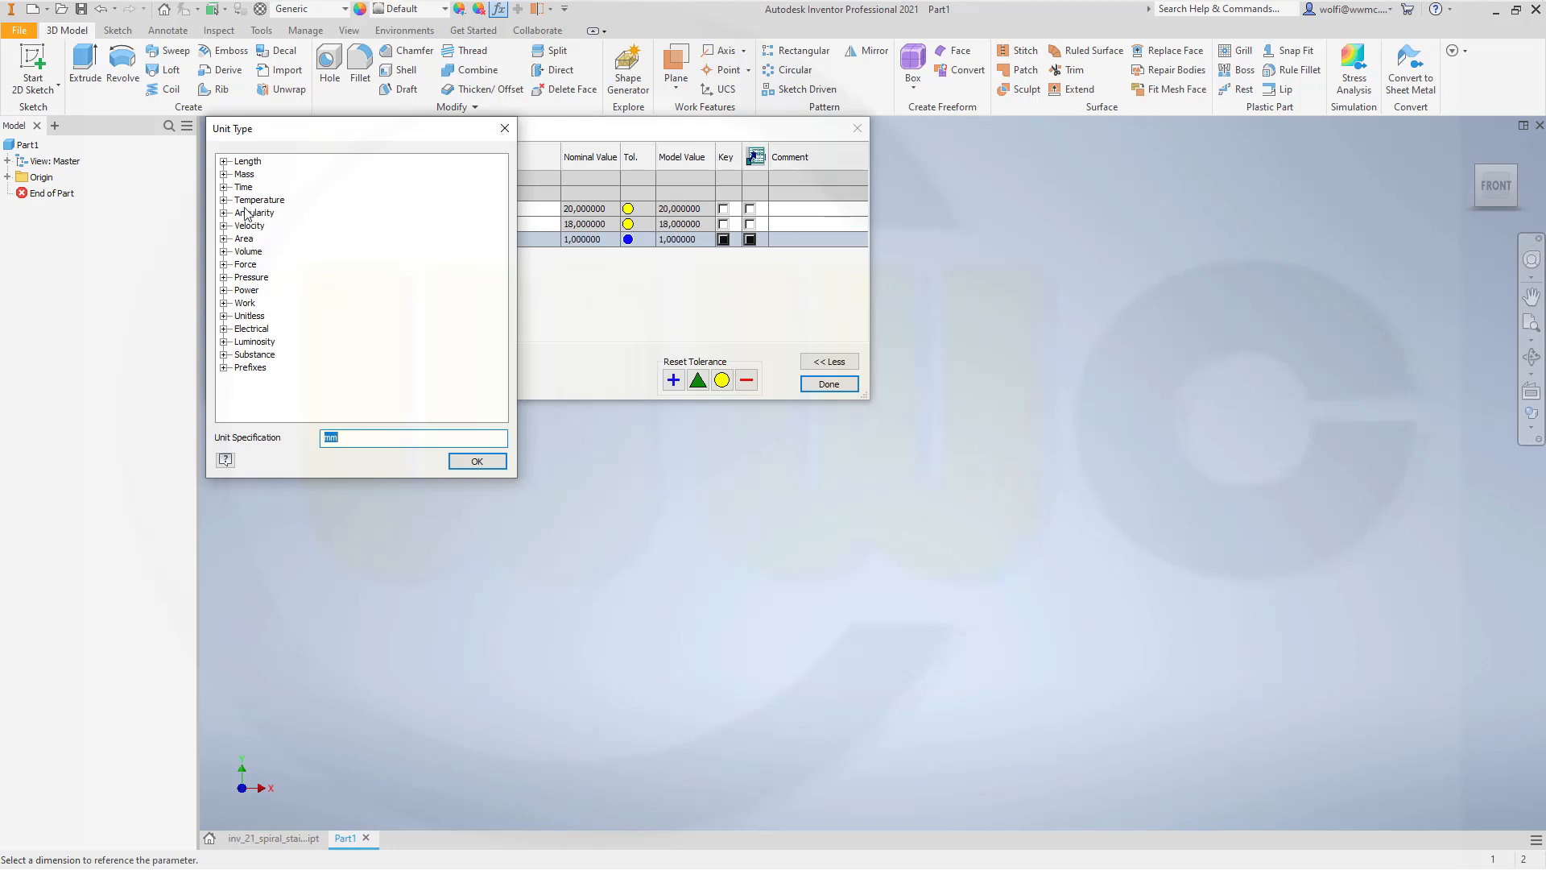
{"action": "left_click", "coordinate": [223, 213]}
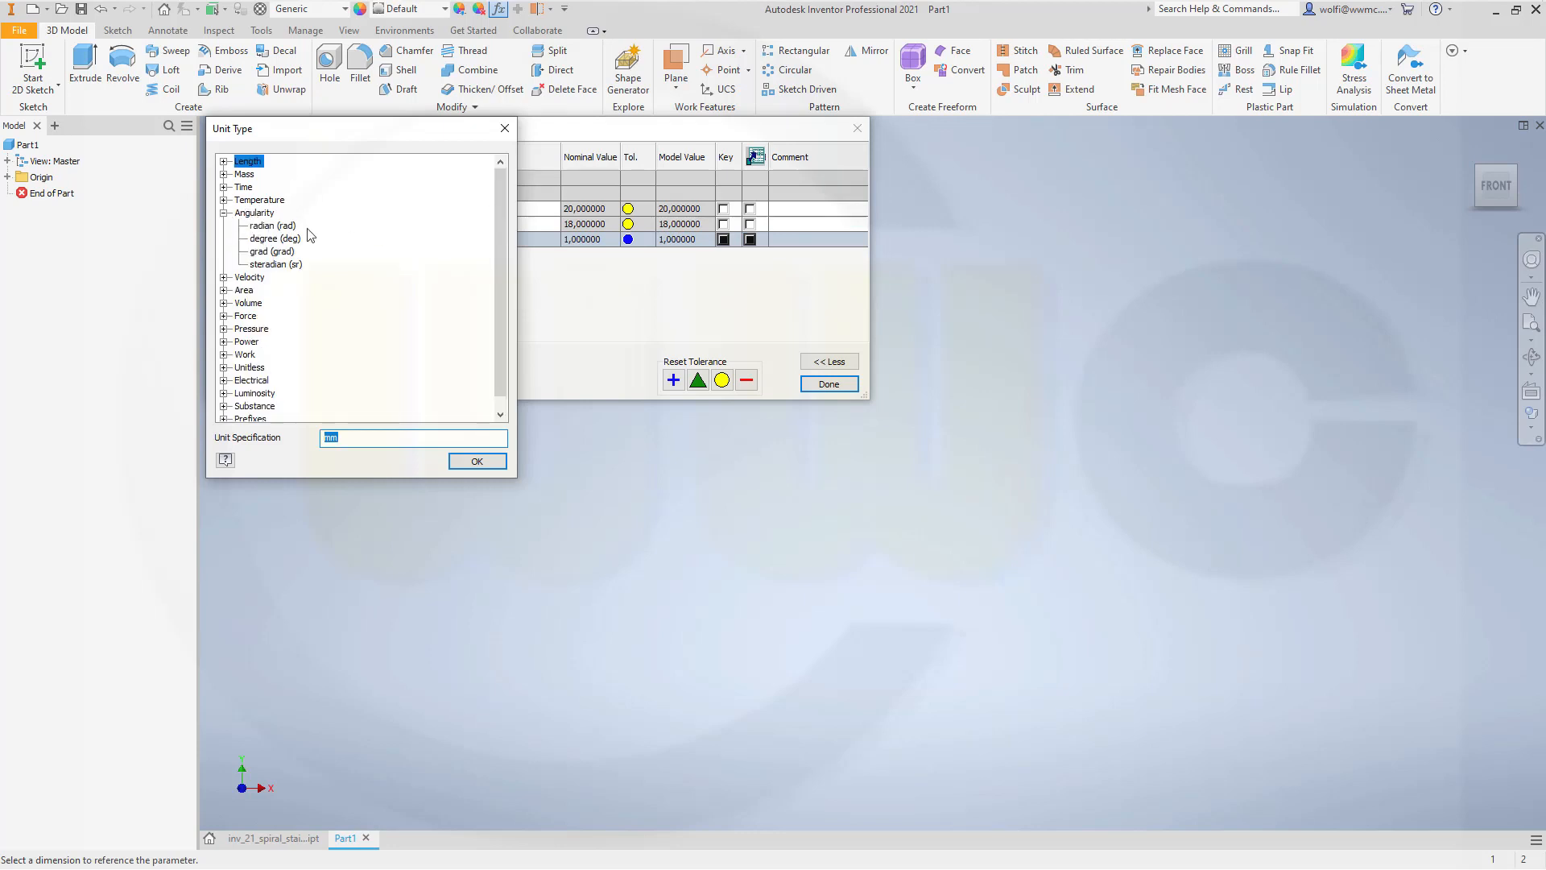
{"action": "left_click", "coordinate": [476, 461]}
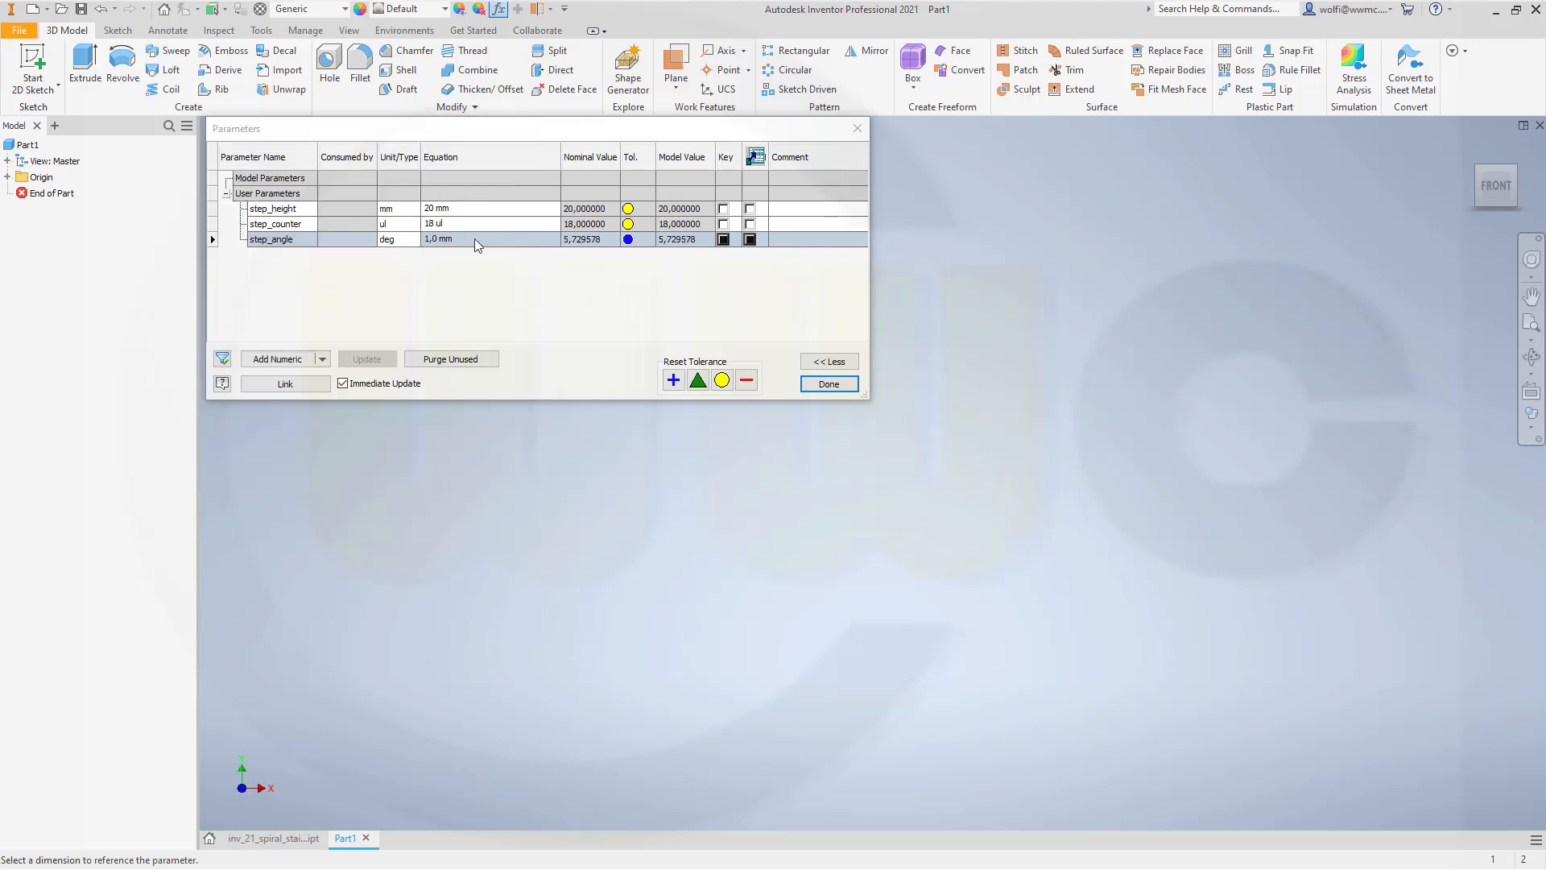
{"action": "mouse_move", "coordinate": [466, 244]}
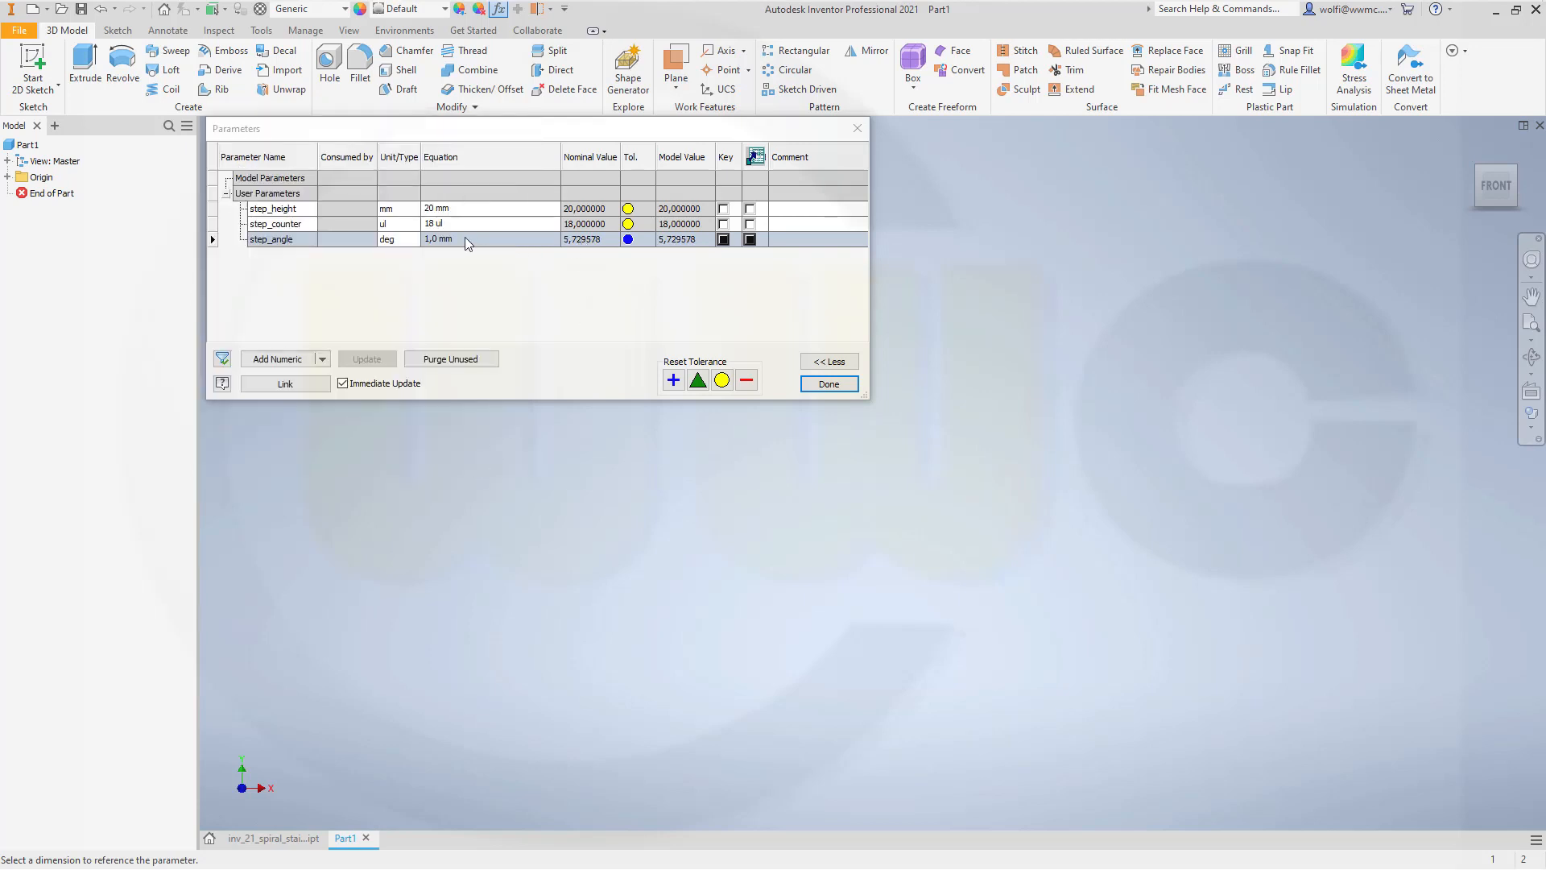
{"action": "double_click", "coordinate": [436, 238]}
{"action": "type", "text": "20"}
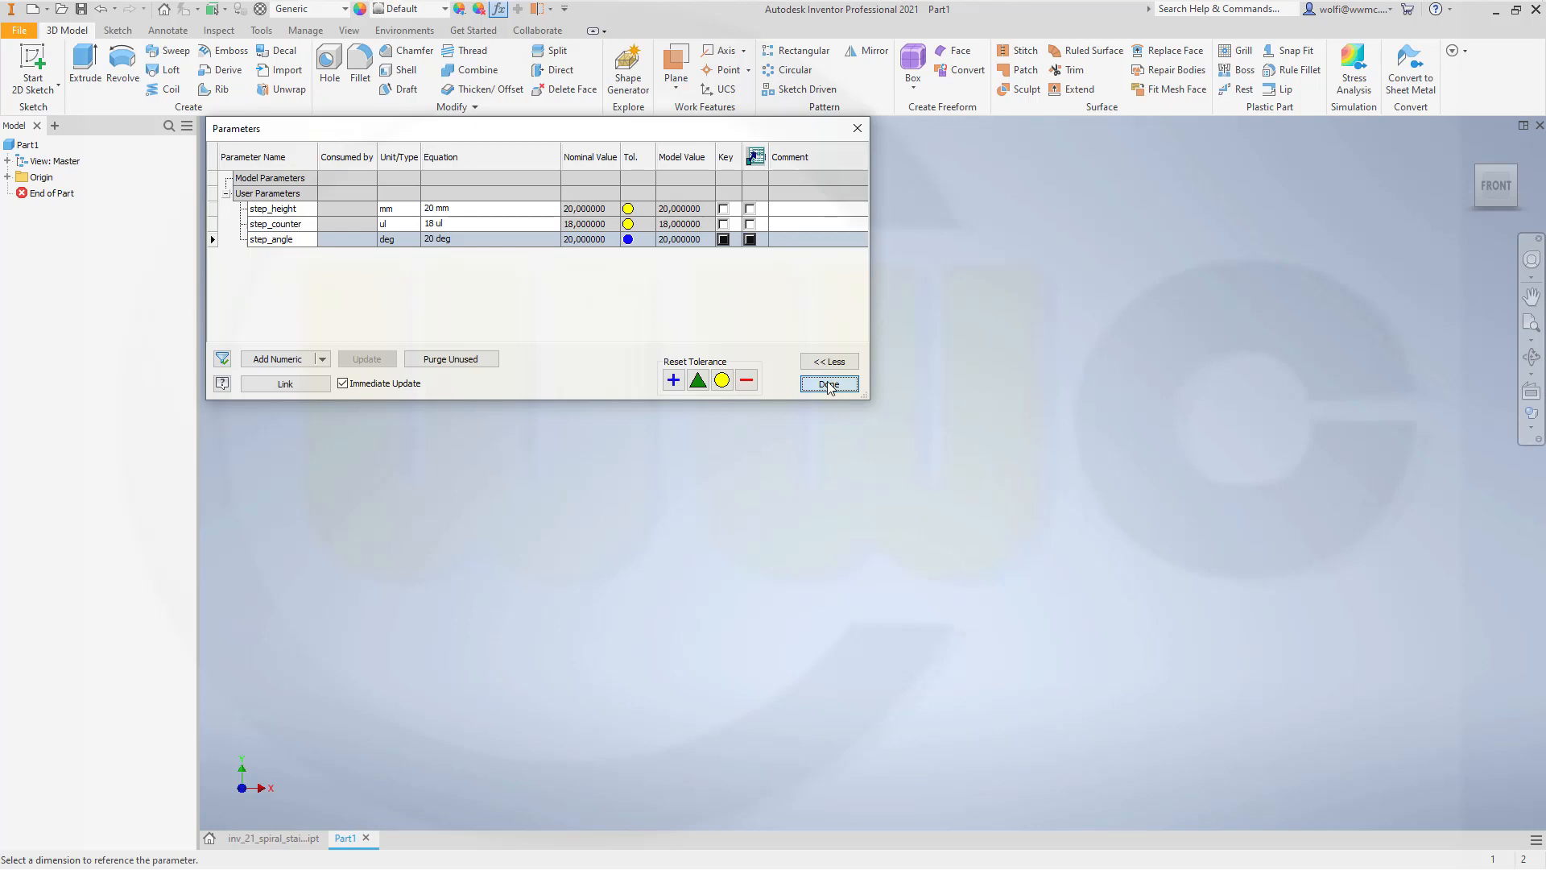
{"action": "left_click", "coordinate": [826, 384]}
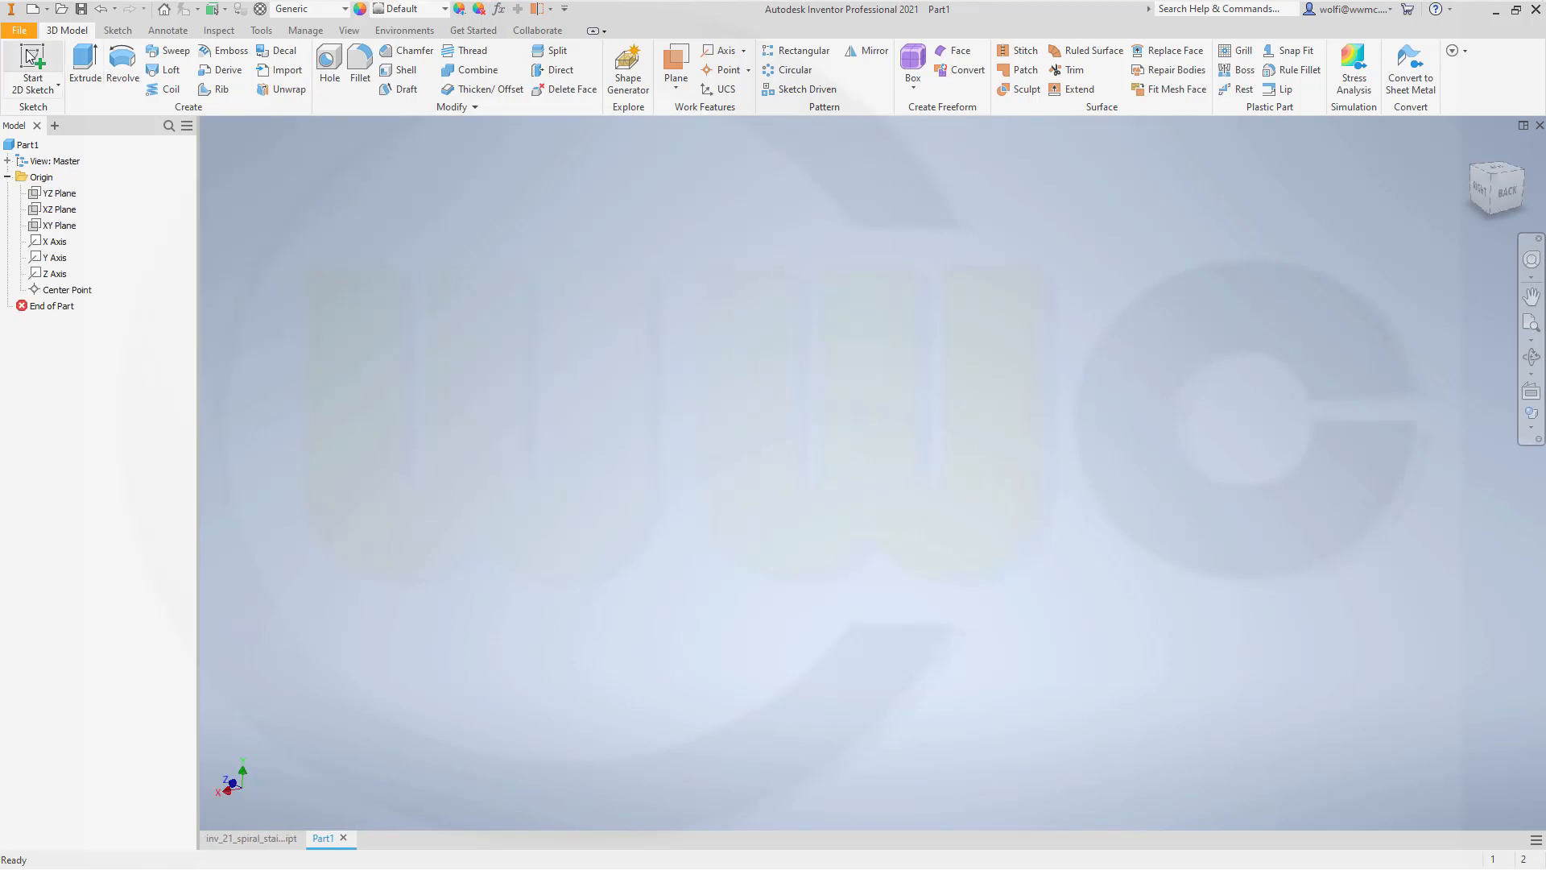
Step: Start a new 2D sketch with a 200-diameter circle centred at the origin
{"action": "left_click", "coordinate": [32, 69]}
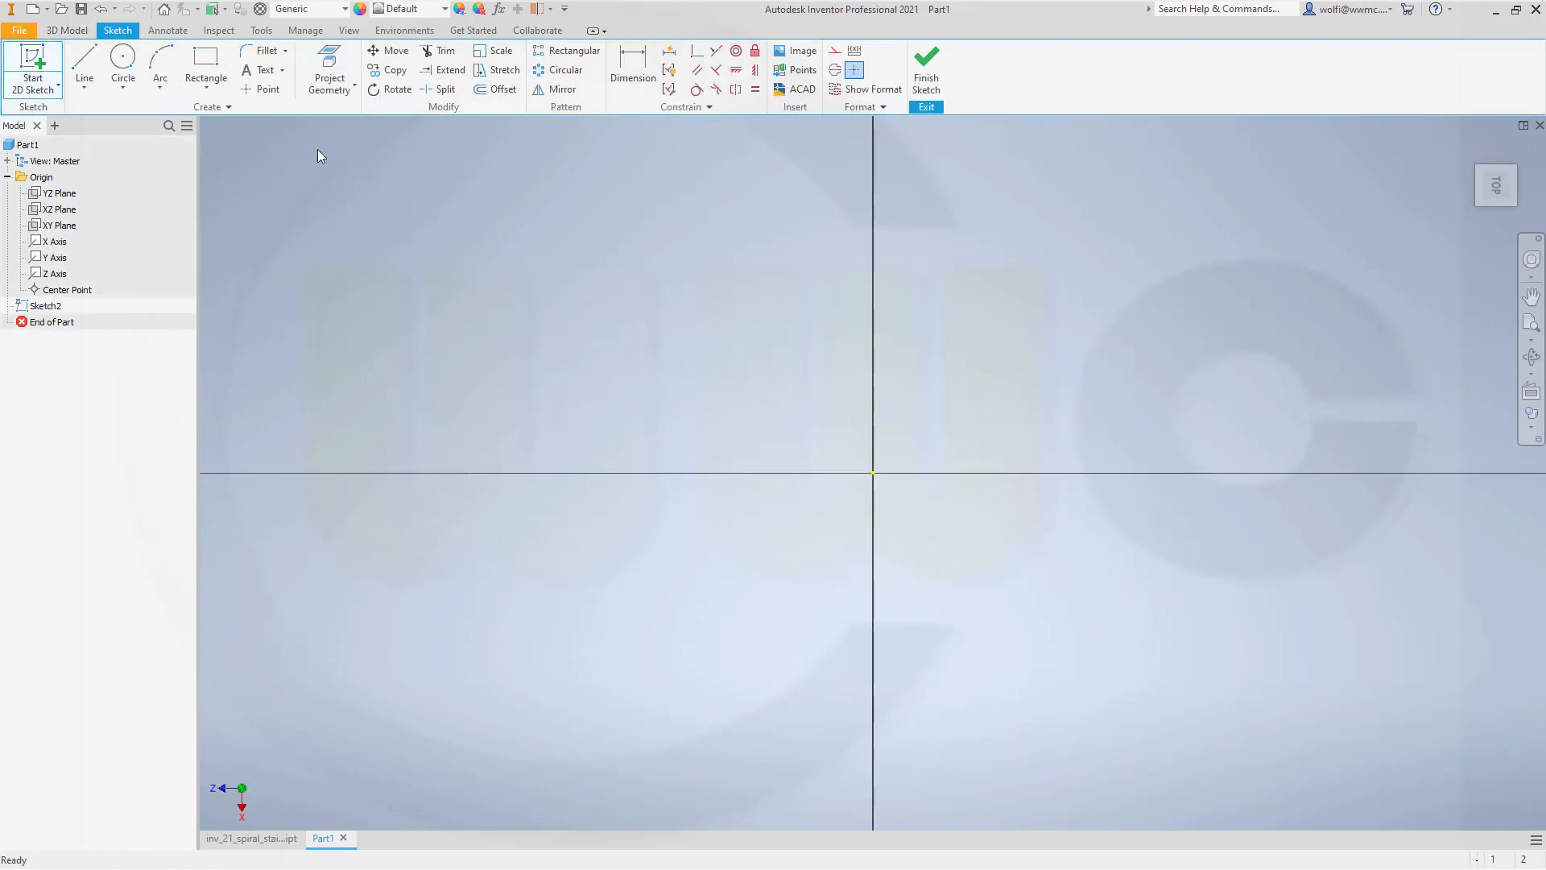
{"action": "left_click", "coordinate": [122, 65]}
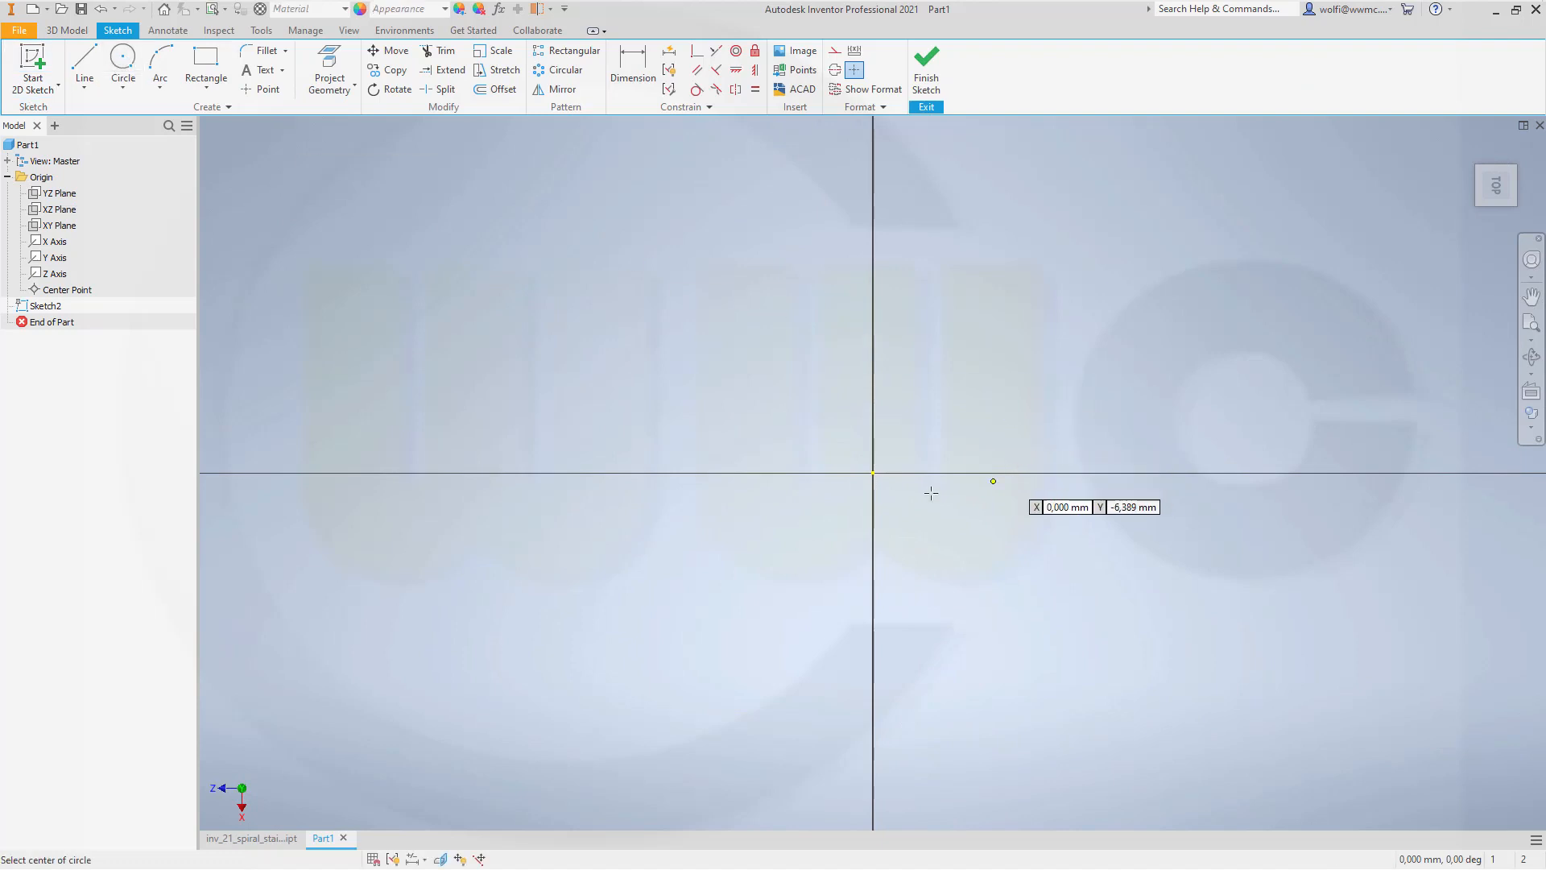
{"action": "left_click", "coordinate": [871, 476]}
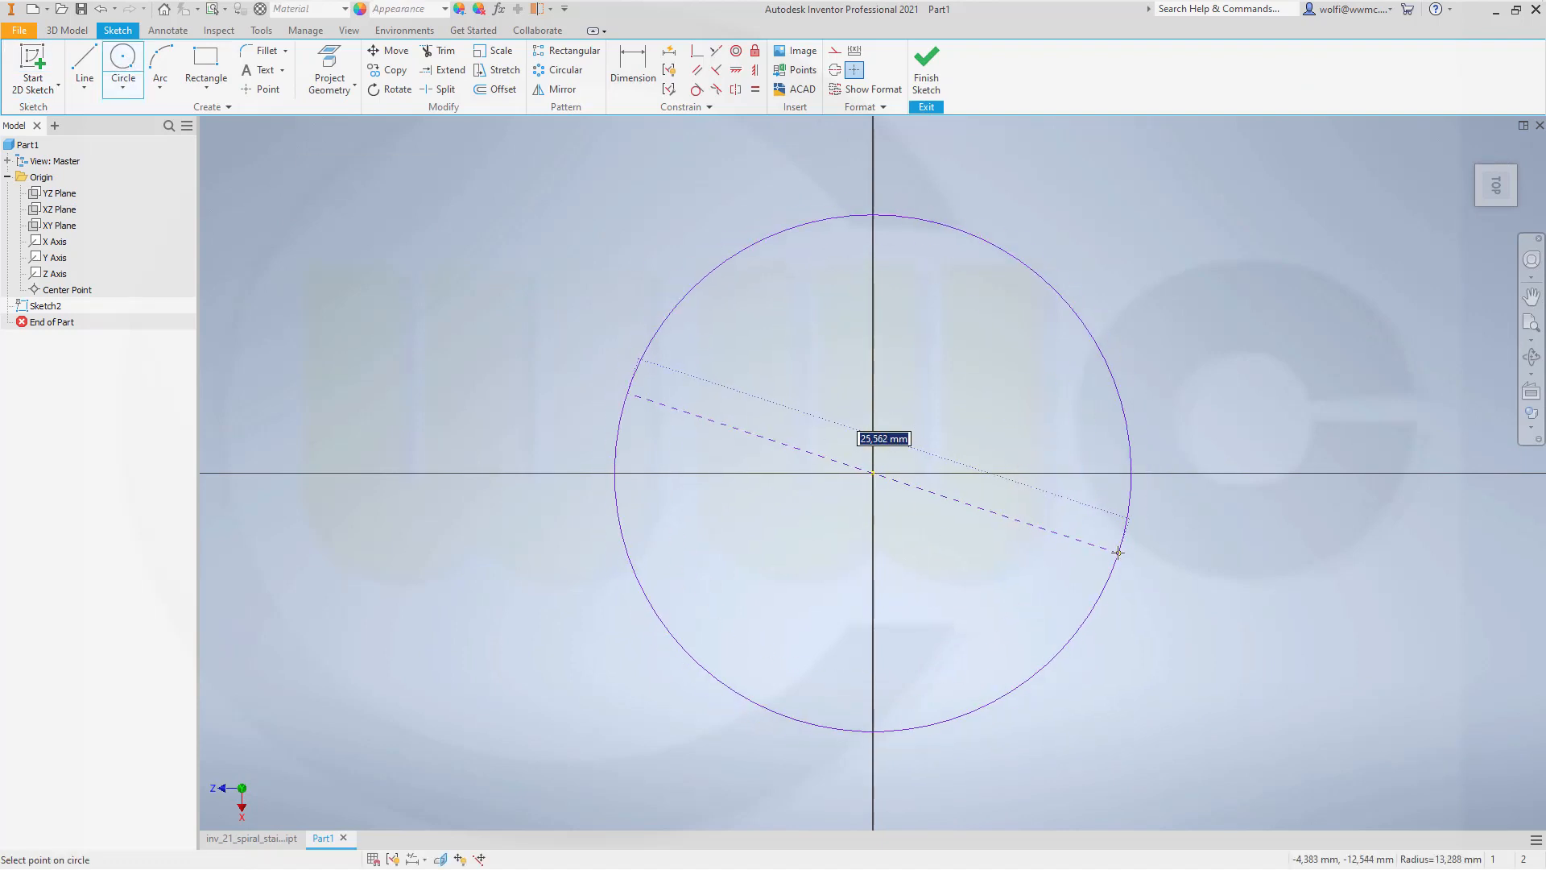
{"action": "left_click", "coordinate": [1117, 552]}
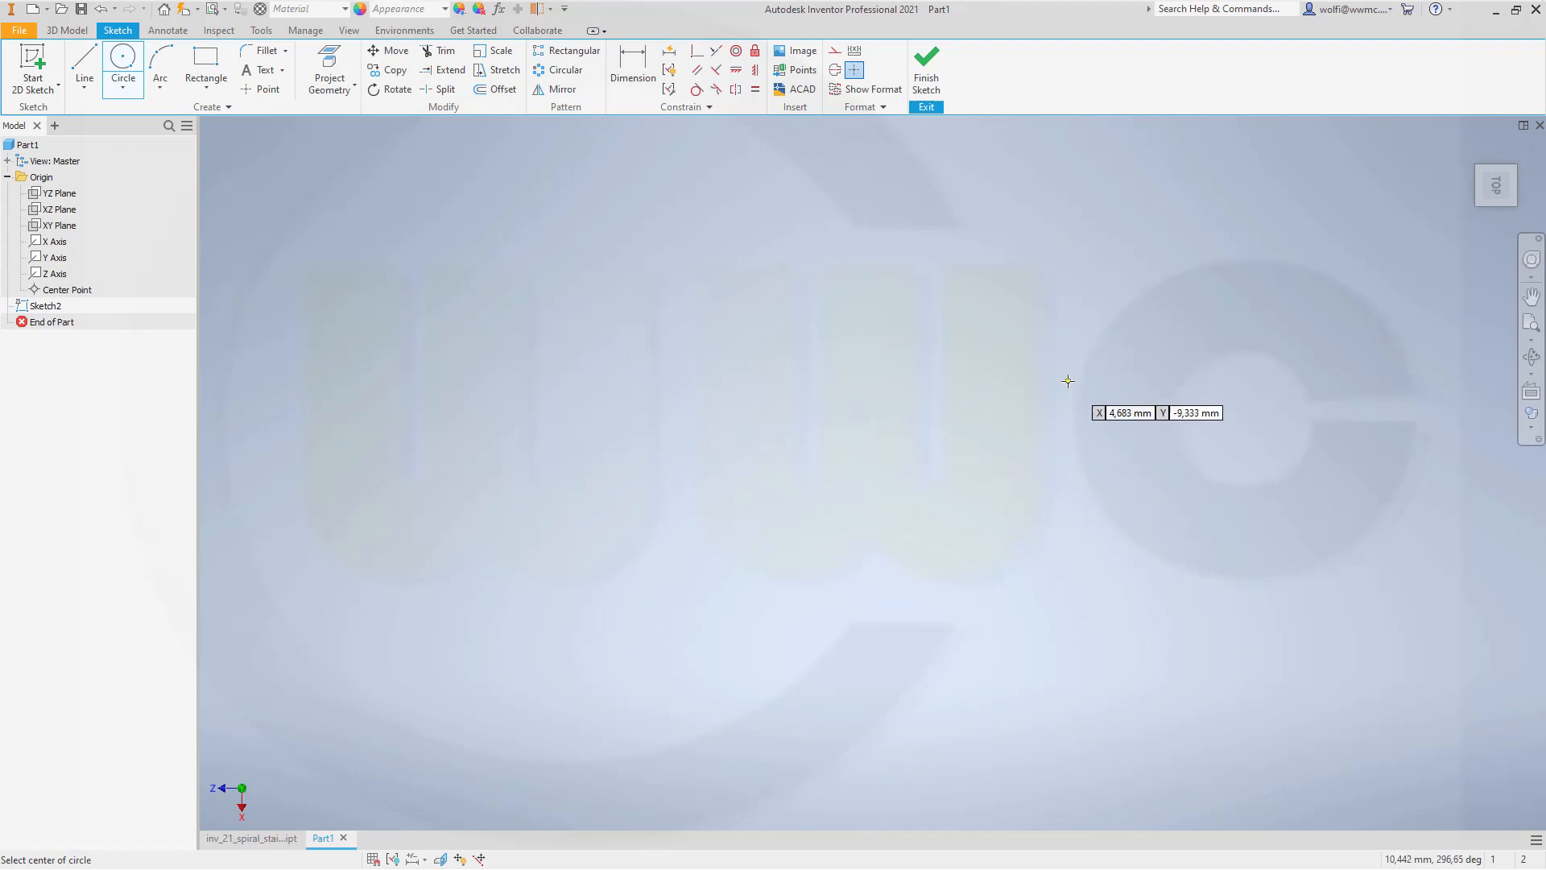
{"action": "left_click", "coordinate": [1062, 431]}
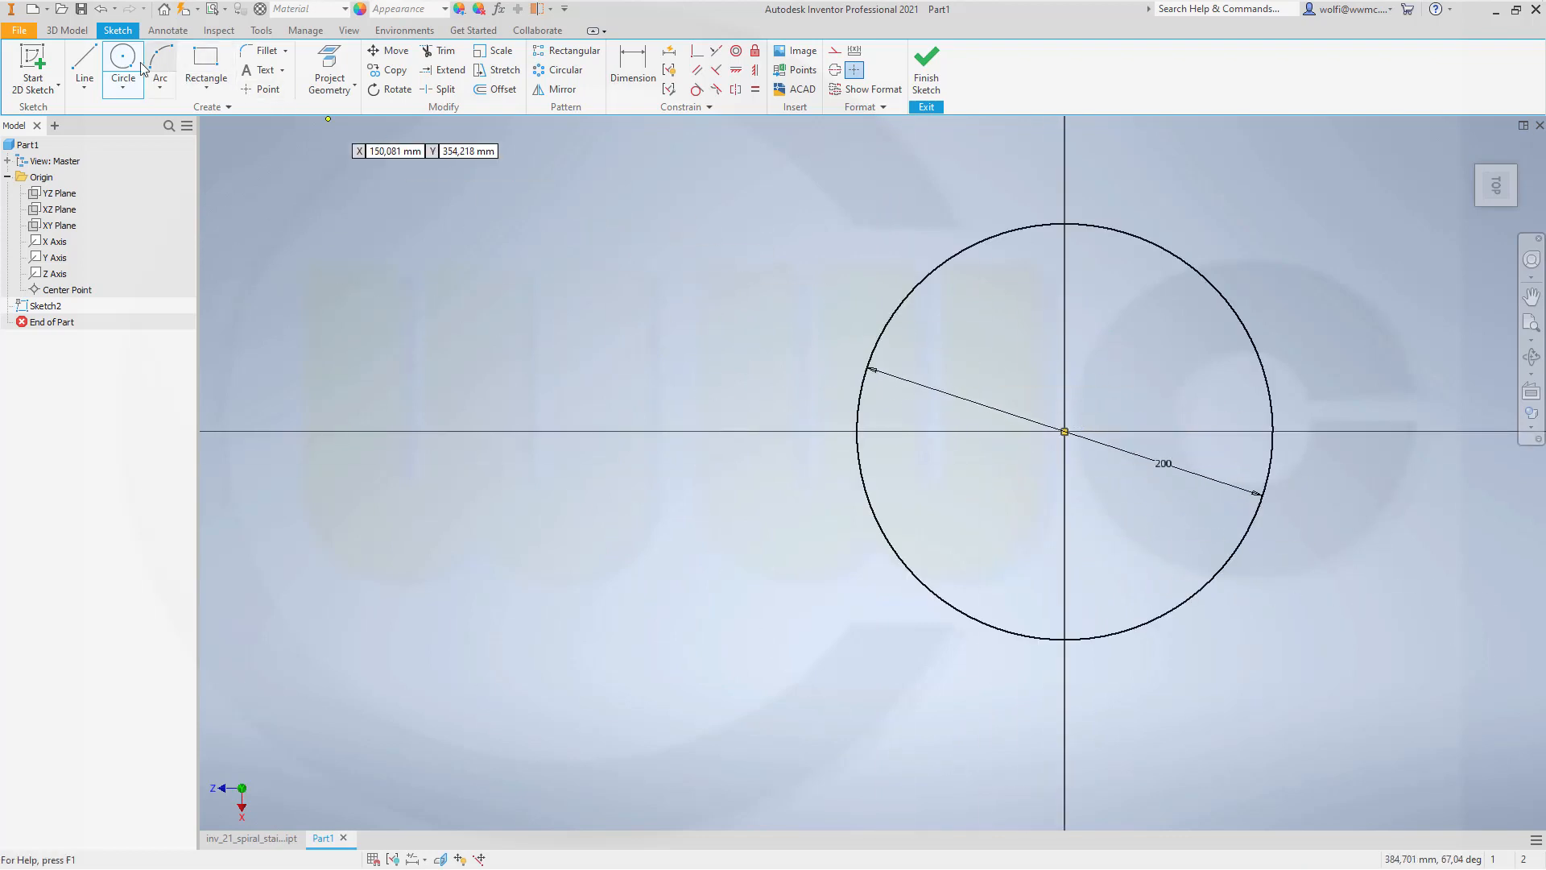
Step: Draw a radial line outward from the circle's centre
{"action": "left_click", "coordinate": [84, 69]}
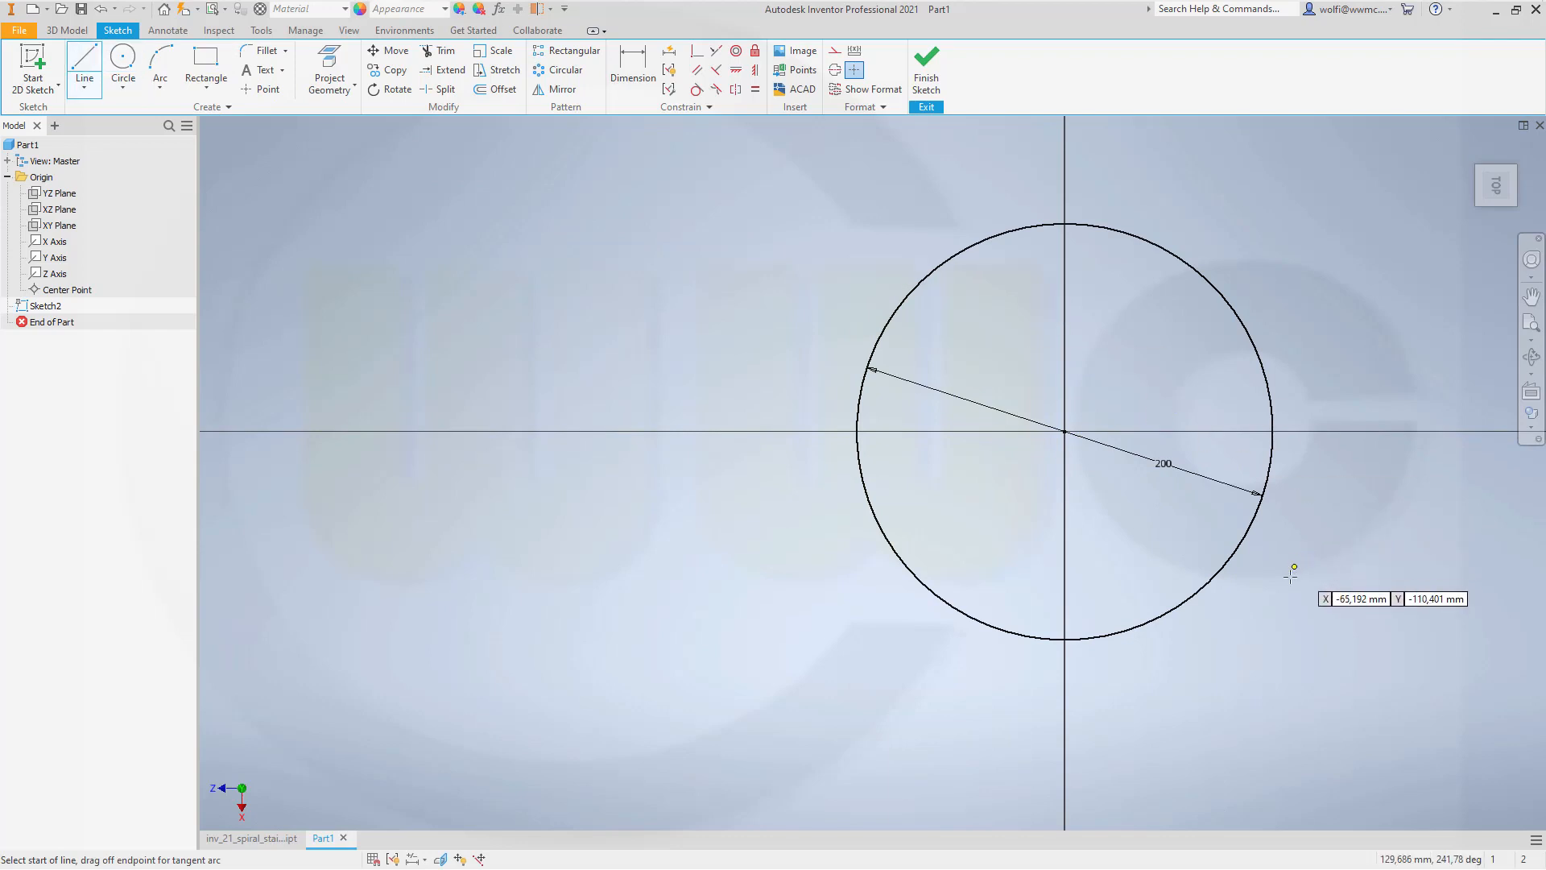
{"action": "left_click", "coordinate": [1064, 432]}
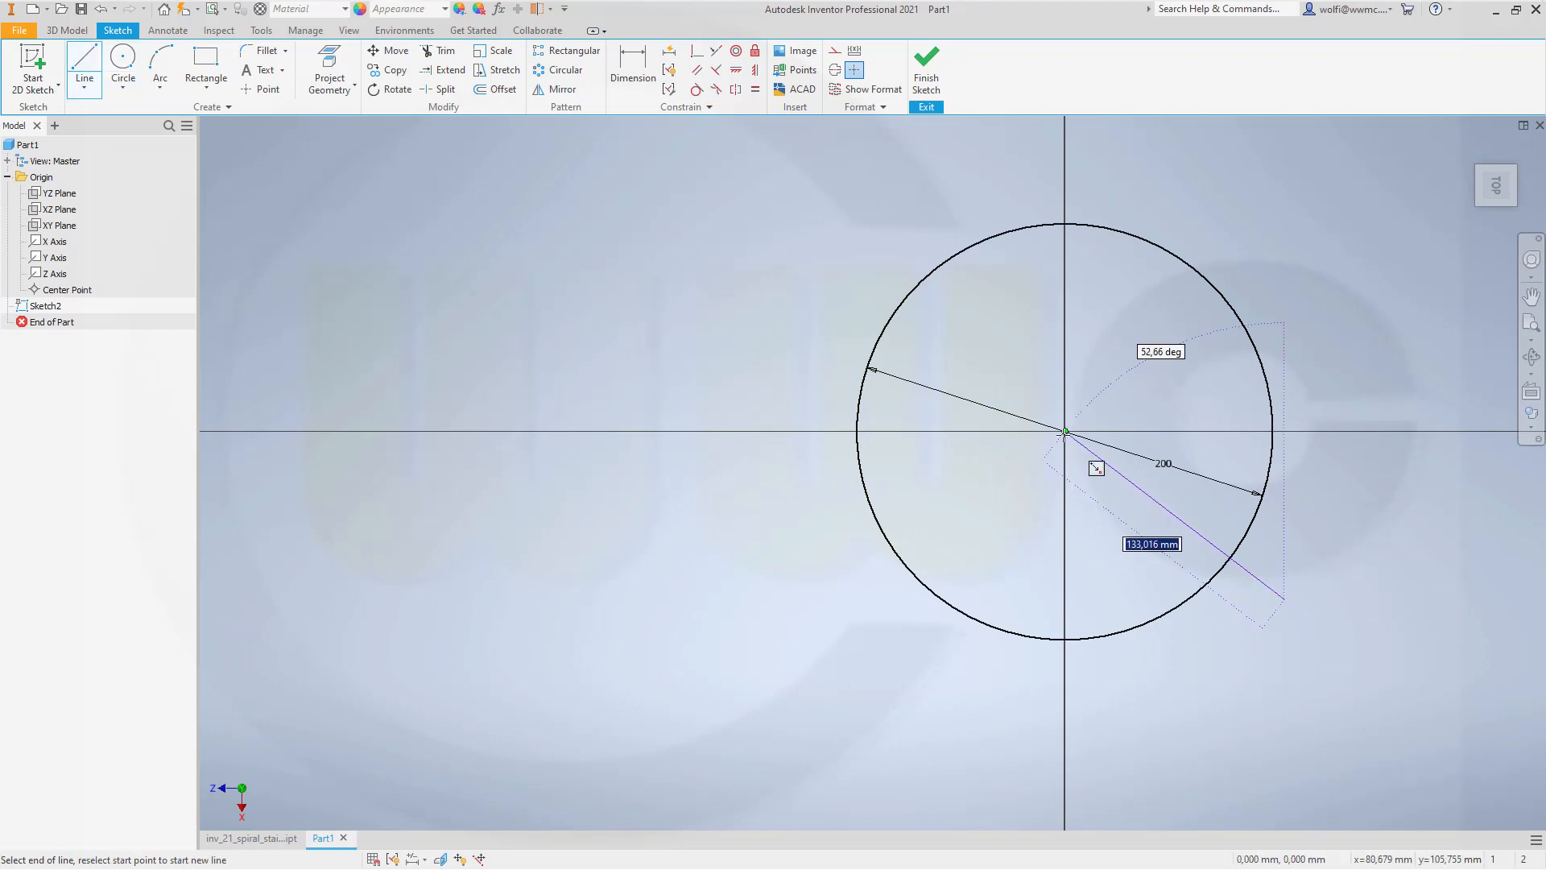
{"action": "mouse_move", "coordinate": [1064, 715]}
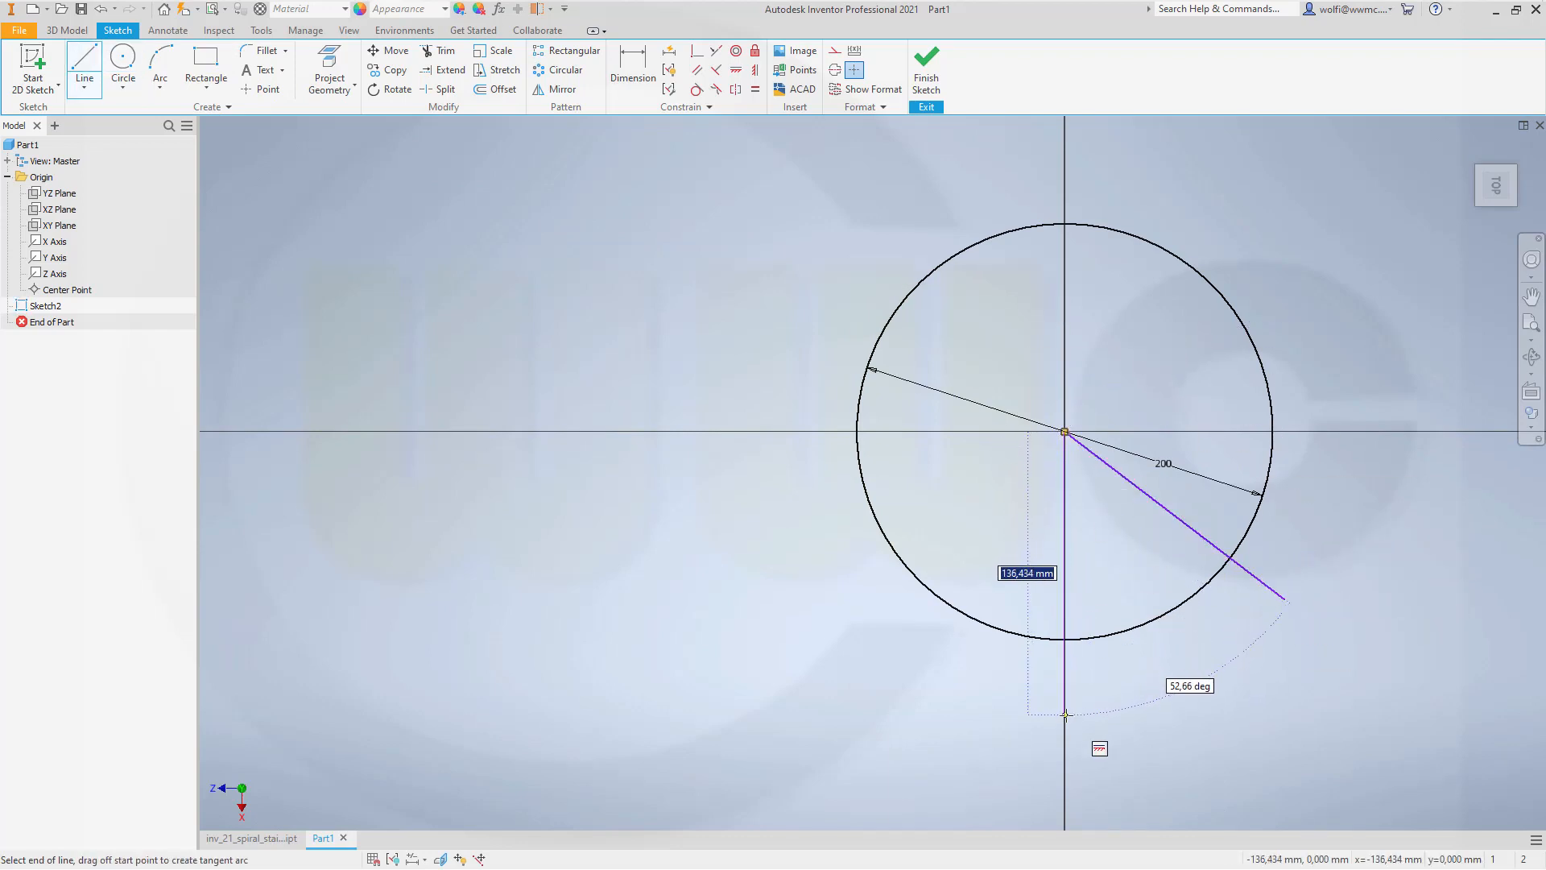
{"action": "key", "text": "Escape"}
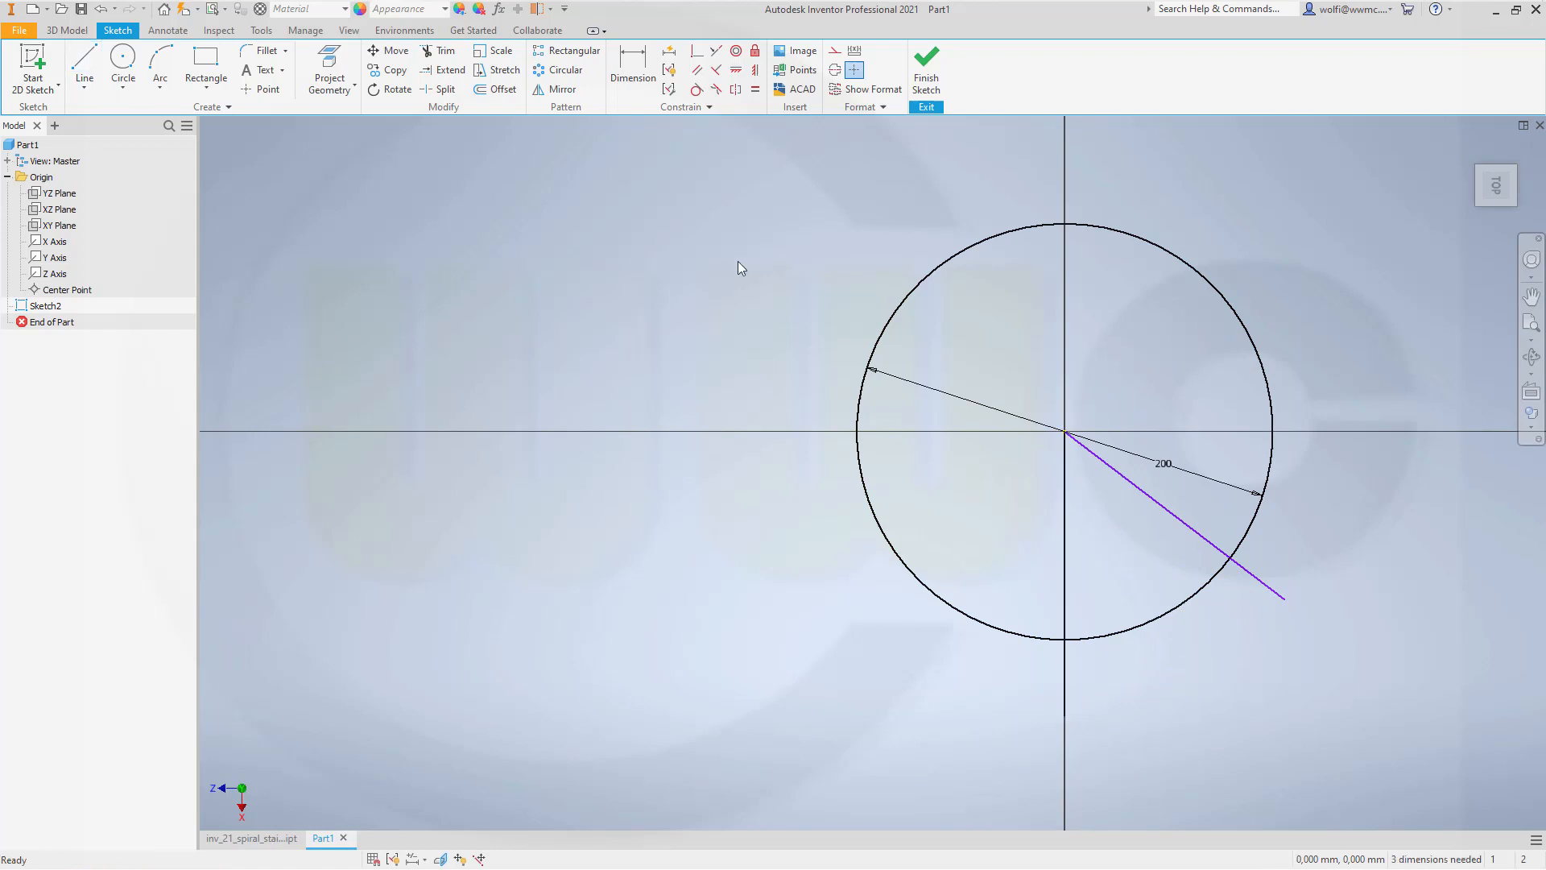
Step: Trim the circle into a wedge, dimension its angle as step_angle, and finish the sketch
{"action": "left_click", "coordinate": [445, 50]}
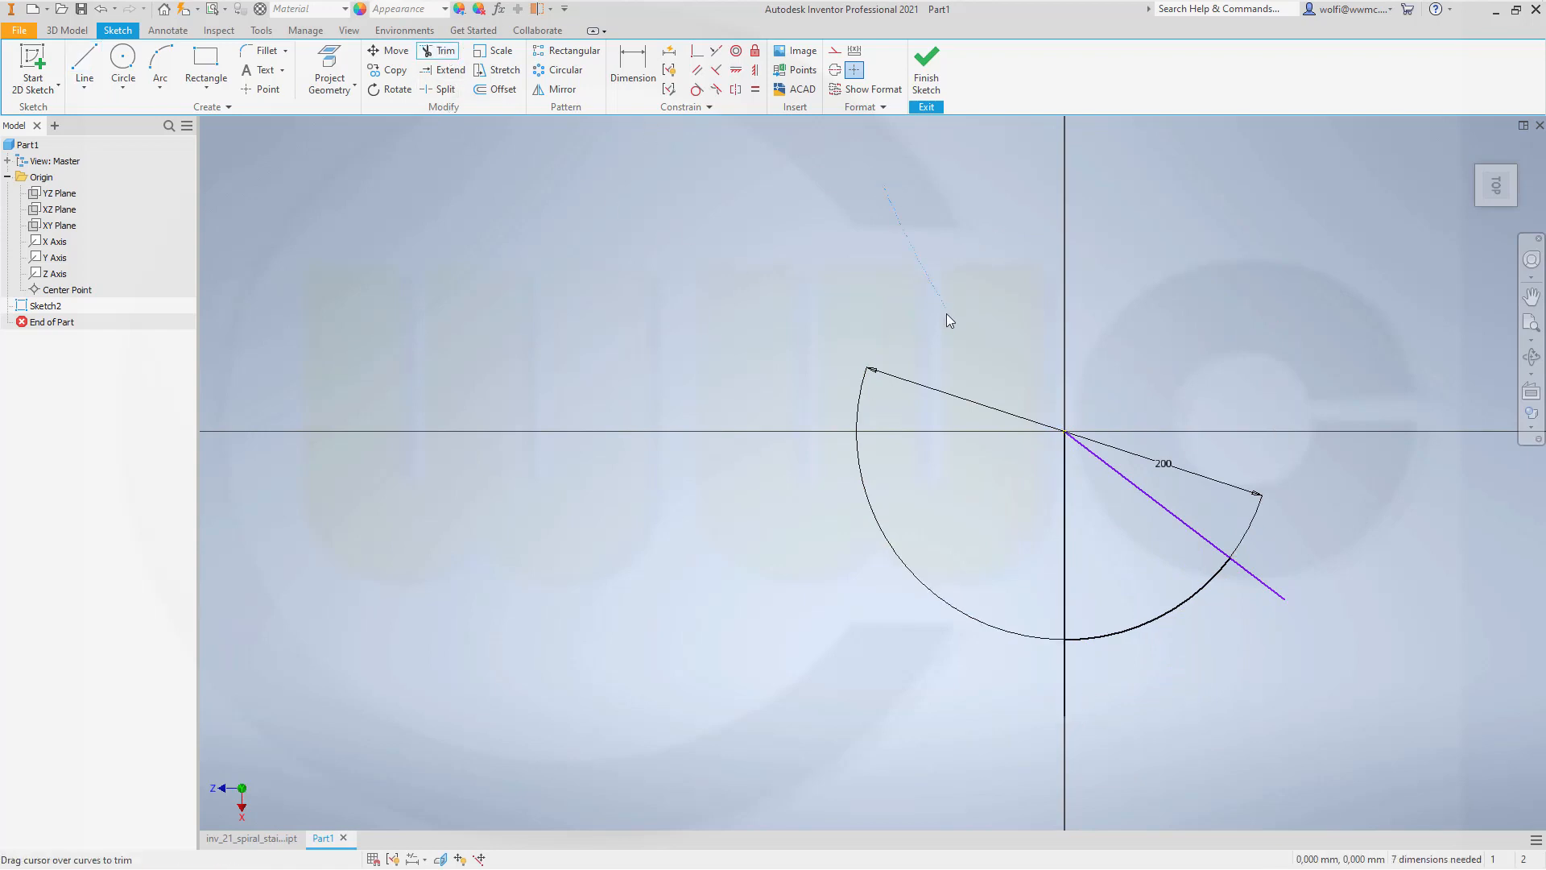
{"action": "left_click", "coordinate": [1261, 571]}
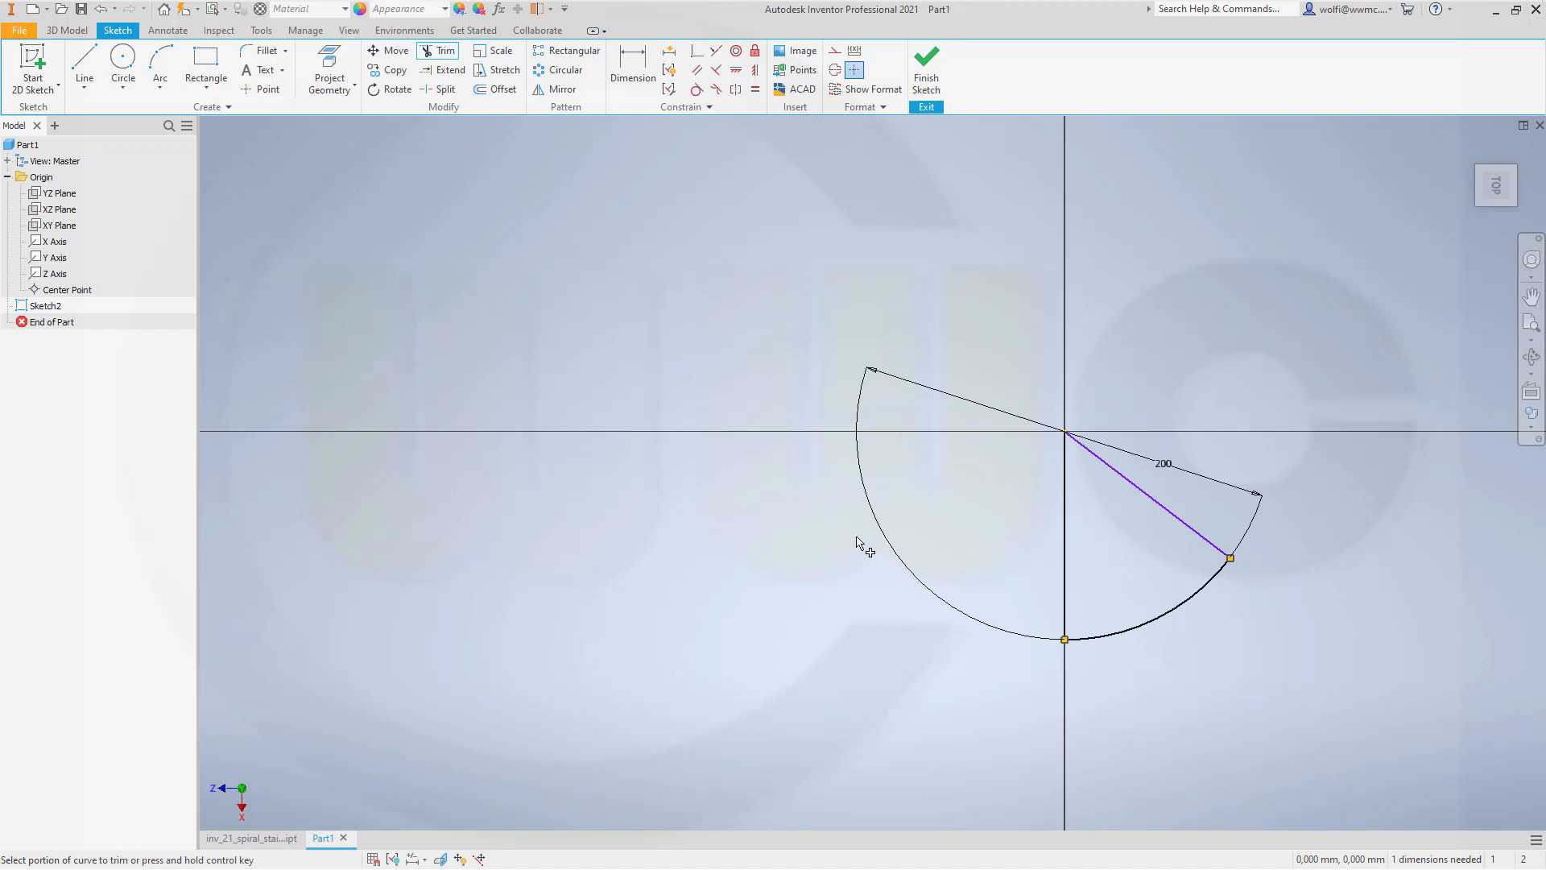
{"action": "left_click", "coordinate": [632, 57]}
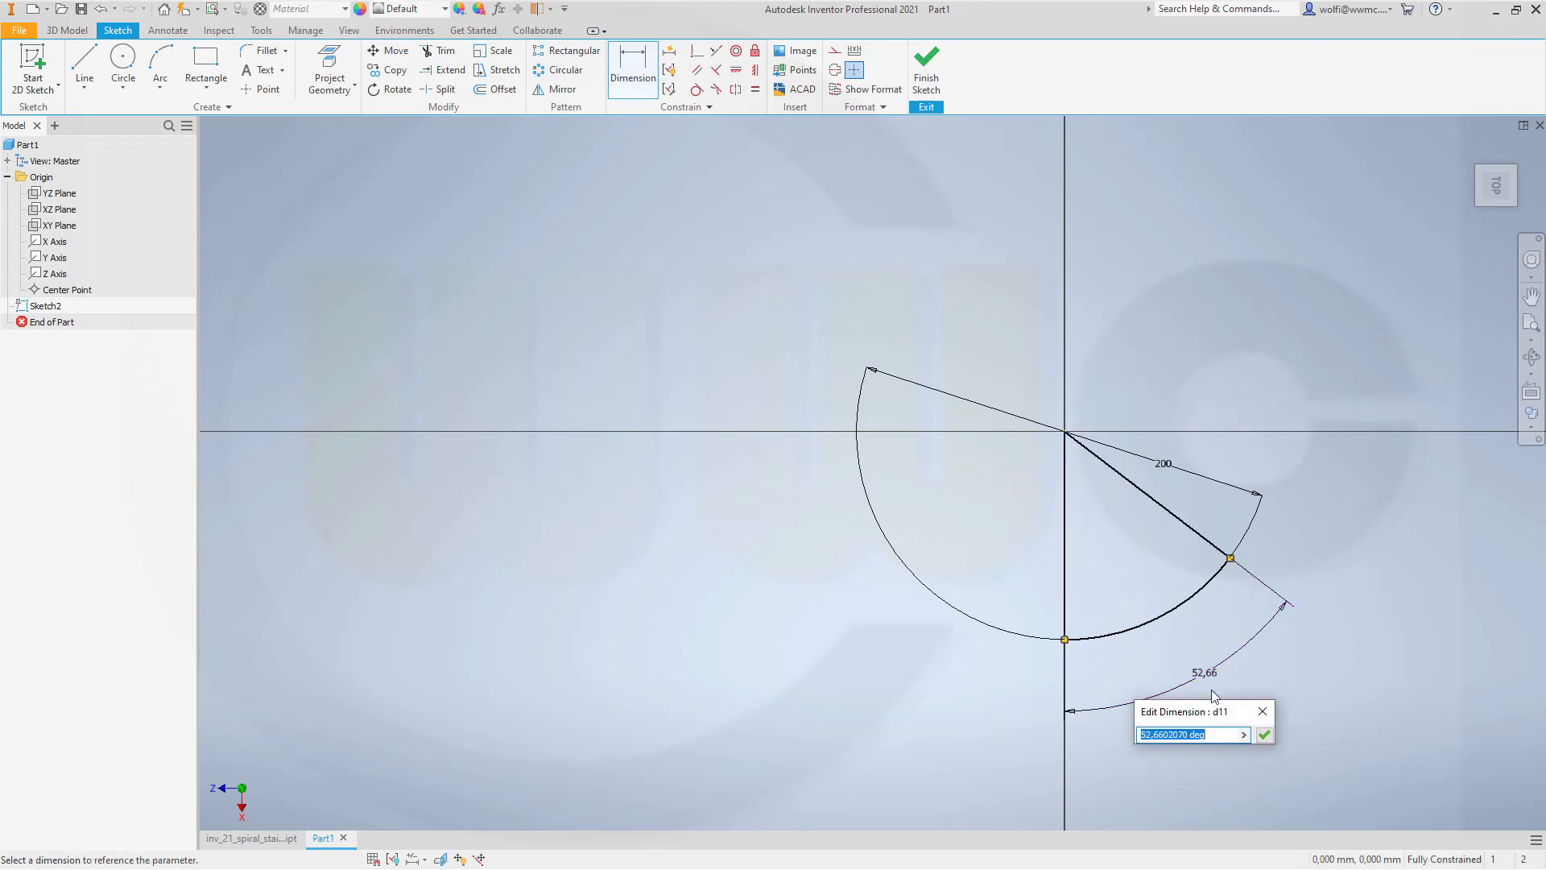
{"action": "left_click", "coordinate": [1243, 735]}
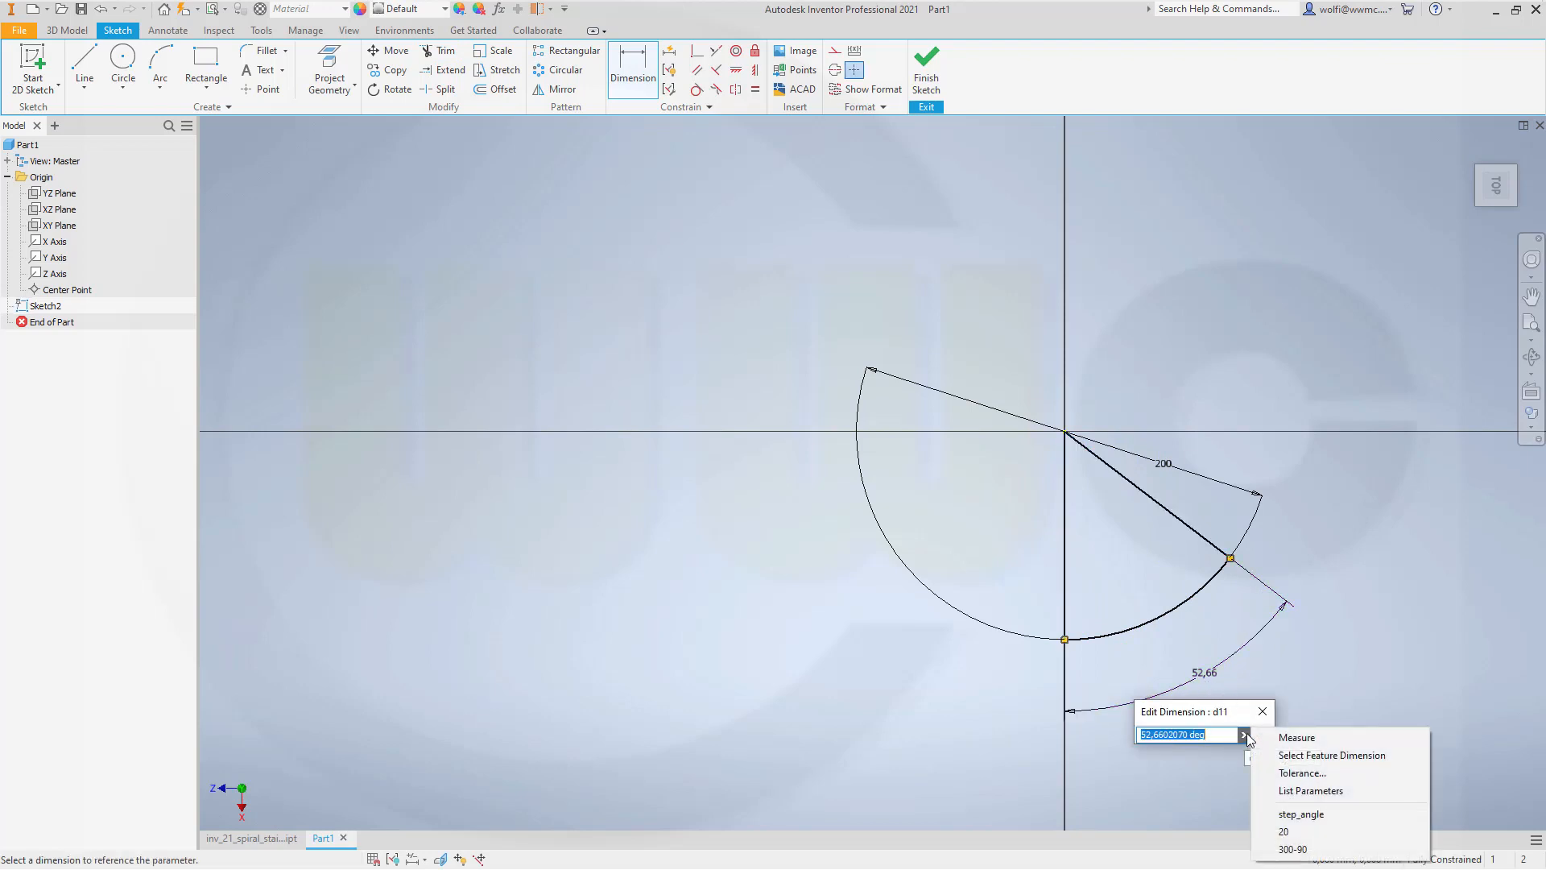
{"action": "left_click", "coordinate": [1311, 790]}
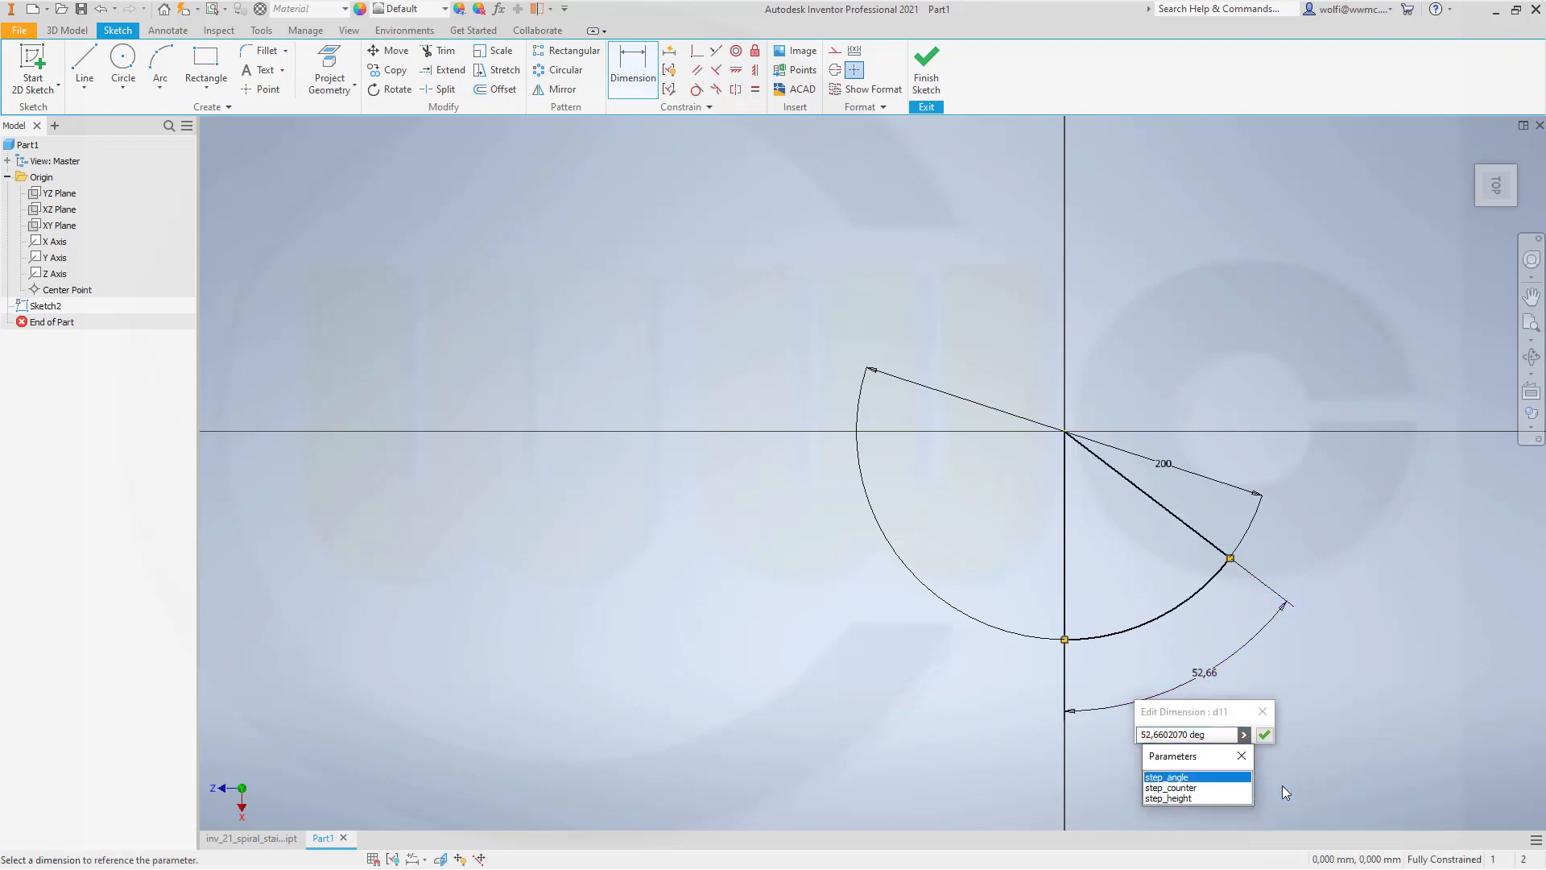
{"action": "left_click", "coordinate": [1167, 777]}
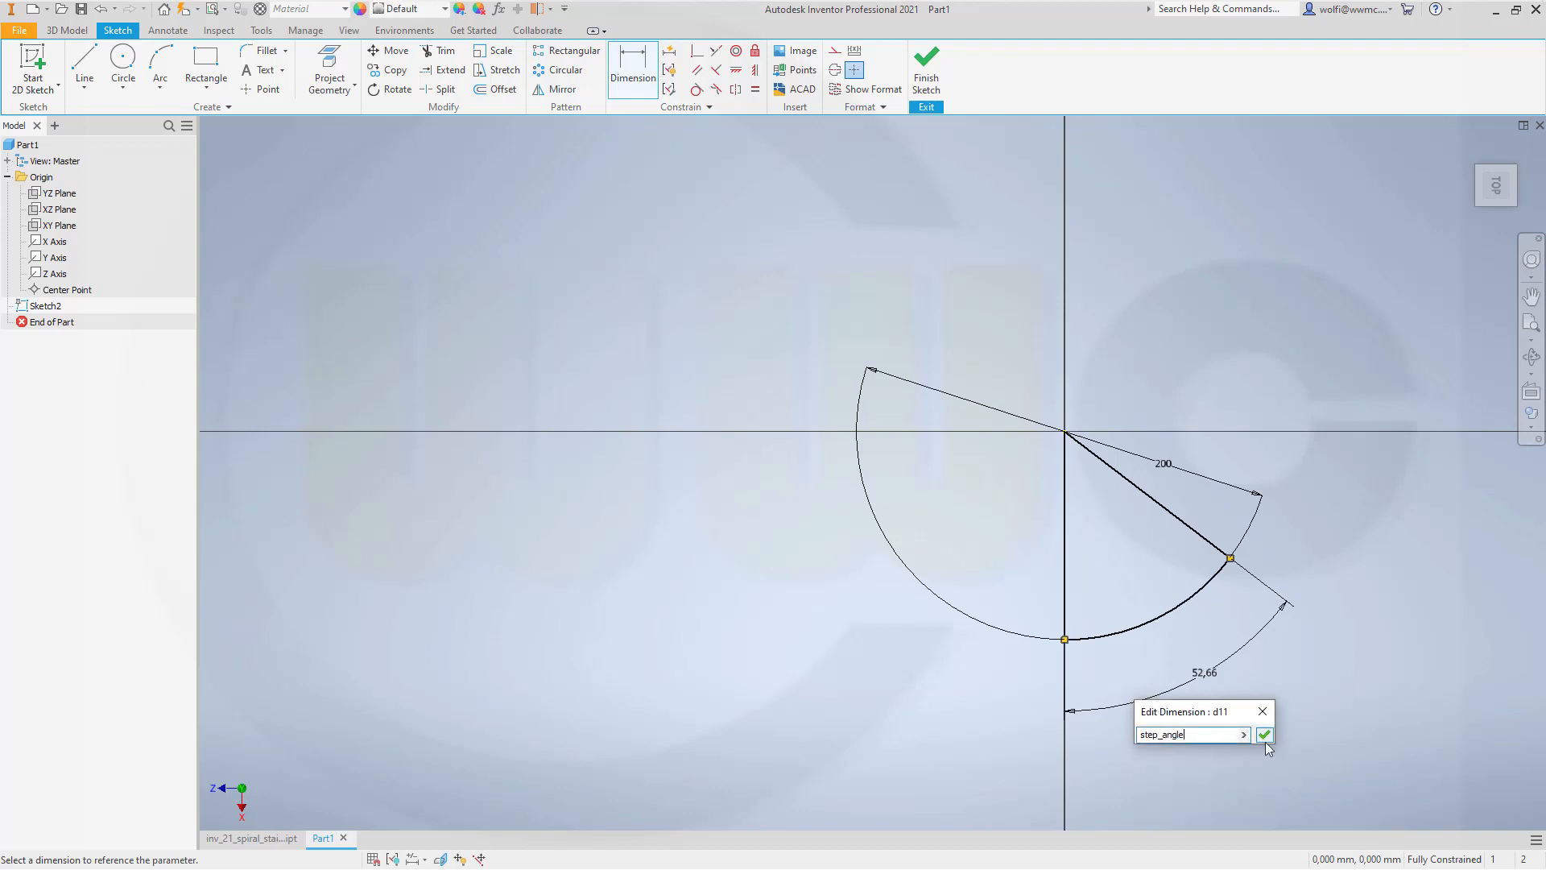
{"action": "left_click", "coordinate": [1264, 734]}
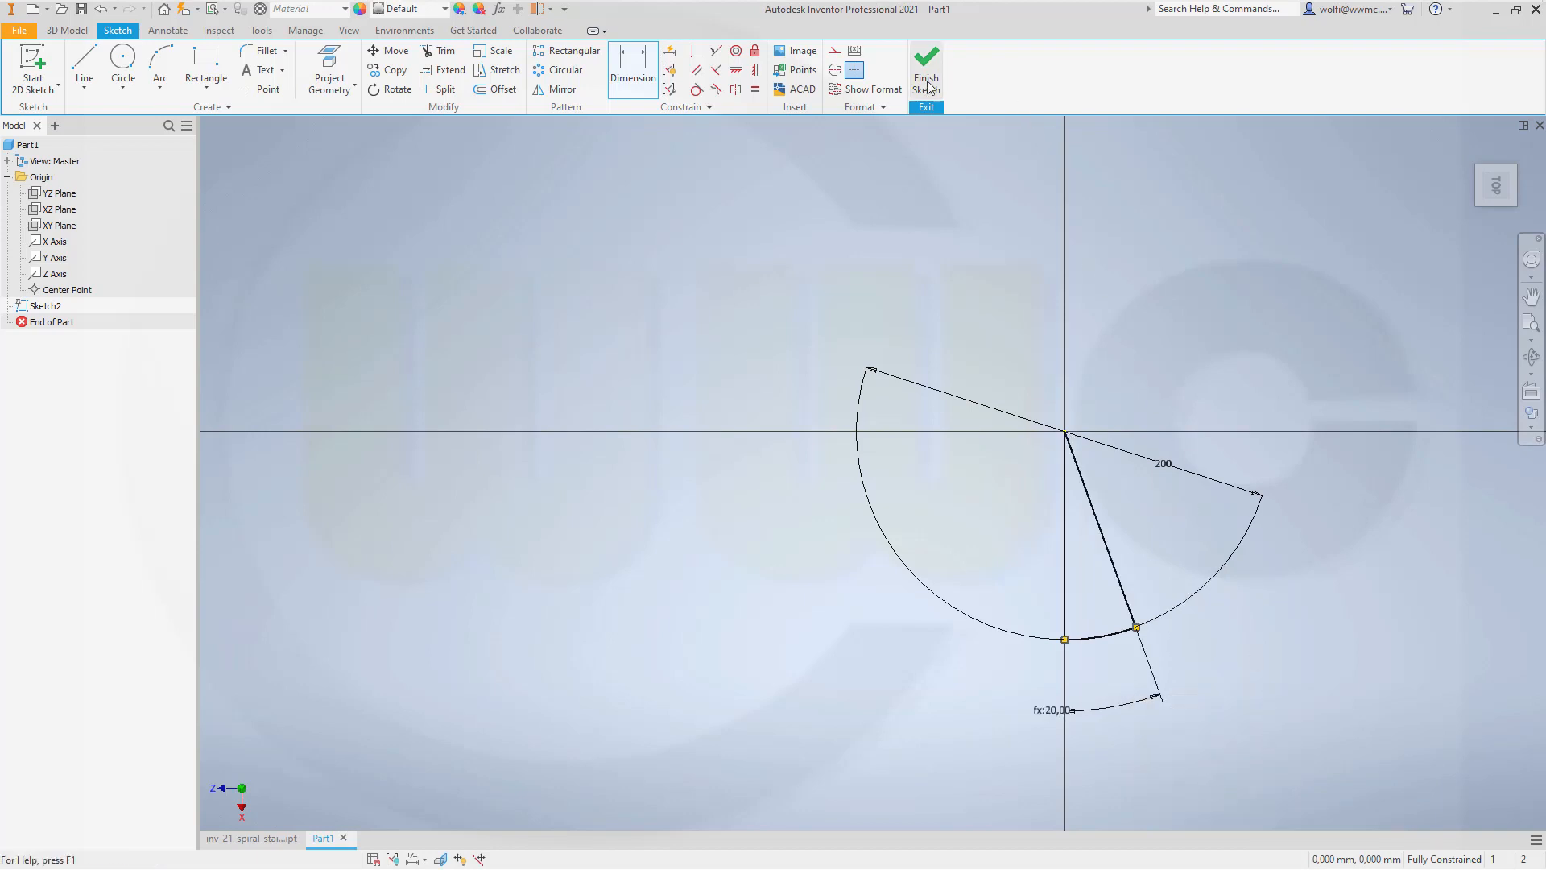
{"action": "left_click", "coordinate": [923, 70]}
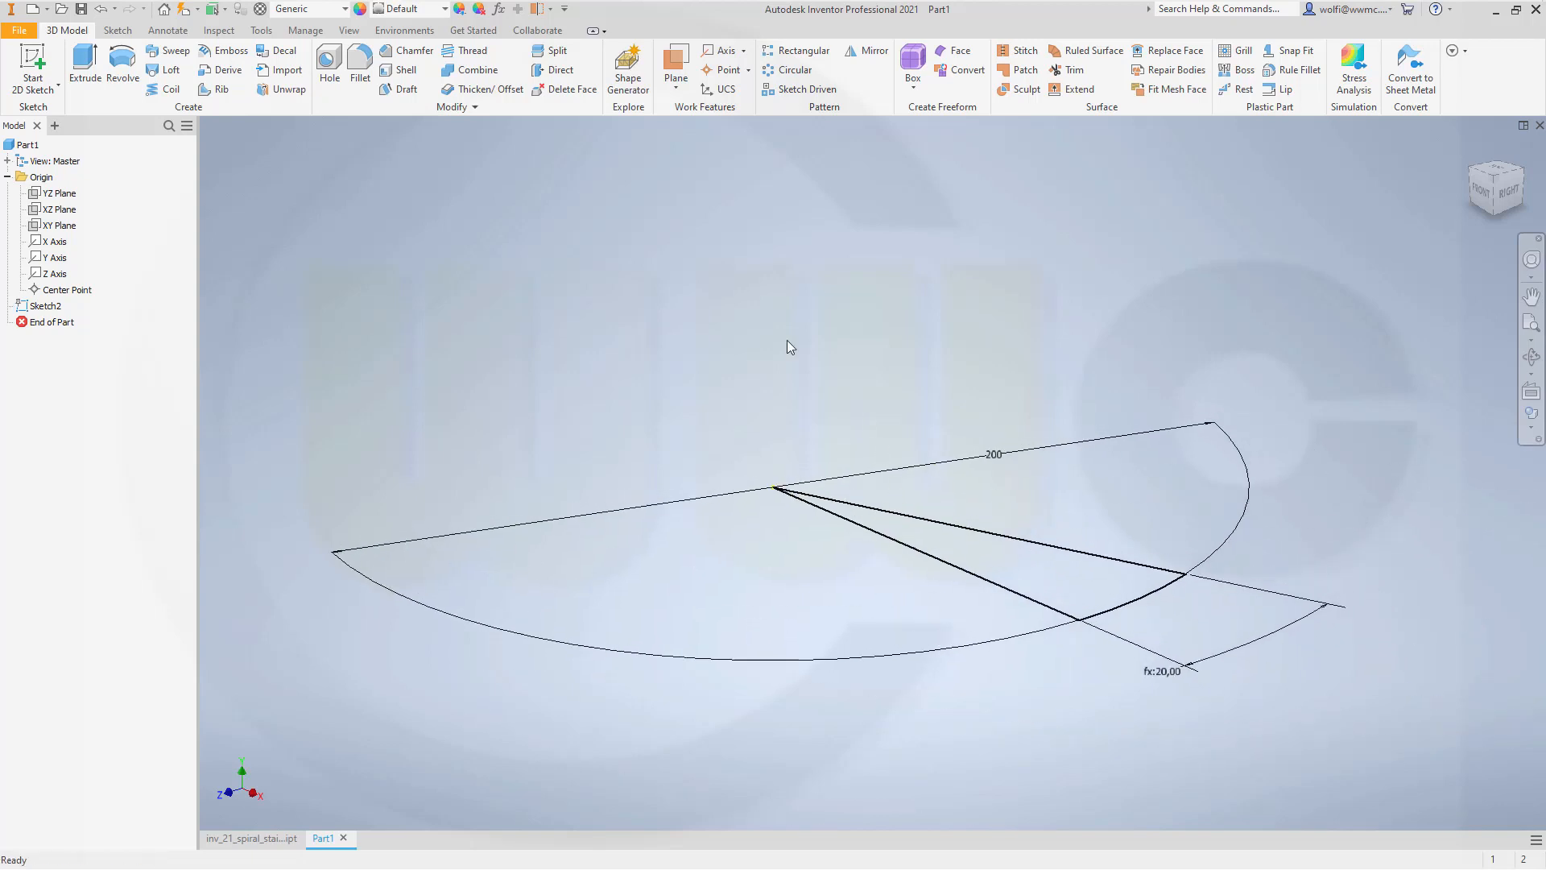
Step: Try extruding the wedge with a step_height-based taper, then cancel the extrusion
{"action": "left_click", "coordinate": [84, 76]}
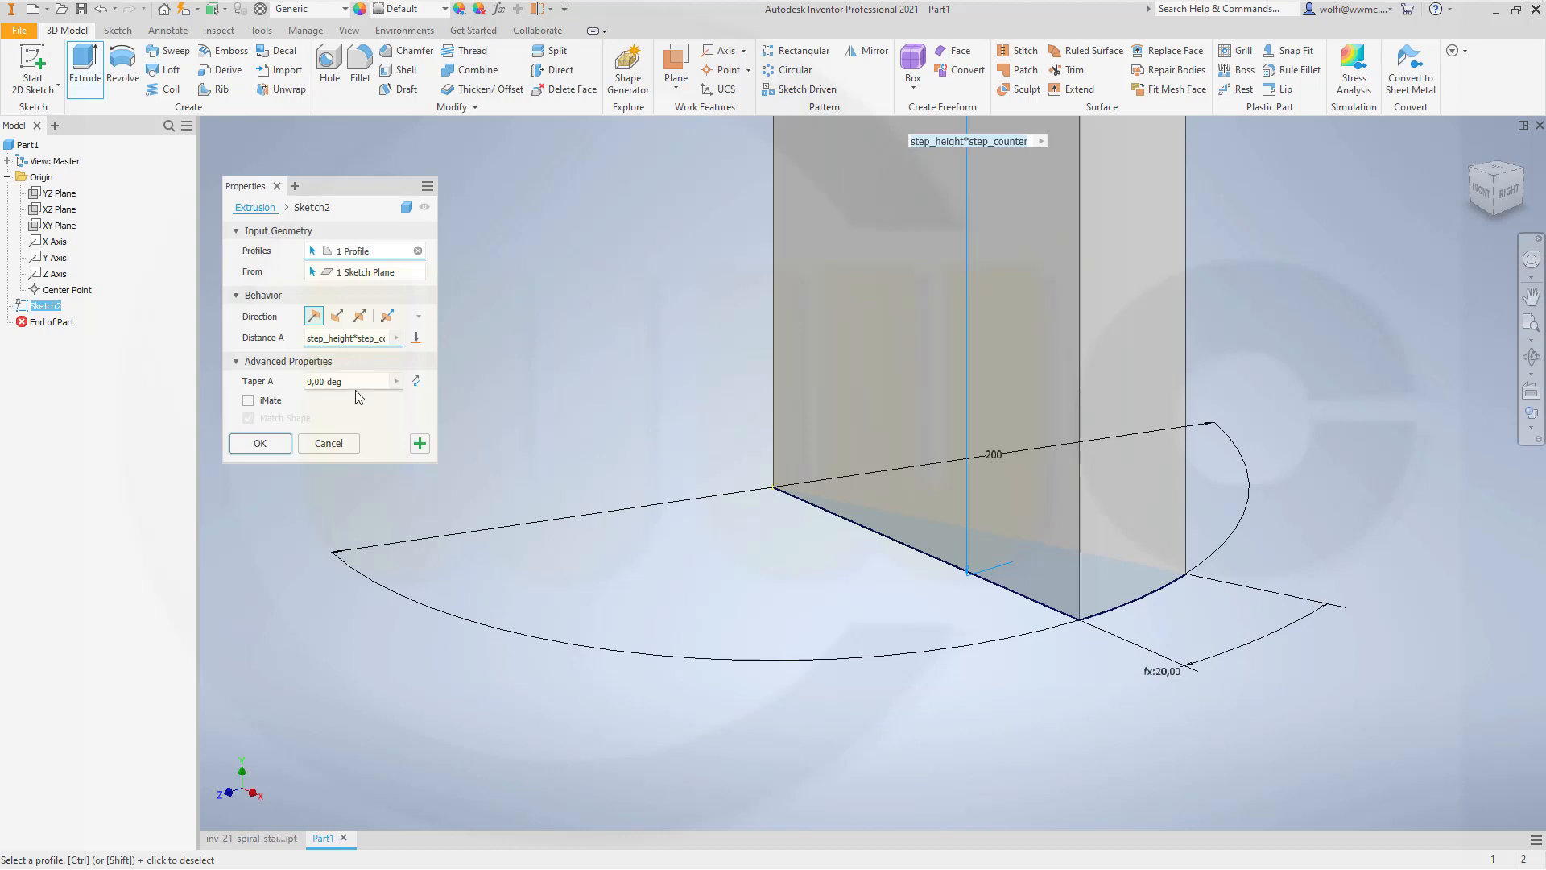
{"action": "left_click", "coordinate": [345, 382]}
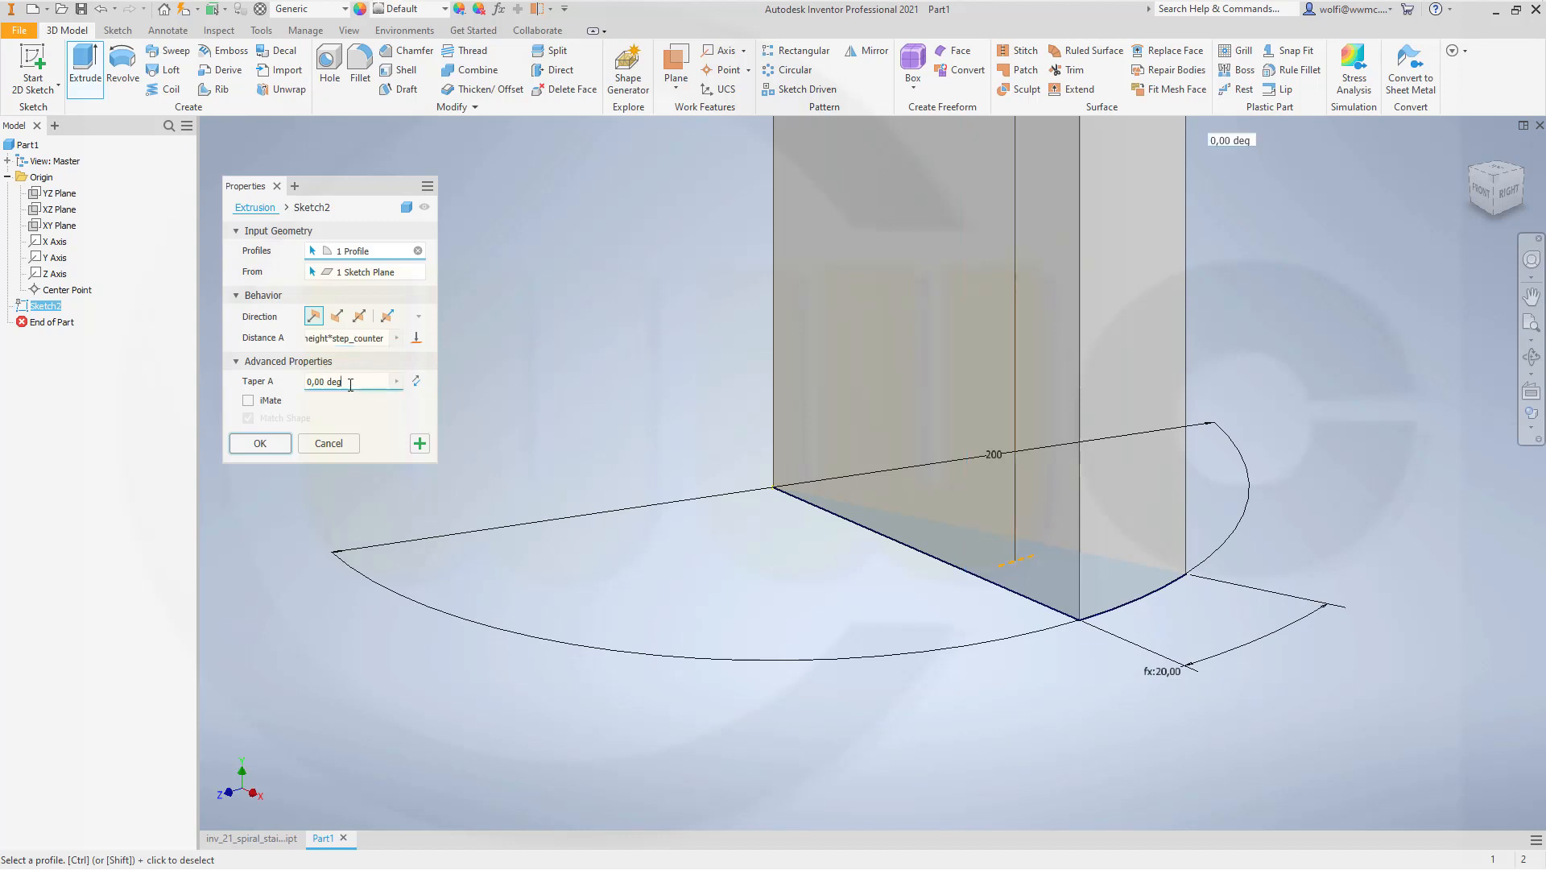
{"action": "mouse_move", "coordinate": [394, 385]}
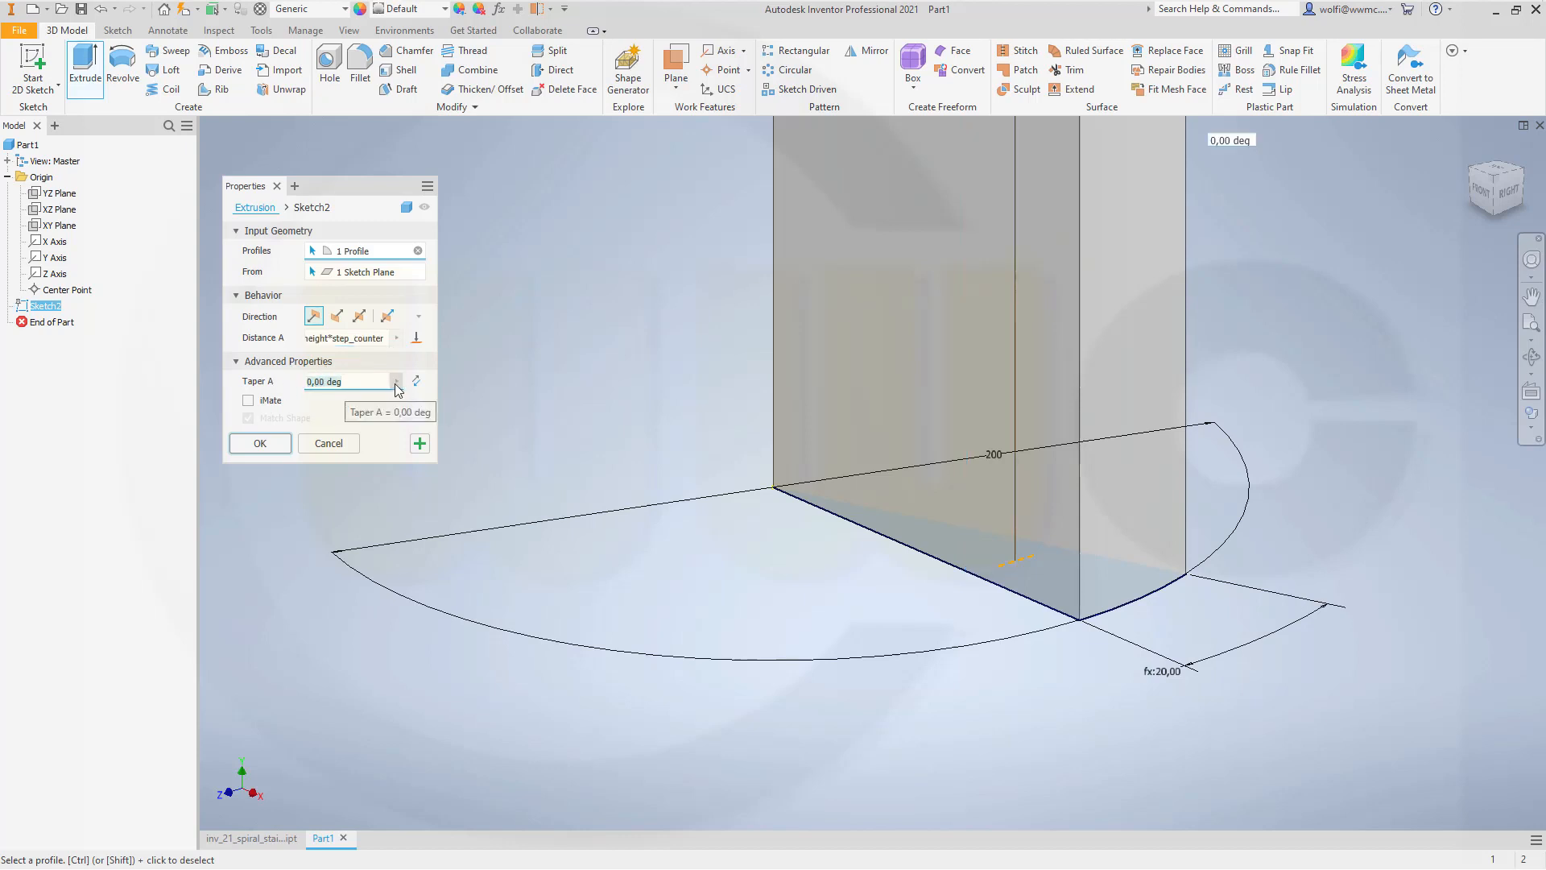
{"action": "left_click", "coordinate": [399, 382]}
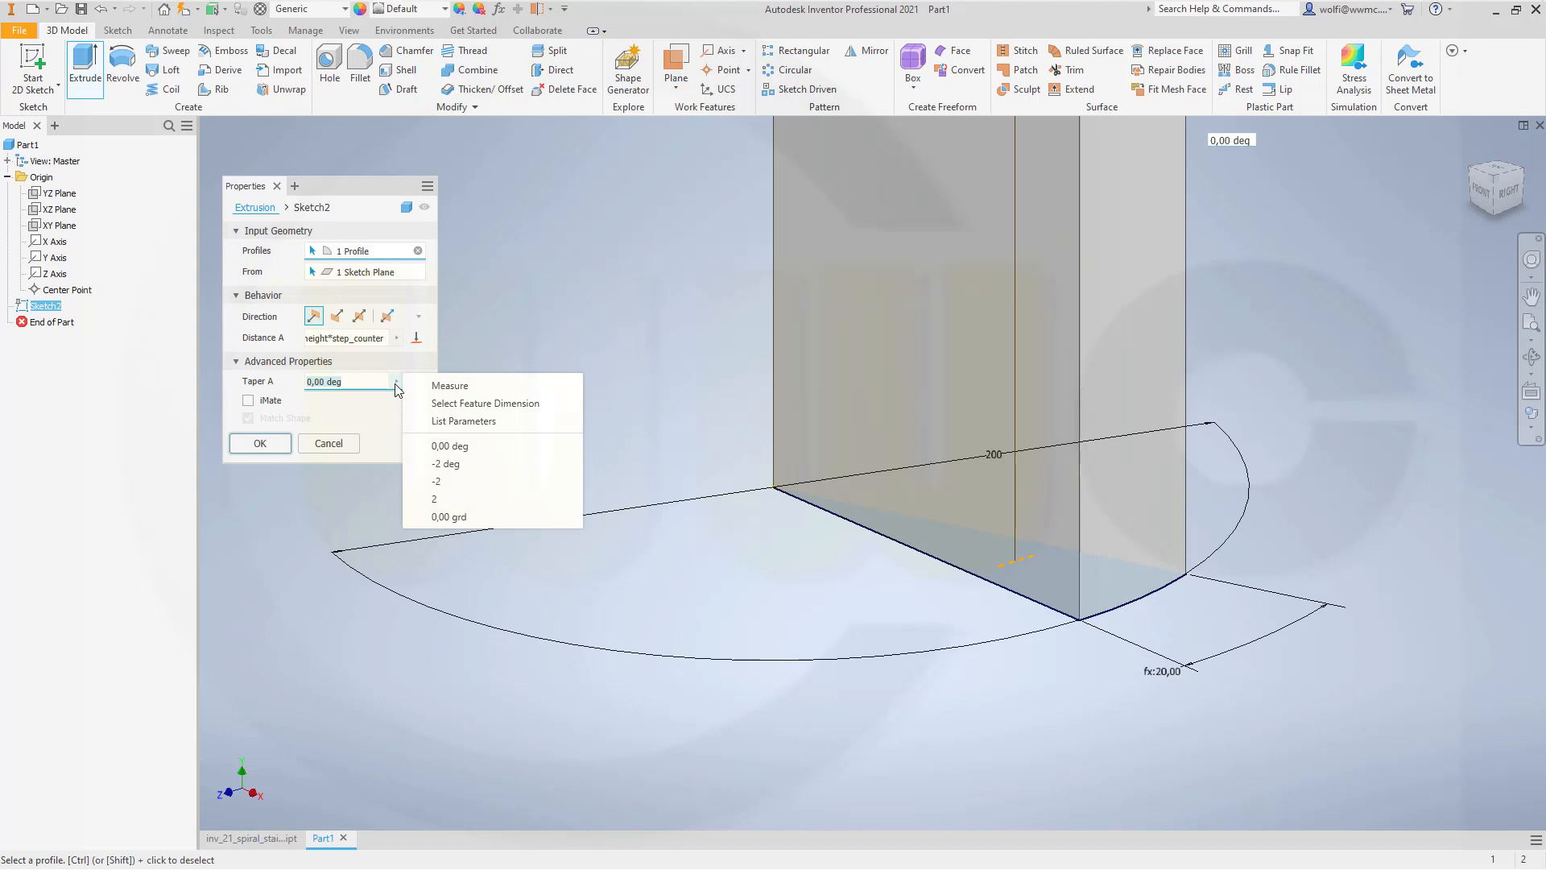
{"action": "mouse_move", "coordinate": [421, 396]}
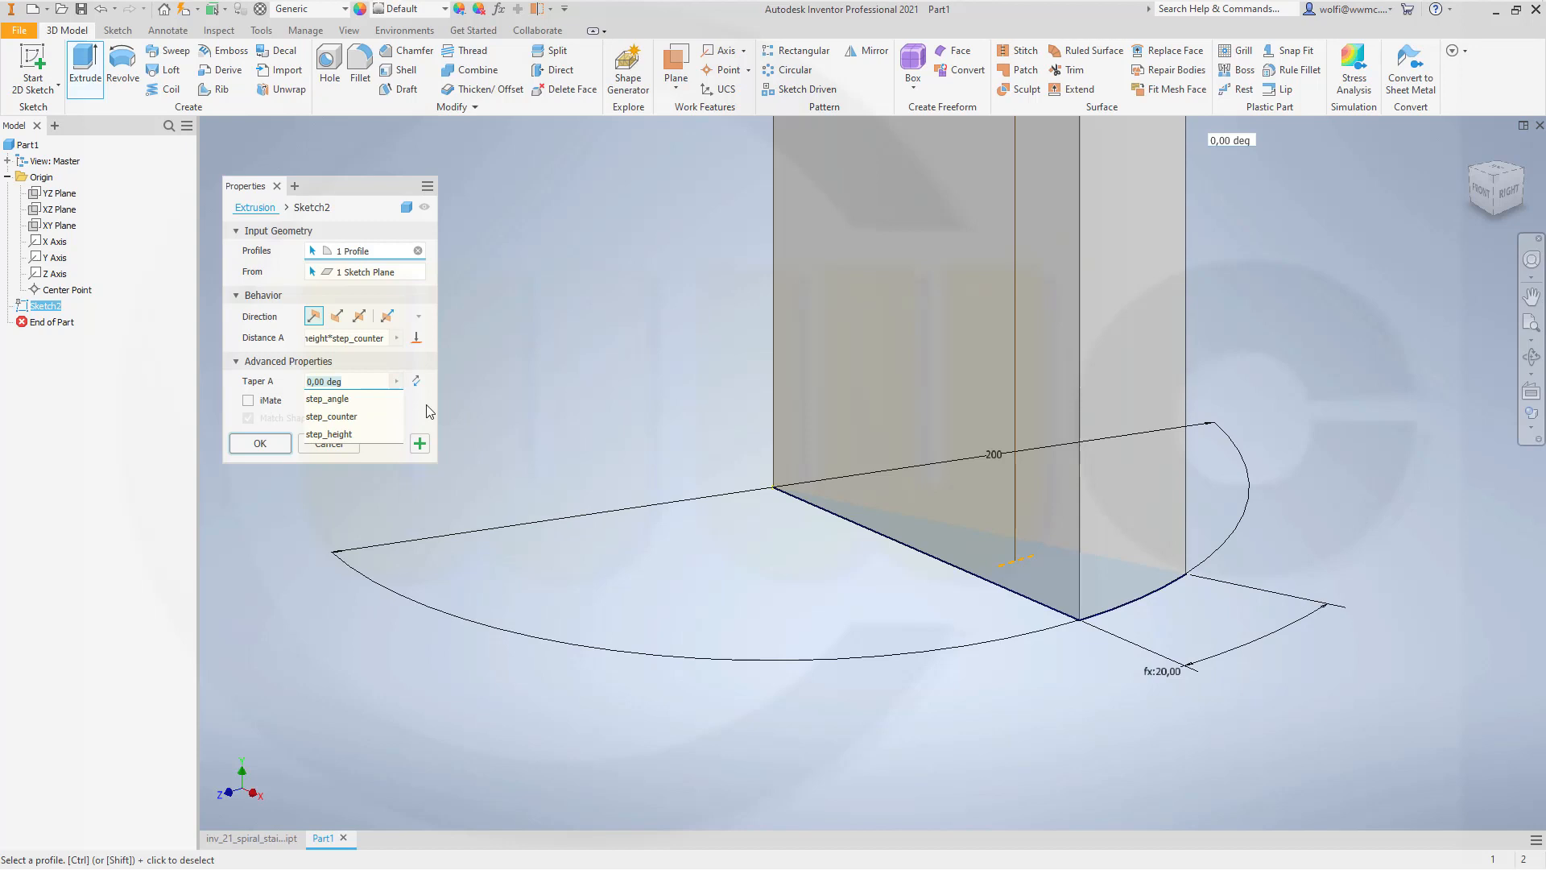
{"action": "left_click", "coordinate": [329, 434]}
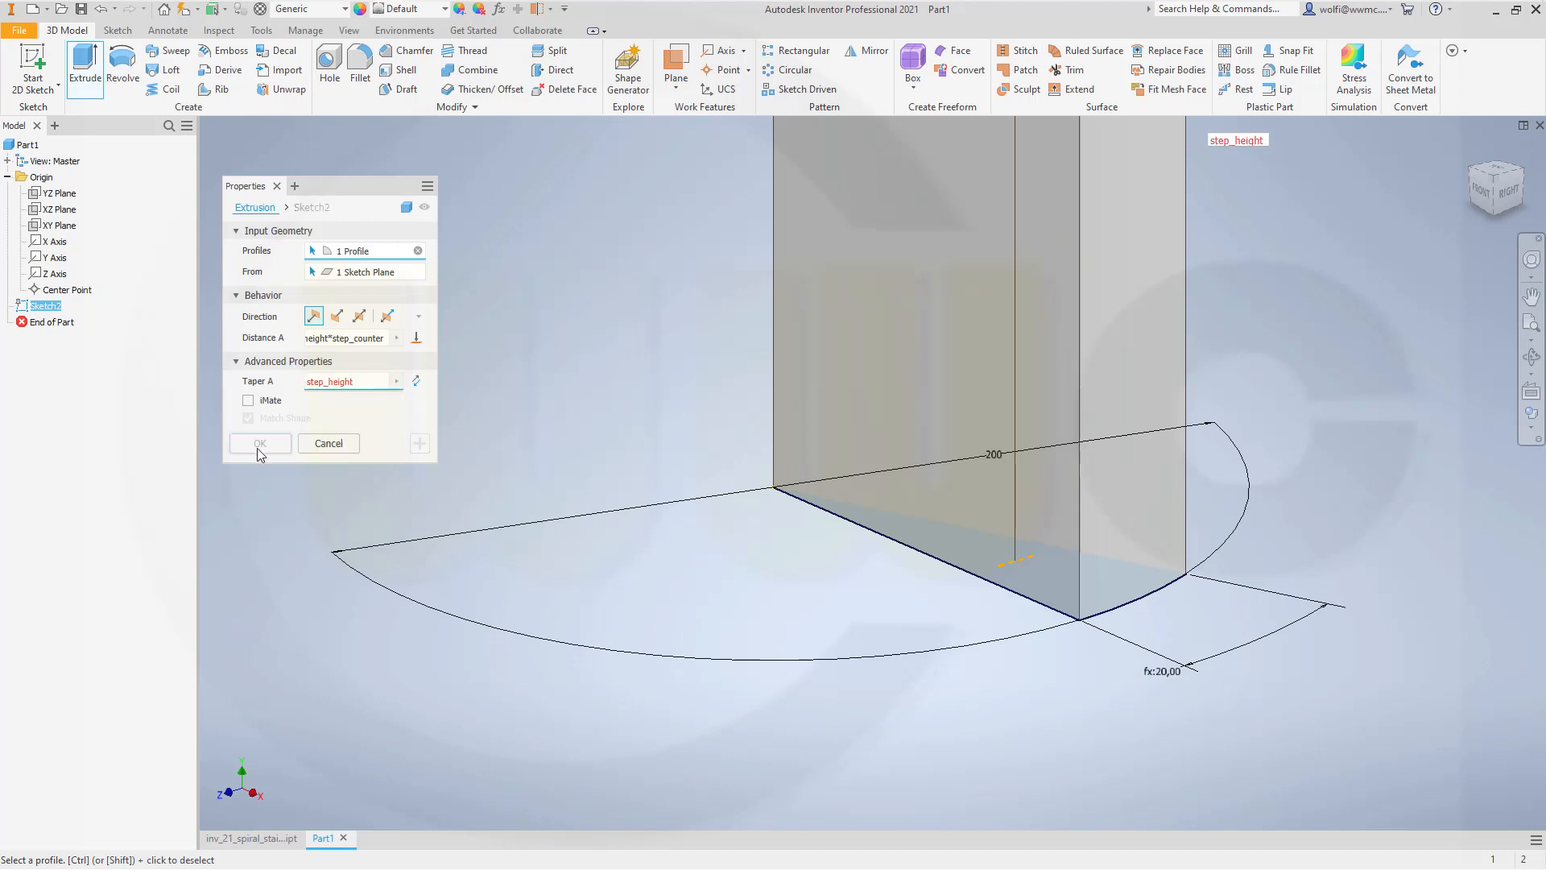
{"action": "mouse_move", "coordinate": [340, 412]}
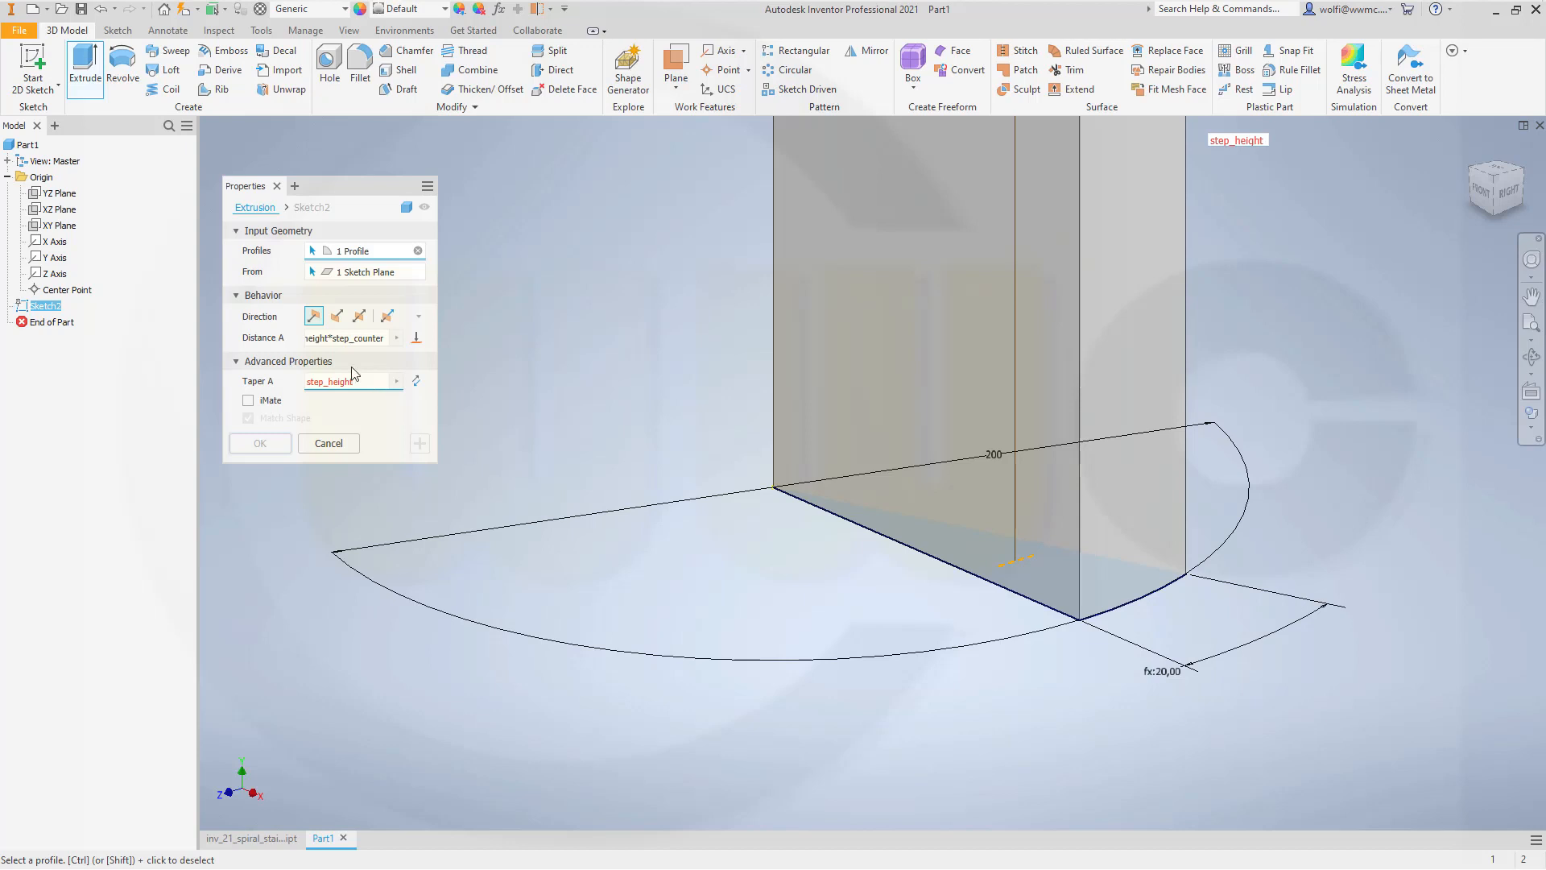
{"action": "mouse_move", "coordinate": [465, 365]}
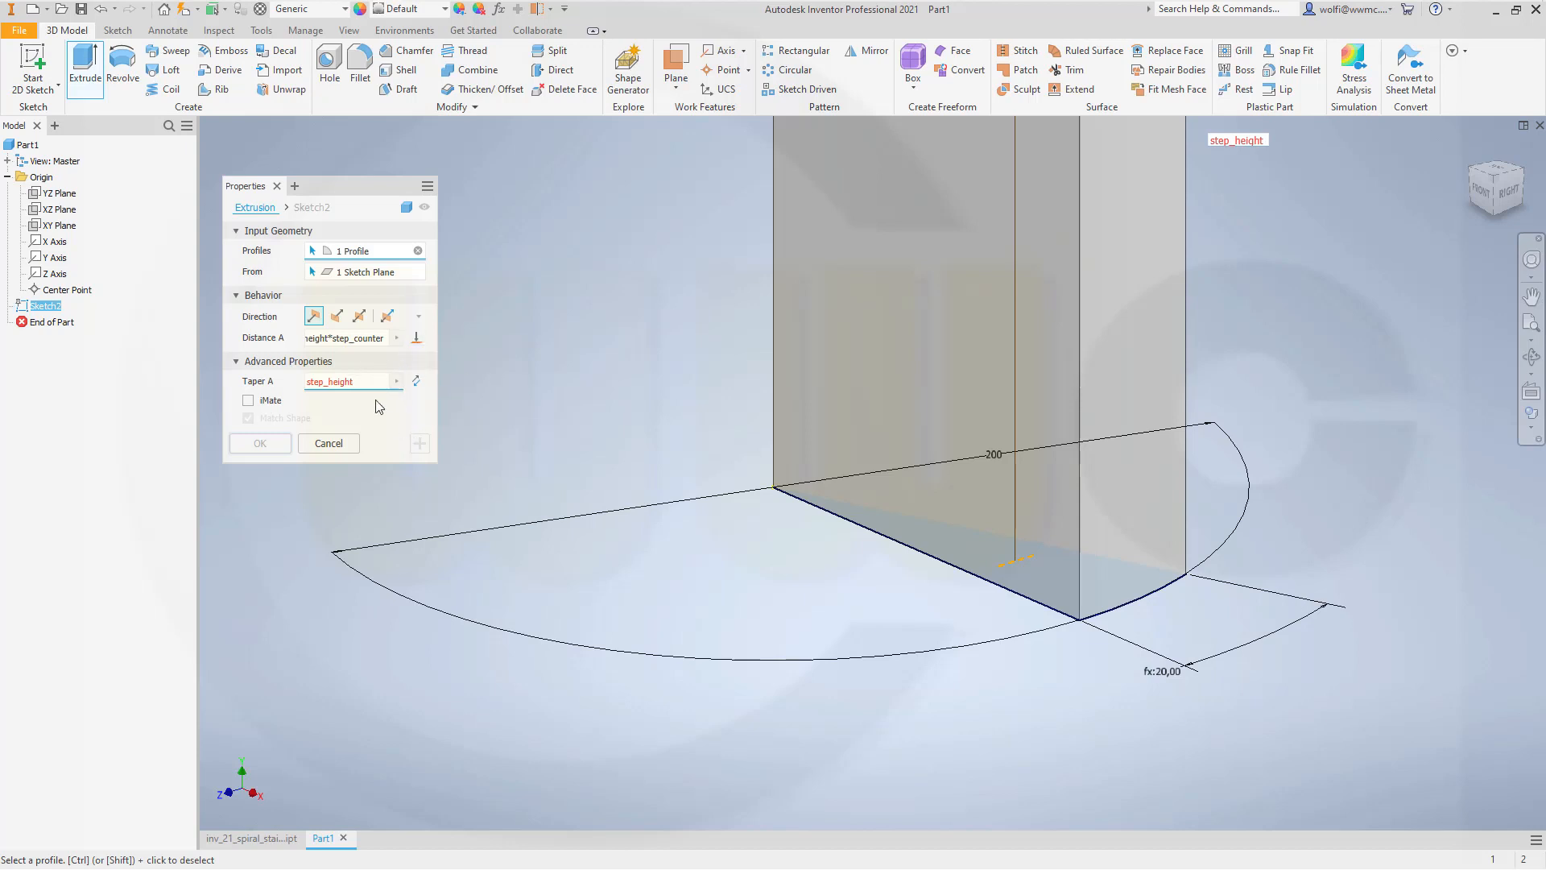
{"action": "left_click", "coordinate": [353, 382]}
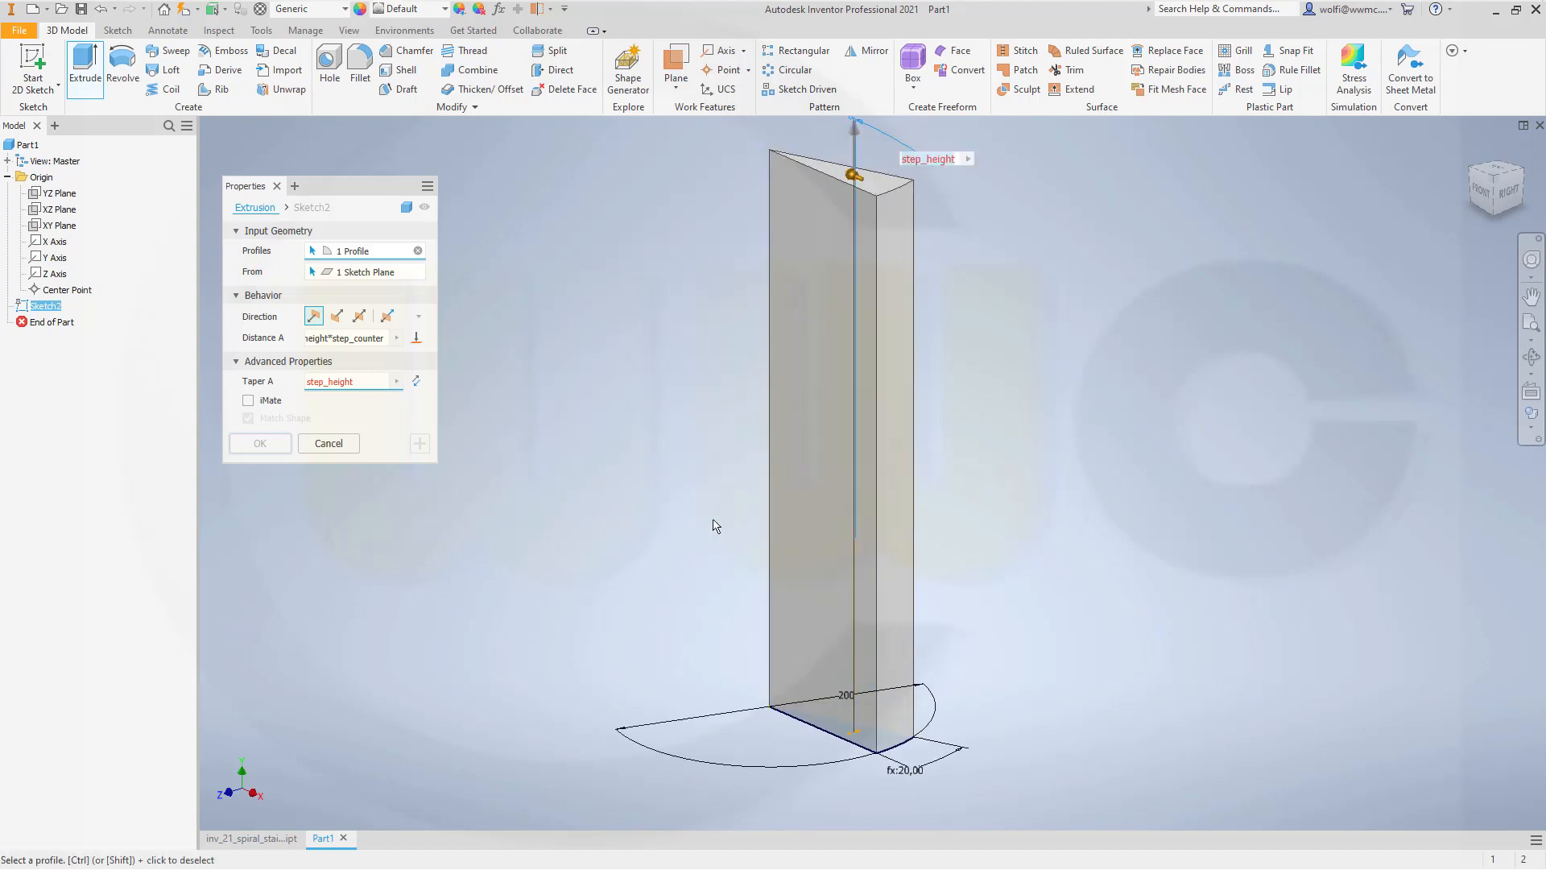
{"action": "mouse_move", "coordinate": [685, 303]}
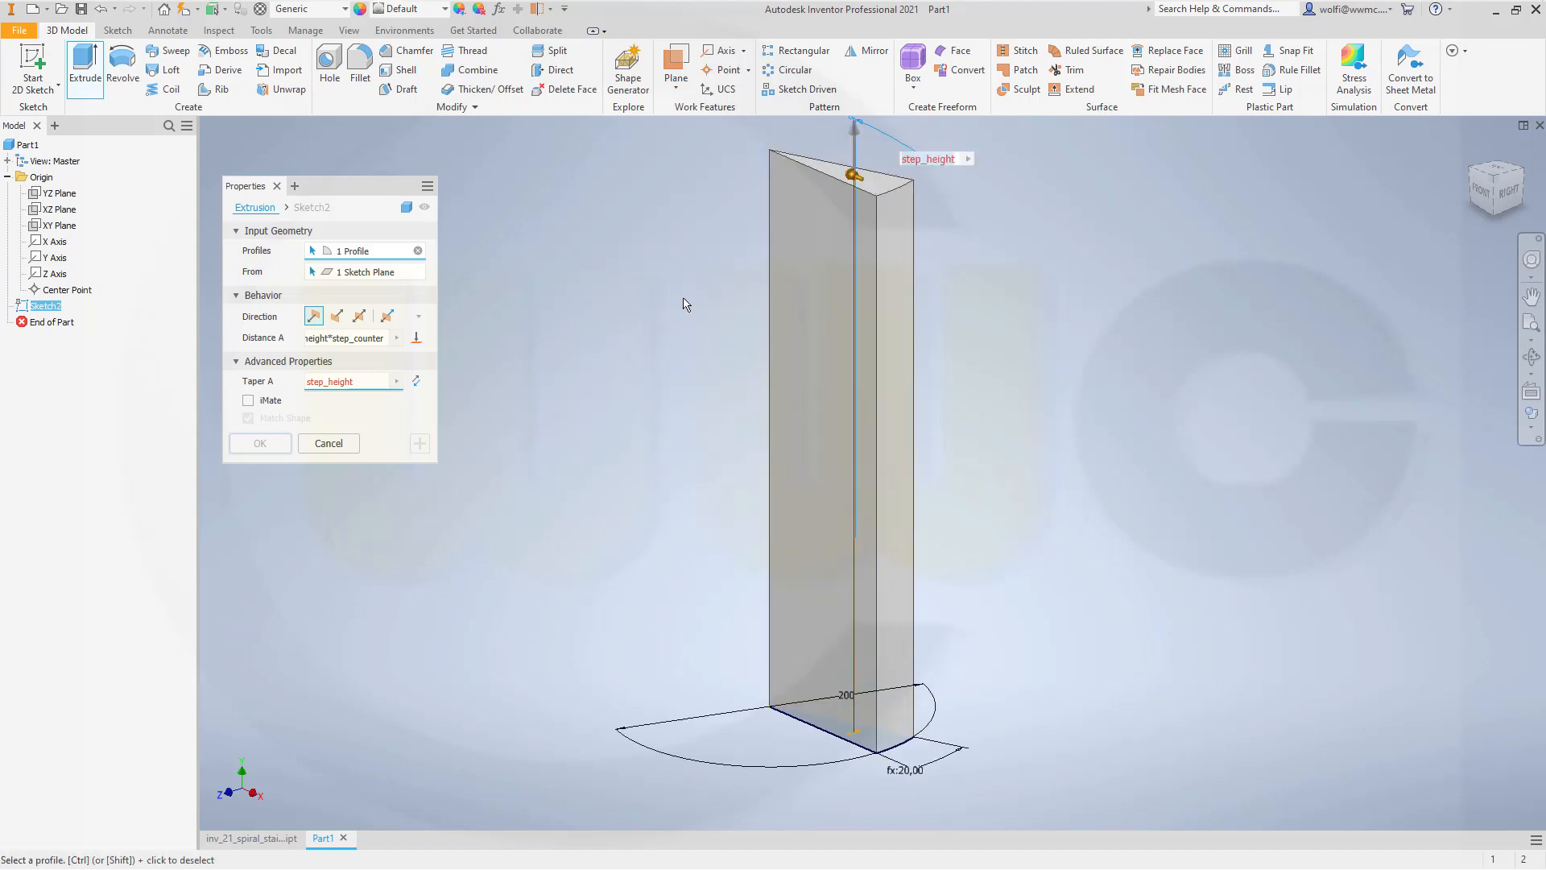
{"action": "left_click", "coordinate": [346, 381]}
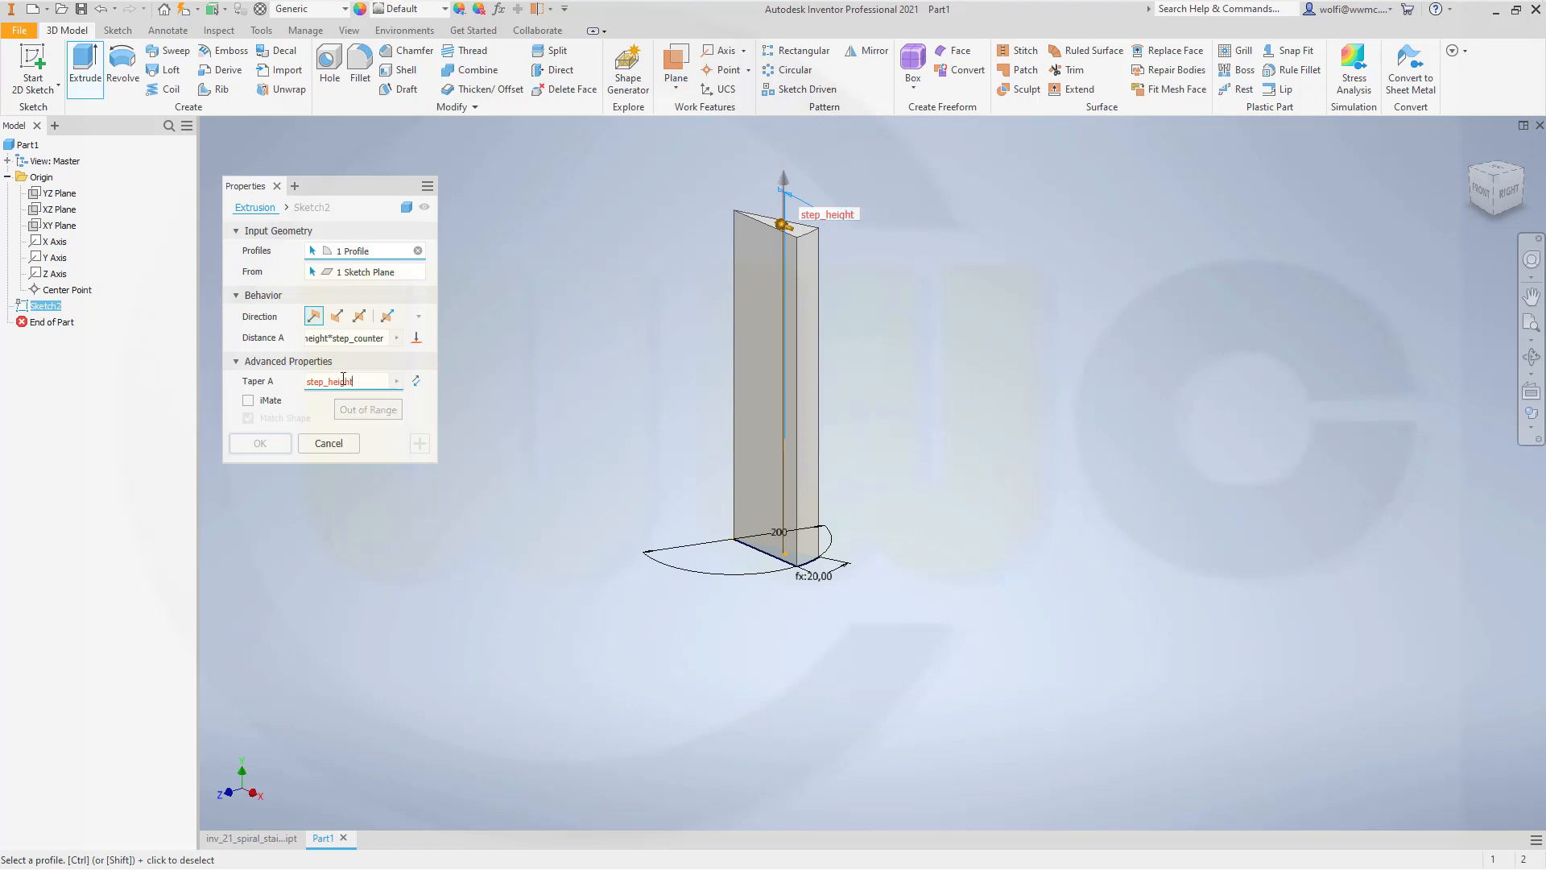
{"action": "left_click", "coordinate": [396, 381]}
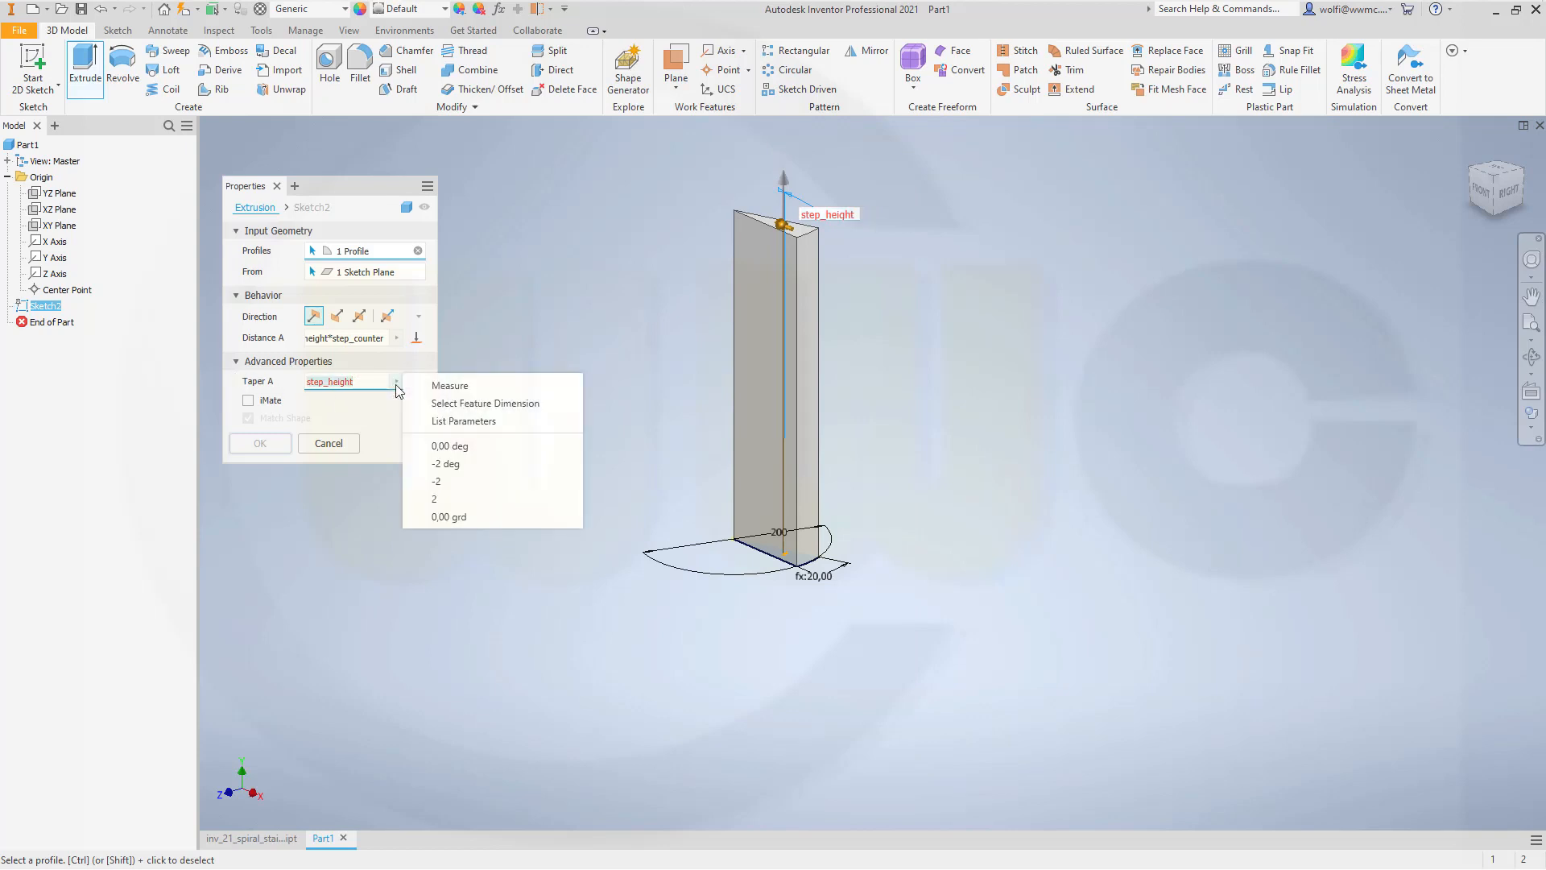
{"action": "mouse_move", "coordinate": [463, 422]}
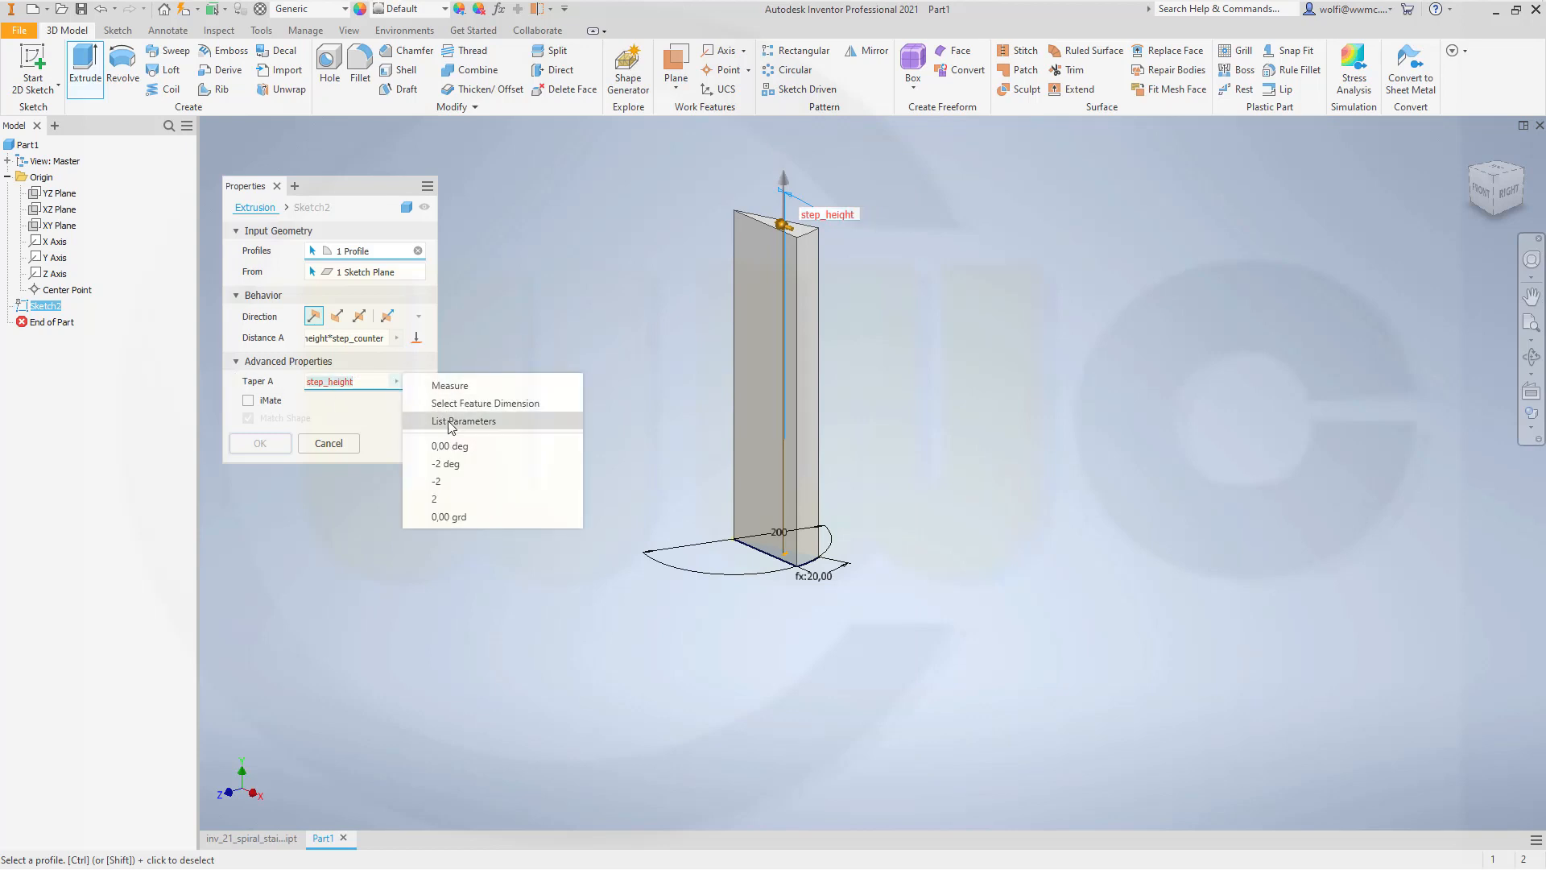
{"action": "left_click", "coordinate": [464, 421]}
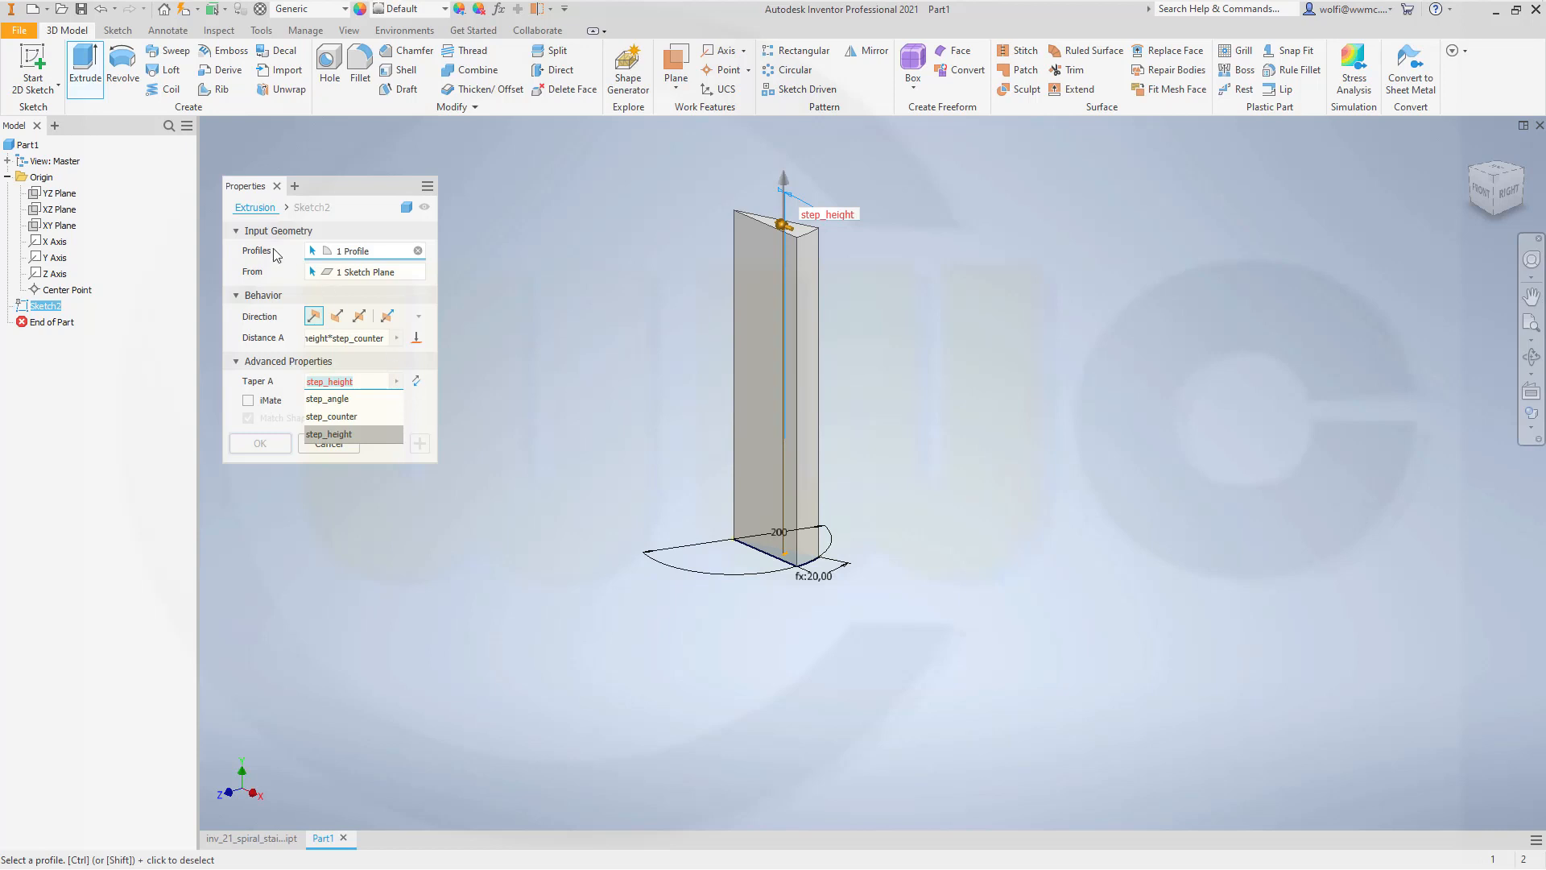
{"action": "mouse_move", "coordinate": [369, 338]}
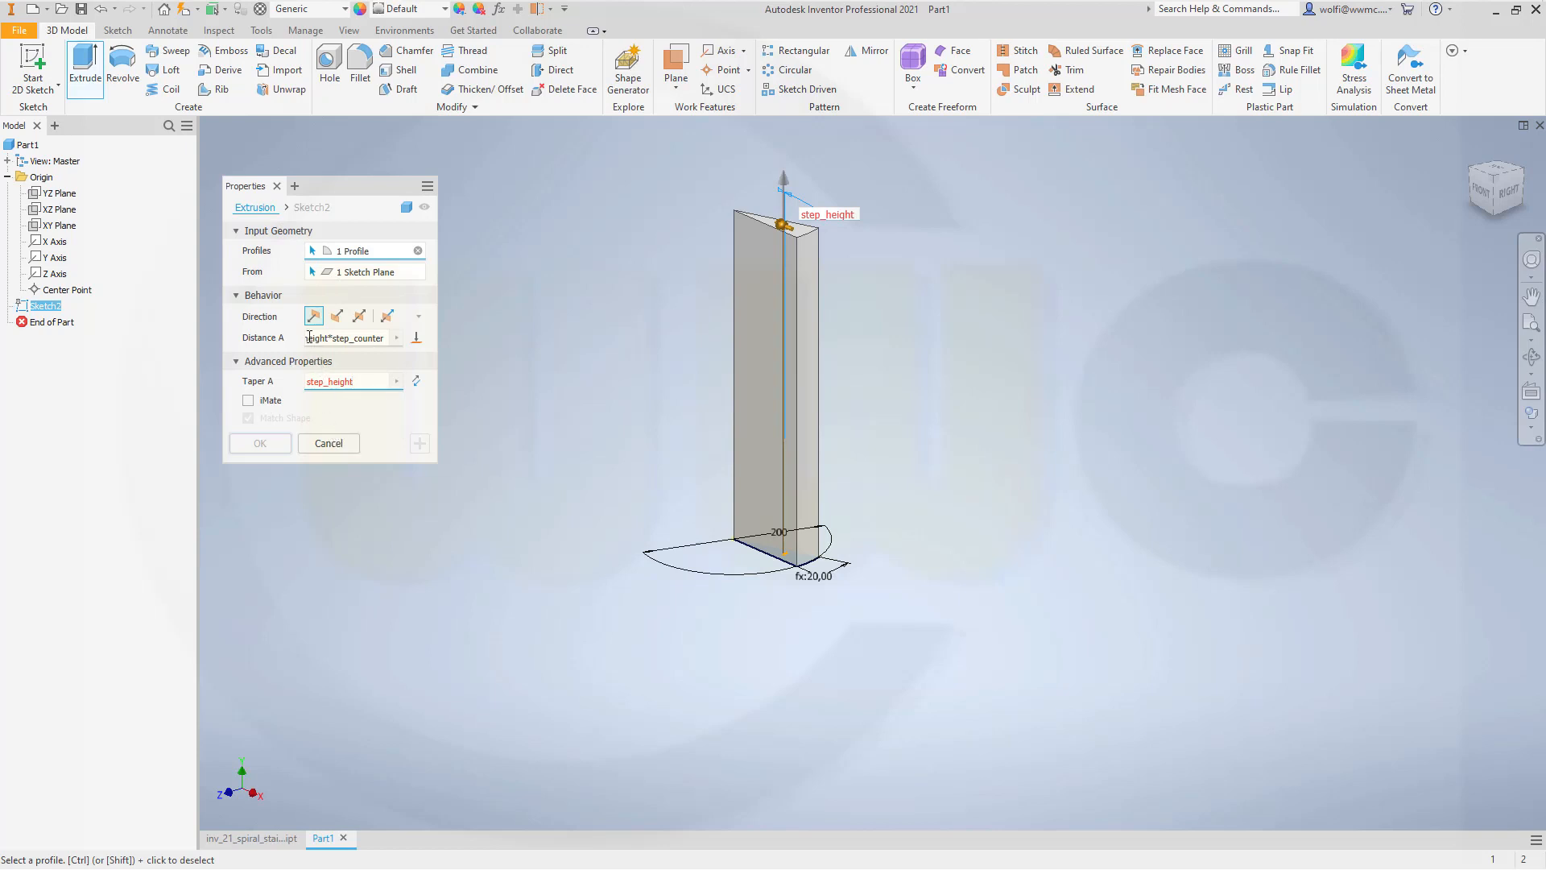
{"action": "mouse_move", "coordinate": [464, 355]}
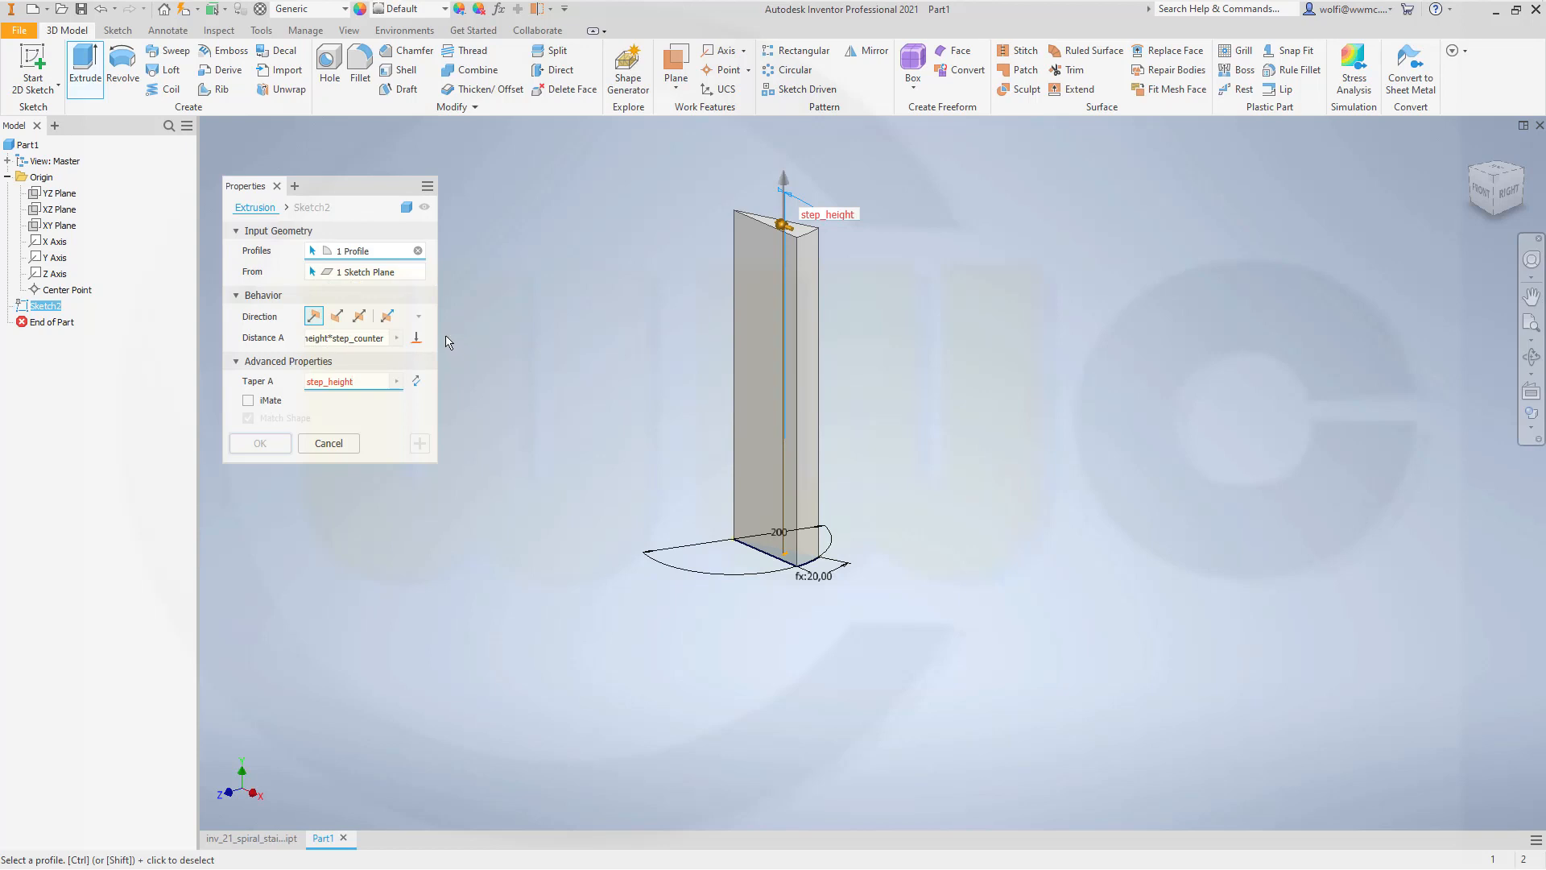
{"action": "mouse_move", "coordinate": [364, 273]}
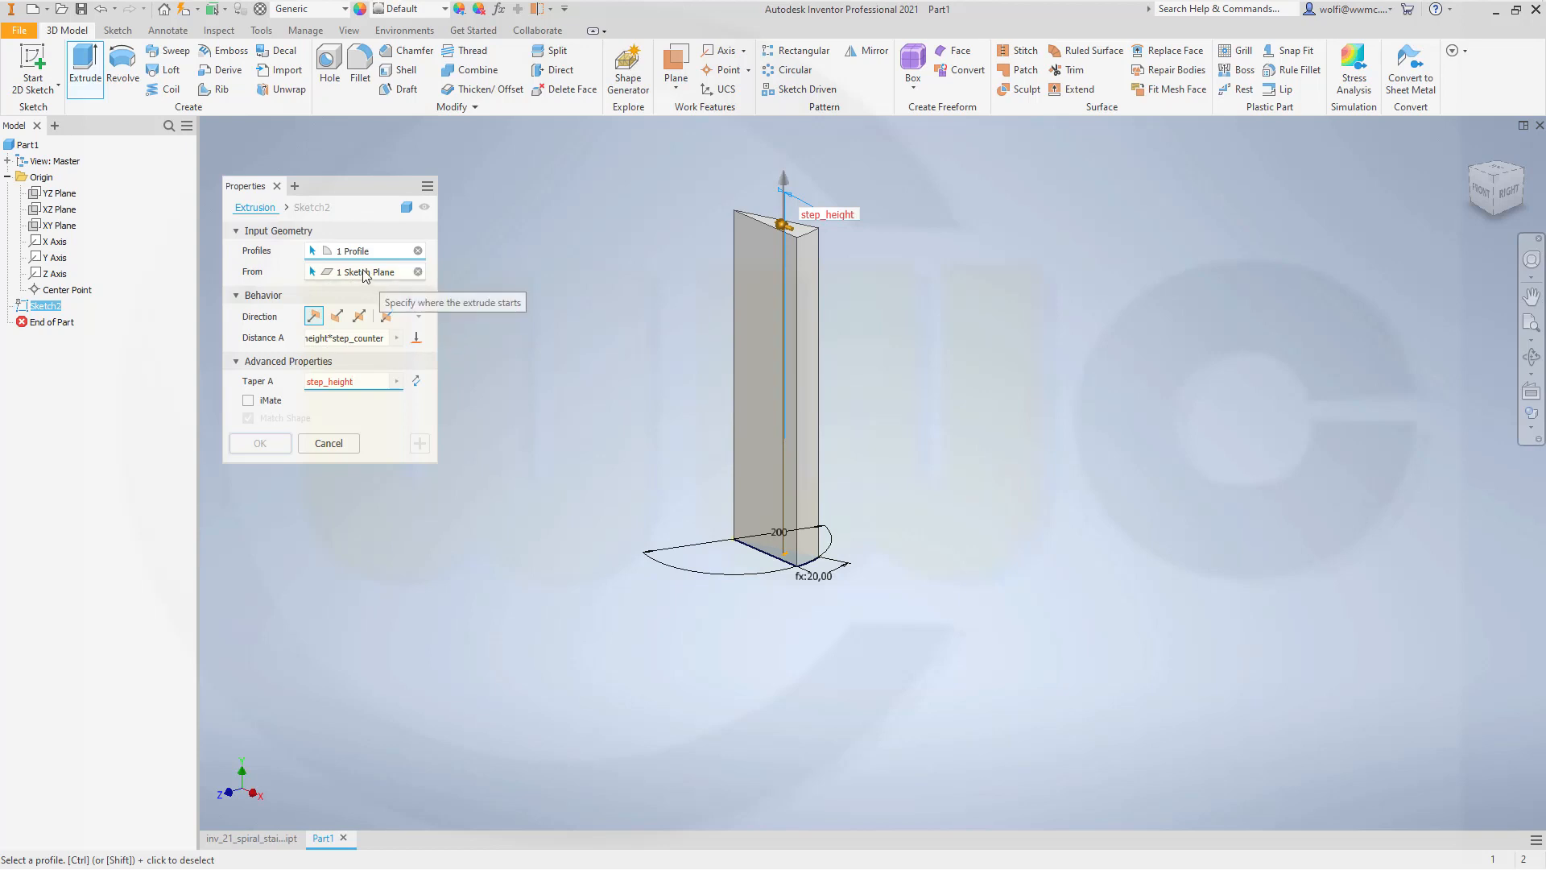
{"action": "mouse_move", "coordinate": [325, 255]}
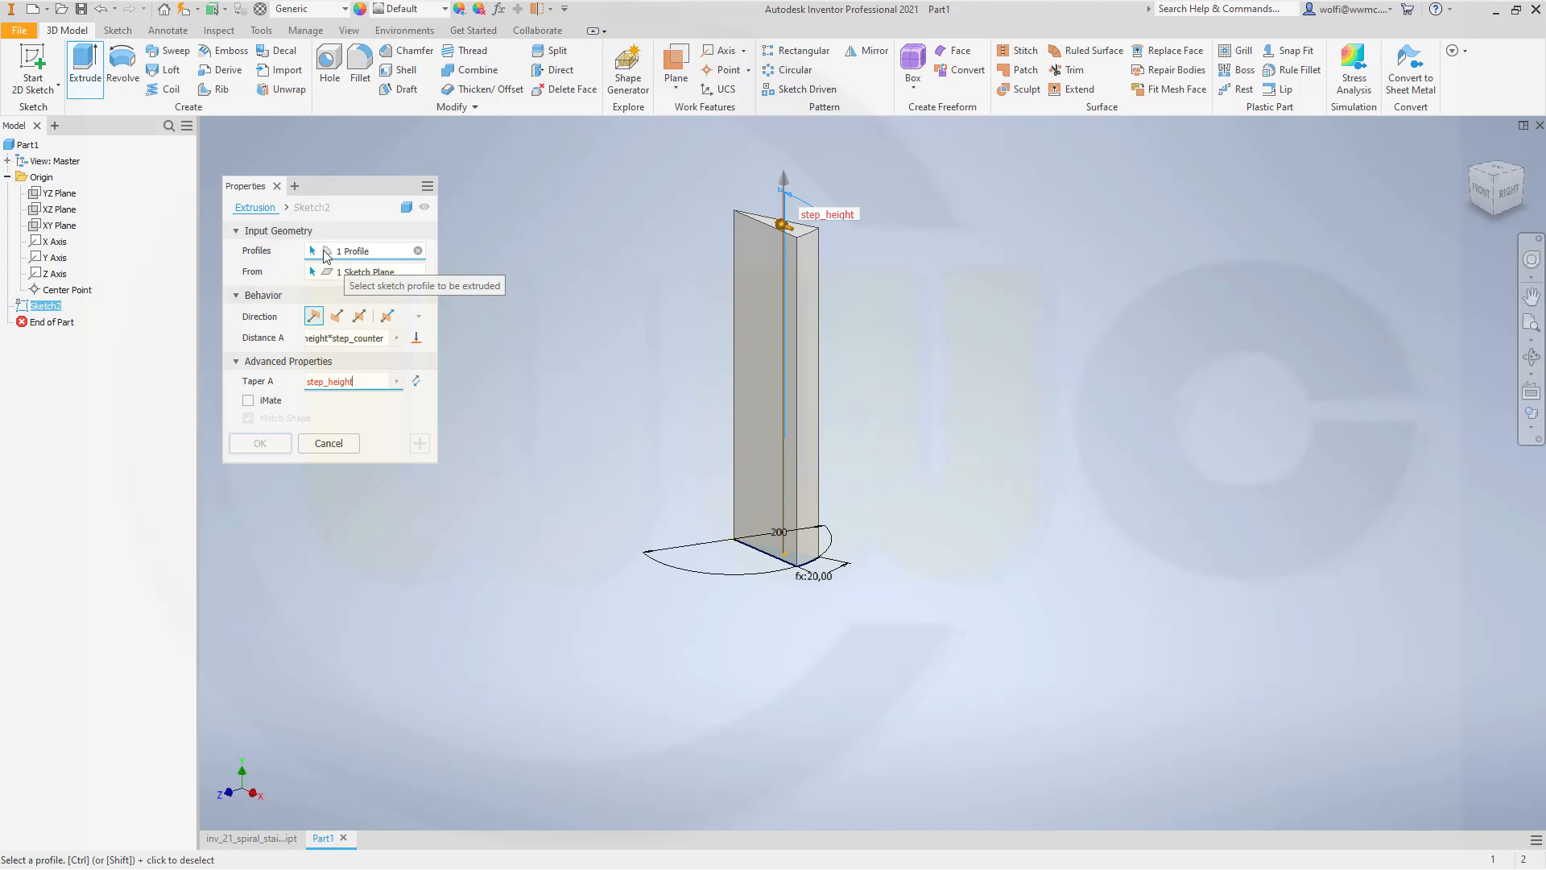
{"action": "mouse_move", "coordinate": [329, 442]}
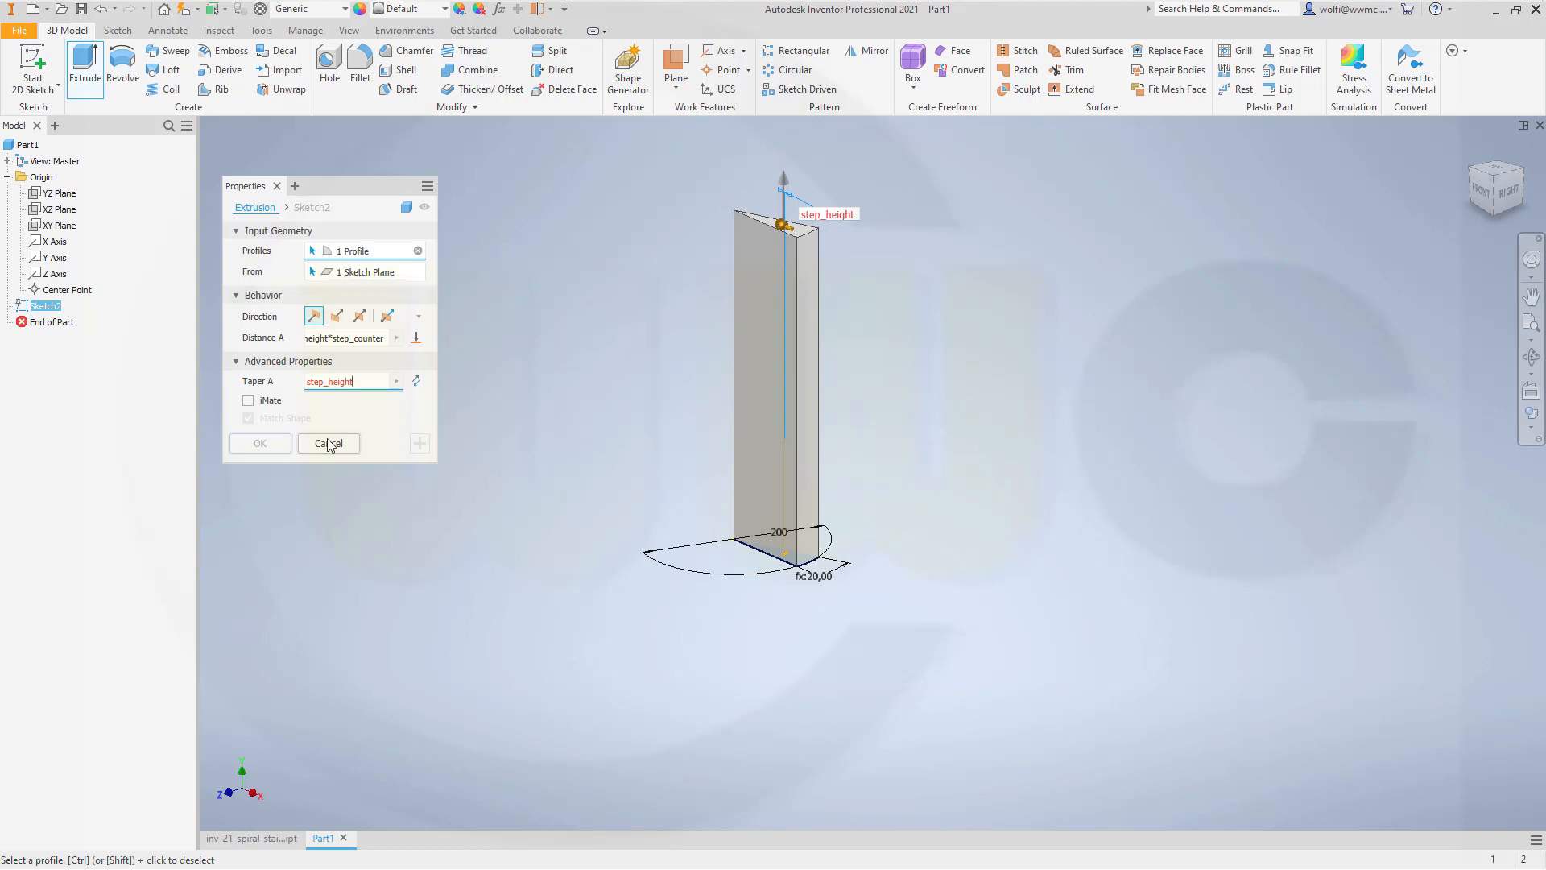
{"action": "left_click", "coordinate": [328, 442]}
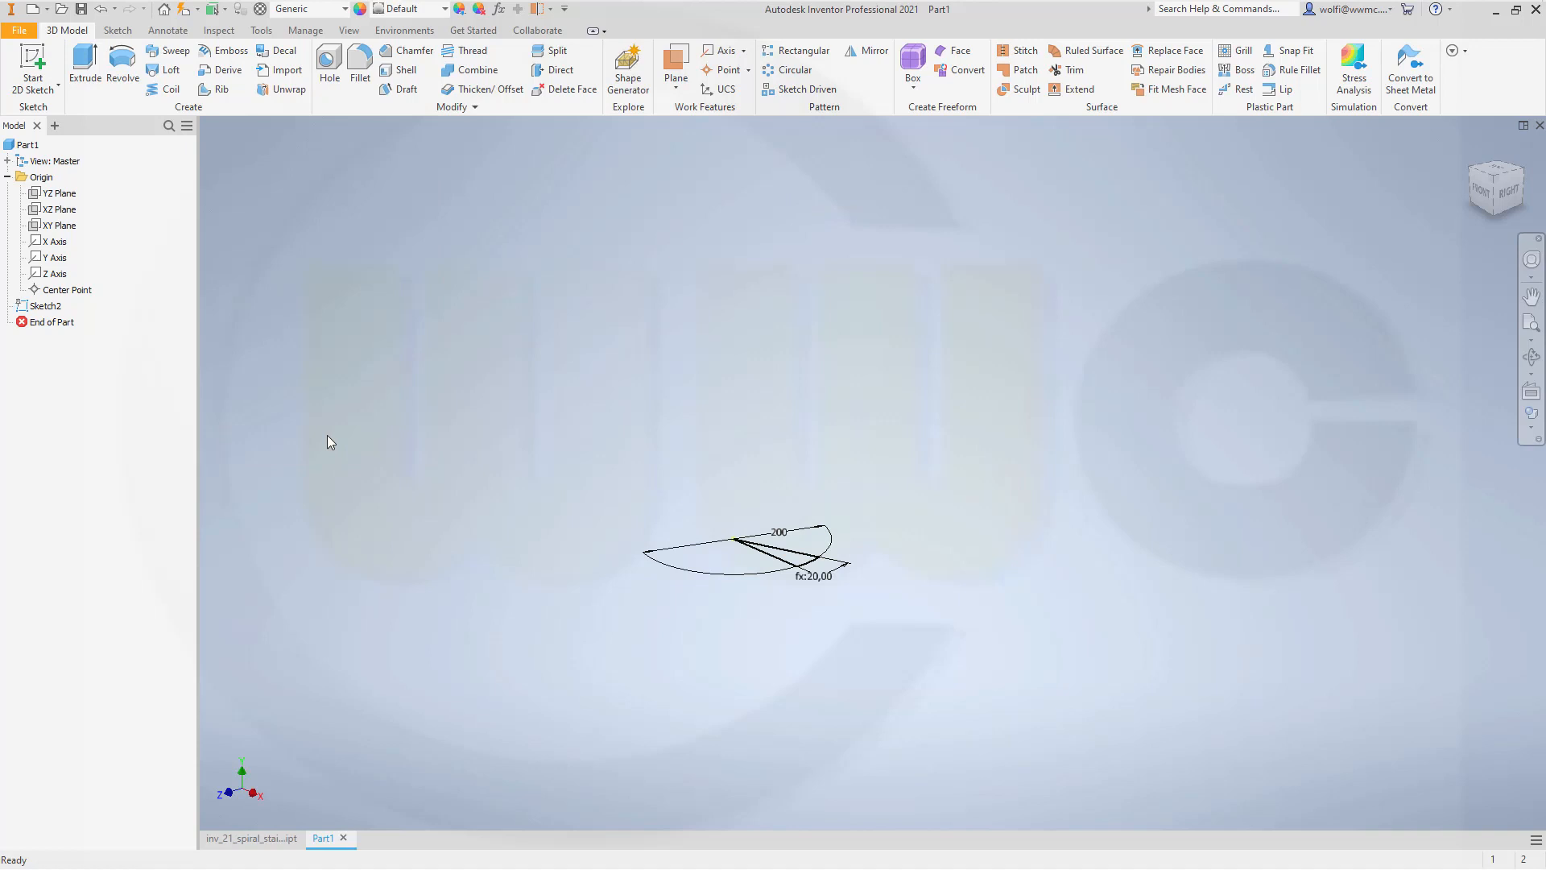
Step: Extrude the wedge sketch by the step_height parameter, creating Extrusion2
{"action": "left_click", "coordinate": [84, 65]}
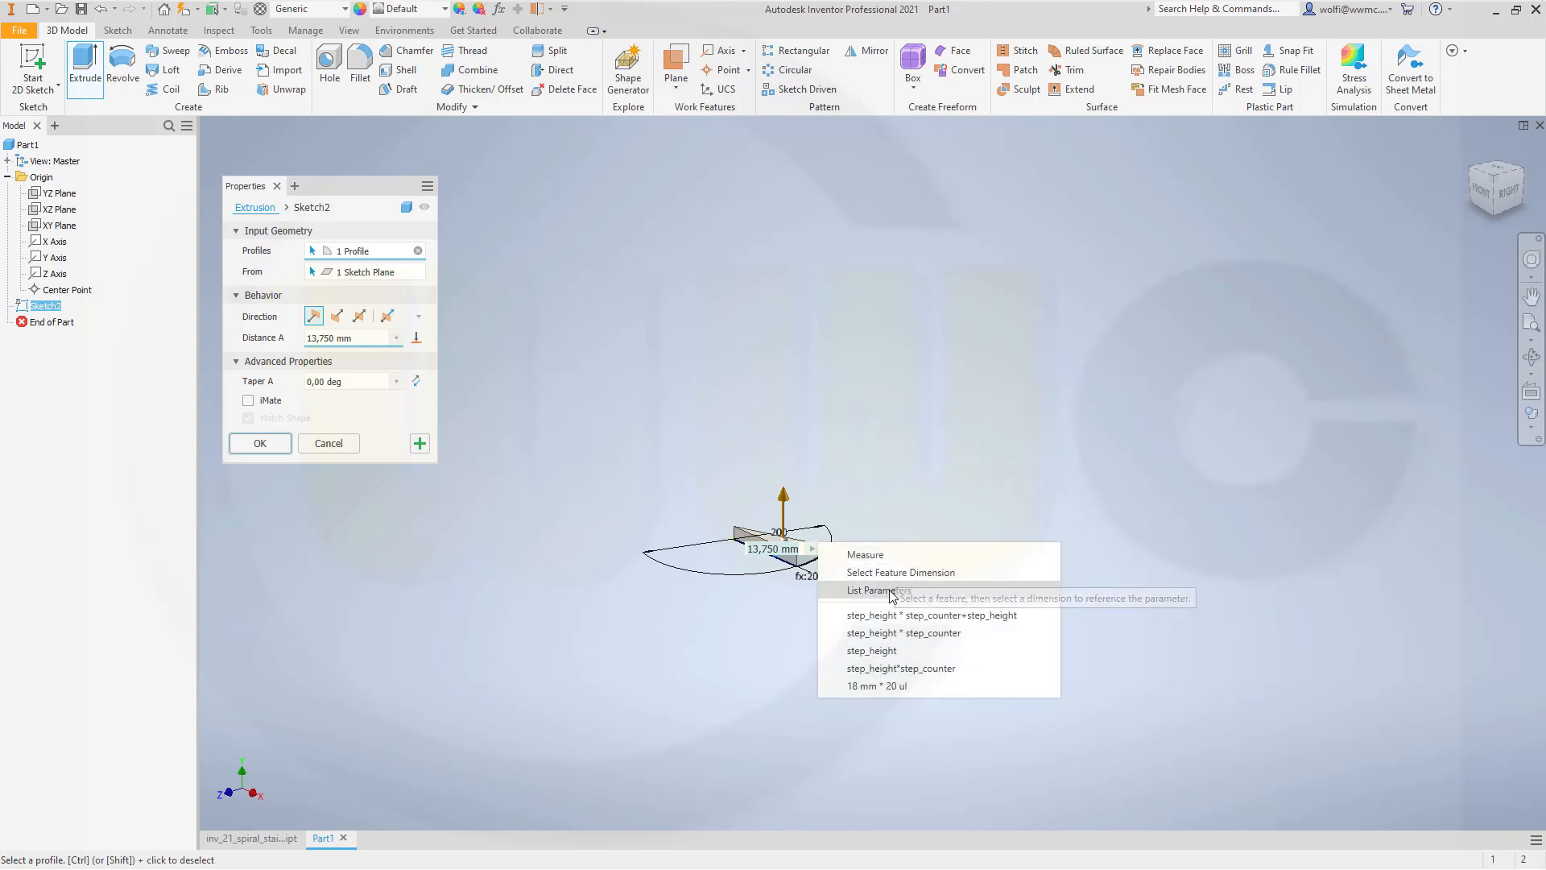
{"action": "left_click", "coordinate": [880, 589]}
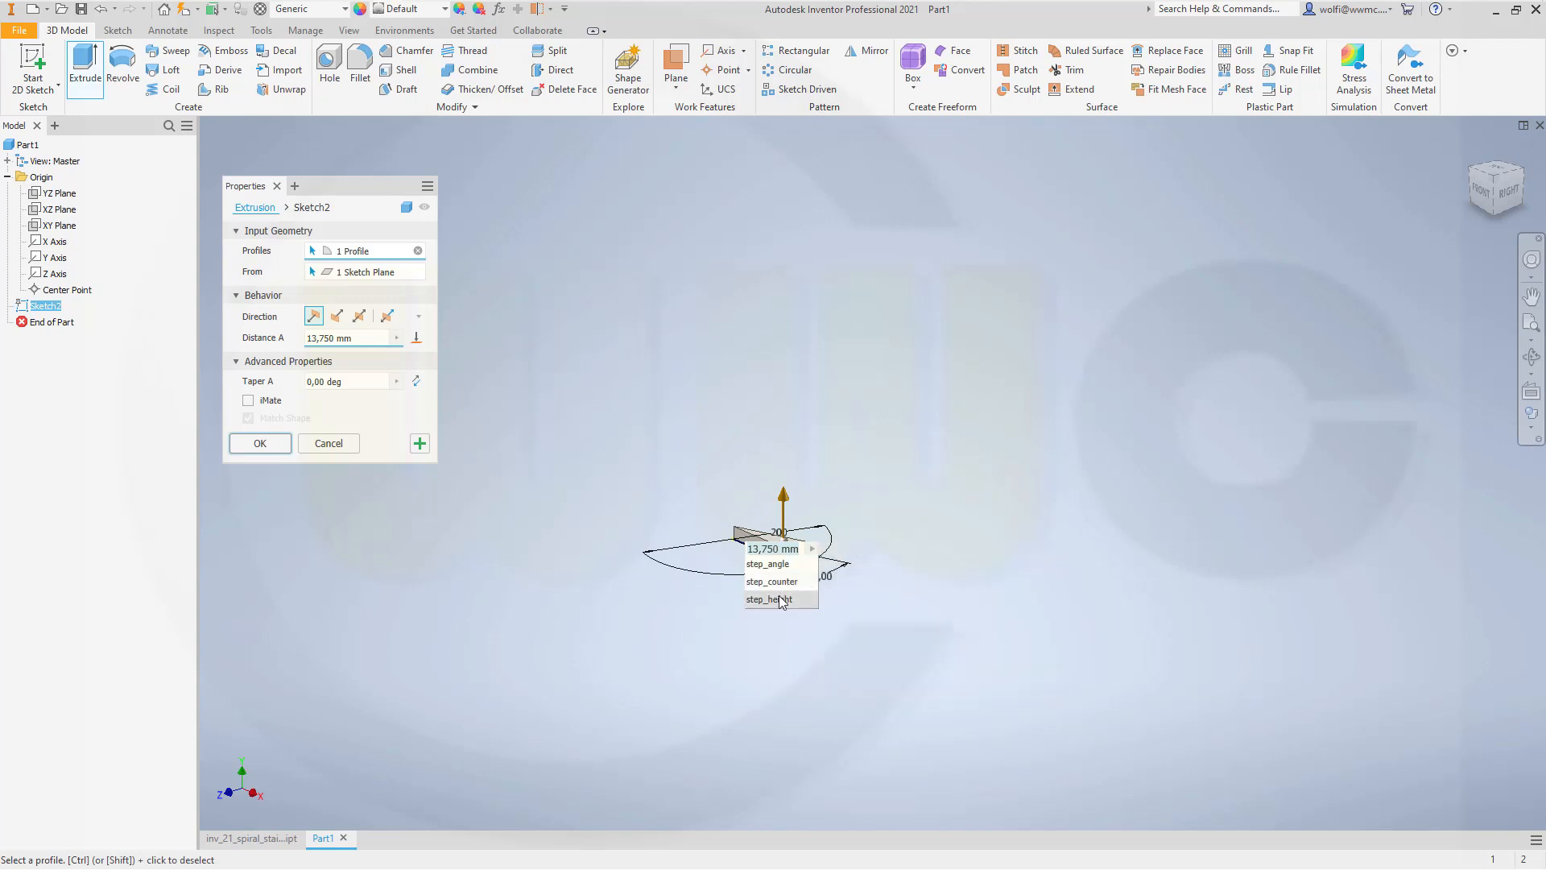
{"action": "left_click", "coordinate": [772, 598]}
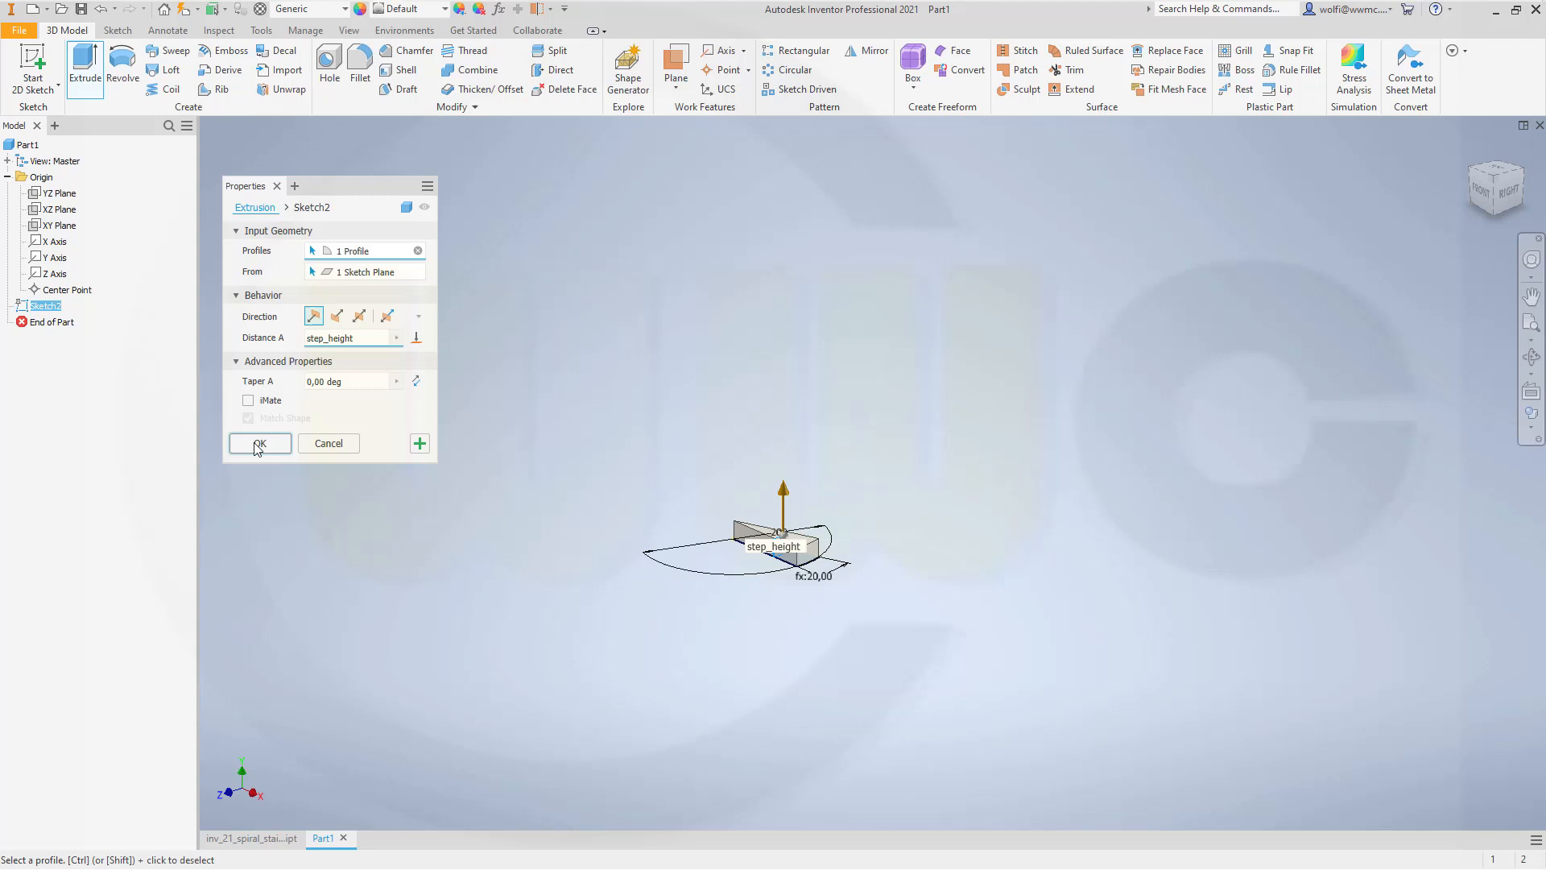
{"action": "left_click", "coordinate": [259, 443]}
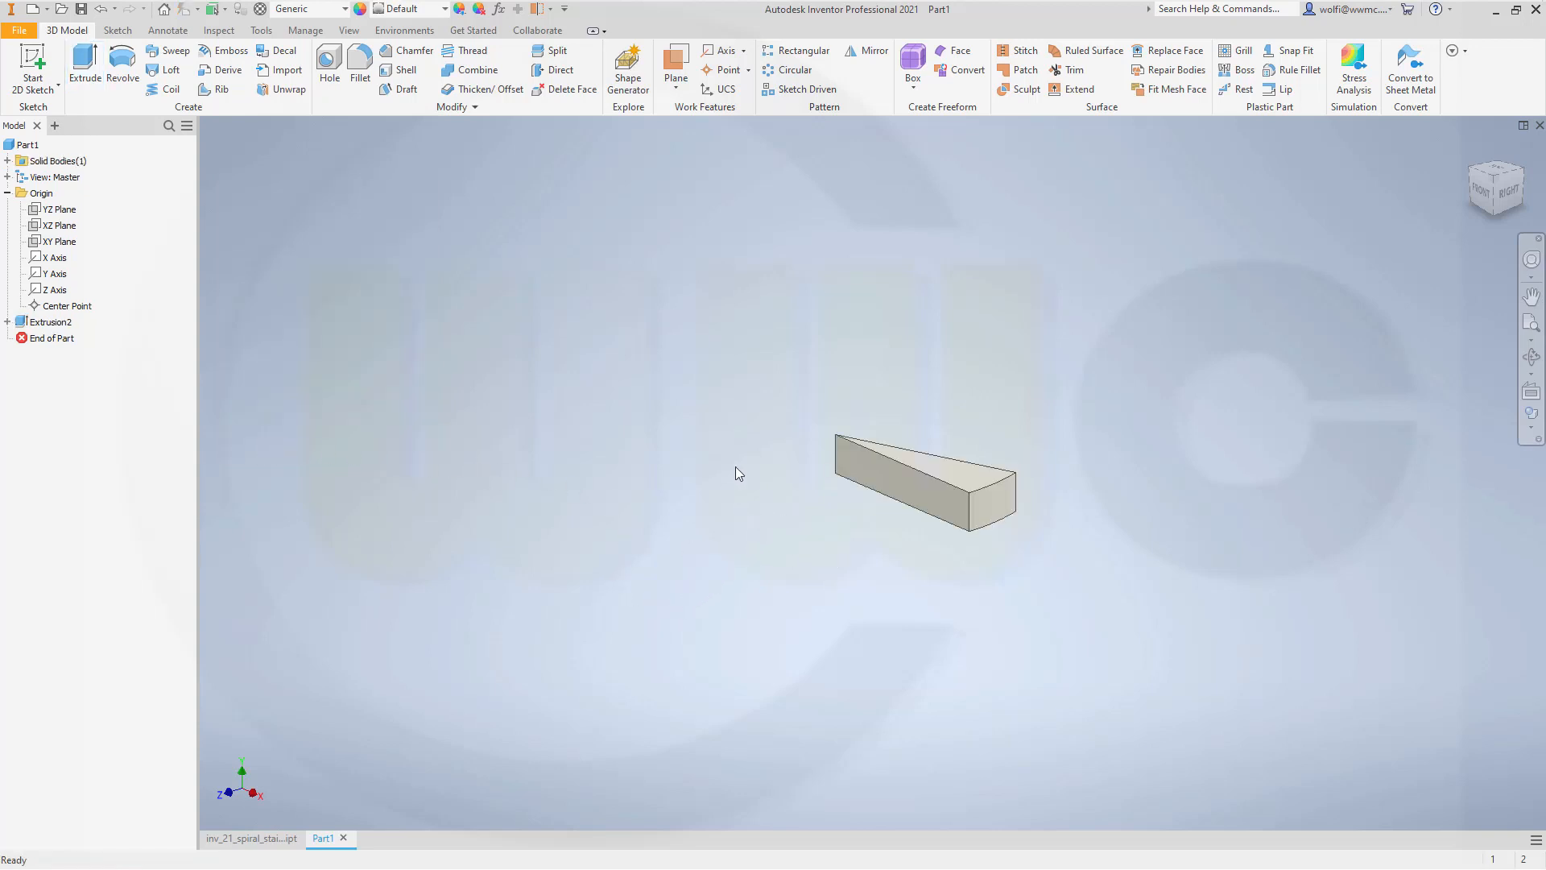
{"action": "mouse_move", "coordinate": [908, 175]}
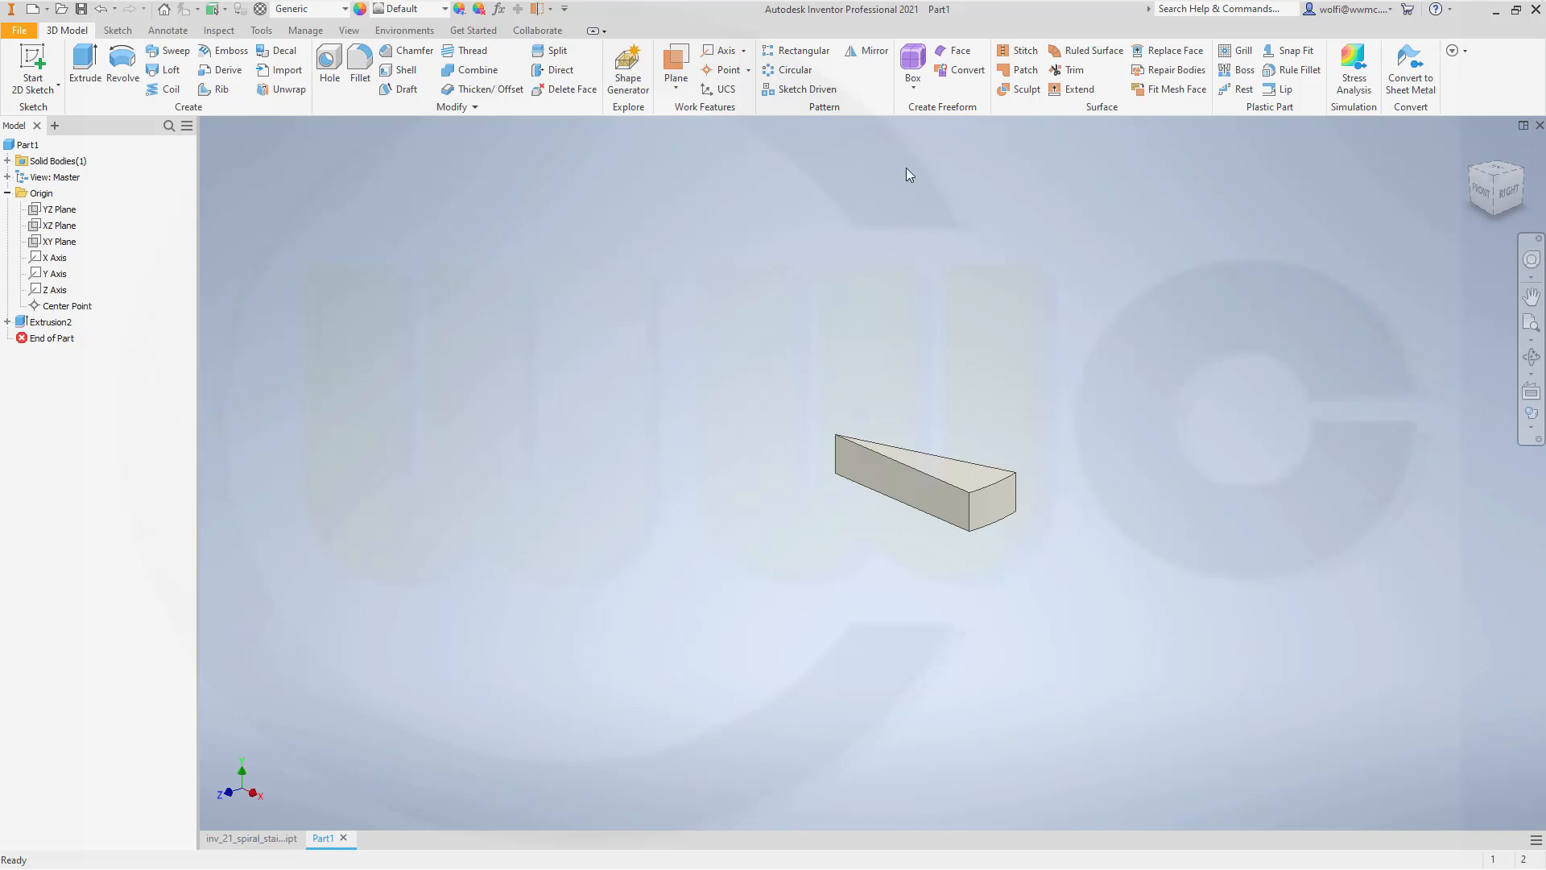
{"action": "mouse_move", "coordinate": [511, 249]}
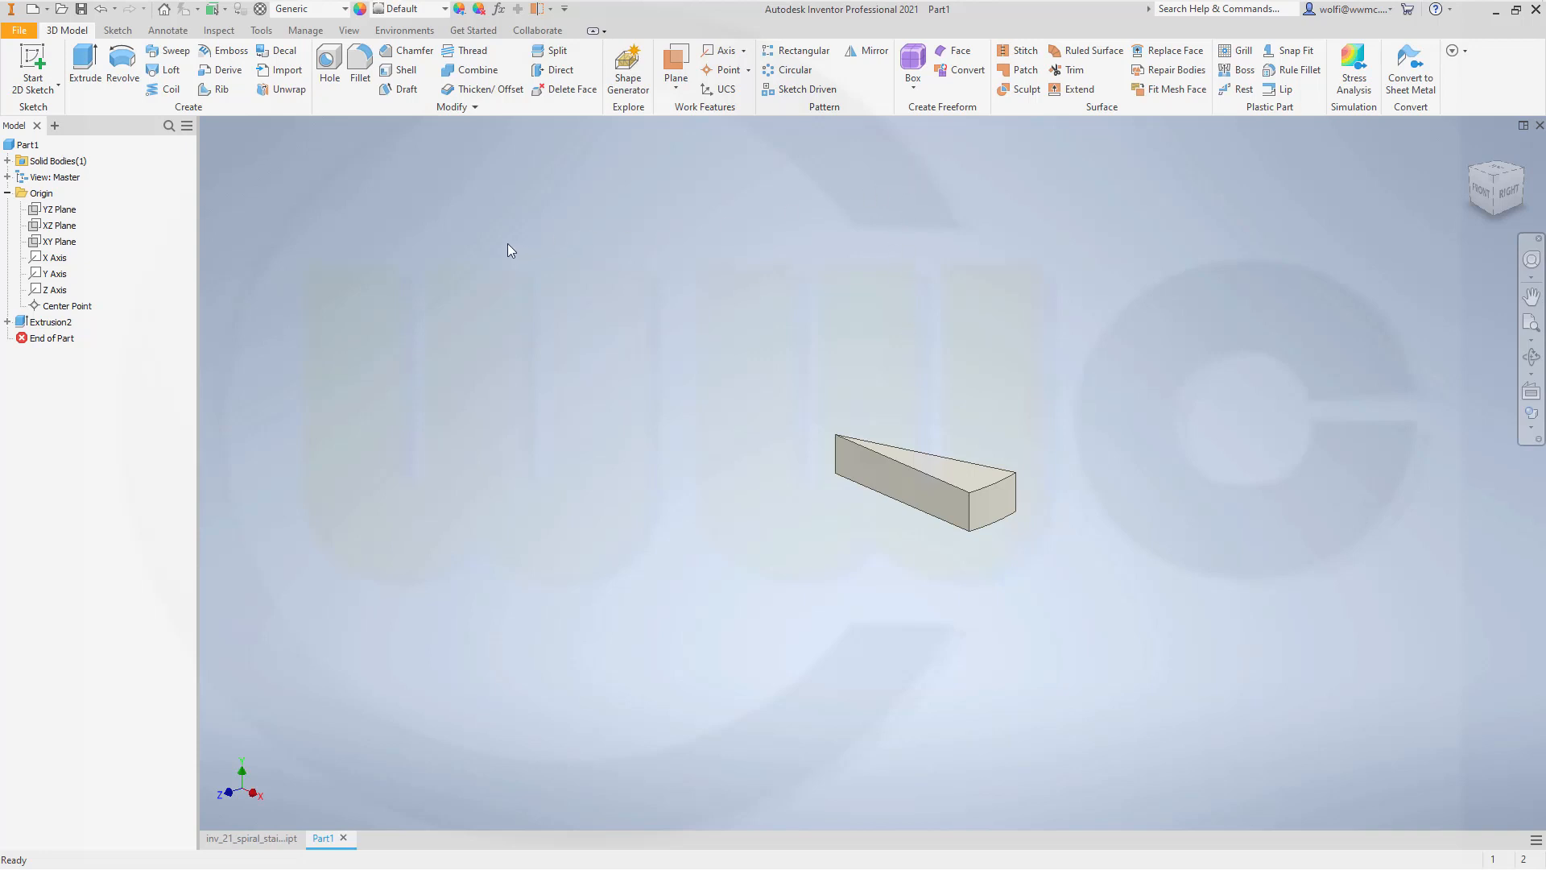
{"action": "mouse_move", "coordinate": [816, 299]}
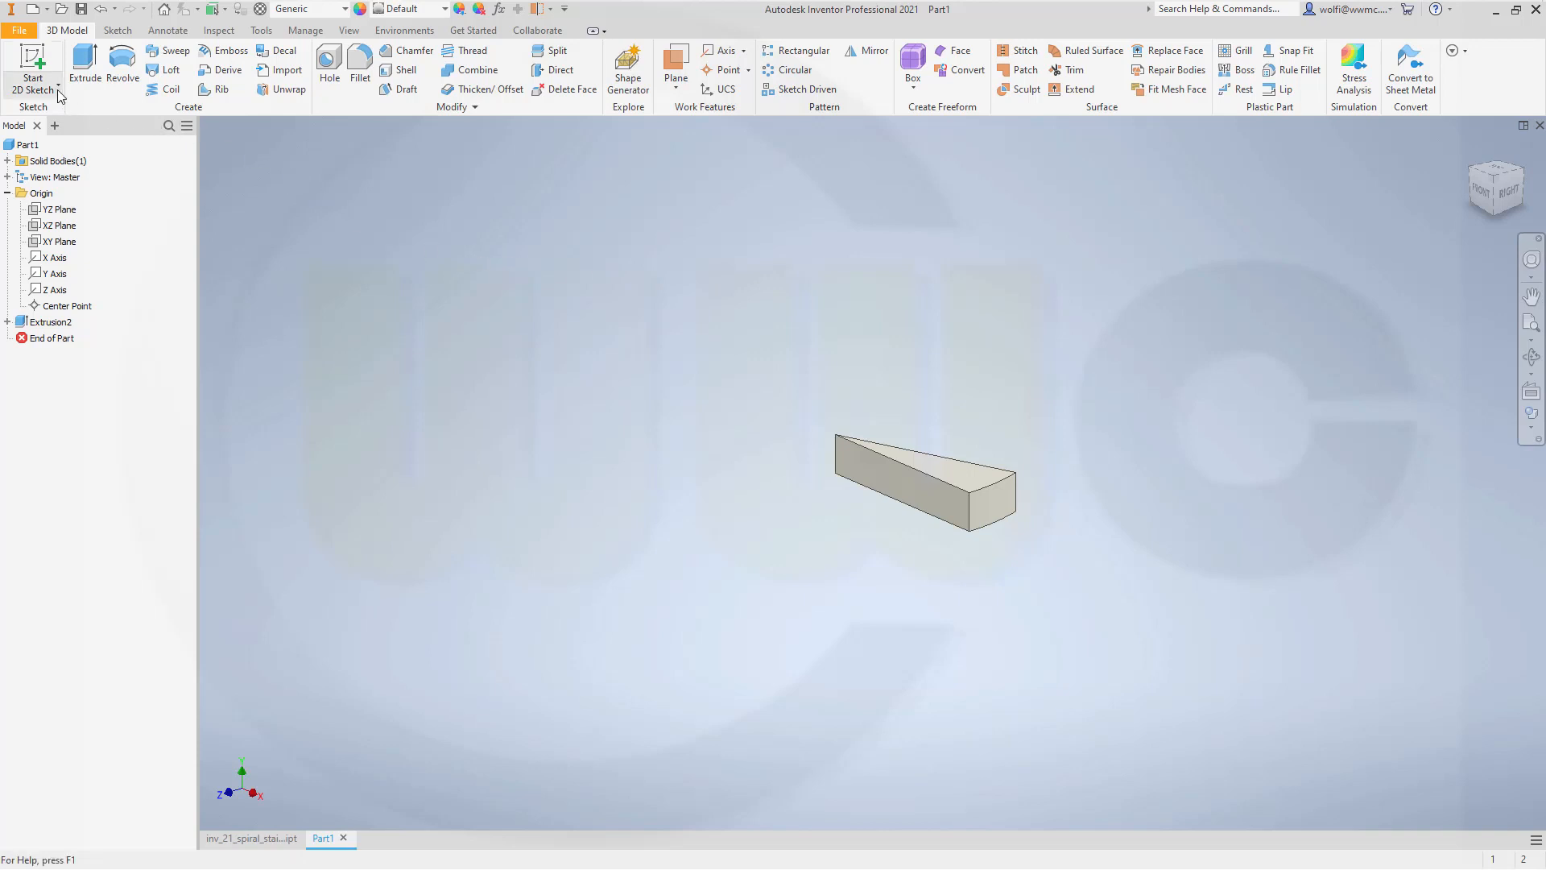
Step: Start a 3D sketch helix using Revolution and Height, diameter 200, with a step_height height formula
{"action": "left_click", "coordinate": [32, 78]}
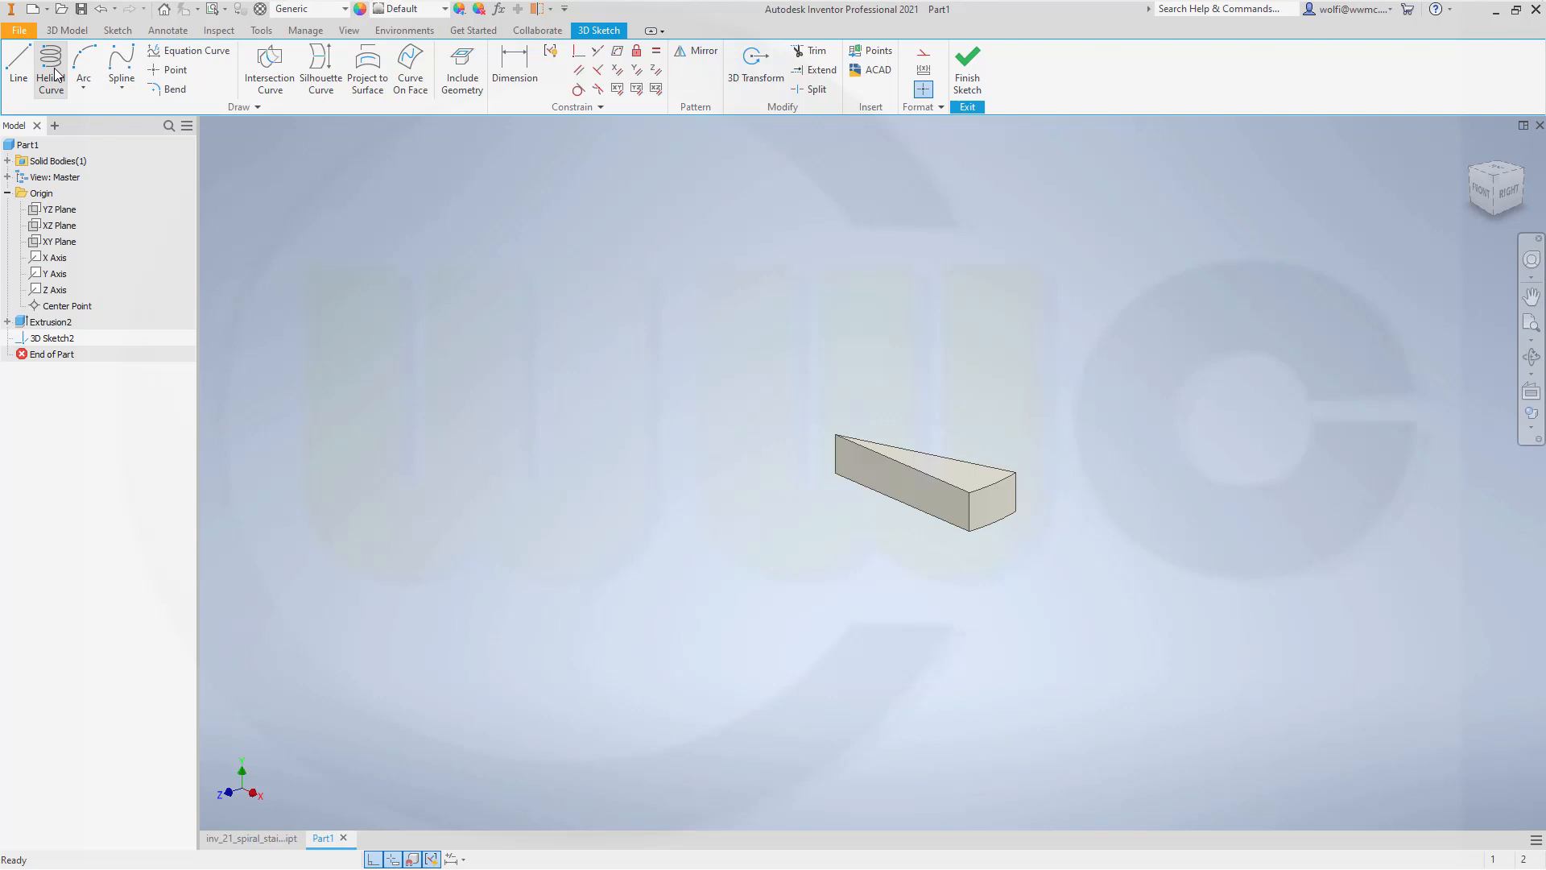
{"action": "left_click", "coordinate": [49, 70]}
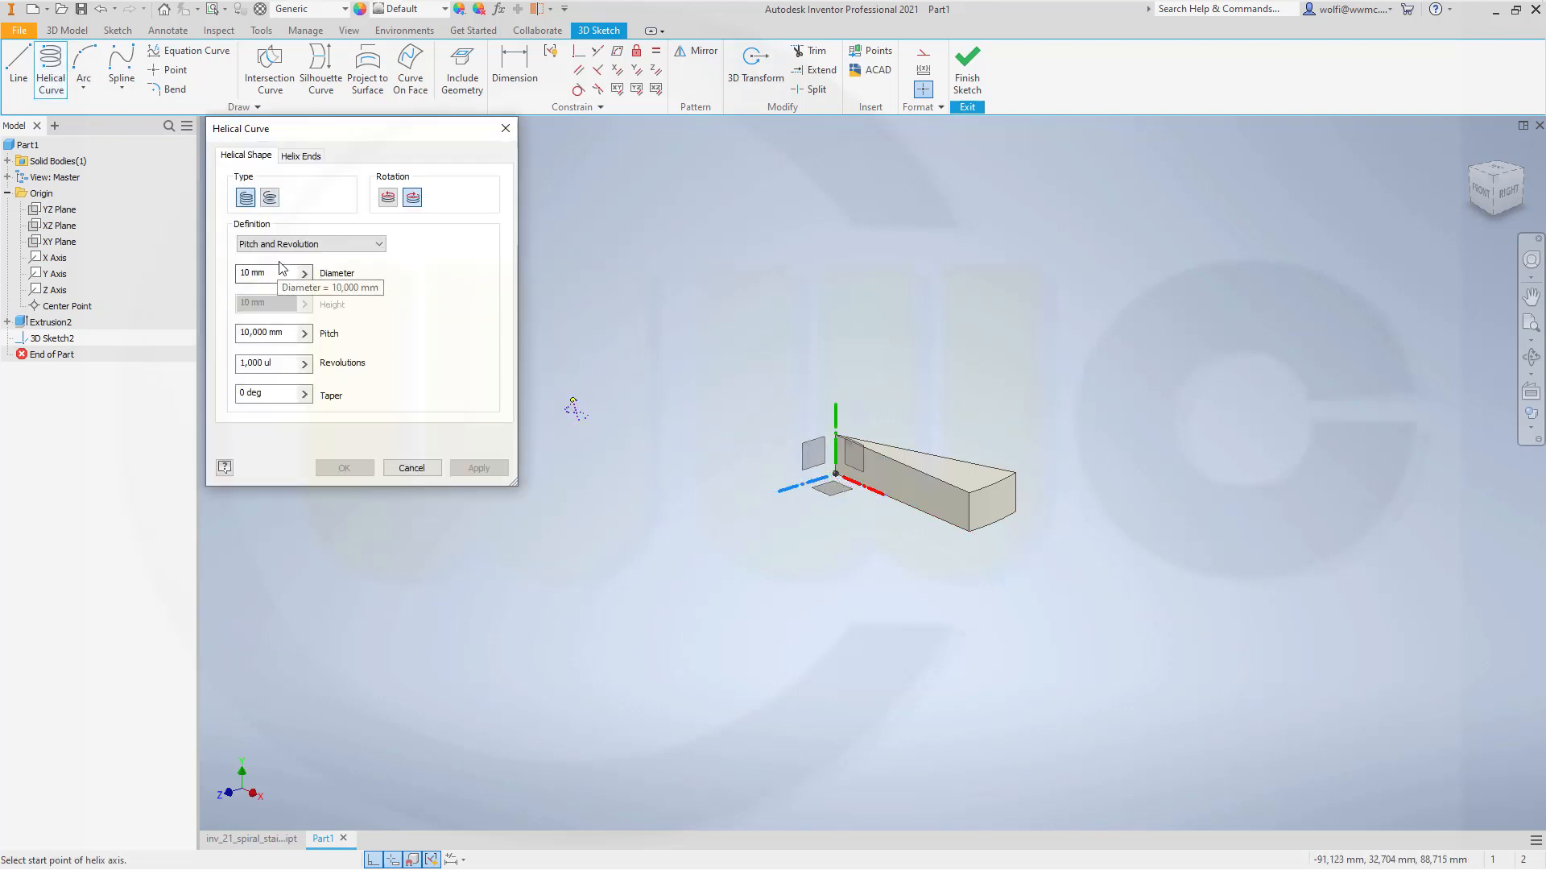
{"action": "left_click", "coordinate": [374, 243]}
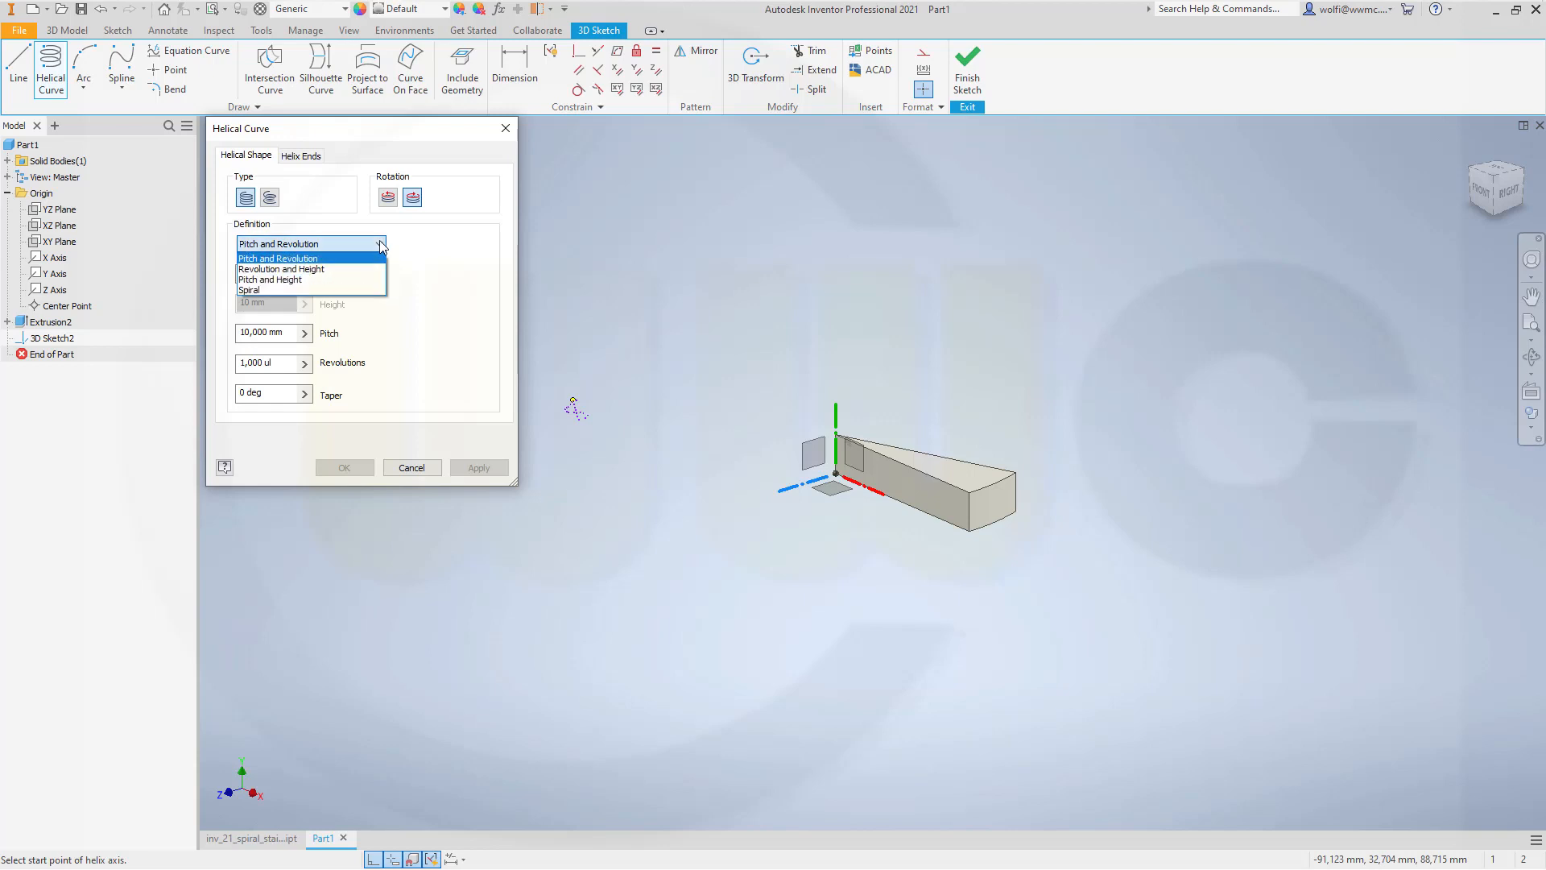
{"action": "left_click", "coordinate": [280, 268]}
{"action": "type", "text": "step"}
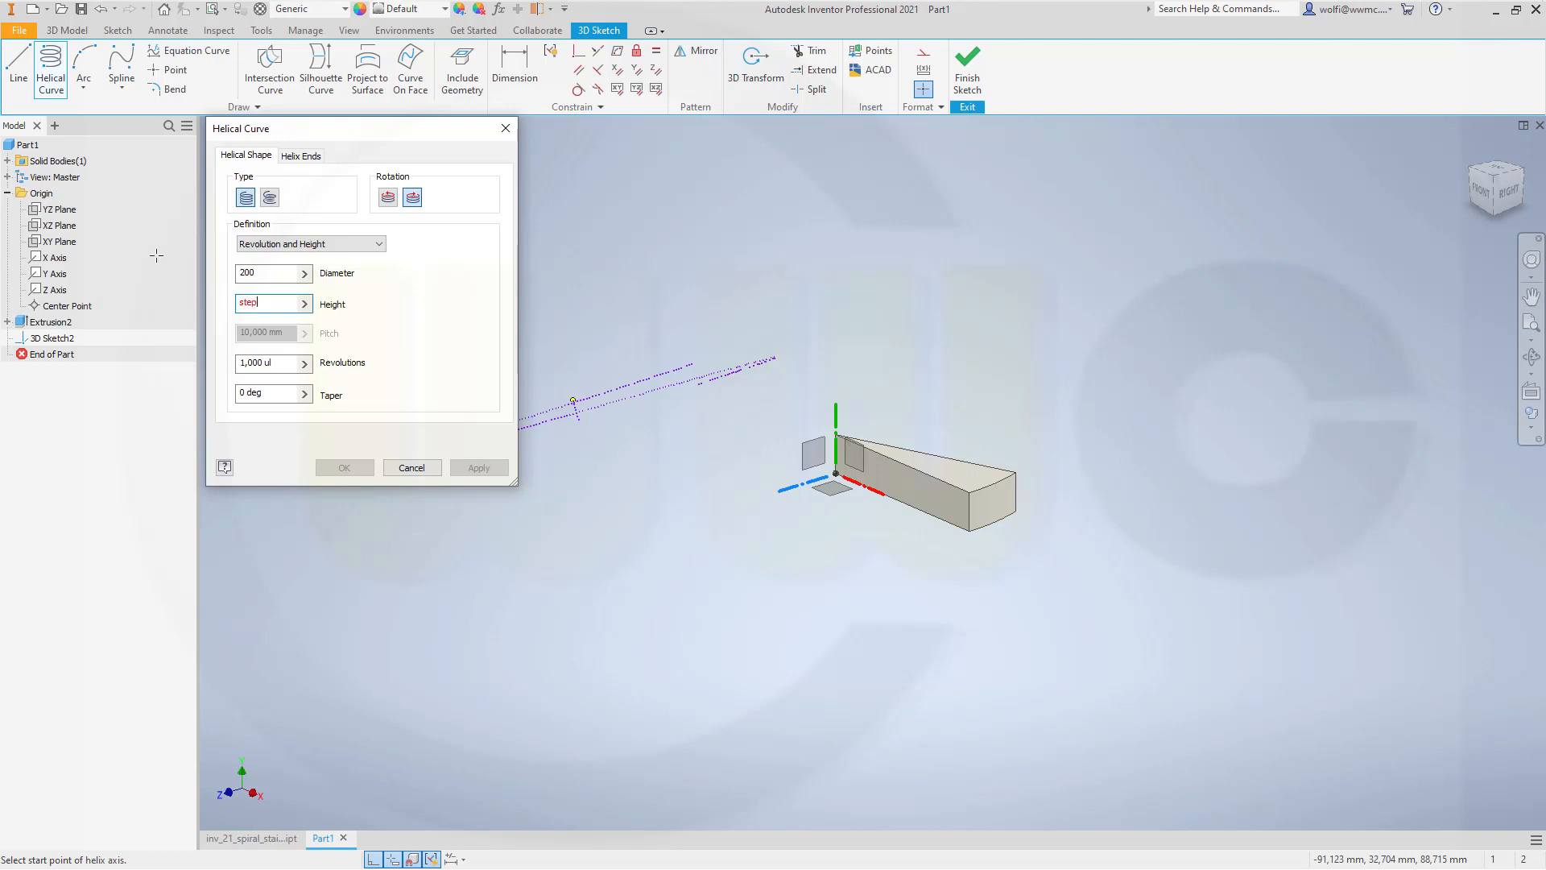
{"action": "type", "text": "_height"}
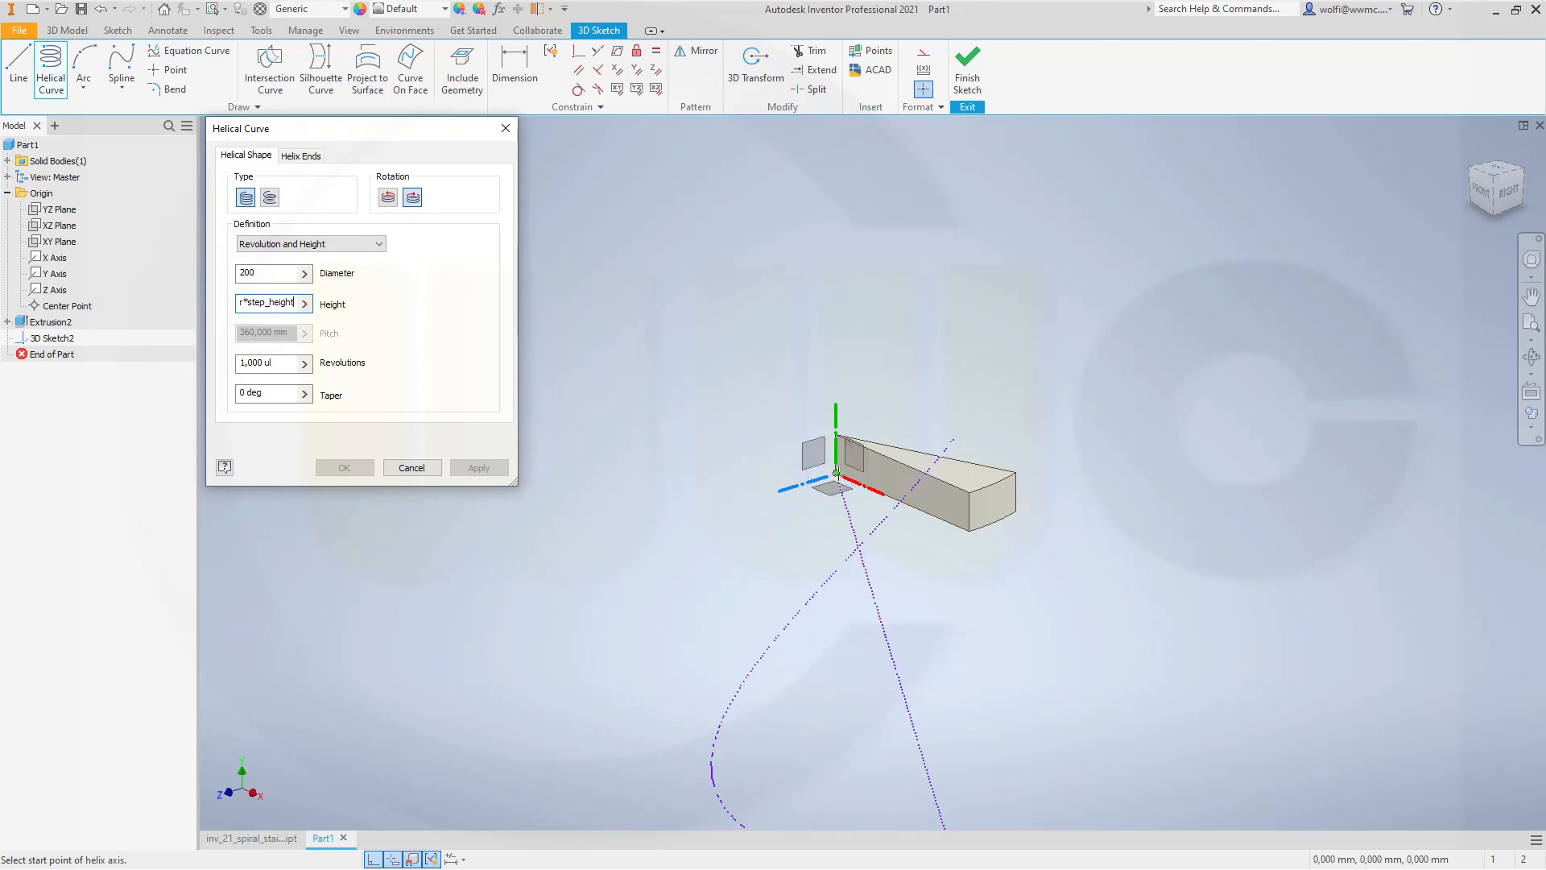
Step: Pick the helix axis and the wedge's outer corner as start, create the helix, and finish the 3D sketch
{"action": "left_click", "coordinate": [835, 479]}
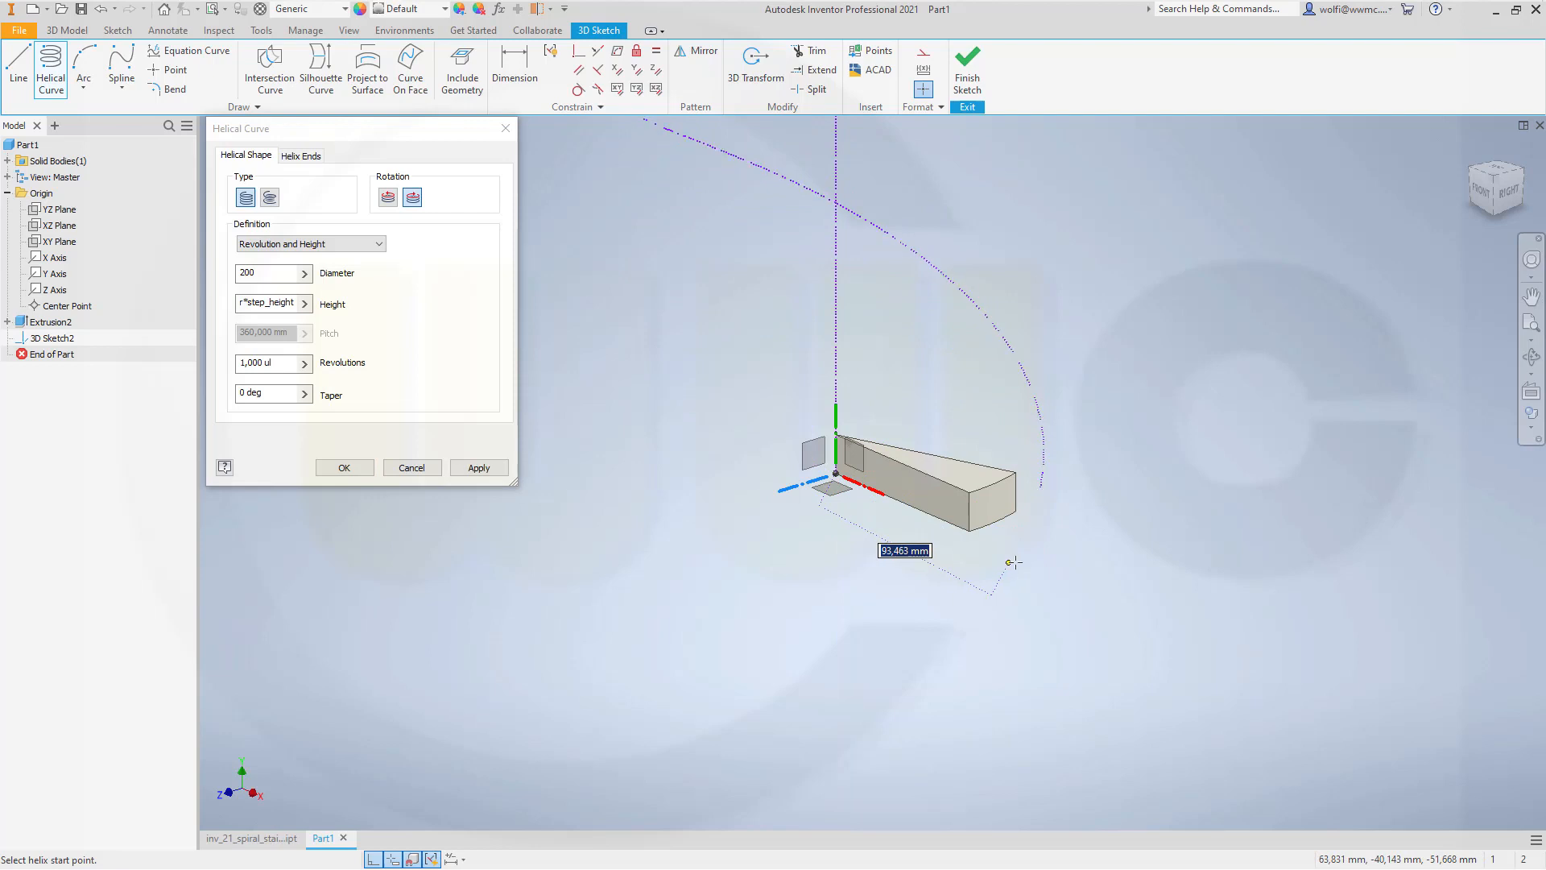
{"action": "mouse_move", "coordinate": [1080, 547]}
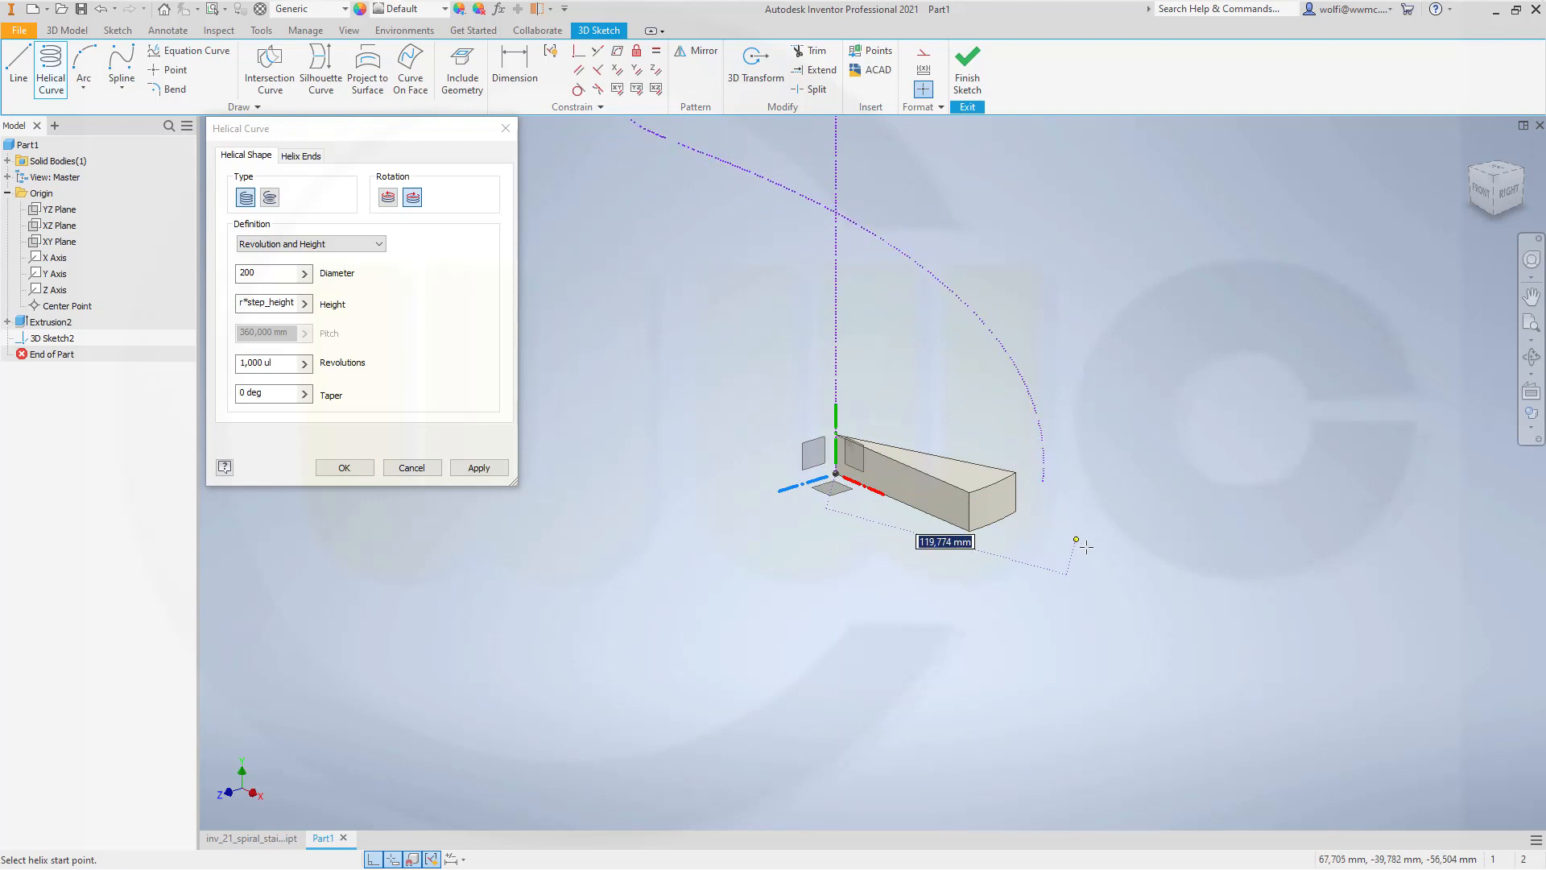
{"action": "mouse_move", "coordinate": [1187, 552]}
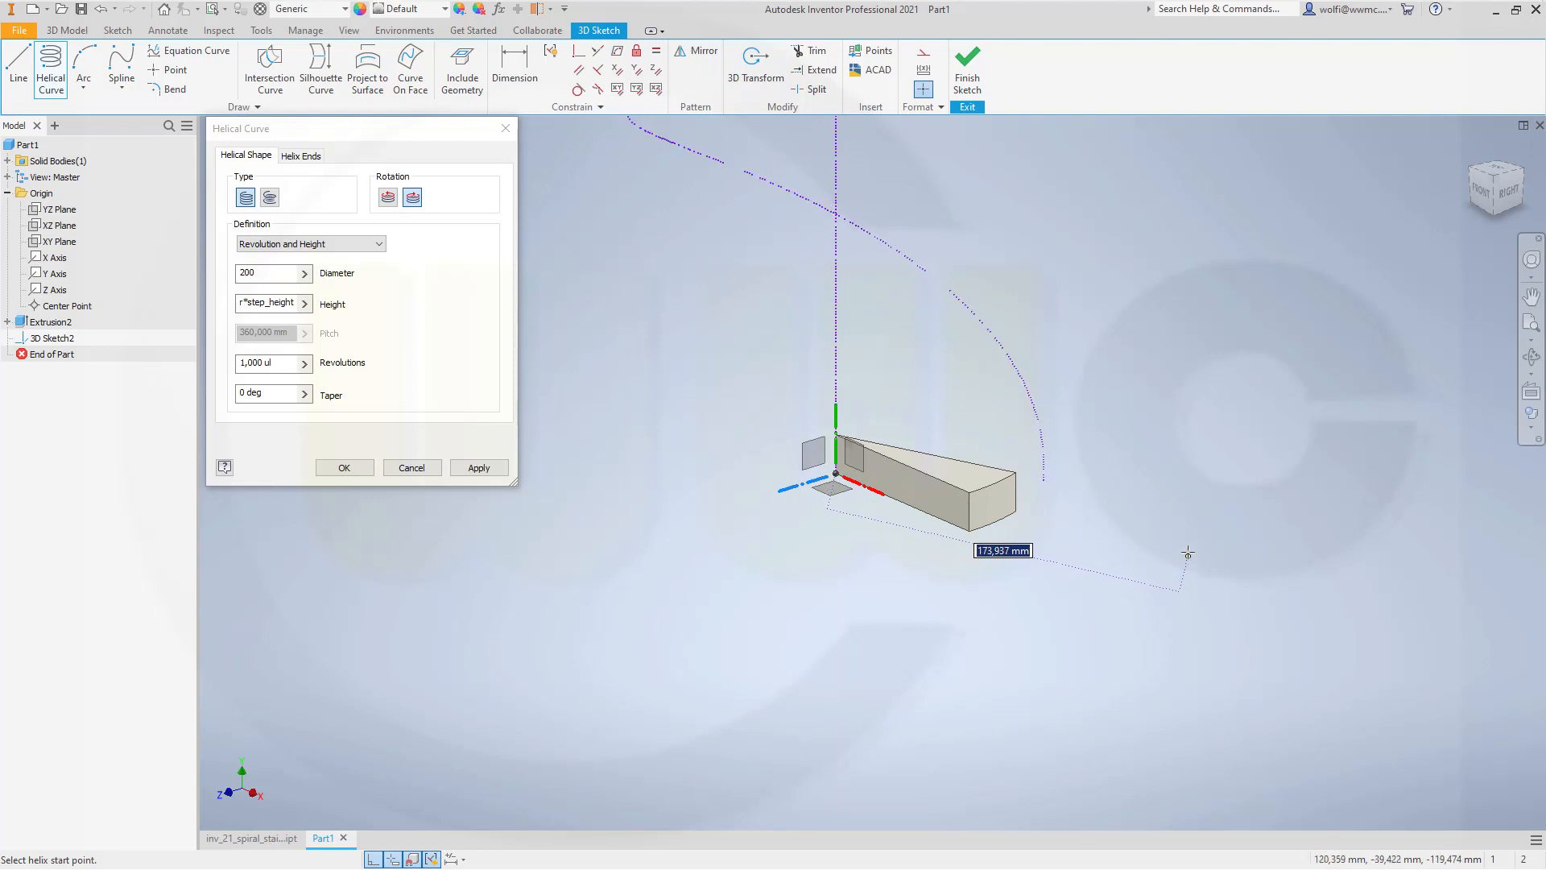
{"action": "mouse_move", "coordinate": [1031, 529]}
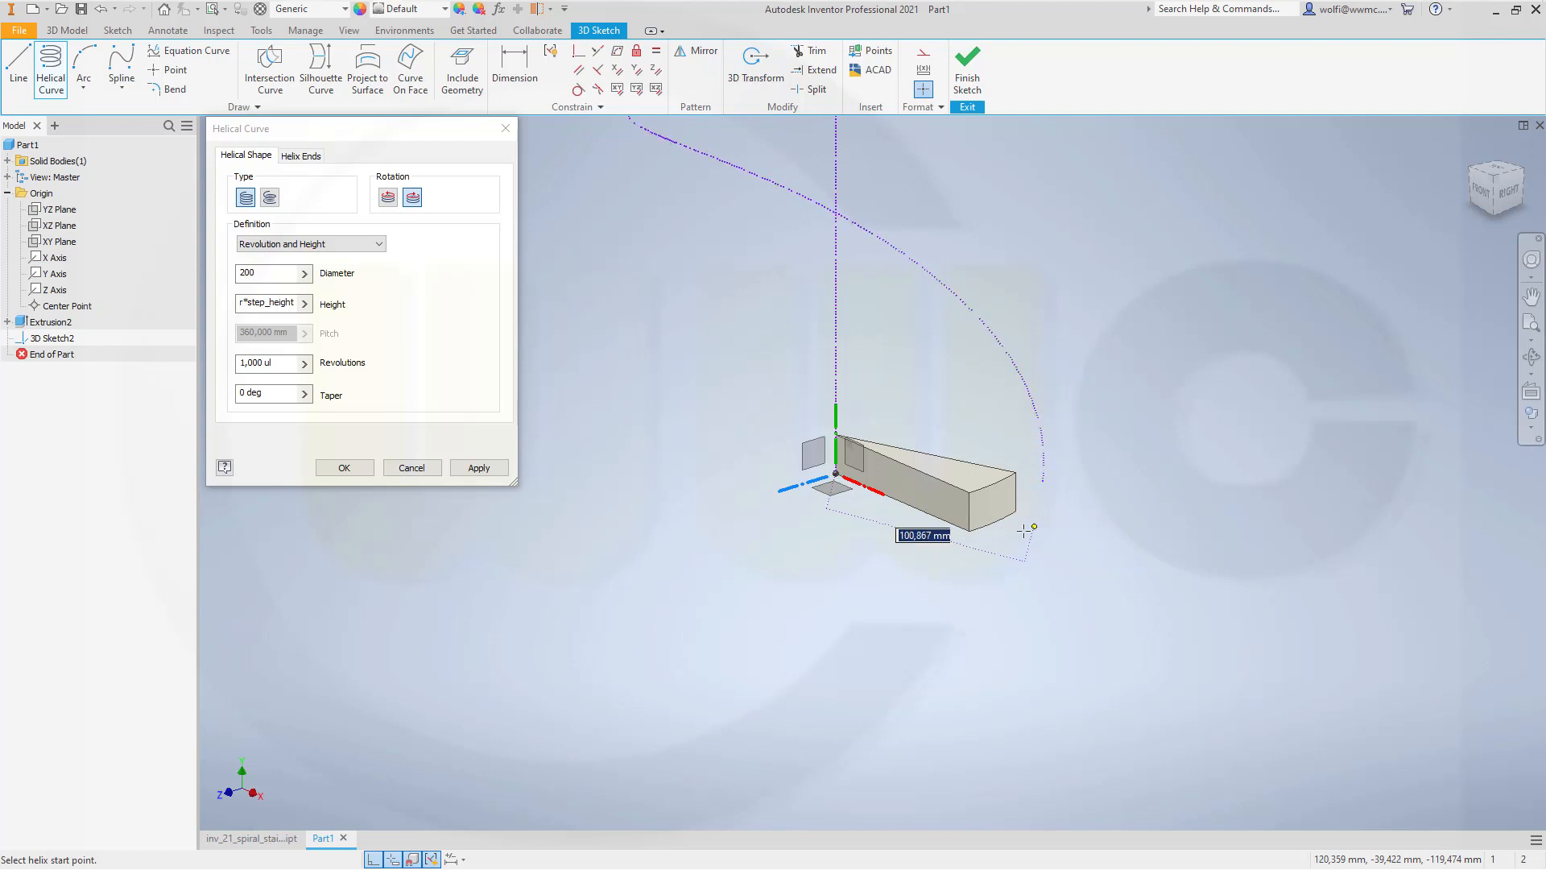
{"action": "left_click", "coordinate": [969, 530]}
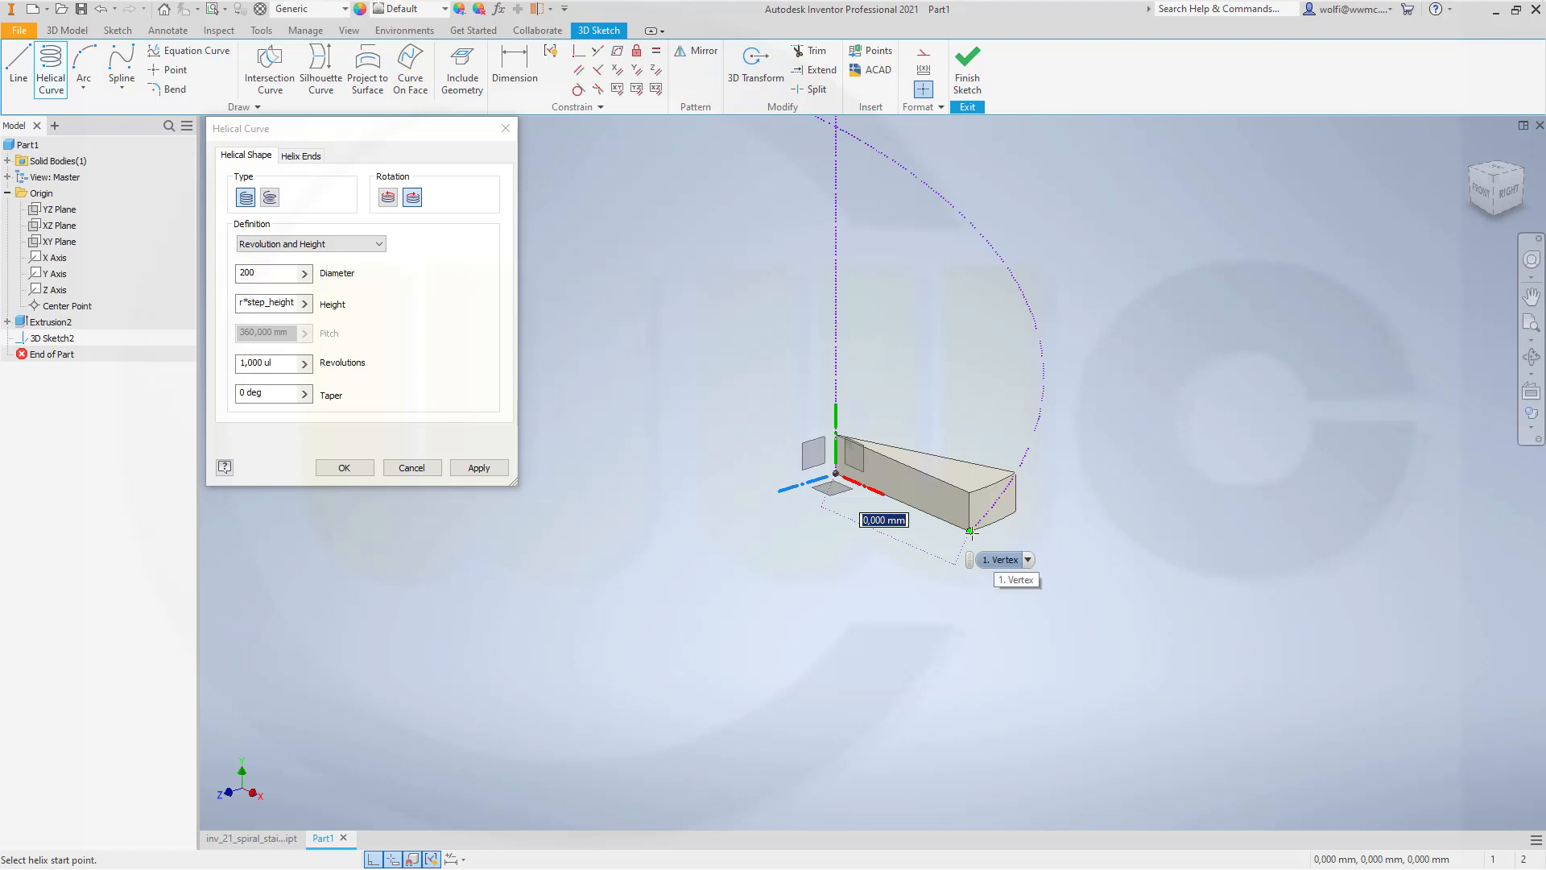
{"action": "left_click", "coordinate": [344, 467]}
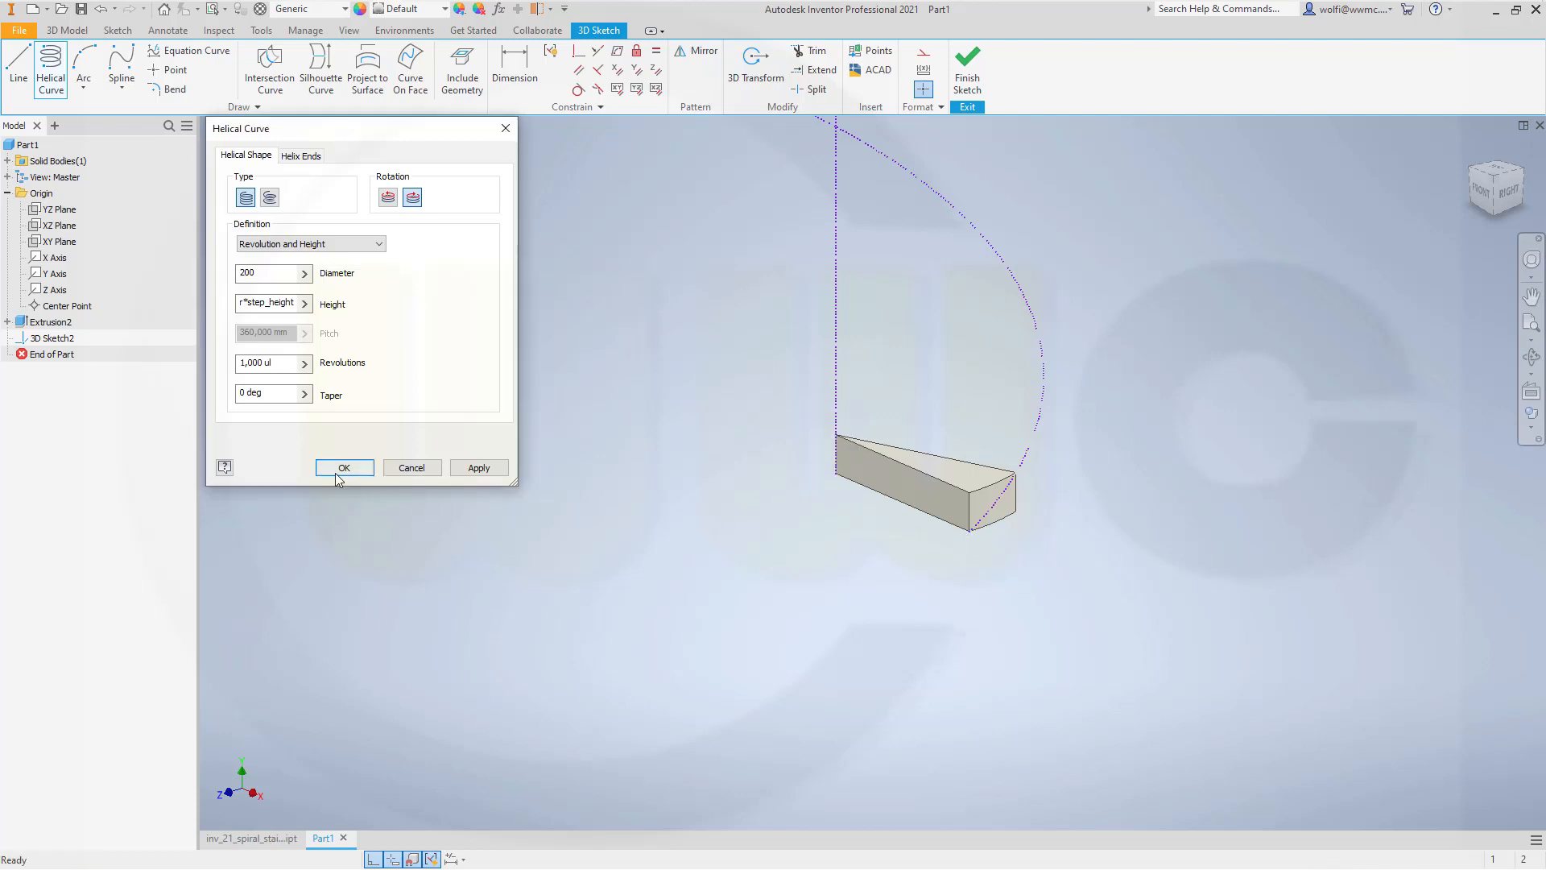
{"action": "left_click", "coordinate": [343, 467]}
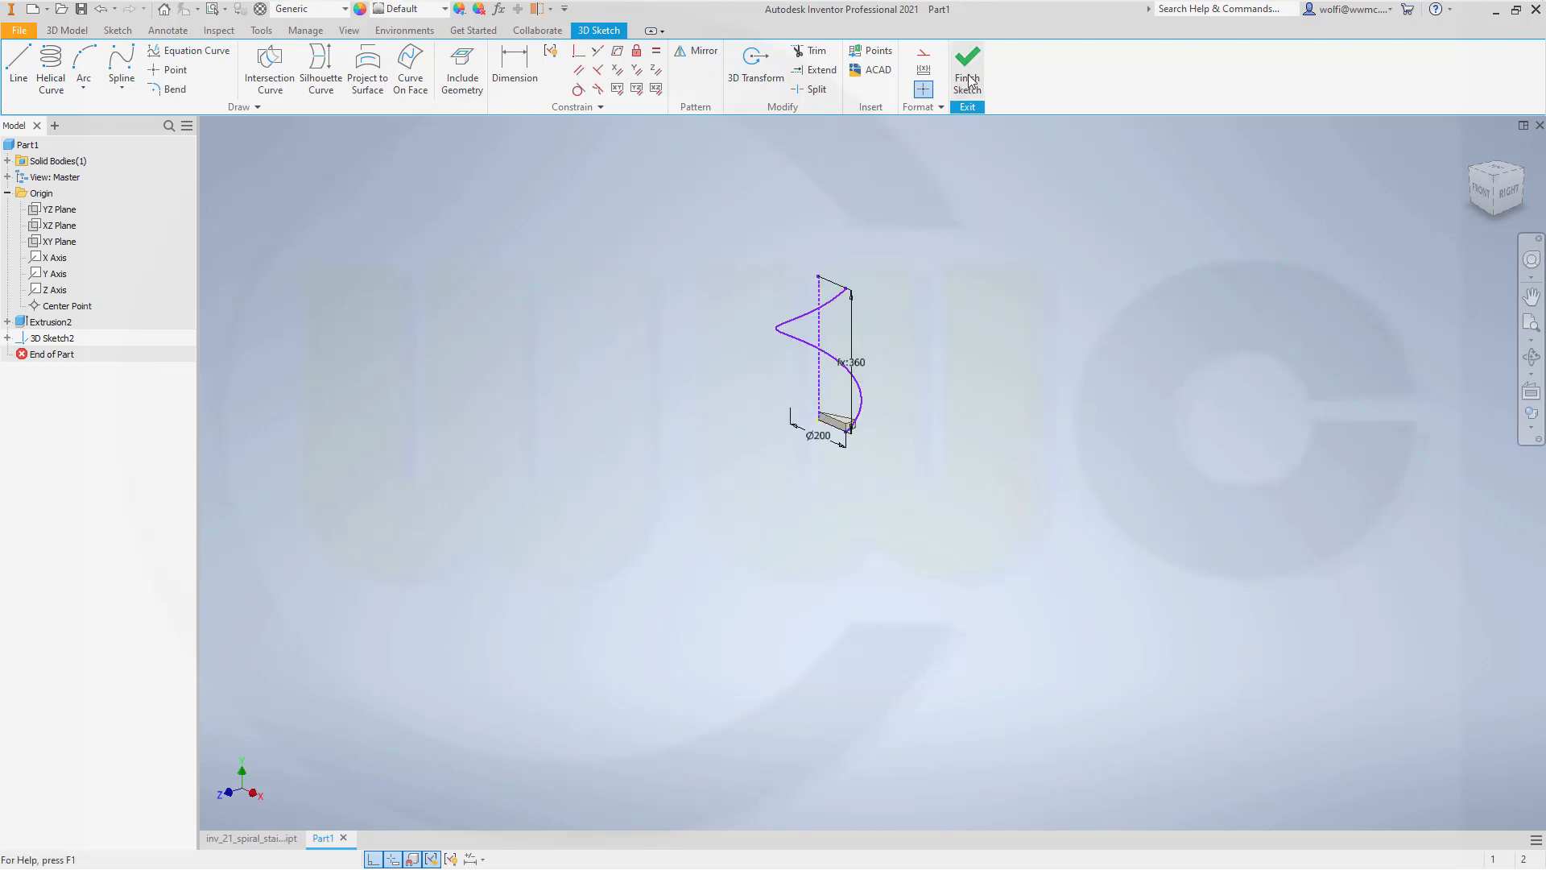
{"action": "left_click", "coordinate": [966, 69]}
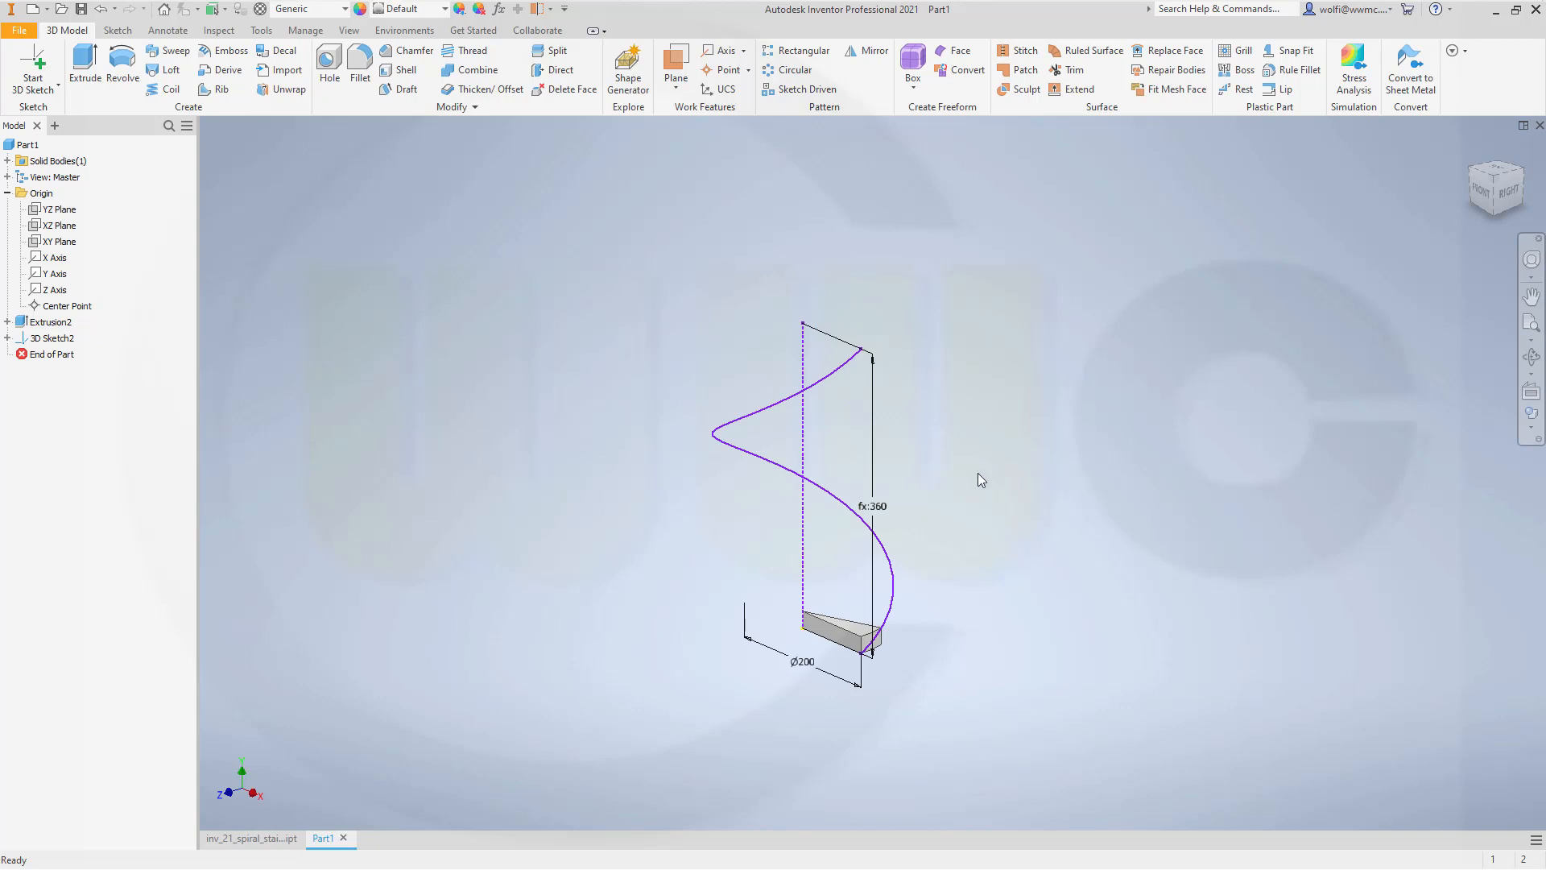
{"action": "mouse_move", "coordinate": [839, 136]}
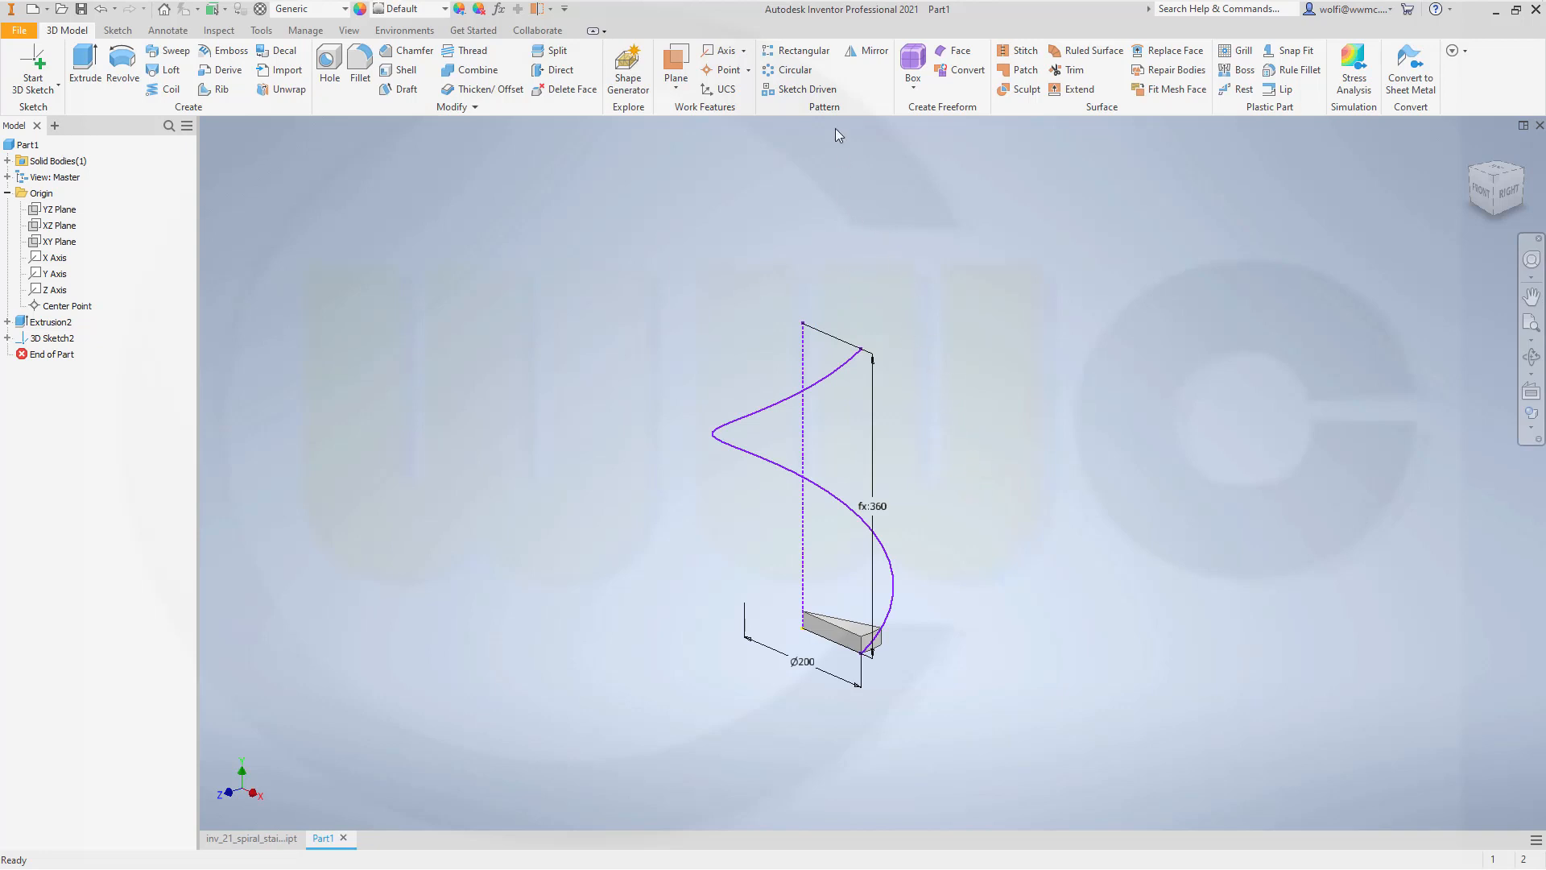
{"action": "mouse_move", "coordinate": [799, 50]}
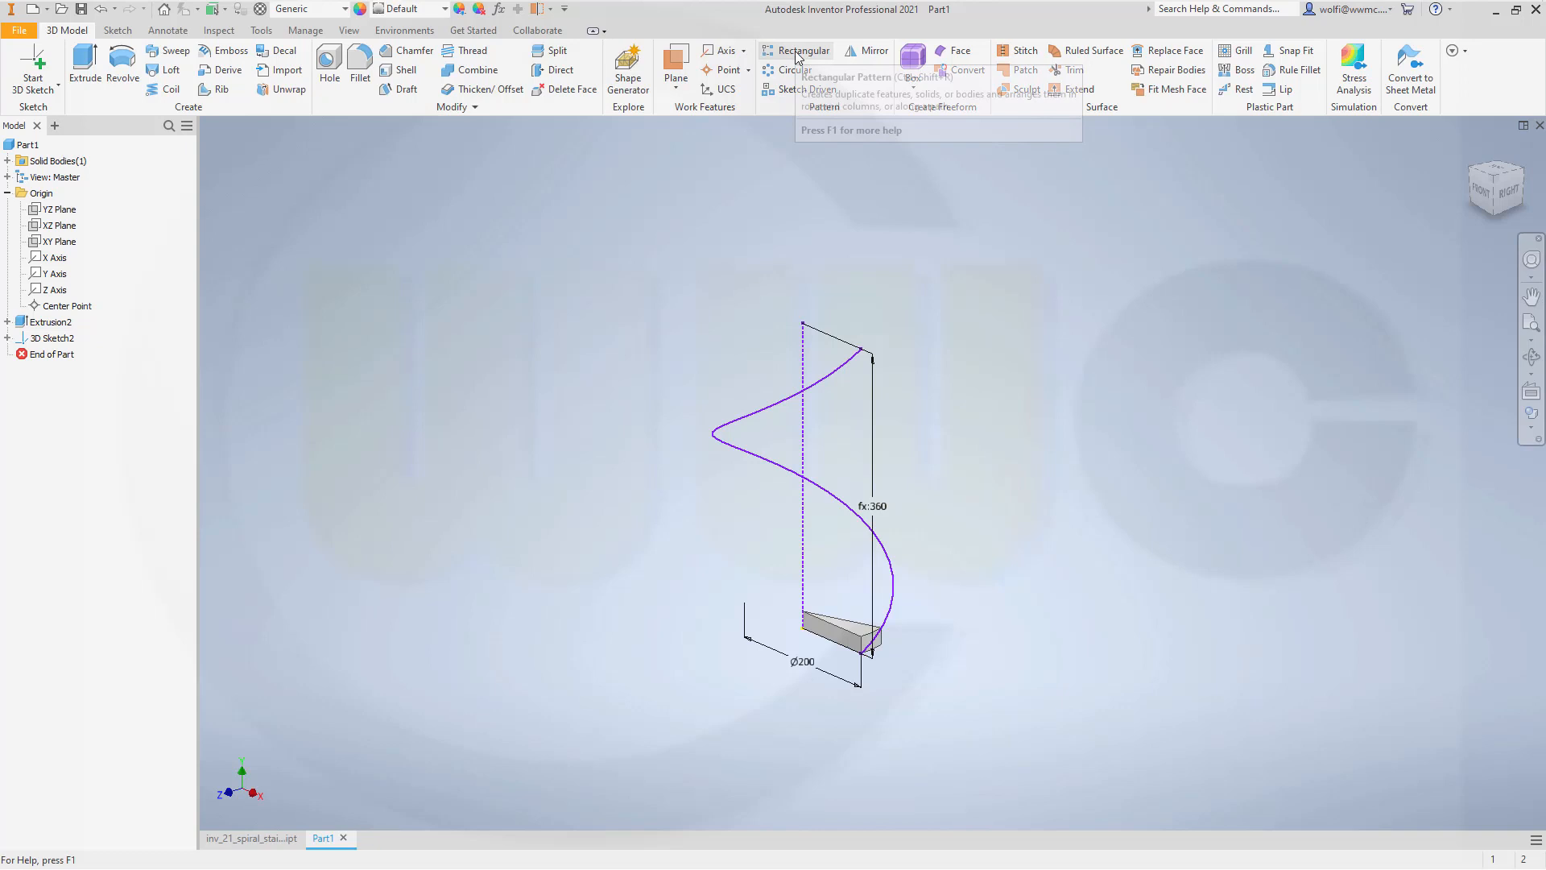
Step: Pattern the step extrusion 18 times along the helix by Curve Length, oriented along the path
{"action": "left_click", "coordinate": [804, 50]}
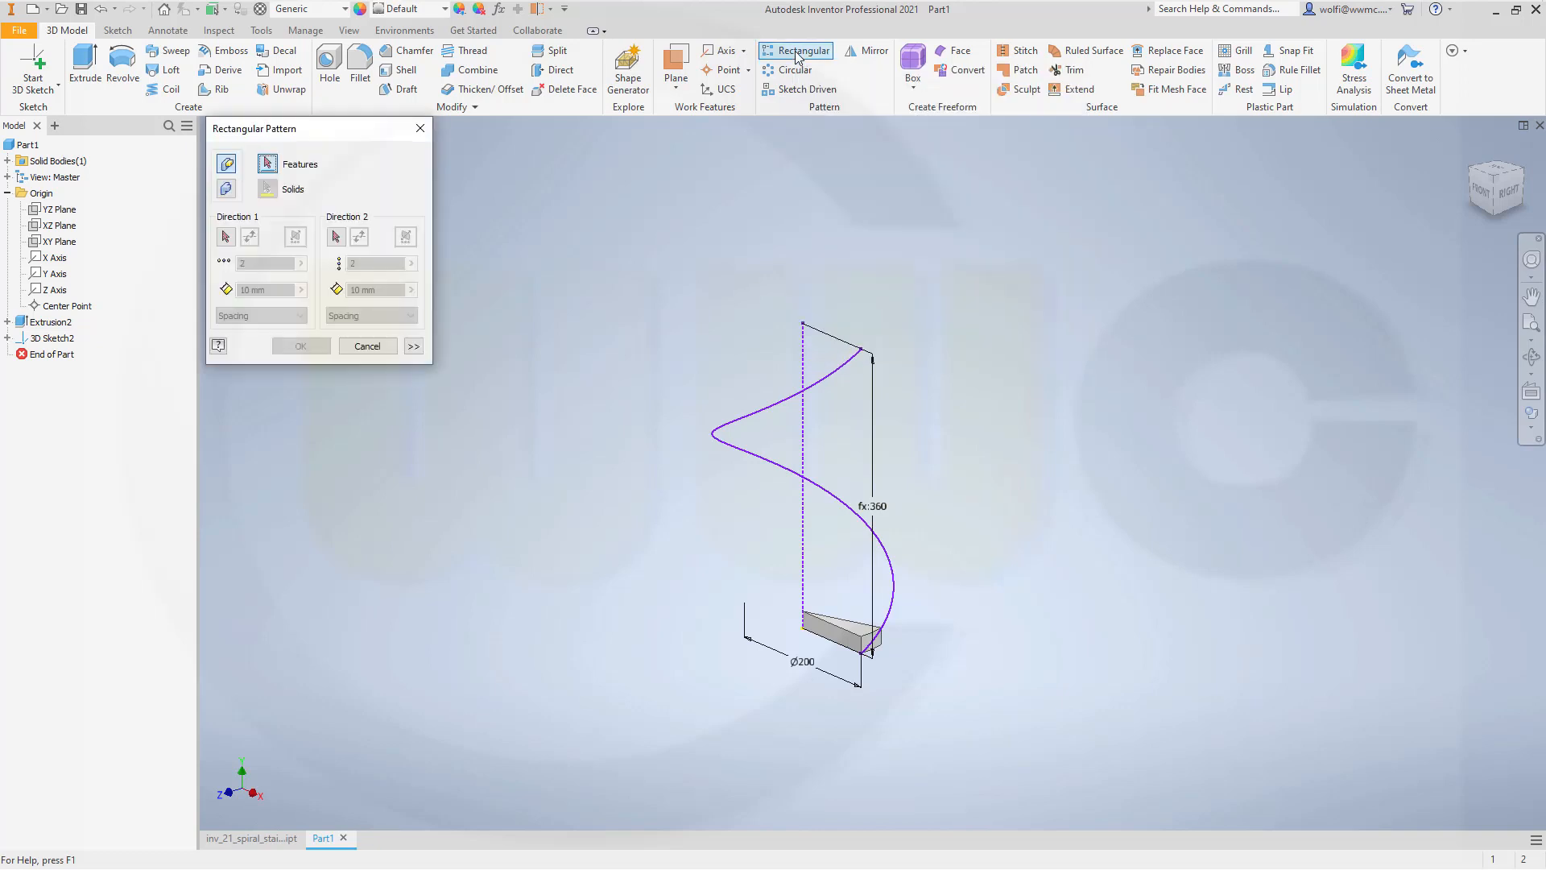
{"action": "mouse_move", "coordinate": [233, 374]}
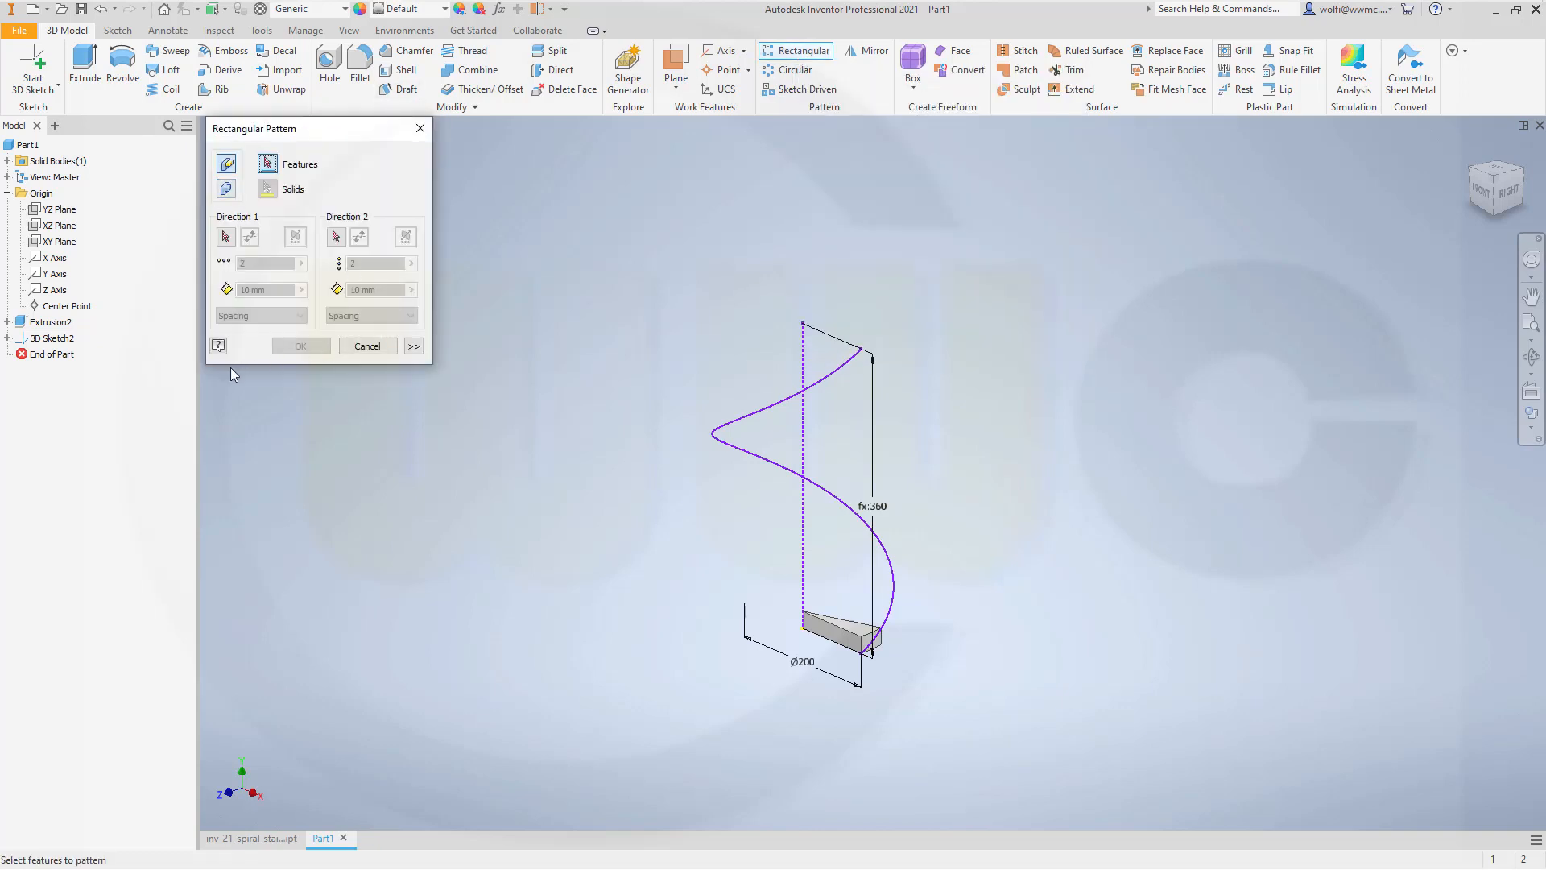
{"action": "left_click", "coordinate": [51, 321]}
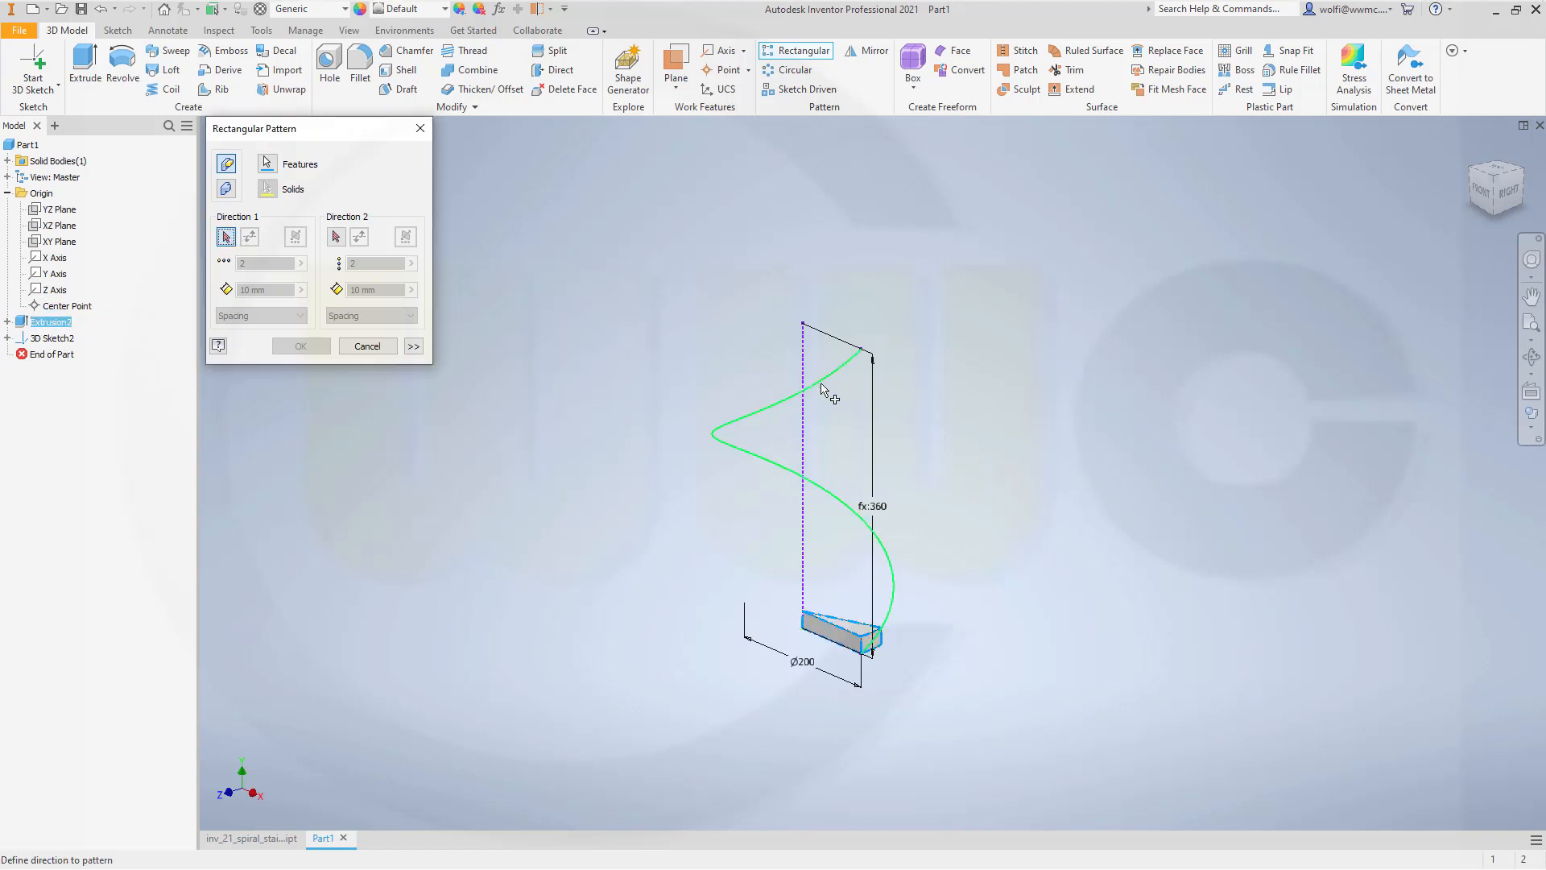
{"action": "left_click", "coordinate": [225, 236]}
{"action": "type", "text": "18"}
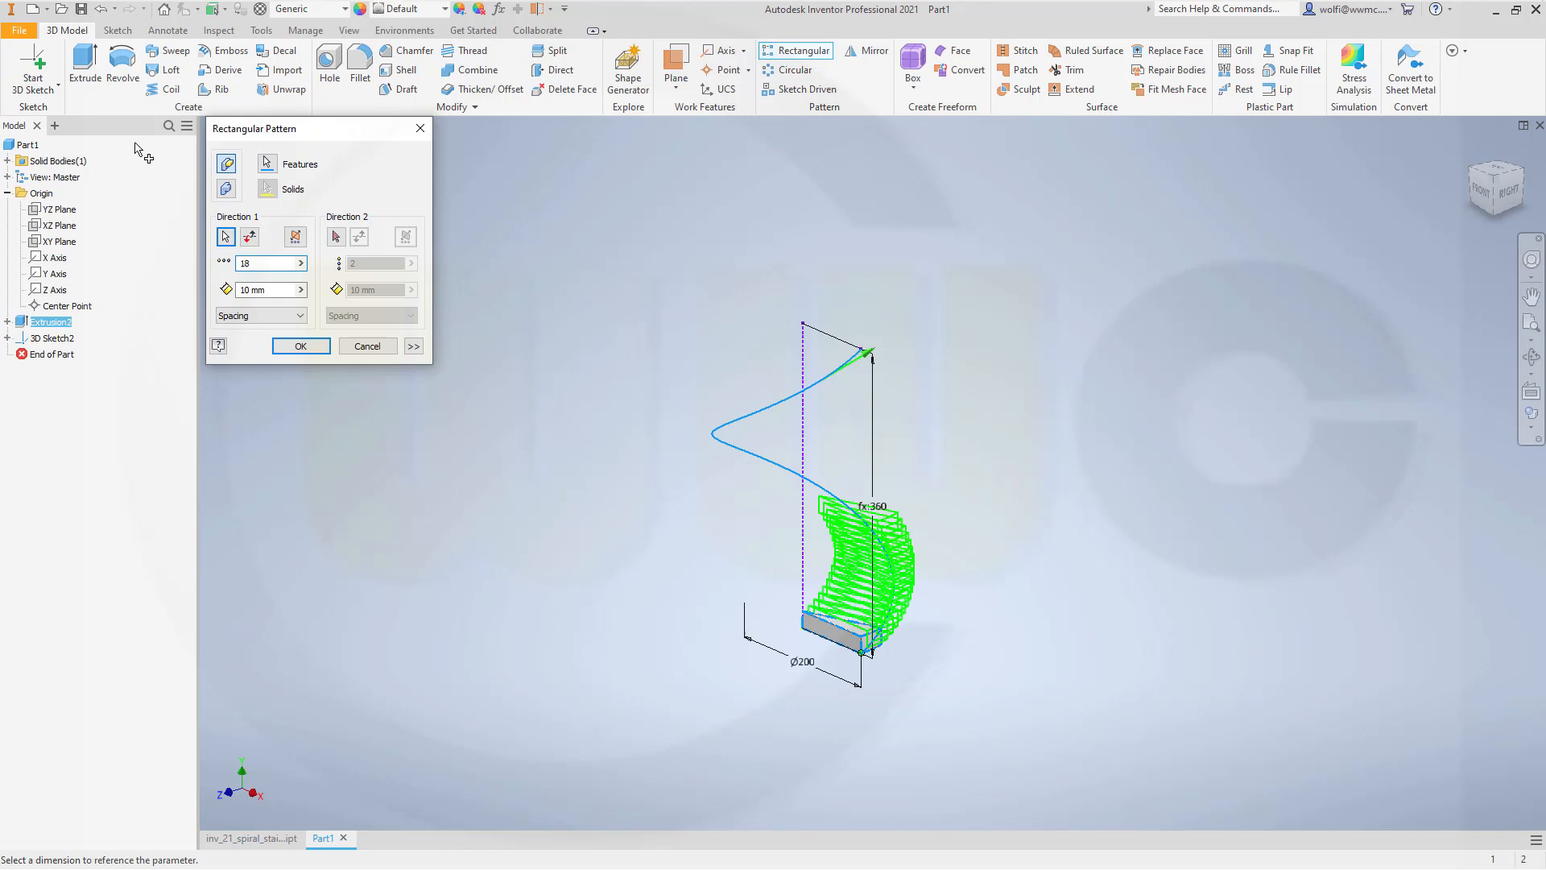
{"action": "left_click", "coordinate": [300, 315]}
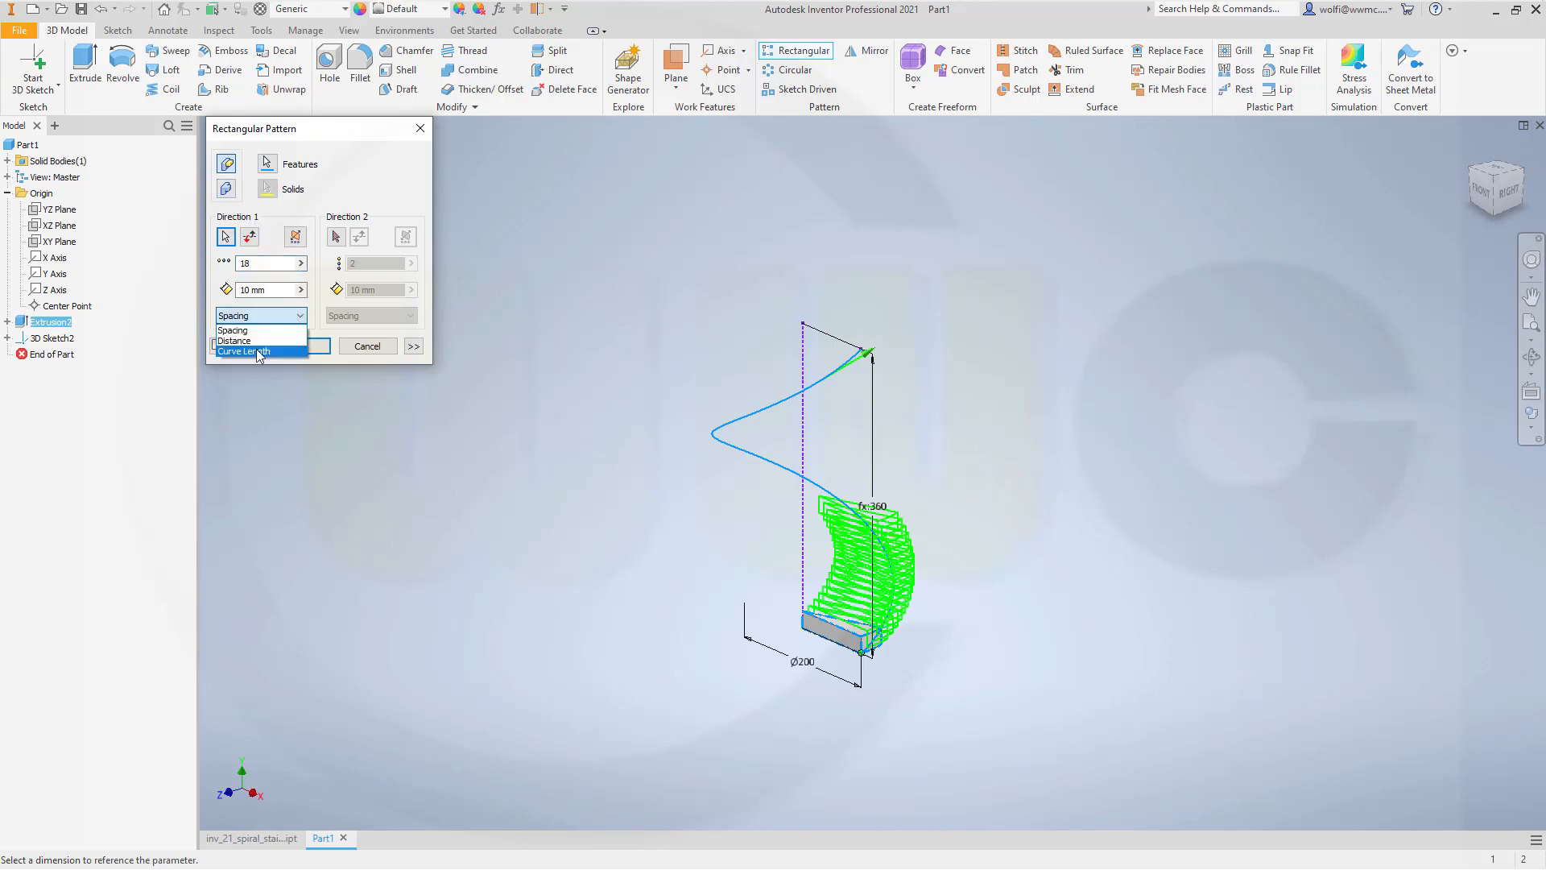
{"action": "left_click", "coordinate": [243, 351]}
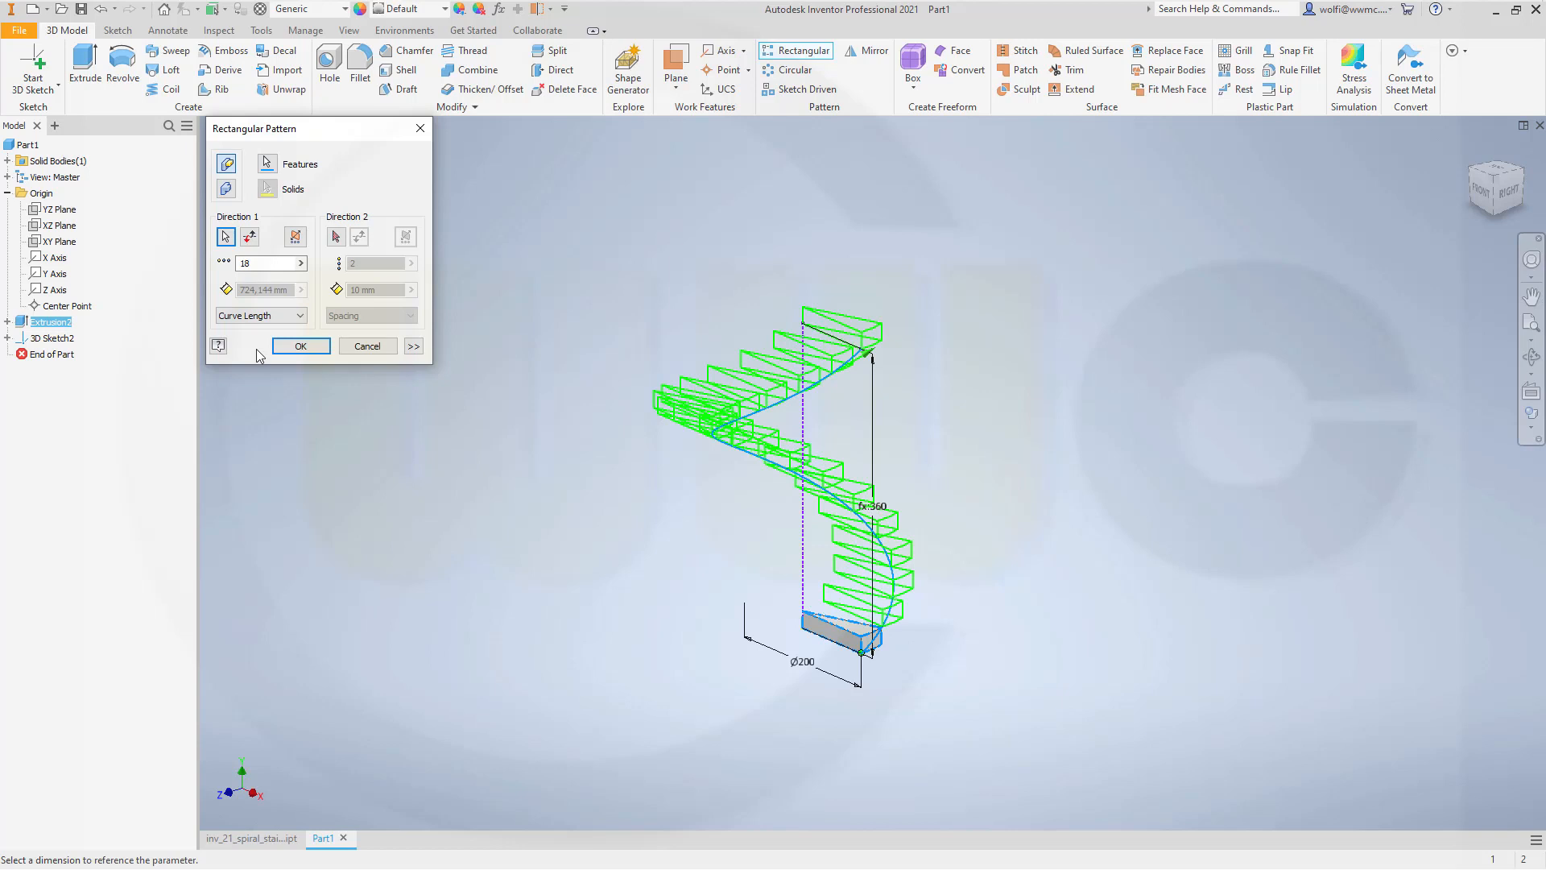
{"action": "left_click", "coordinate": [413, 346]}
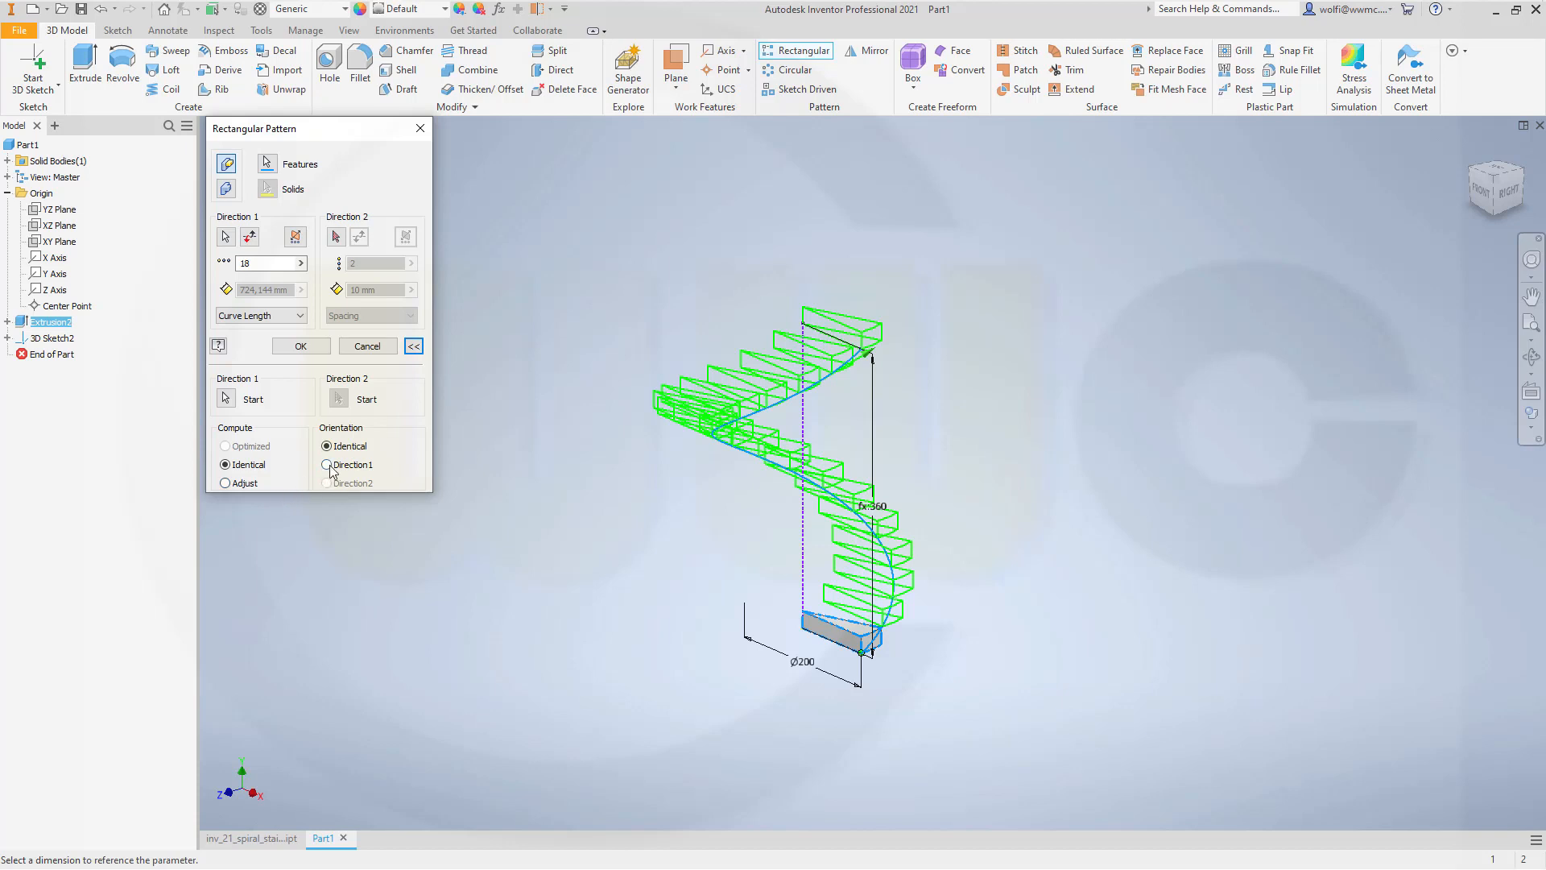
{"action": "left_click", "coordinate": [326, 464]}
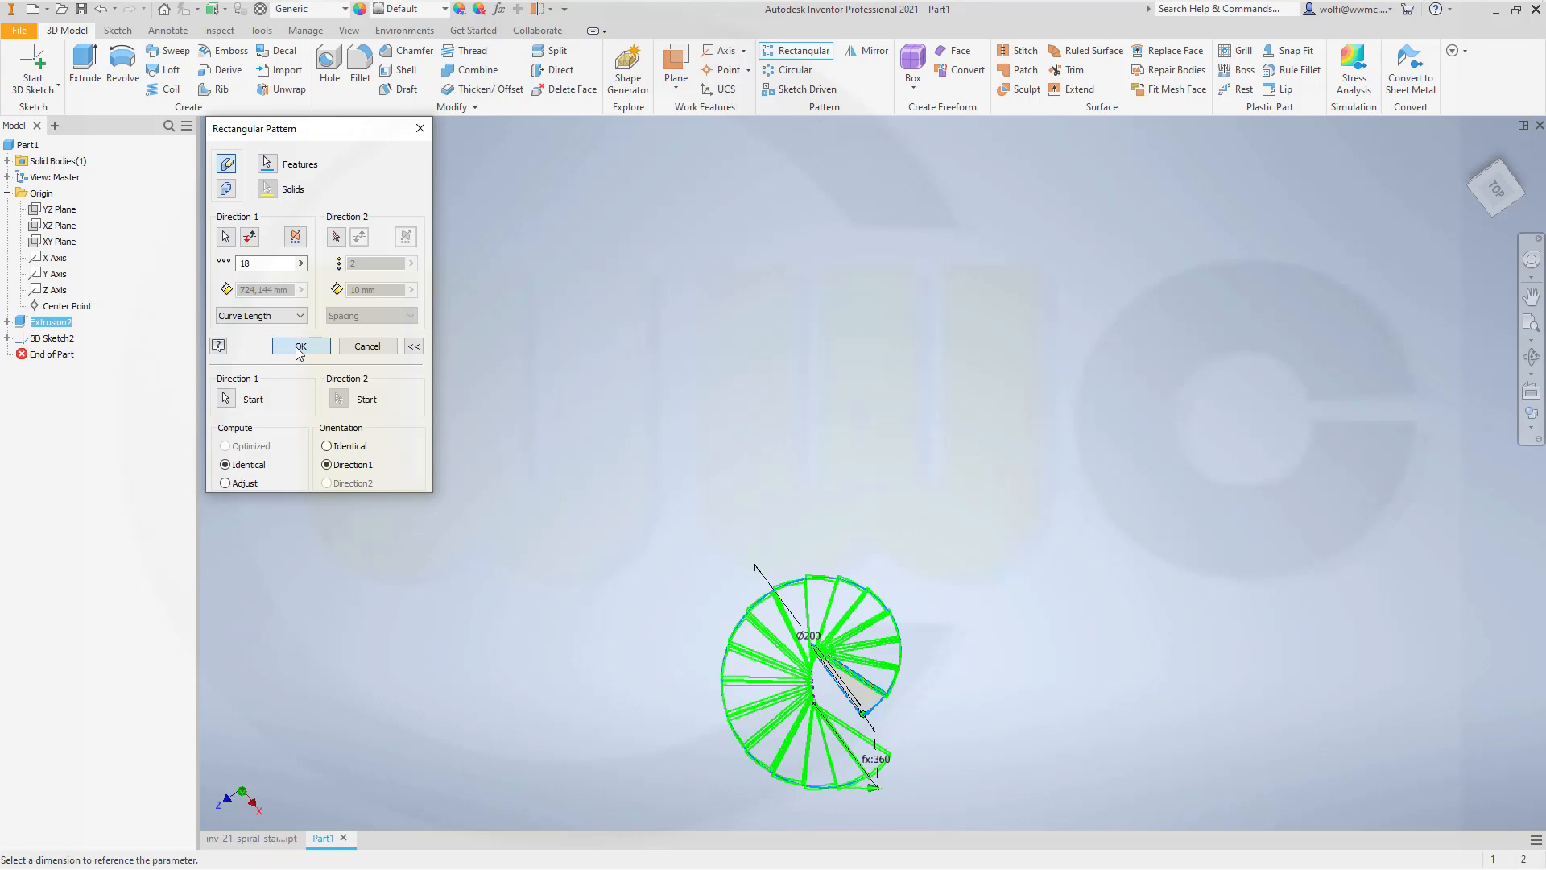
{"action": "left_click", "coordinate": [300, 346]}
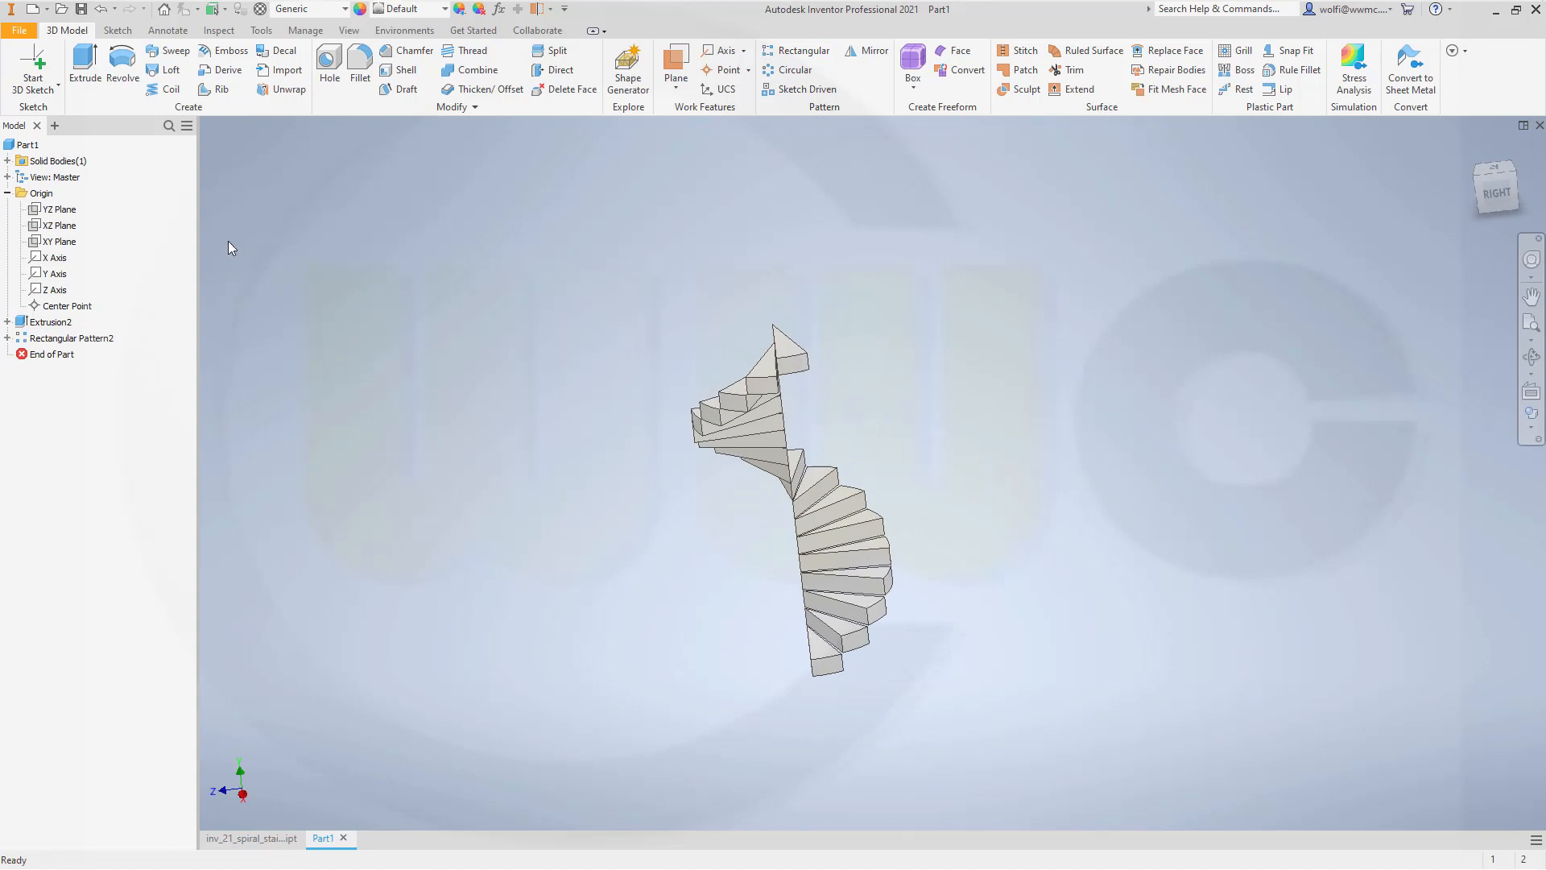
{"action": "mouse_move", "coordinate": [65, 95]}
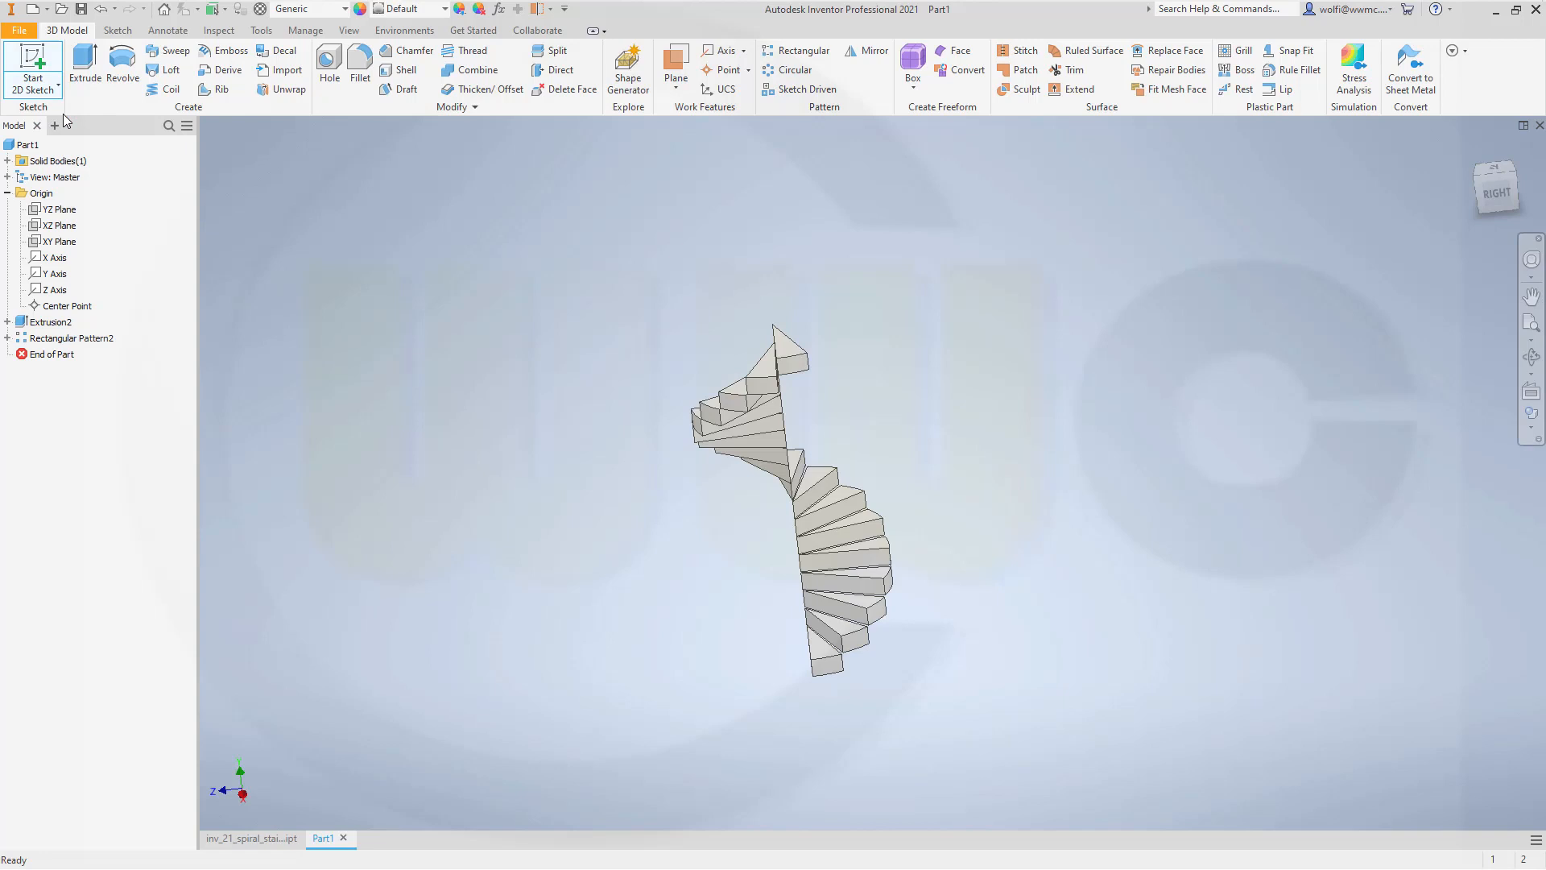
Step: Sketch a 50 mm circle centred on the staircase axis as the column profile
{"action": "left_click", "coordinate": [58, 225]}
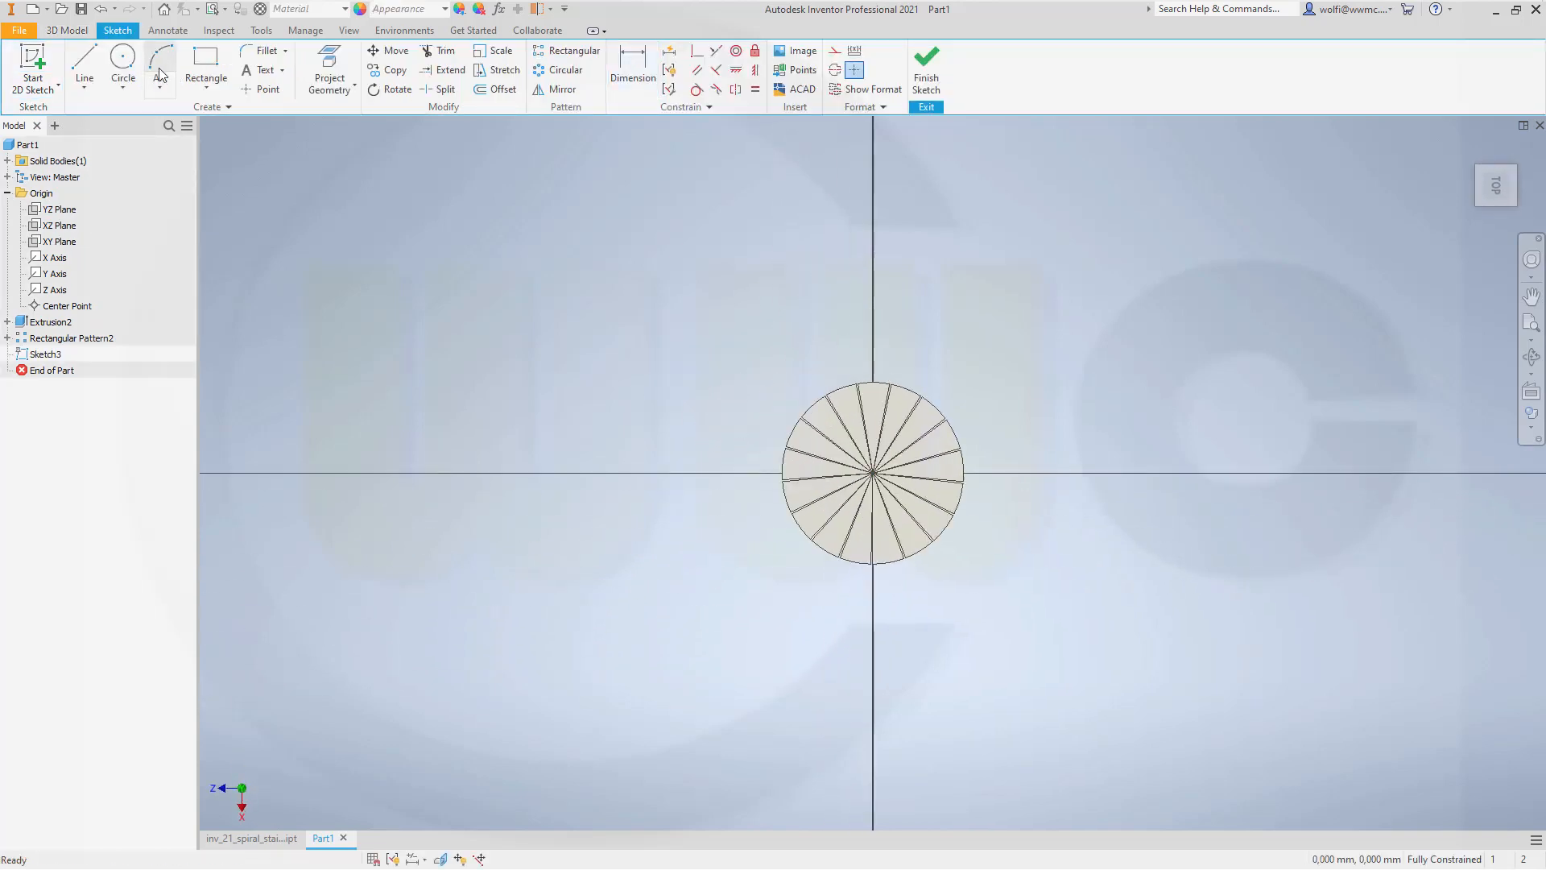
{"action": "left_click", "coordinate": [122, 65]}
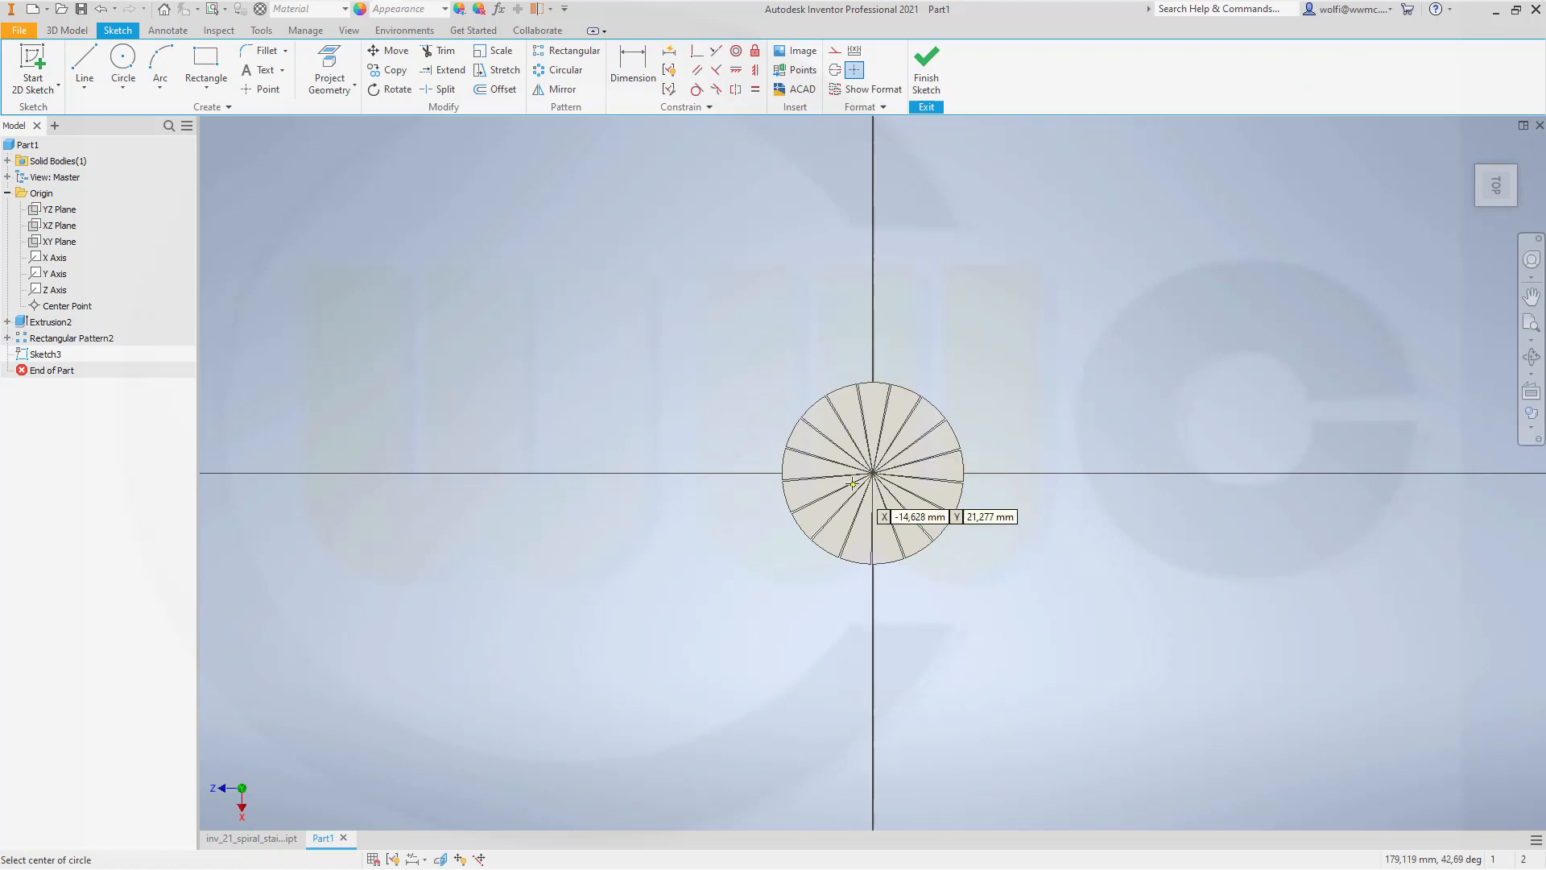
{"action": "left_click", "coordinate": [871, 483]}
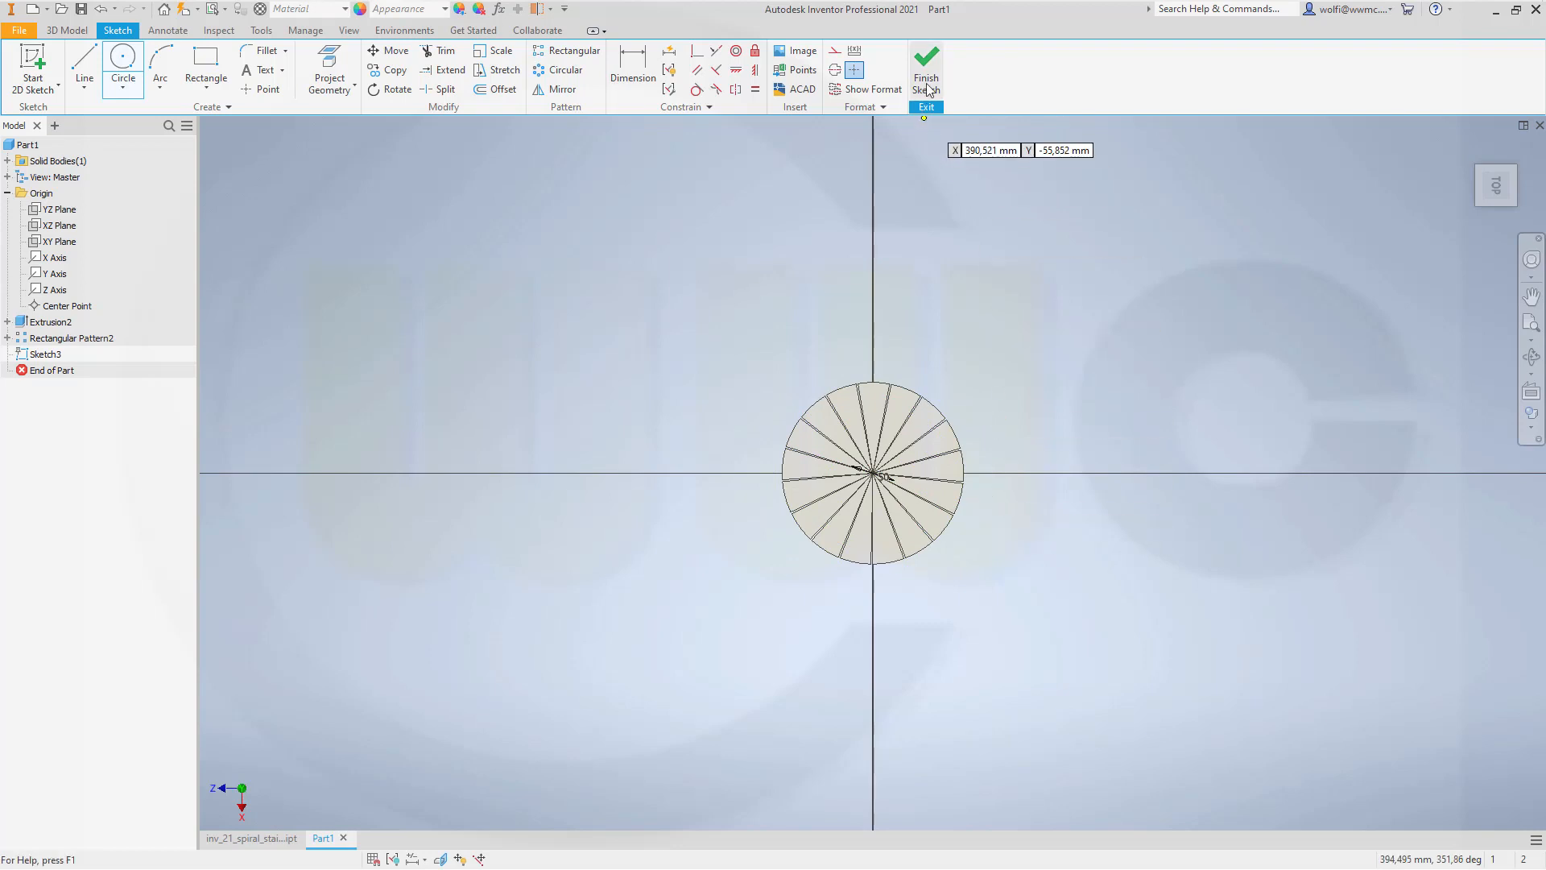
{"action": "left_click", "coordinate": [925, 69]}
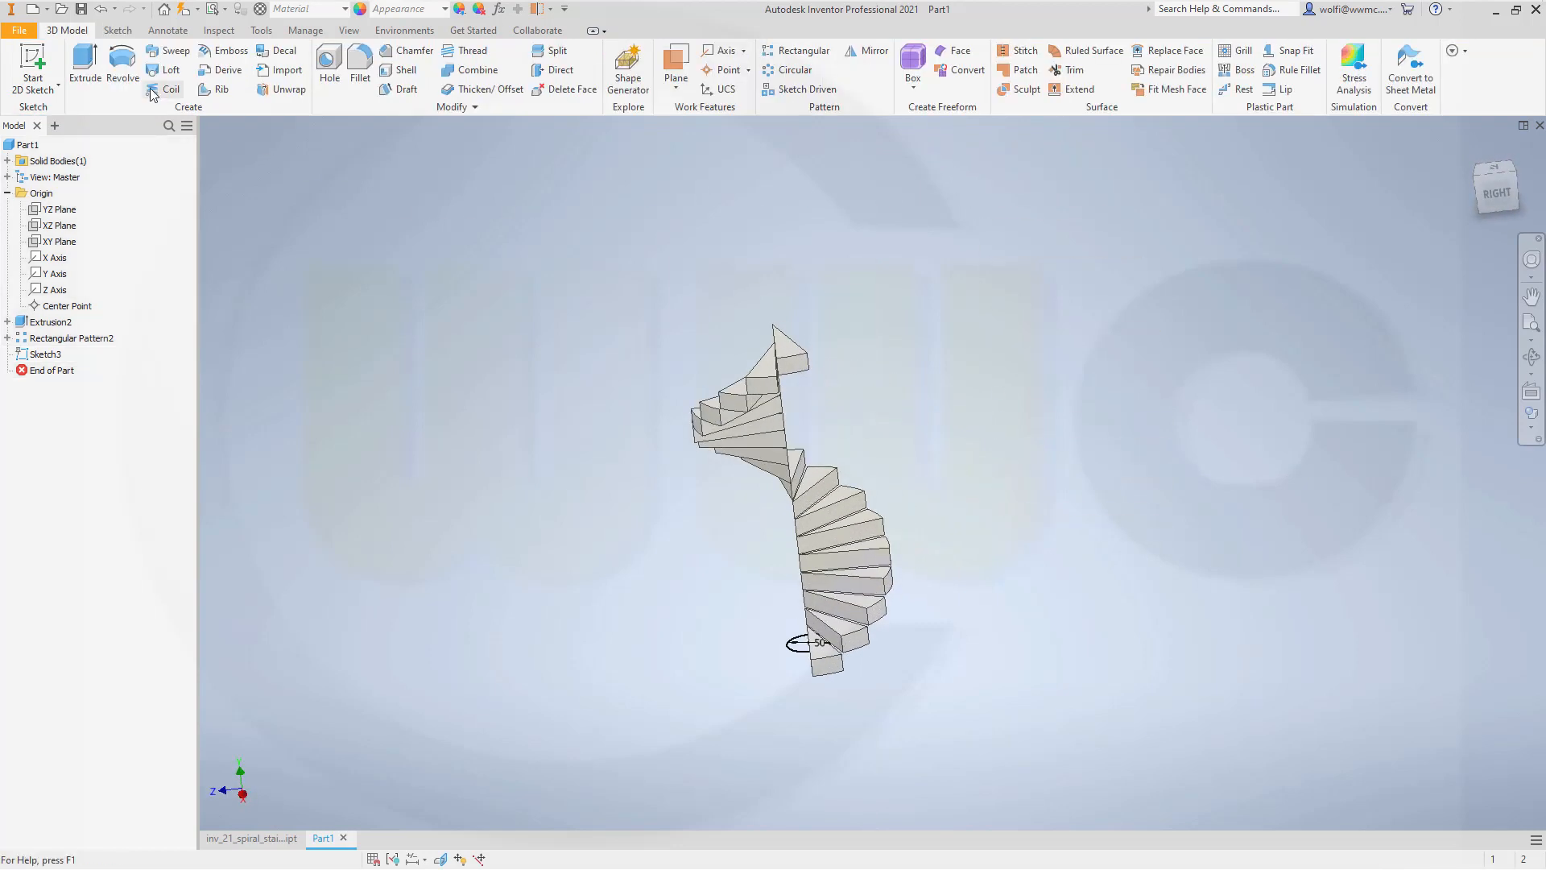
Step: Extrude the column circle by step_height in the default direction, then reopen Extrusion3
{"action": "left_click", "coordinate": [84, 70]}
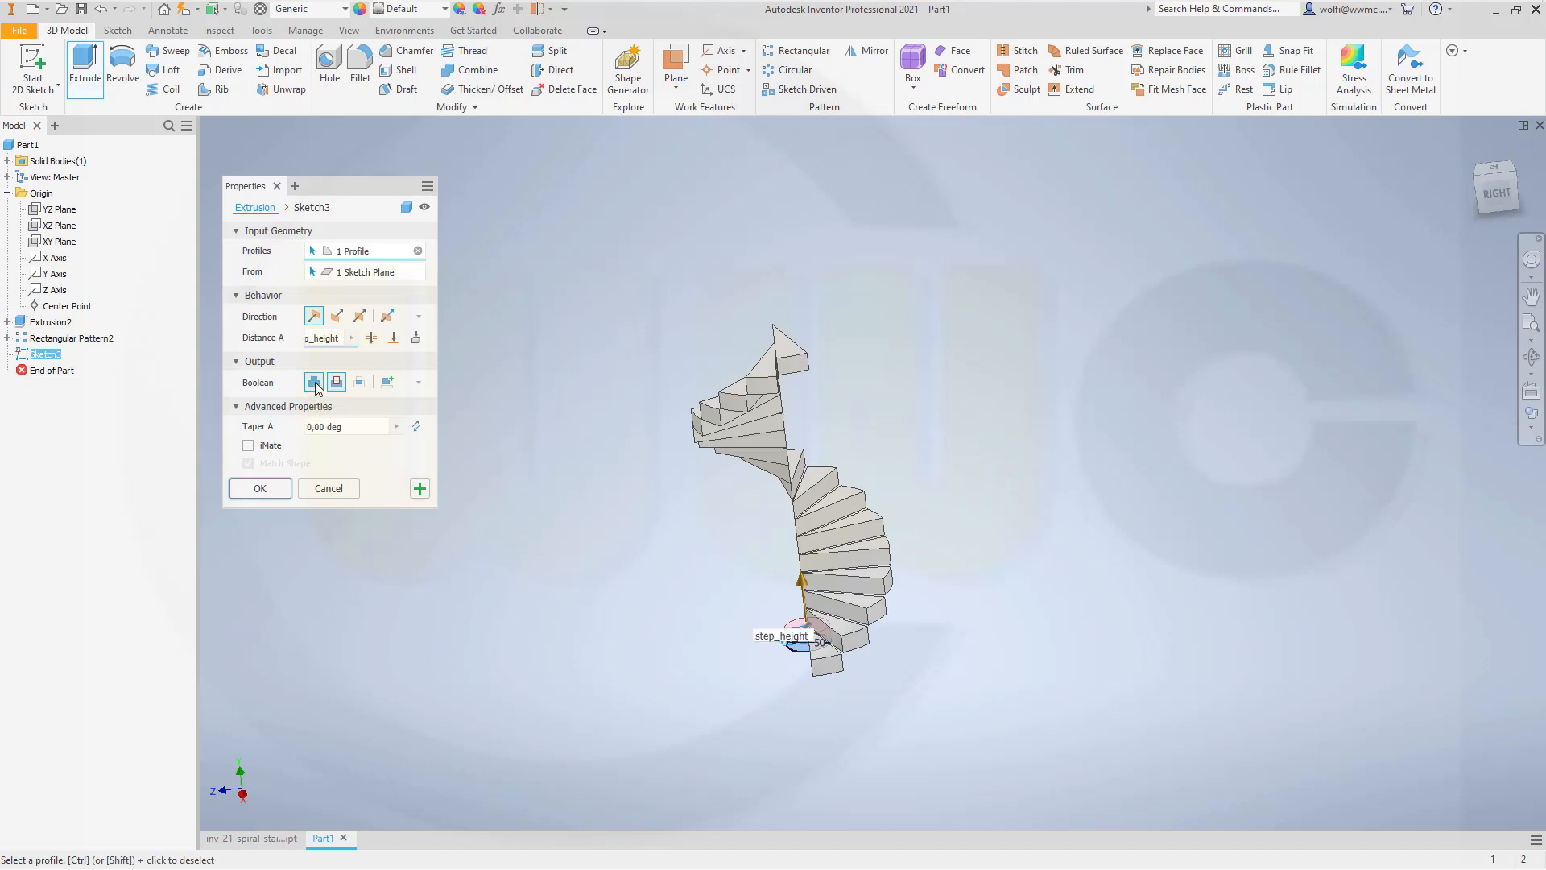
{"action": "left_click", "coordinate": [335, 316]}
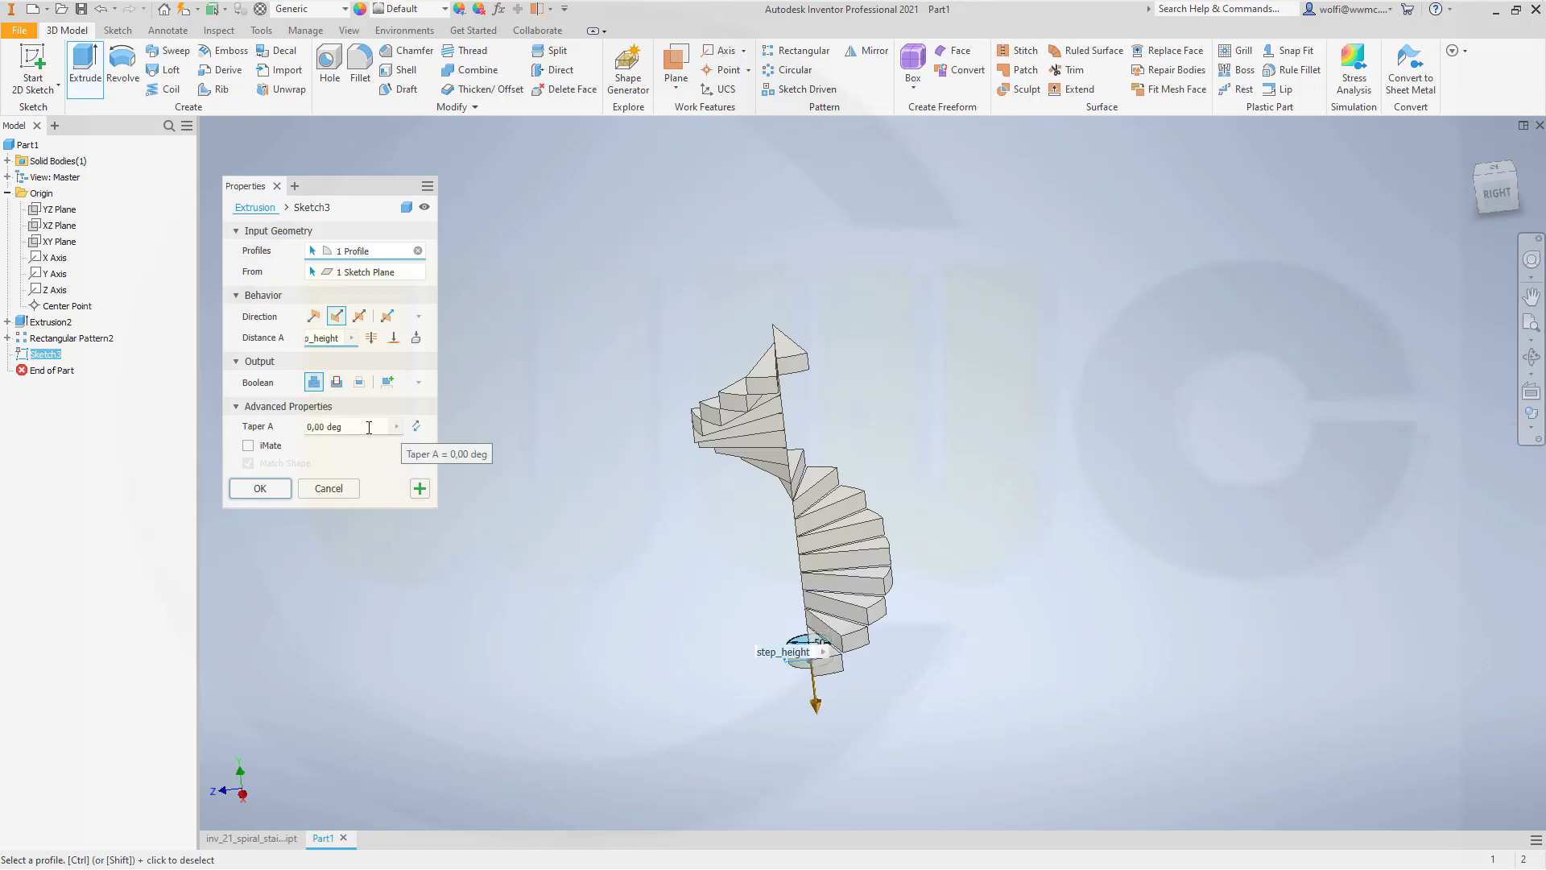
{"action": "mouse_move", "coordinate": [325, 337]}
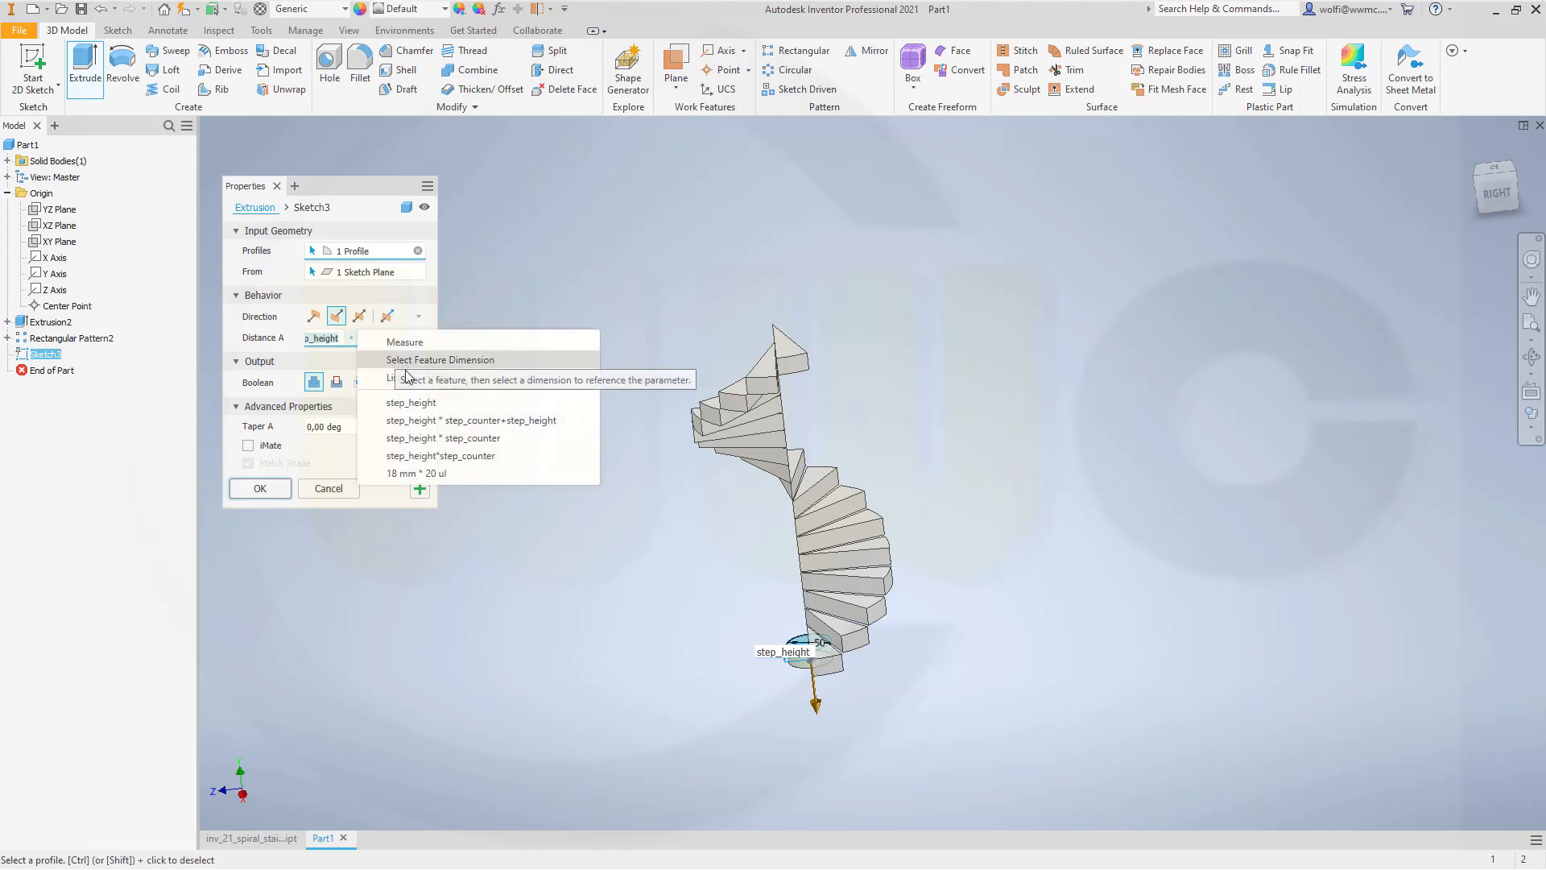
{"action": "mouse_move", "coordinate": [442, 438]}
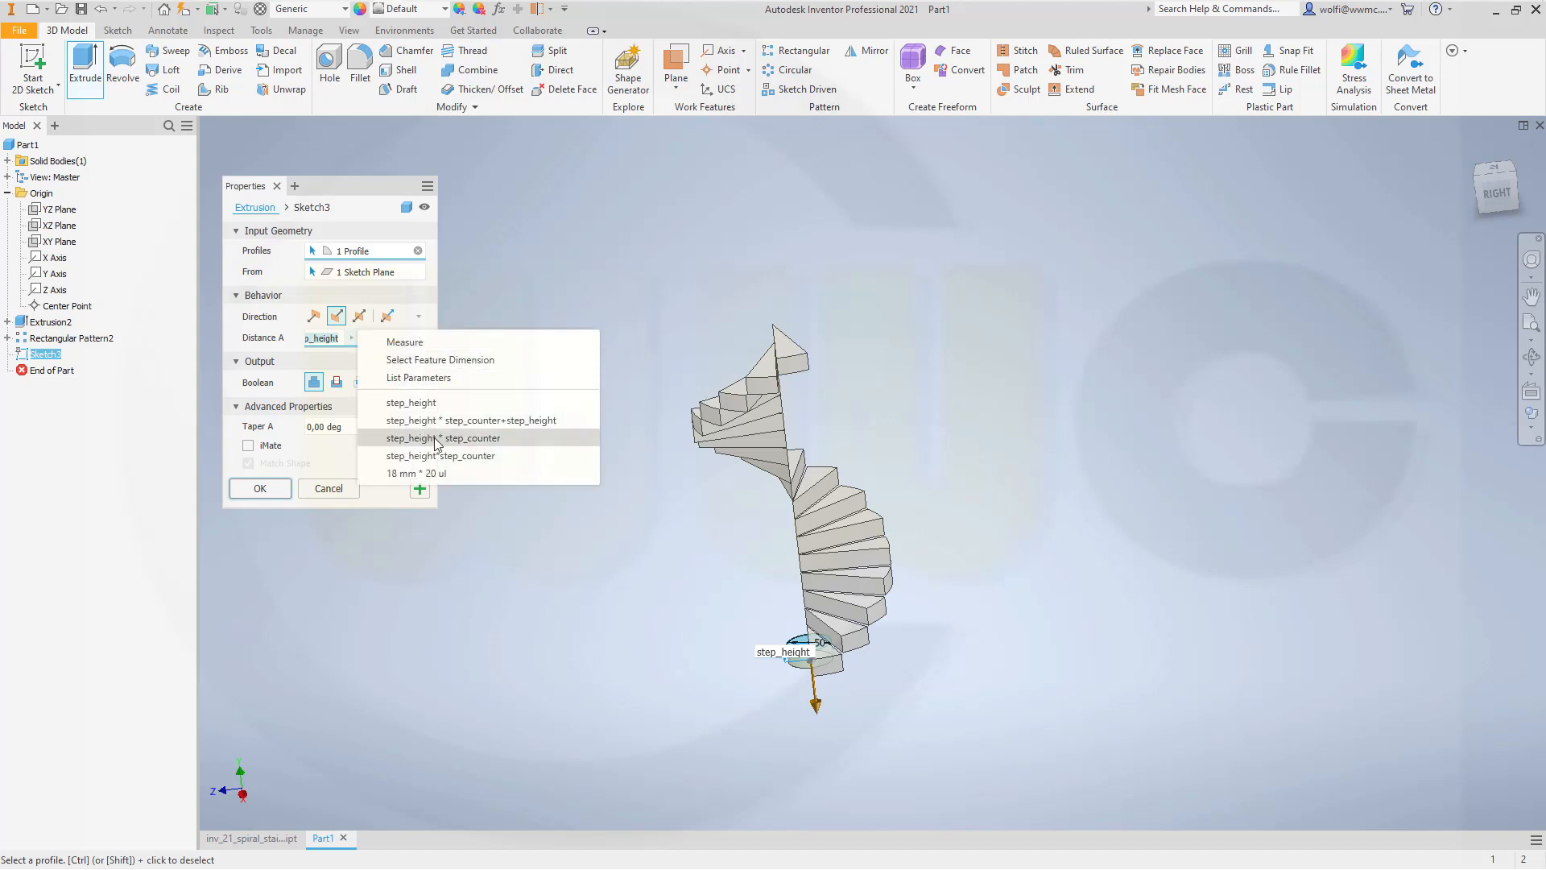
{"action": "mouse_move", "coordinate": [440, 456]}
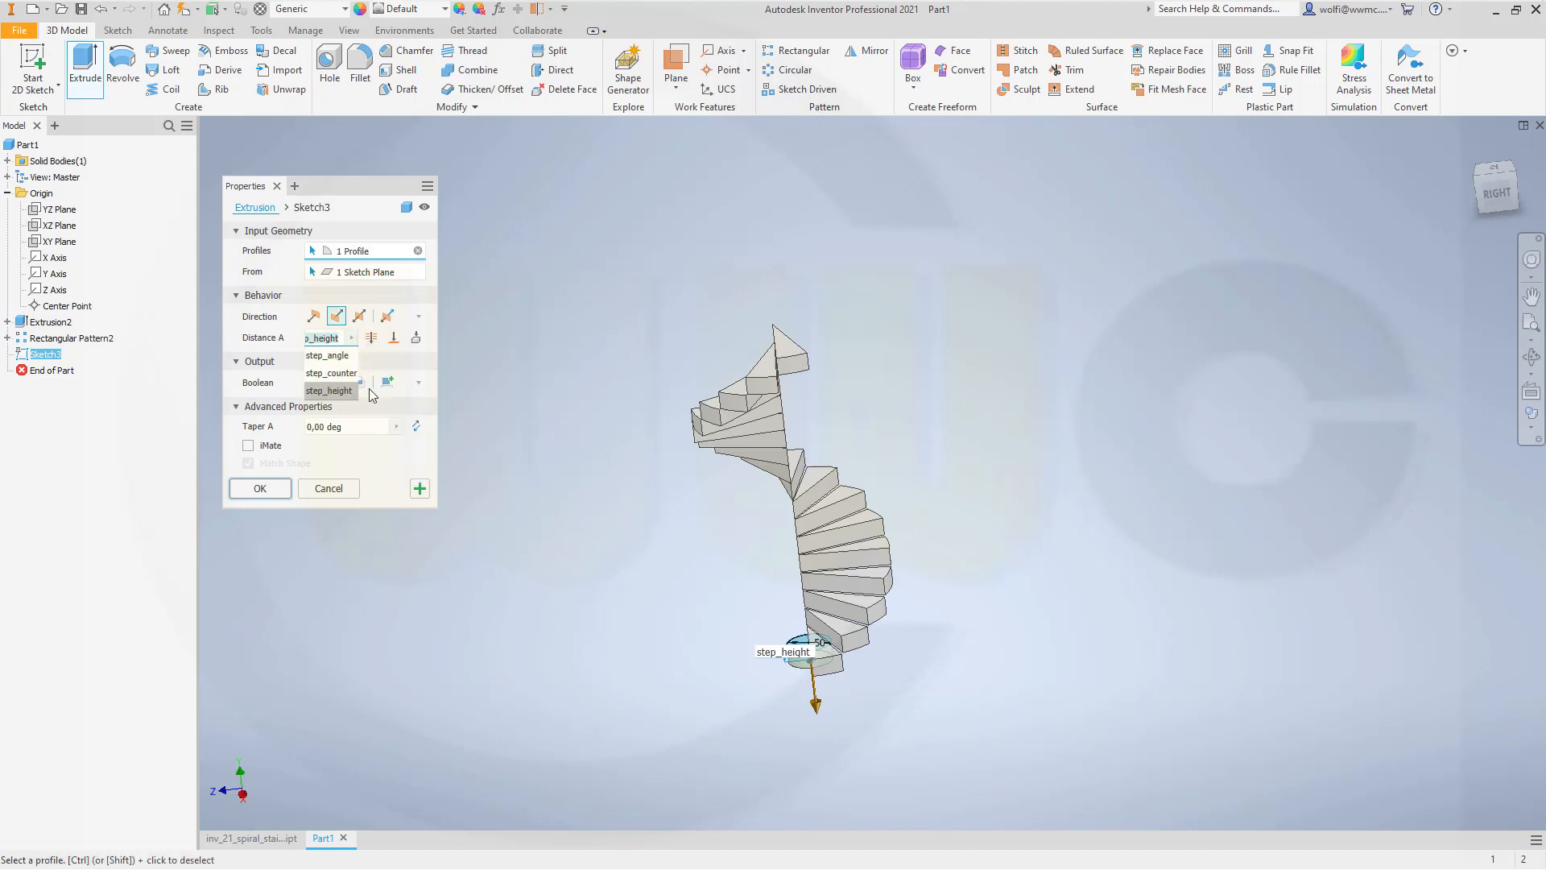
{"action": "mouse_move", "coordinate": [364, 386]}
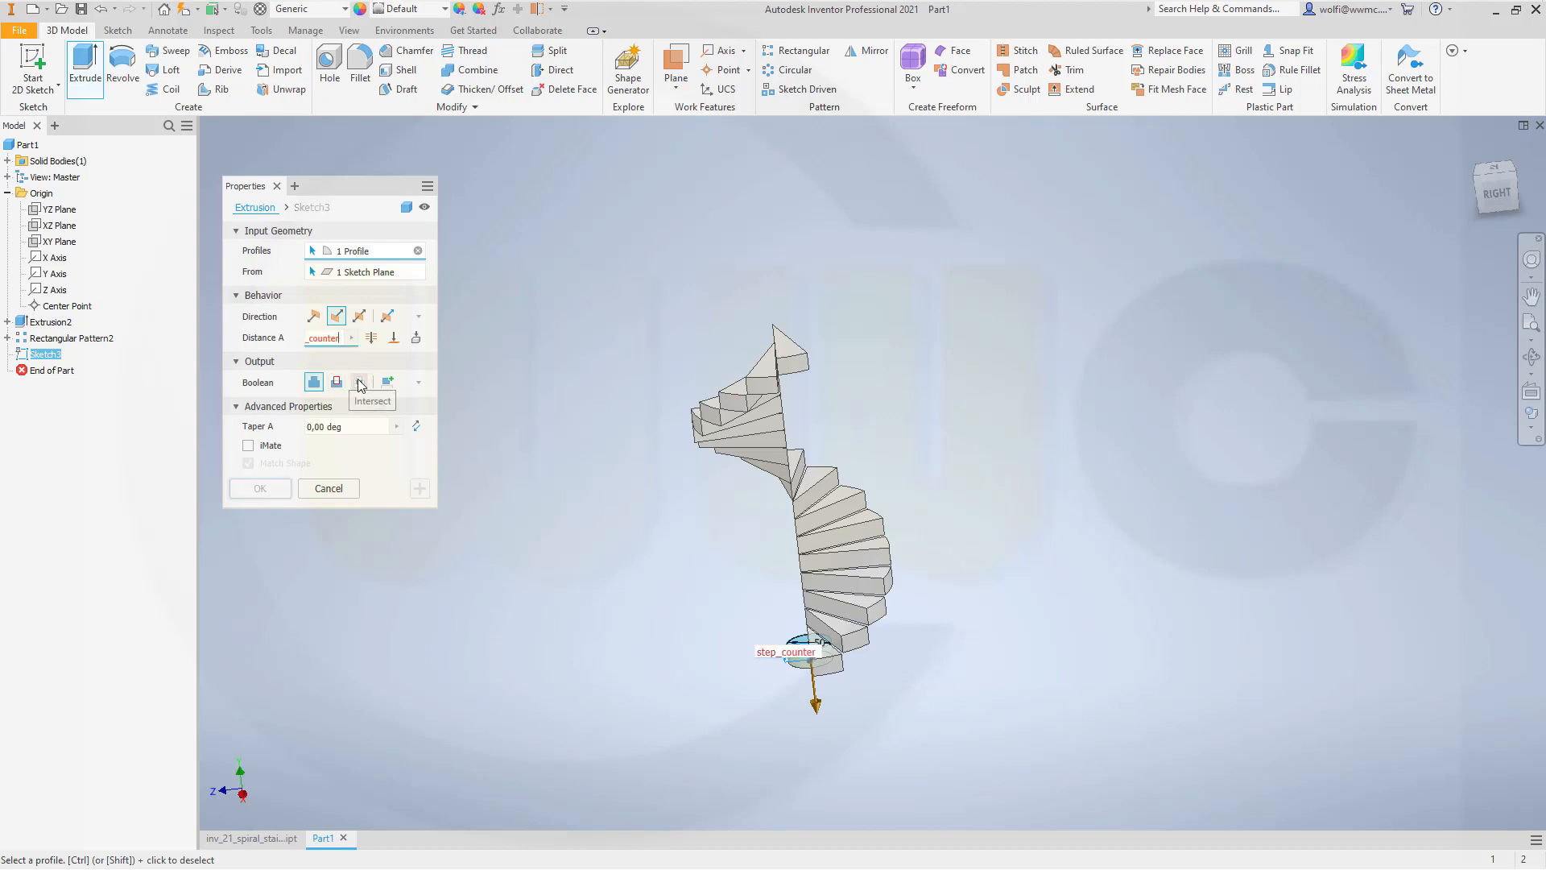
{"action": "left_click", "coordinate": [352, 337]}
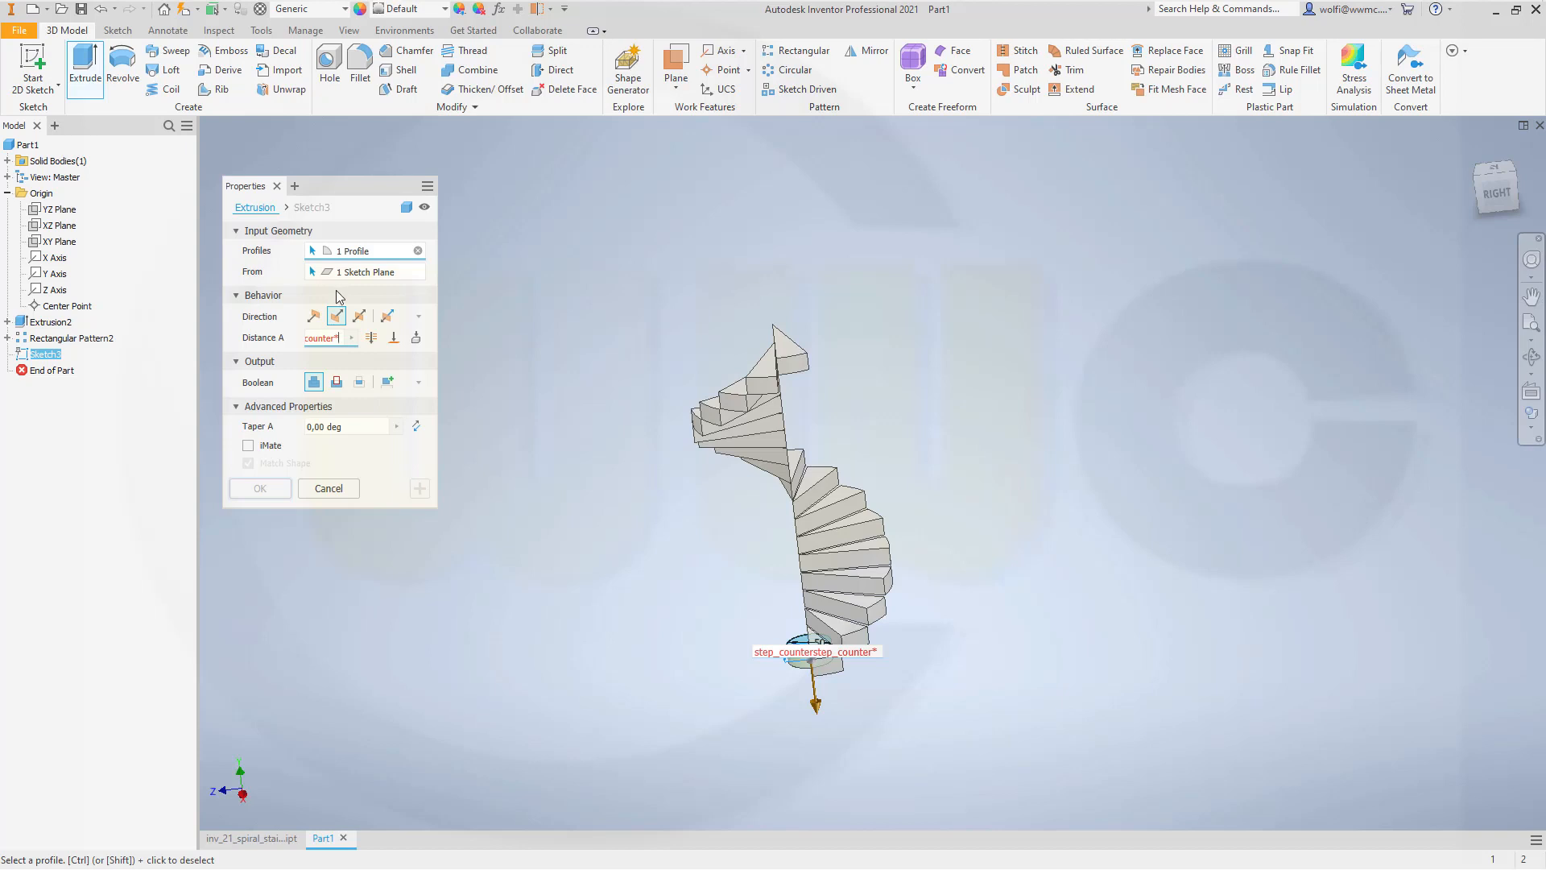
{"action": "left_click", "coordinate": [351, 338]}
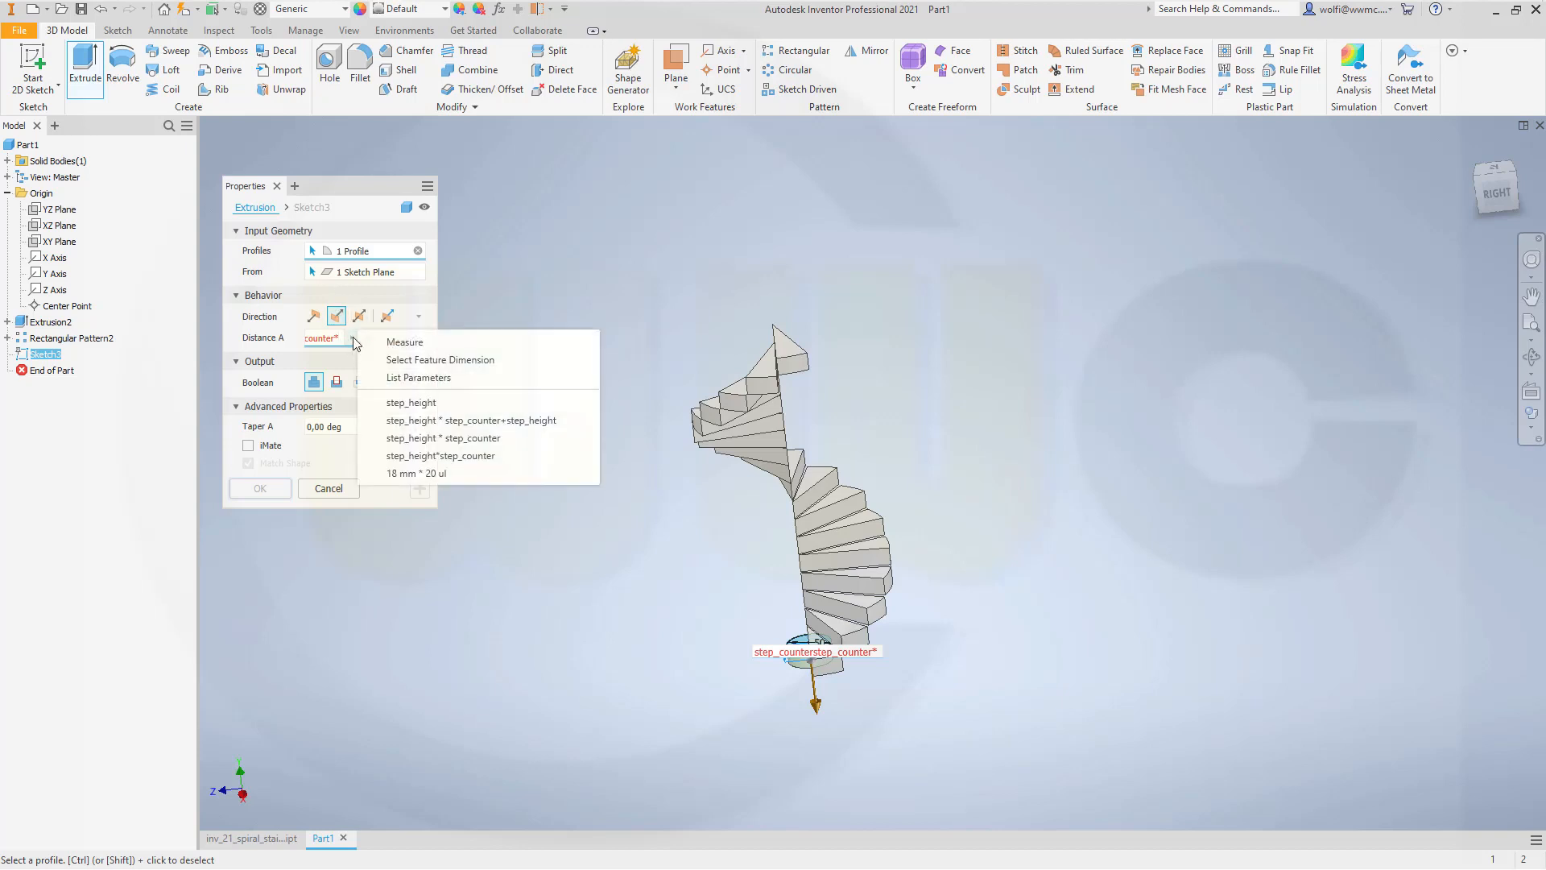
{"action": "left_click", "coordinate": [411, 403]}
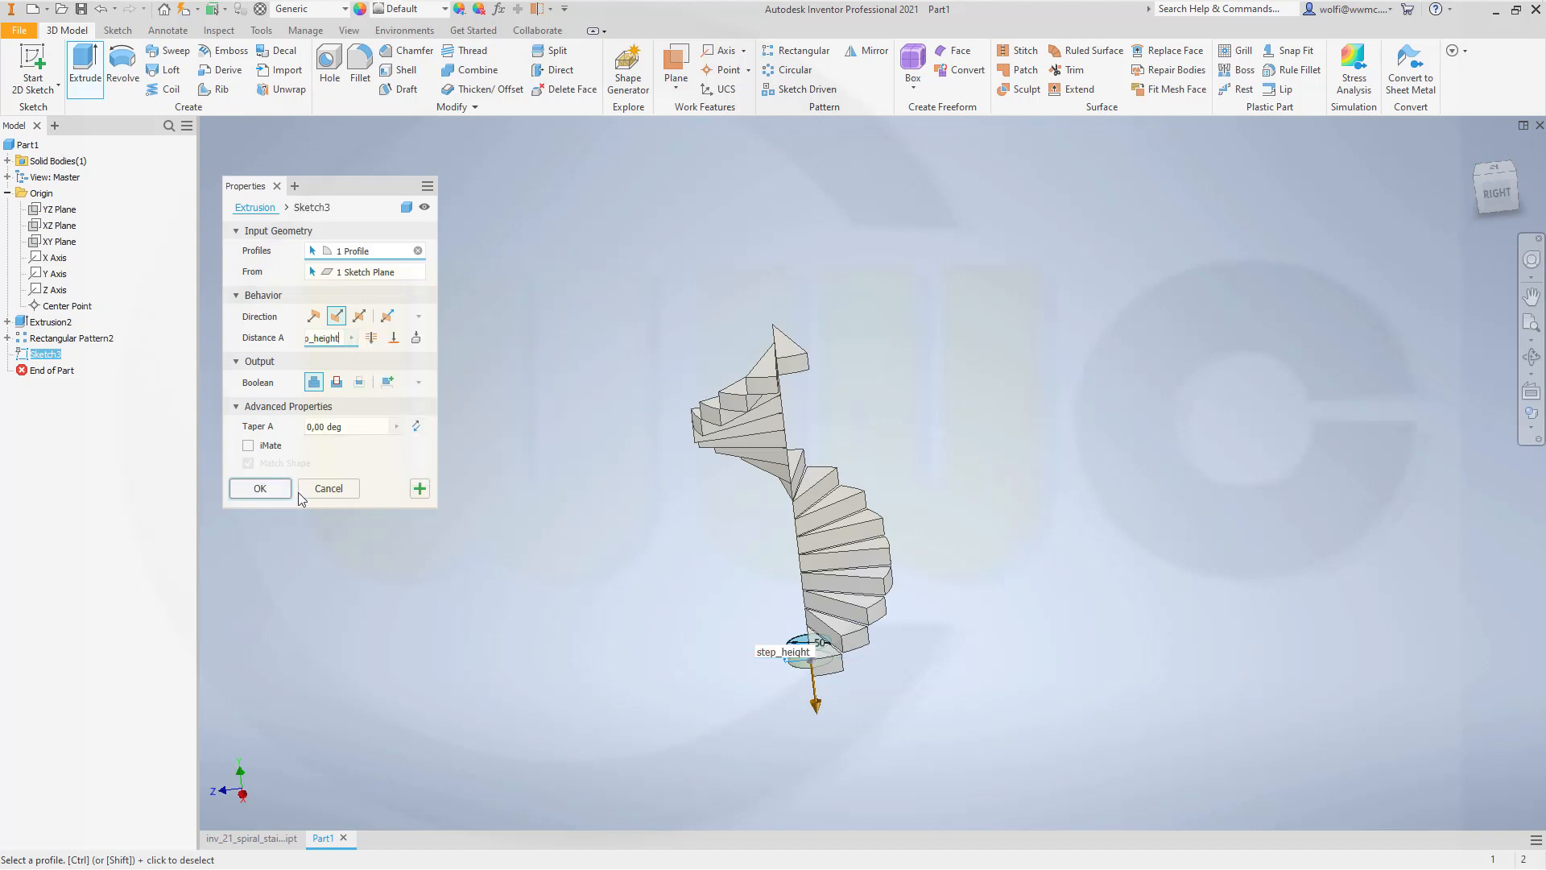
{"action": "mouse_move", "coordinate": [313, 315]}
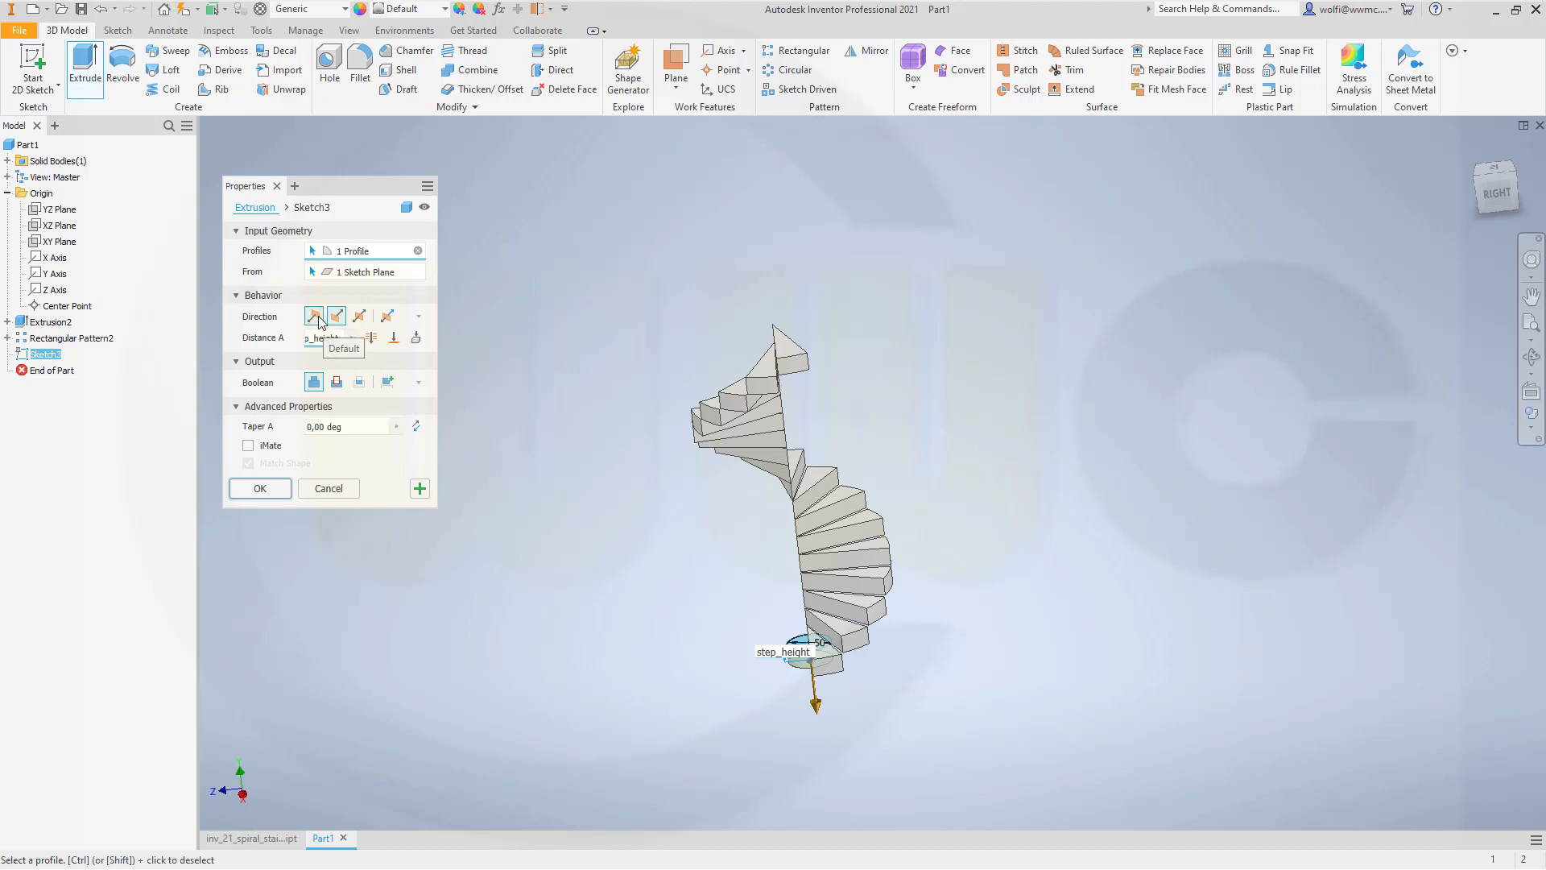
{"action": "left_click", "coordinate": [260, 487]}
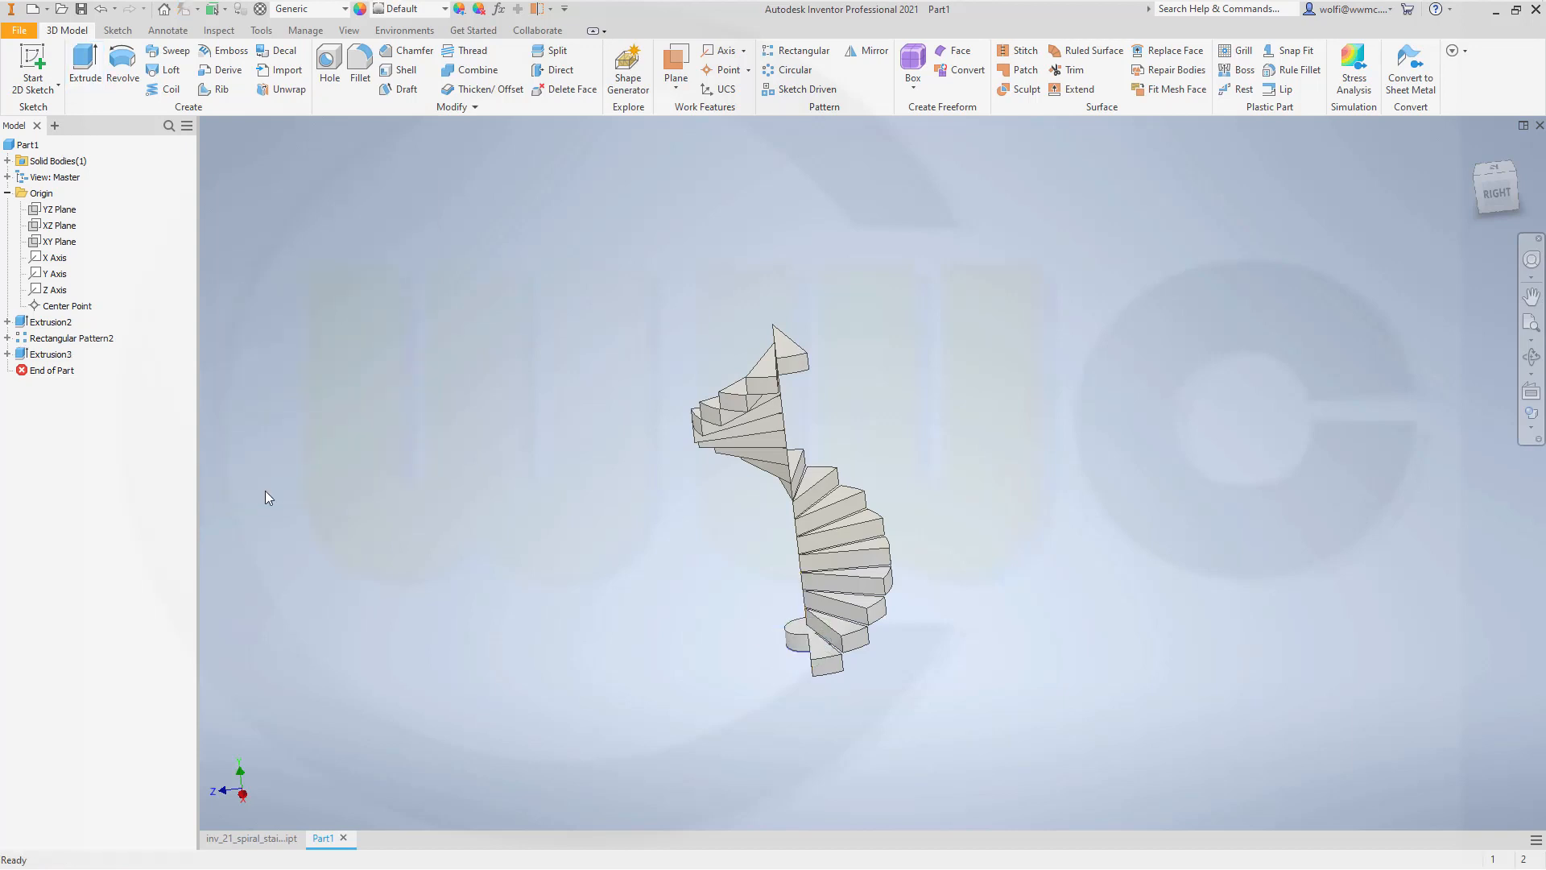
{"action": "double_click", "coordinate": [56, 352]}
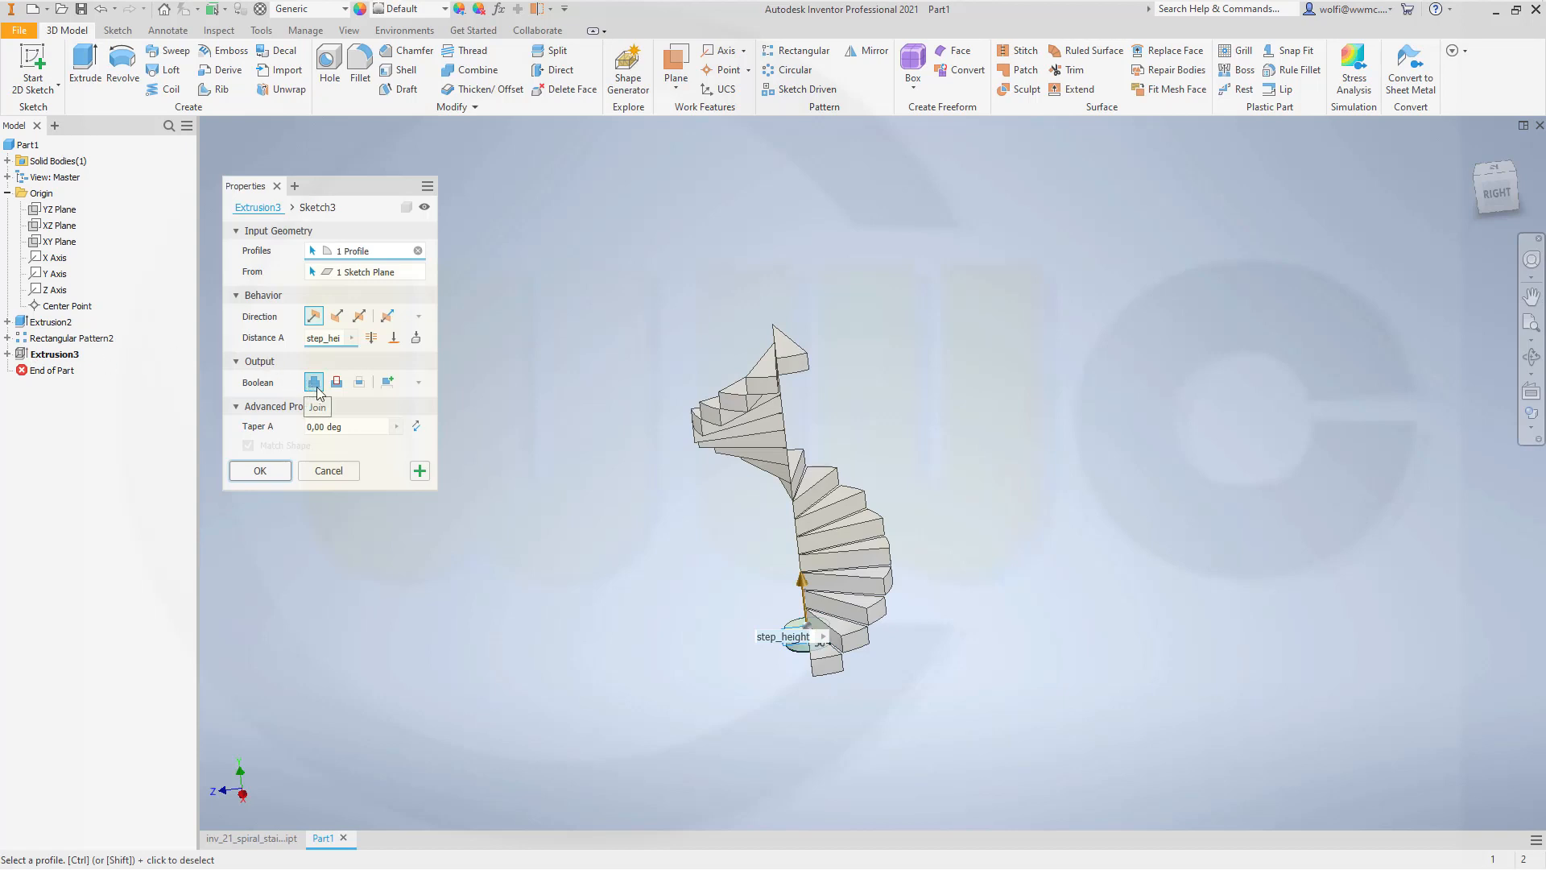
{"action": "mouse_move", "coordinate": [769, 563]}
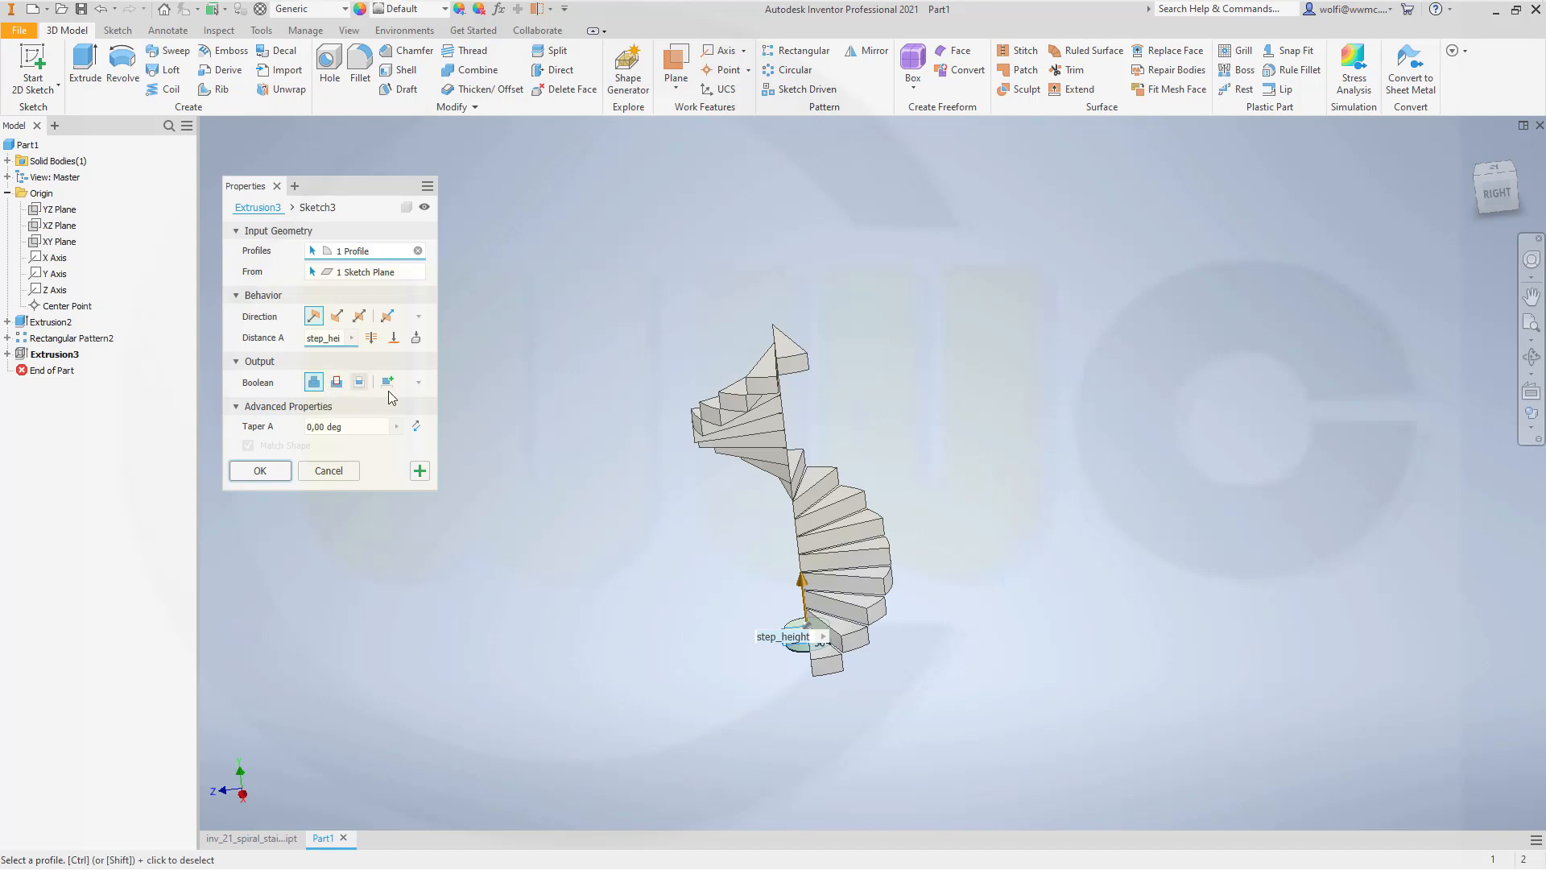
{"action": "mouse_move", "coordinate": [351, 337]}
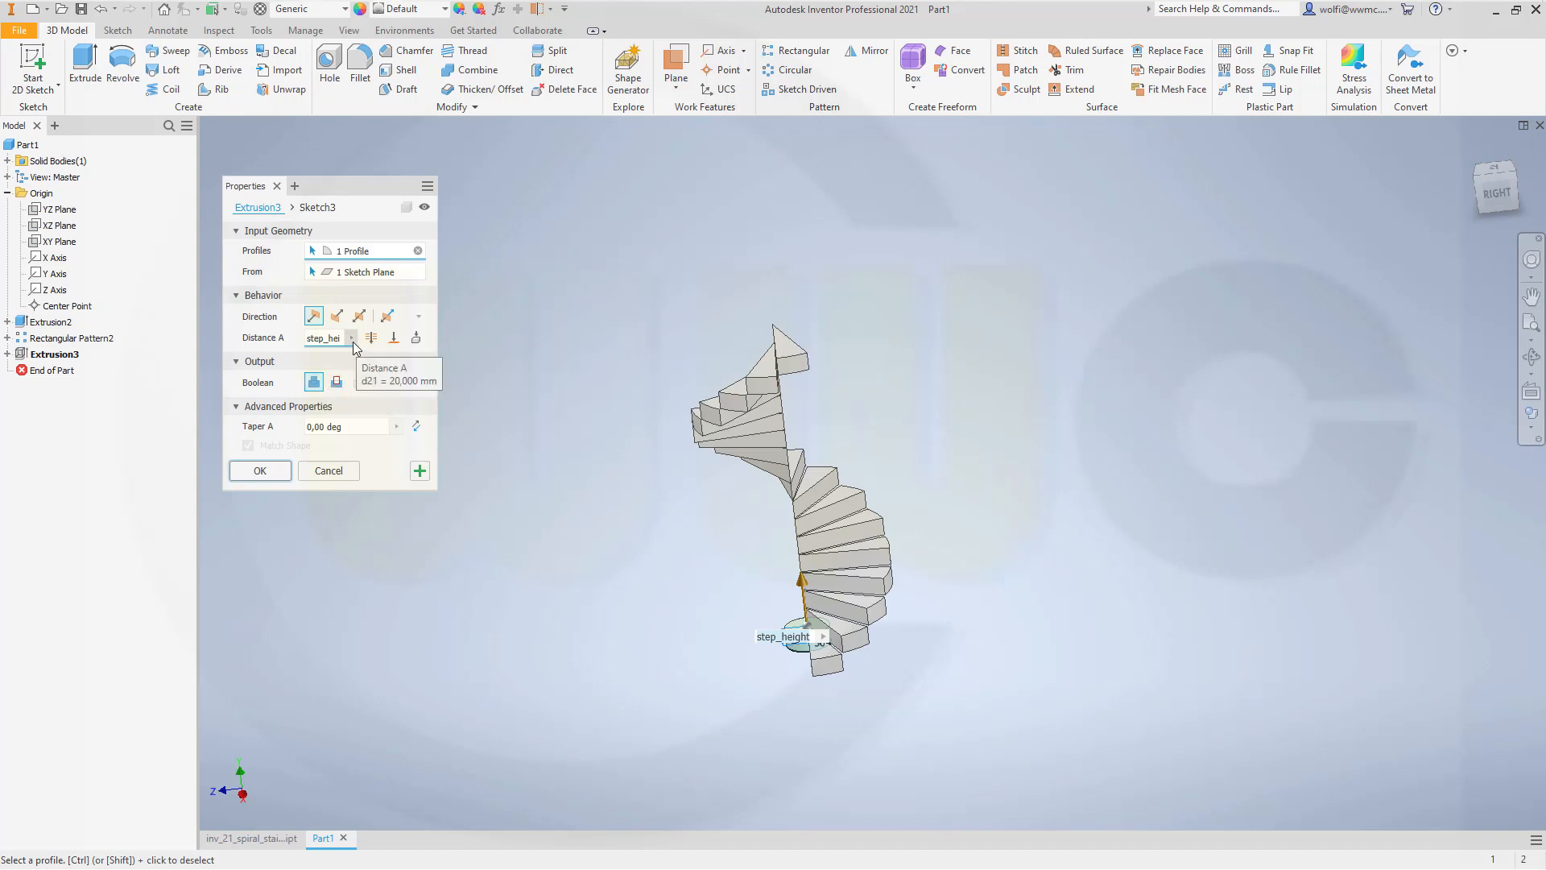
Step: Change Extrusion3's distance to step_height*step_counter for a full-height central pole
{"action": "left_click", "coordinate": [350, 338]}
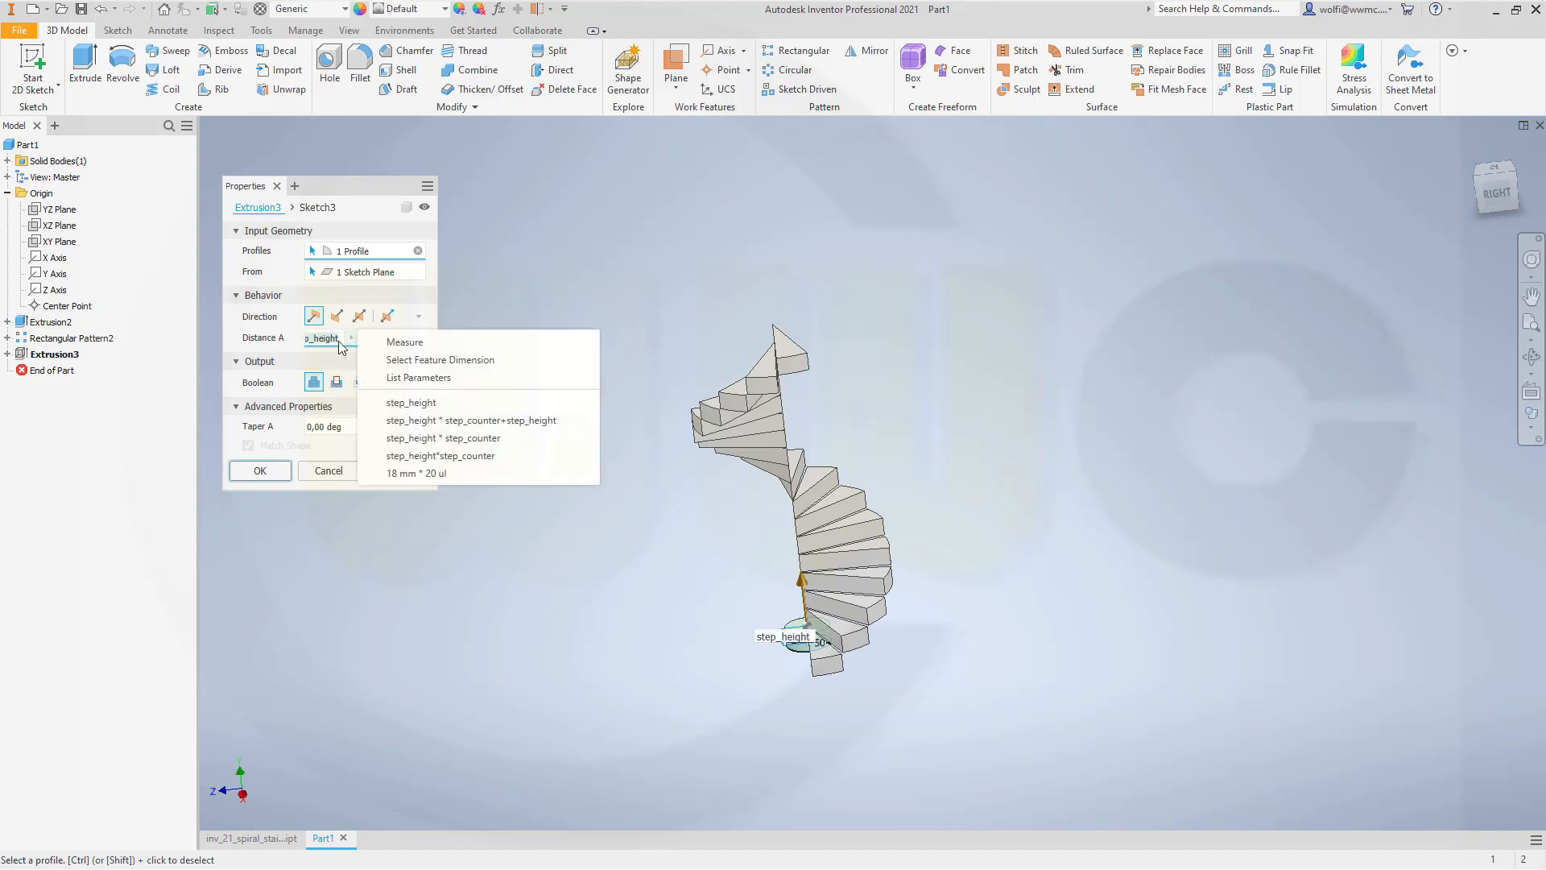
{"action": "mouse_move", "coordinate": [363, 330]}
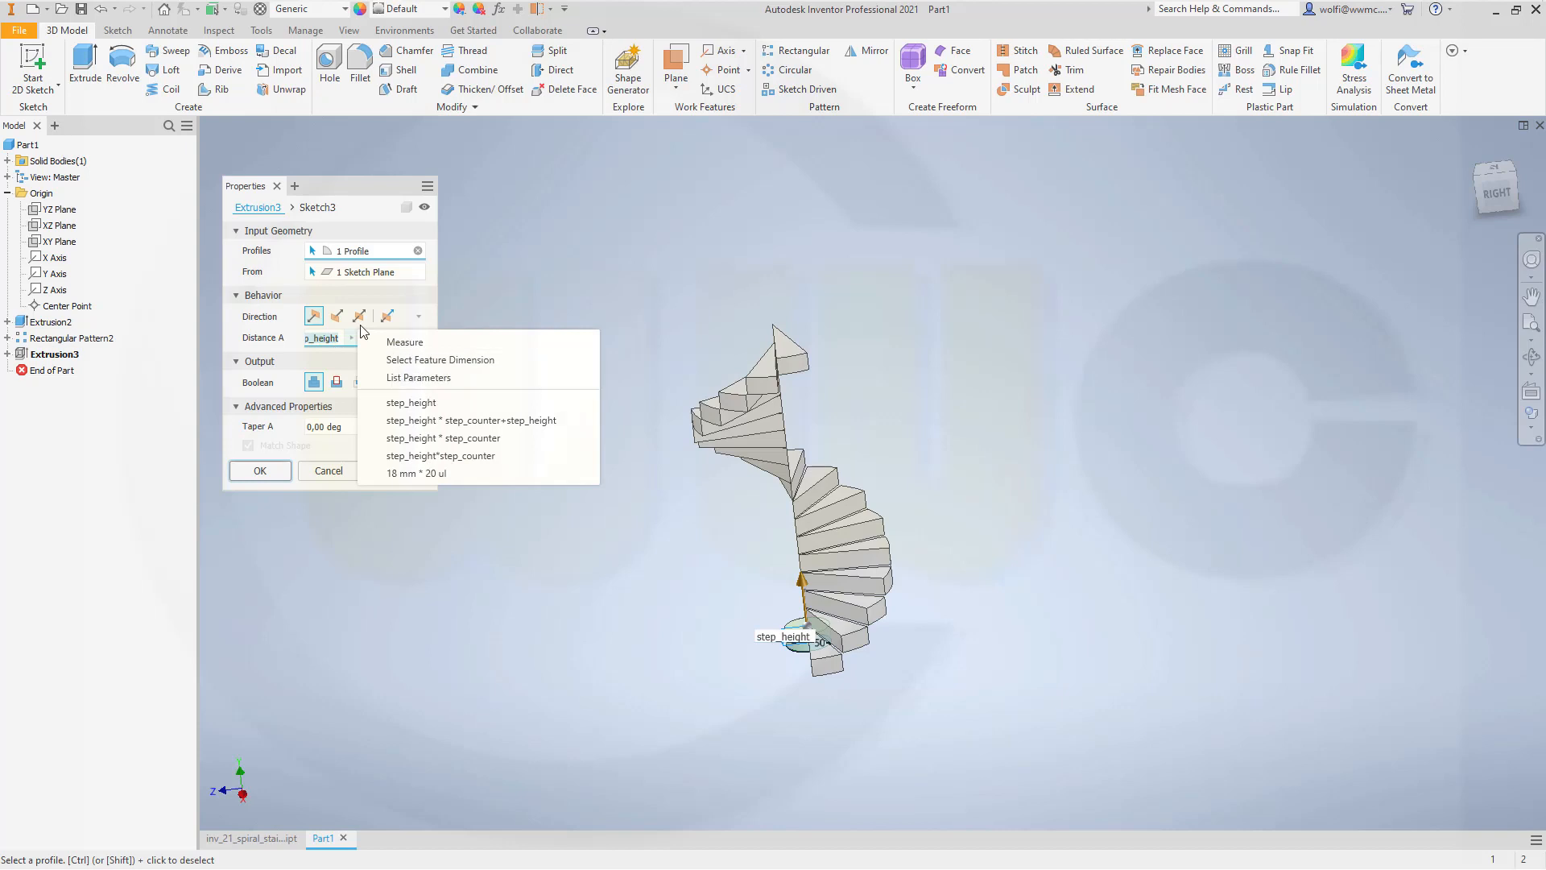
{"action": "mouse_move", "coordinate": [492, 378]}
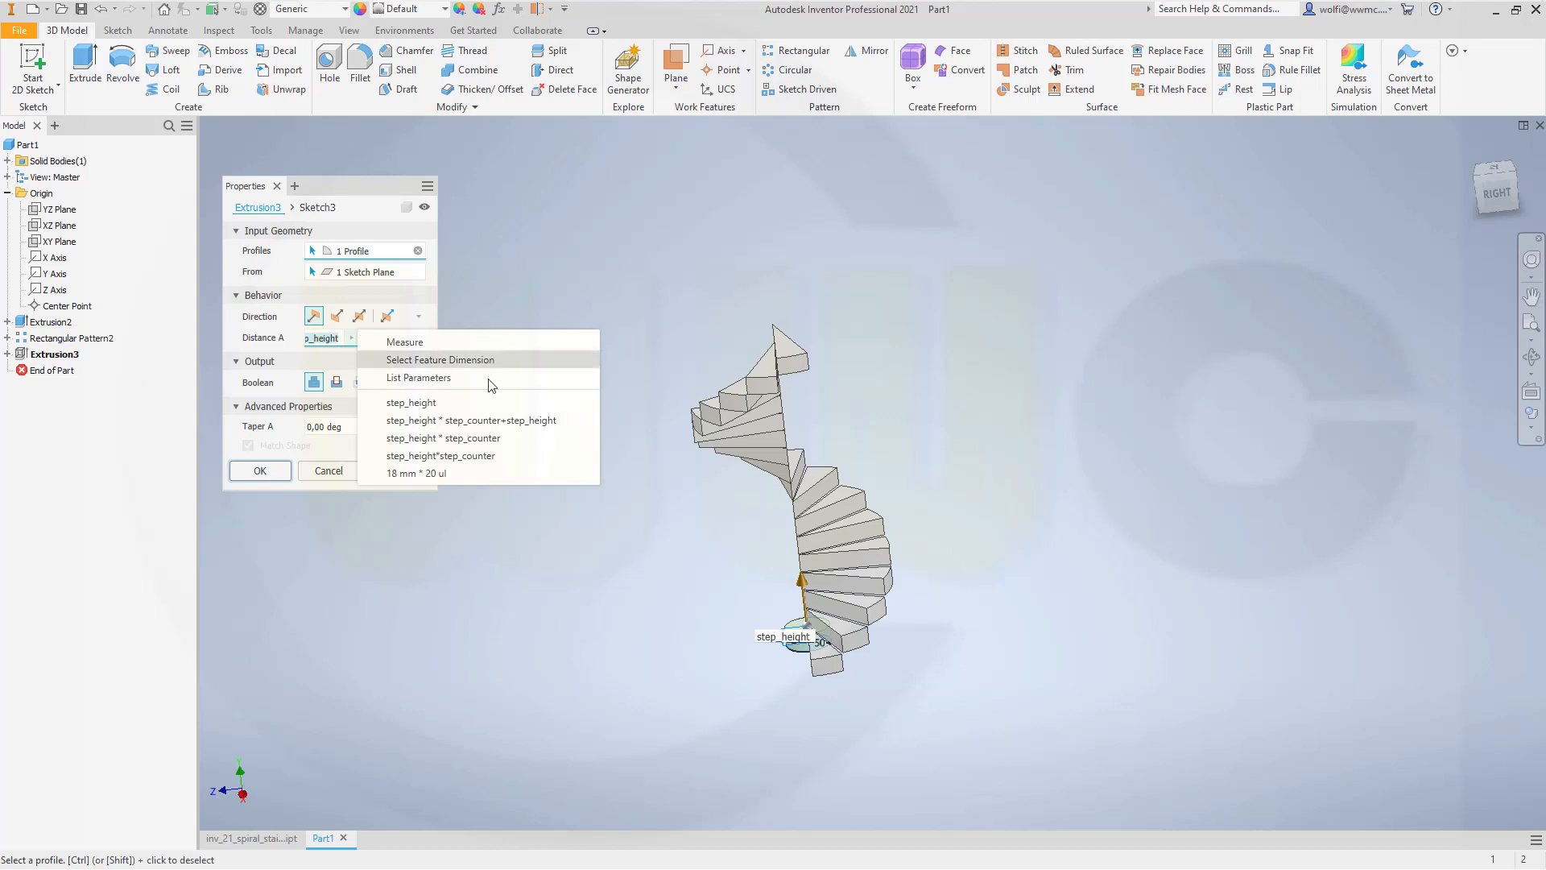
{"action": "mouse_move", "coordinate": [476, 438]}
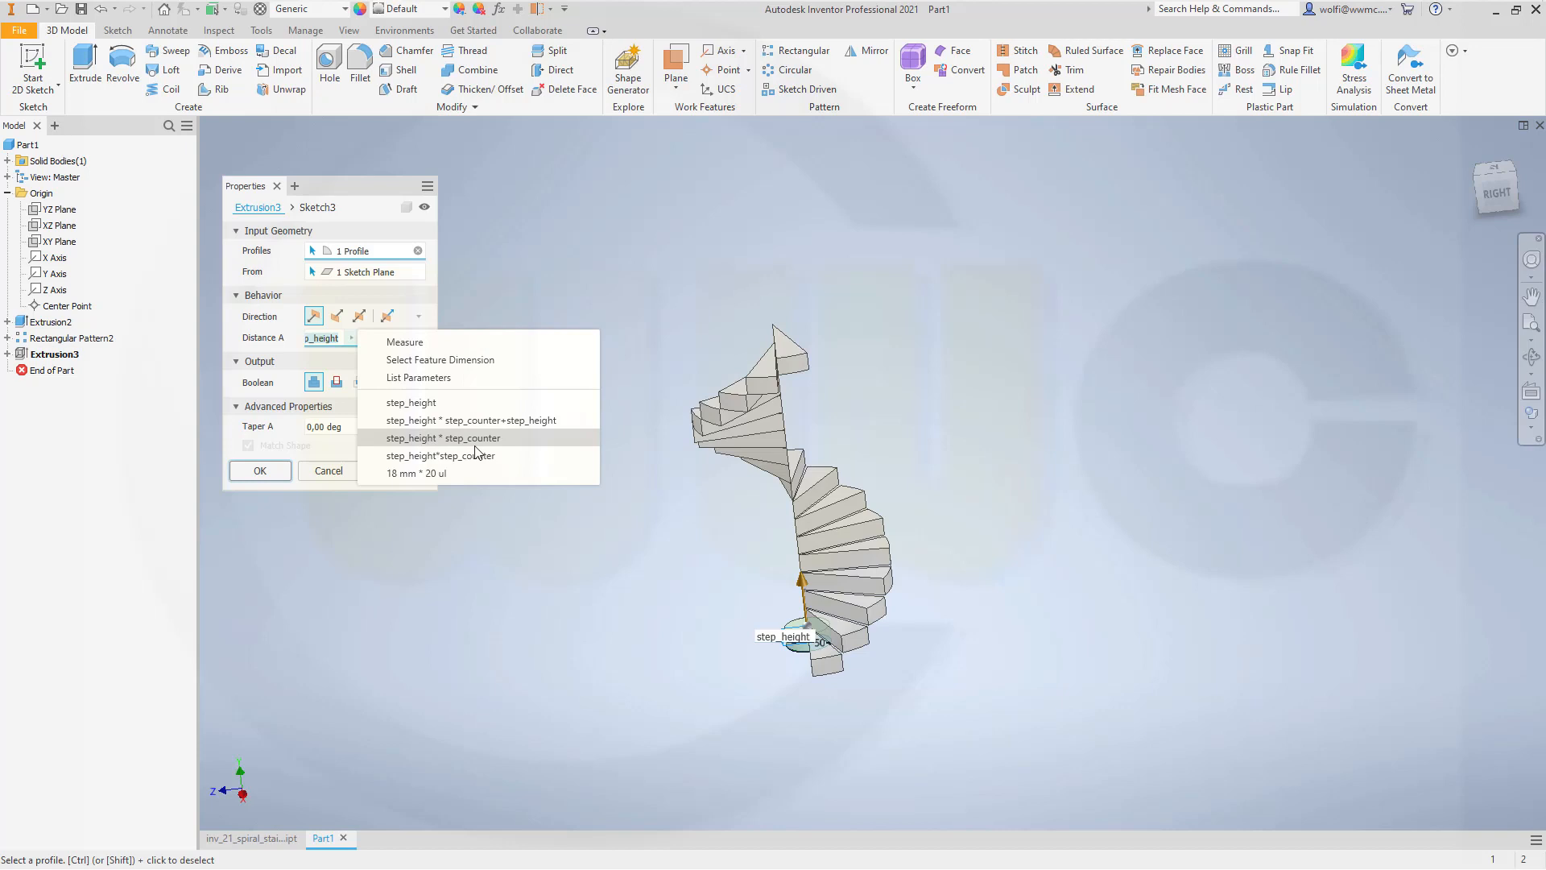
{"action": "mouse_move", "coordinate": [440, 455]}
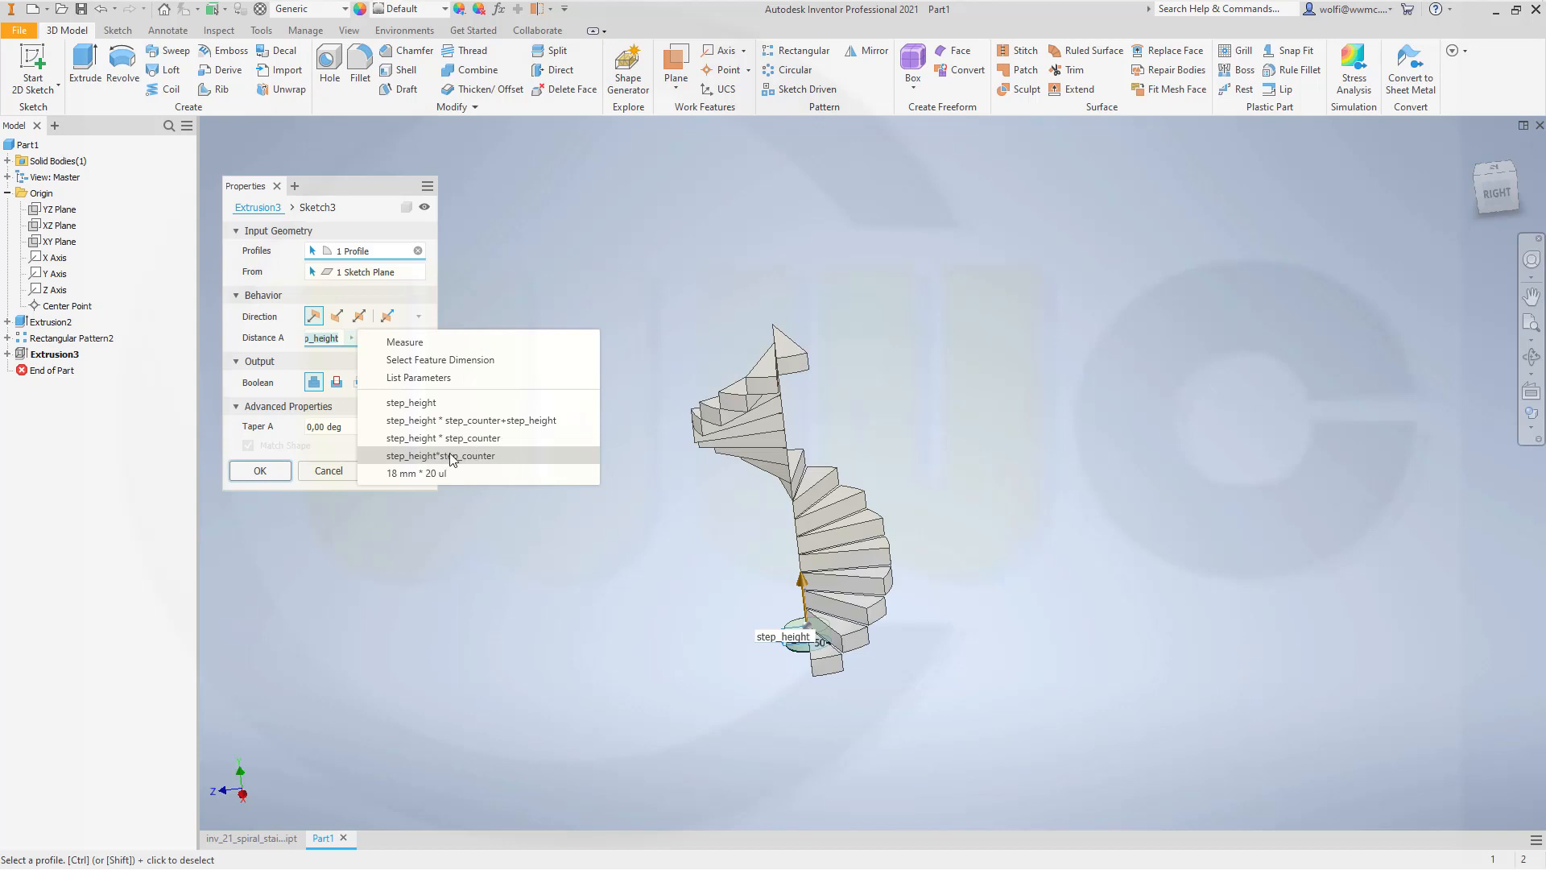
{"action": "left_click", "coordinate": [440, 456]}
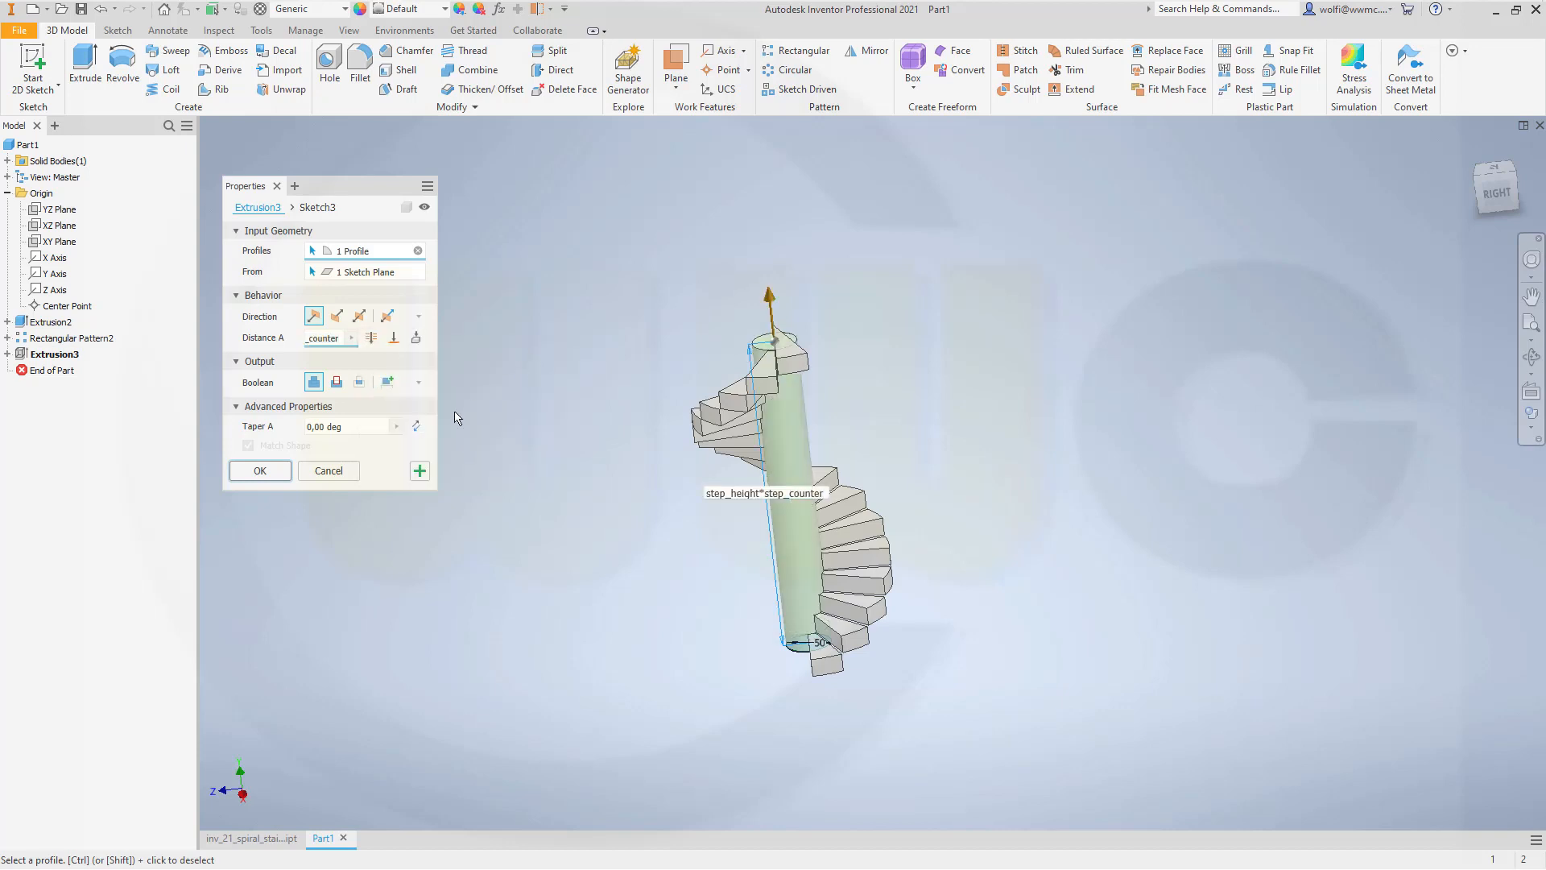
{"action": "left_click", "coordinate": [259, 470]}
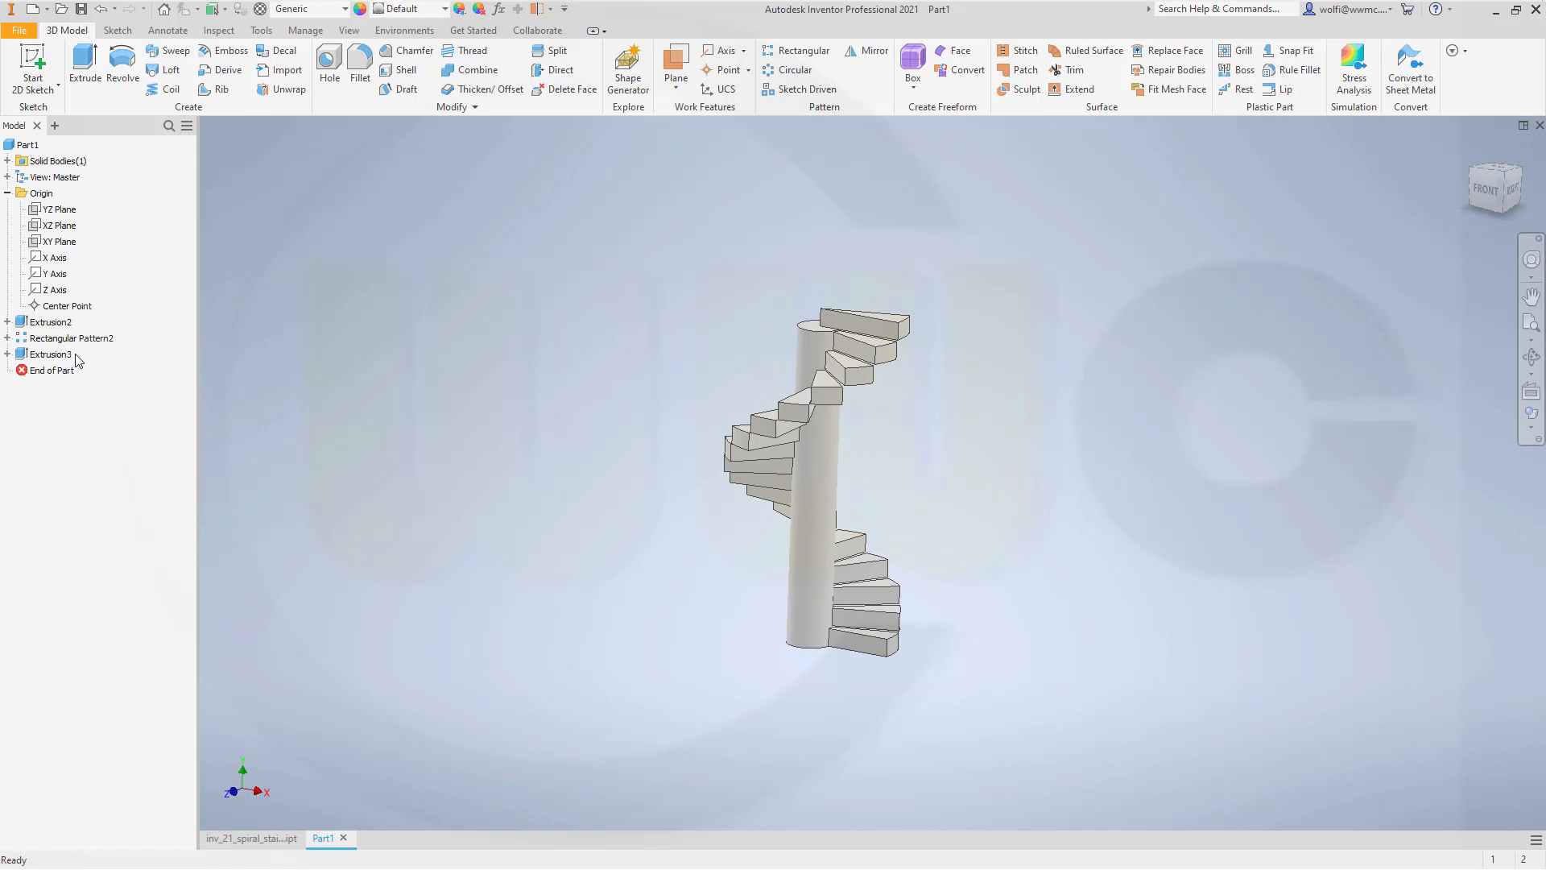
{"action": "left_click", "coordinate": [49, 354]}
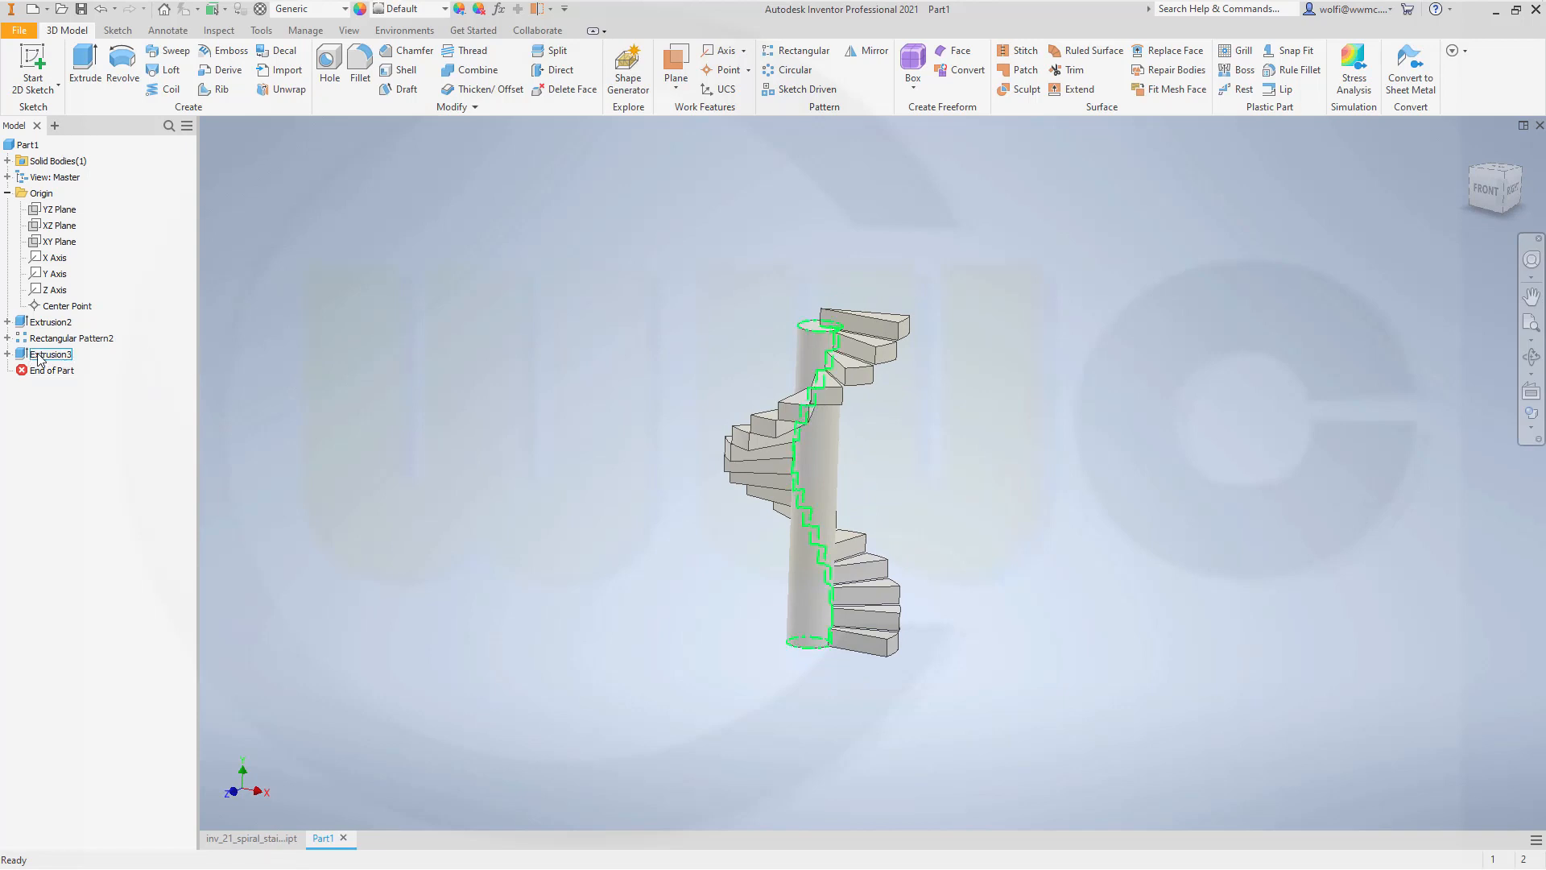
Step: Set Extrusion3's distance to step_height * (step_counter+1) so the pole clears the top step
{"action": "double_click", "coordinate": [49, 352]}
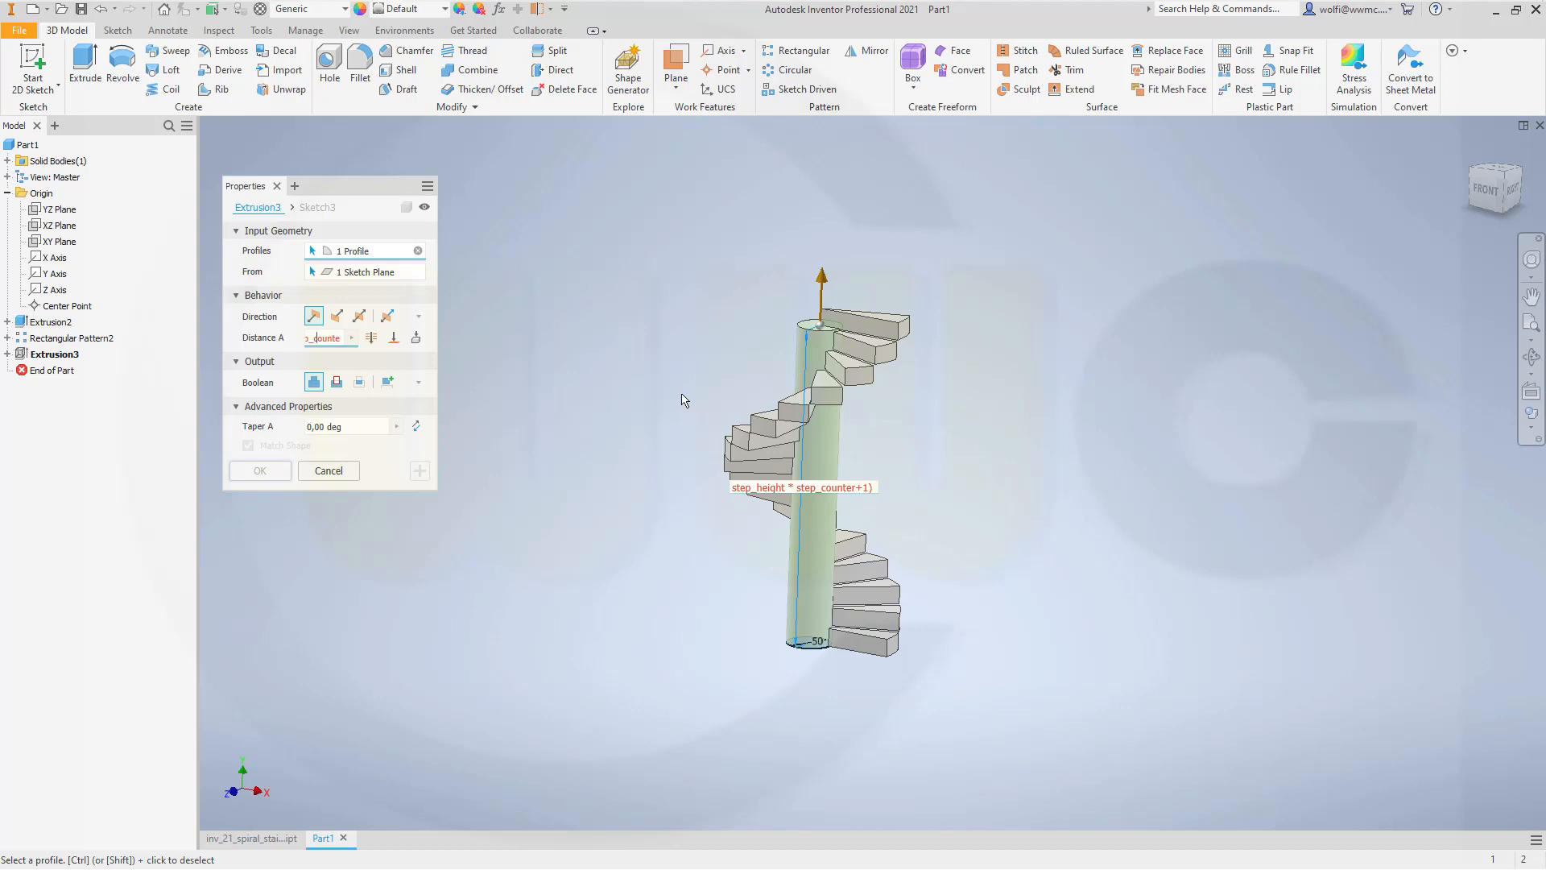
{"action": "type", "text": "step_co"}
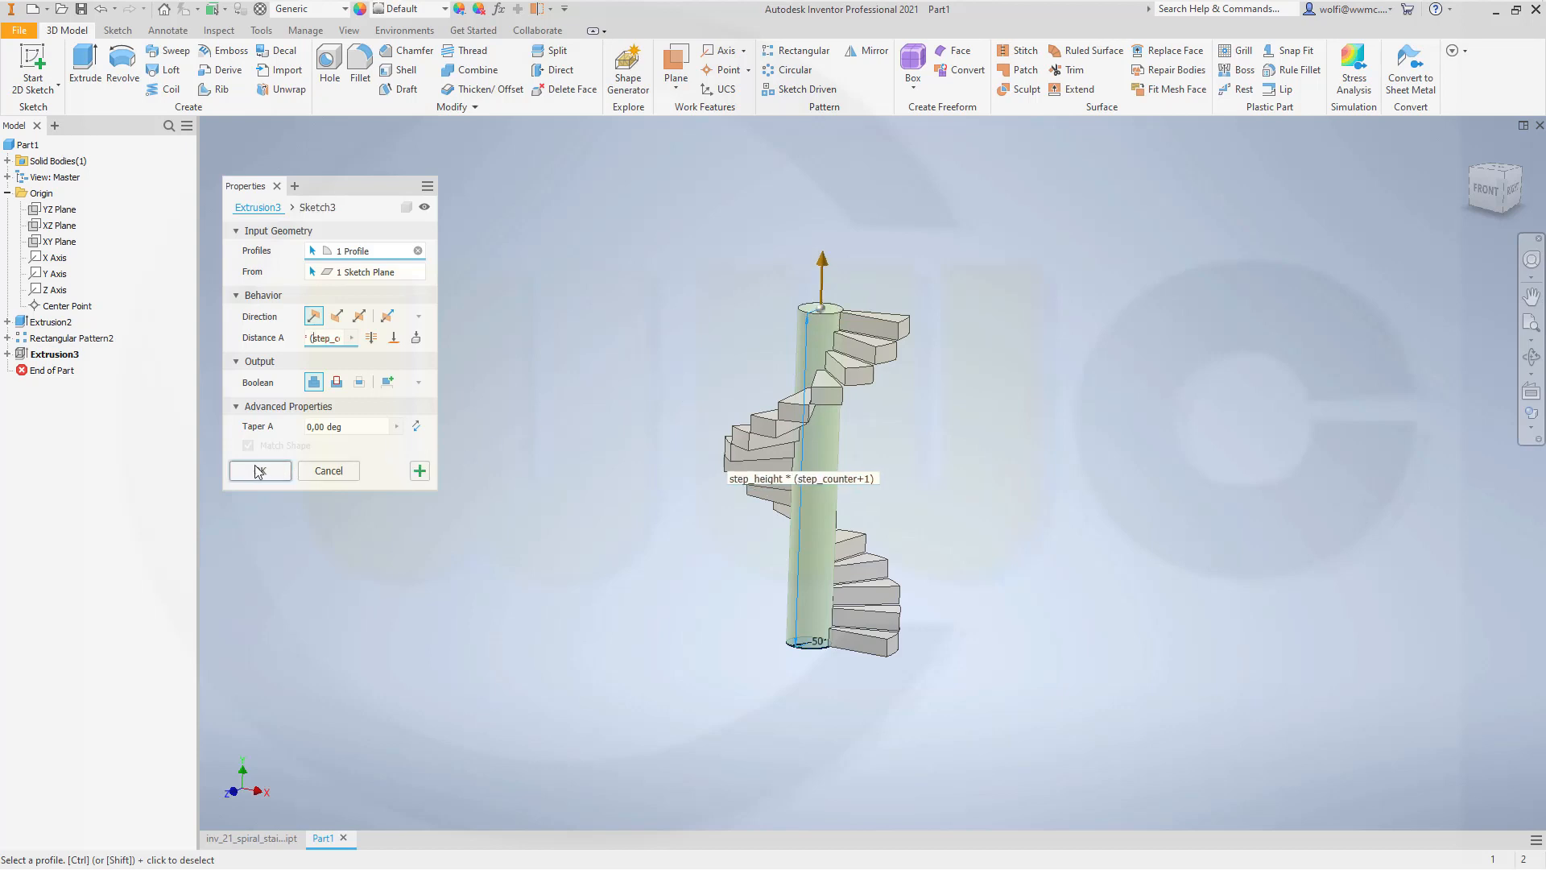
{"action": "left_click", "coordinate": [259, 471]}
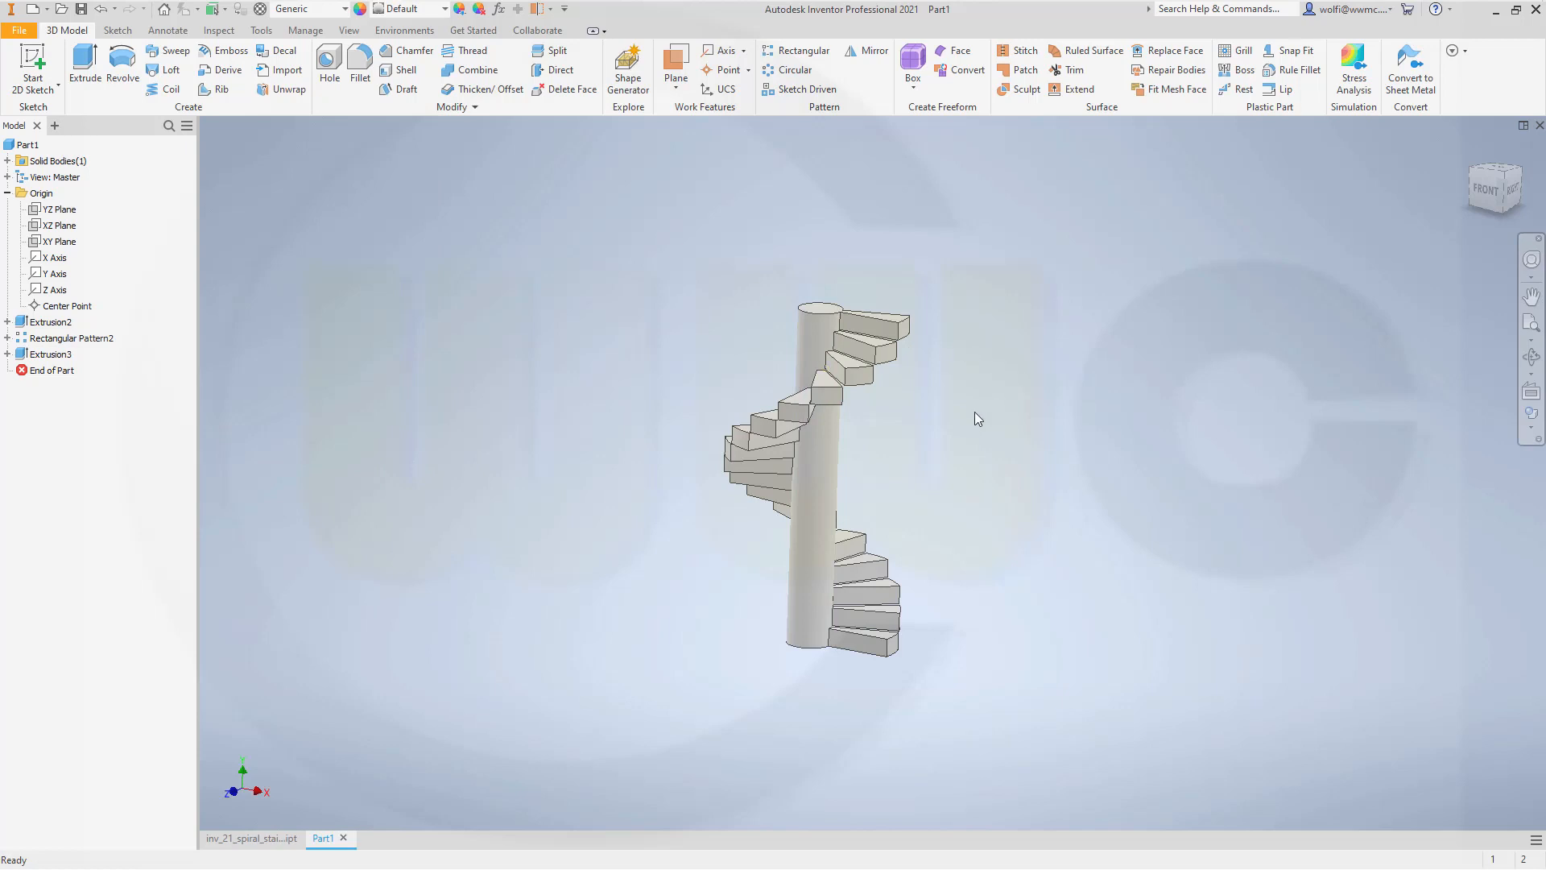